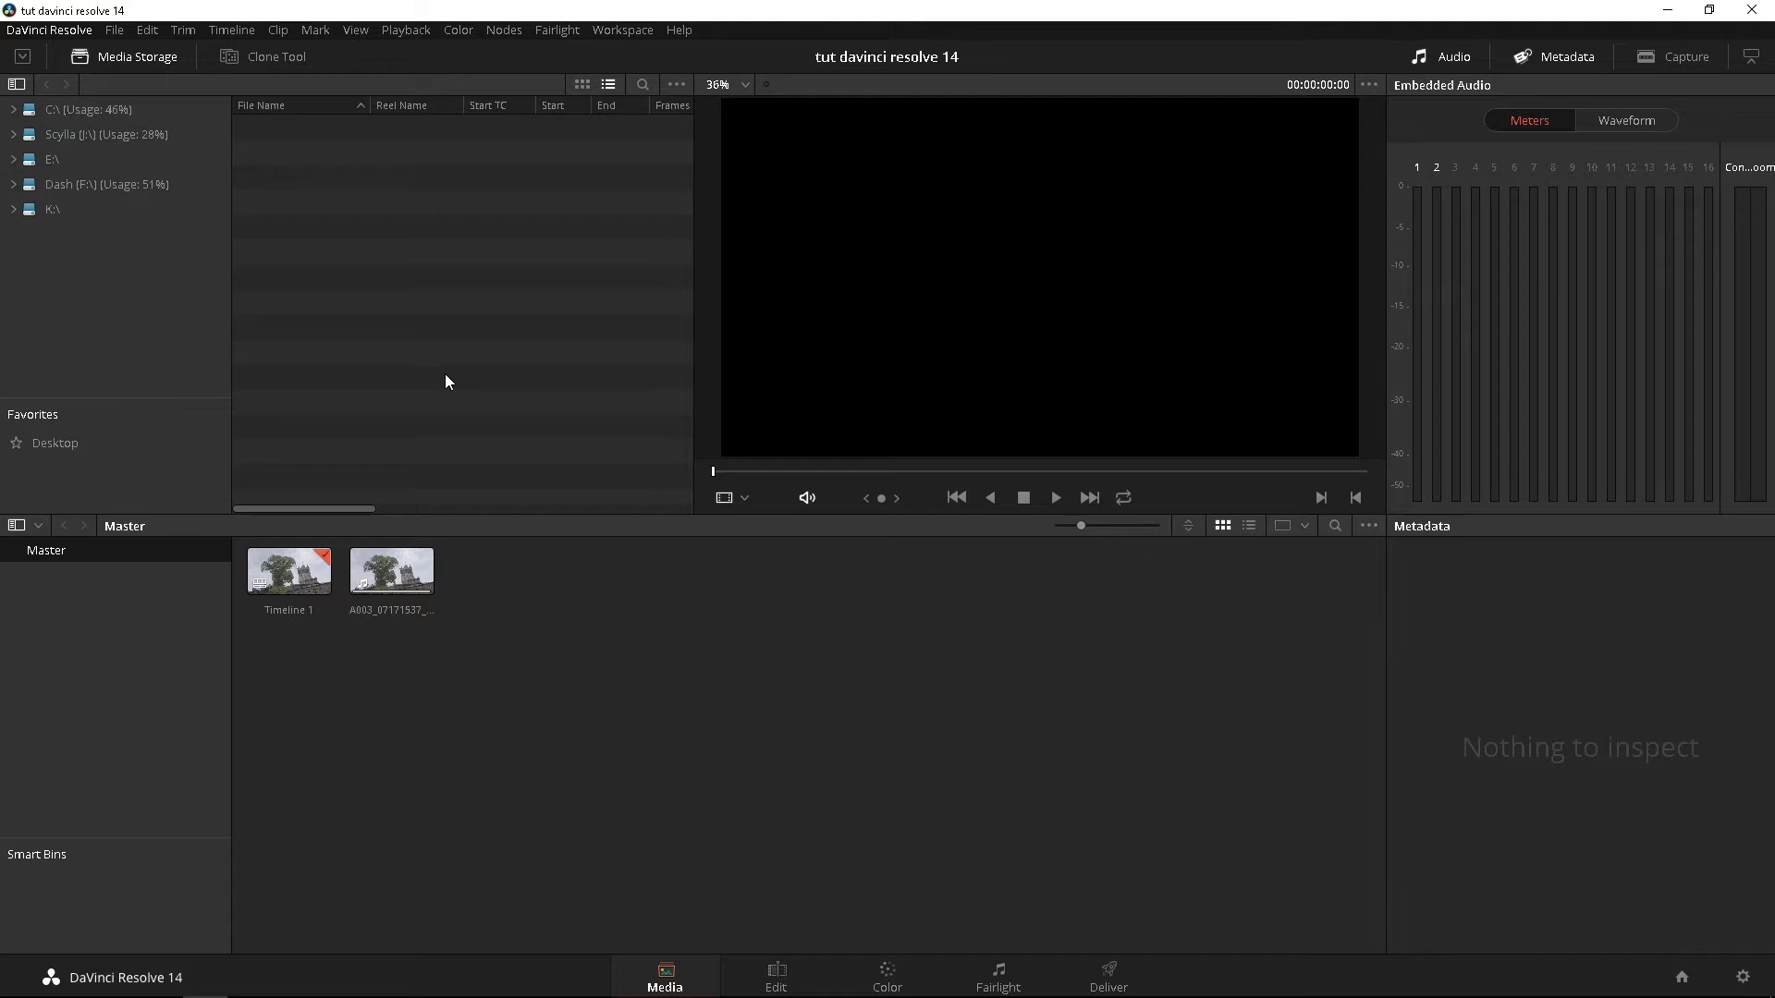
mouse_move(716, 958)
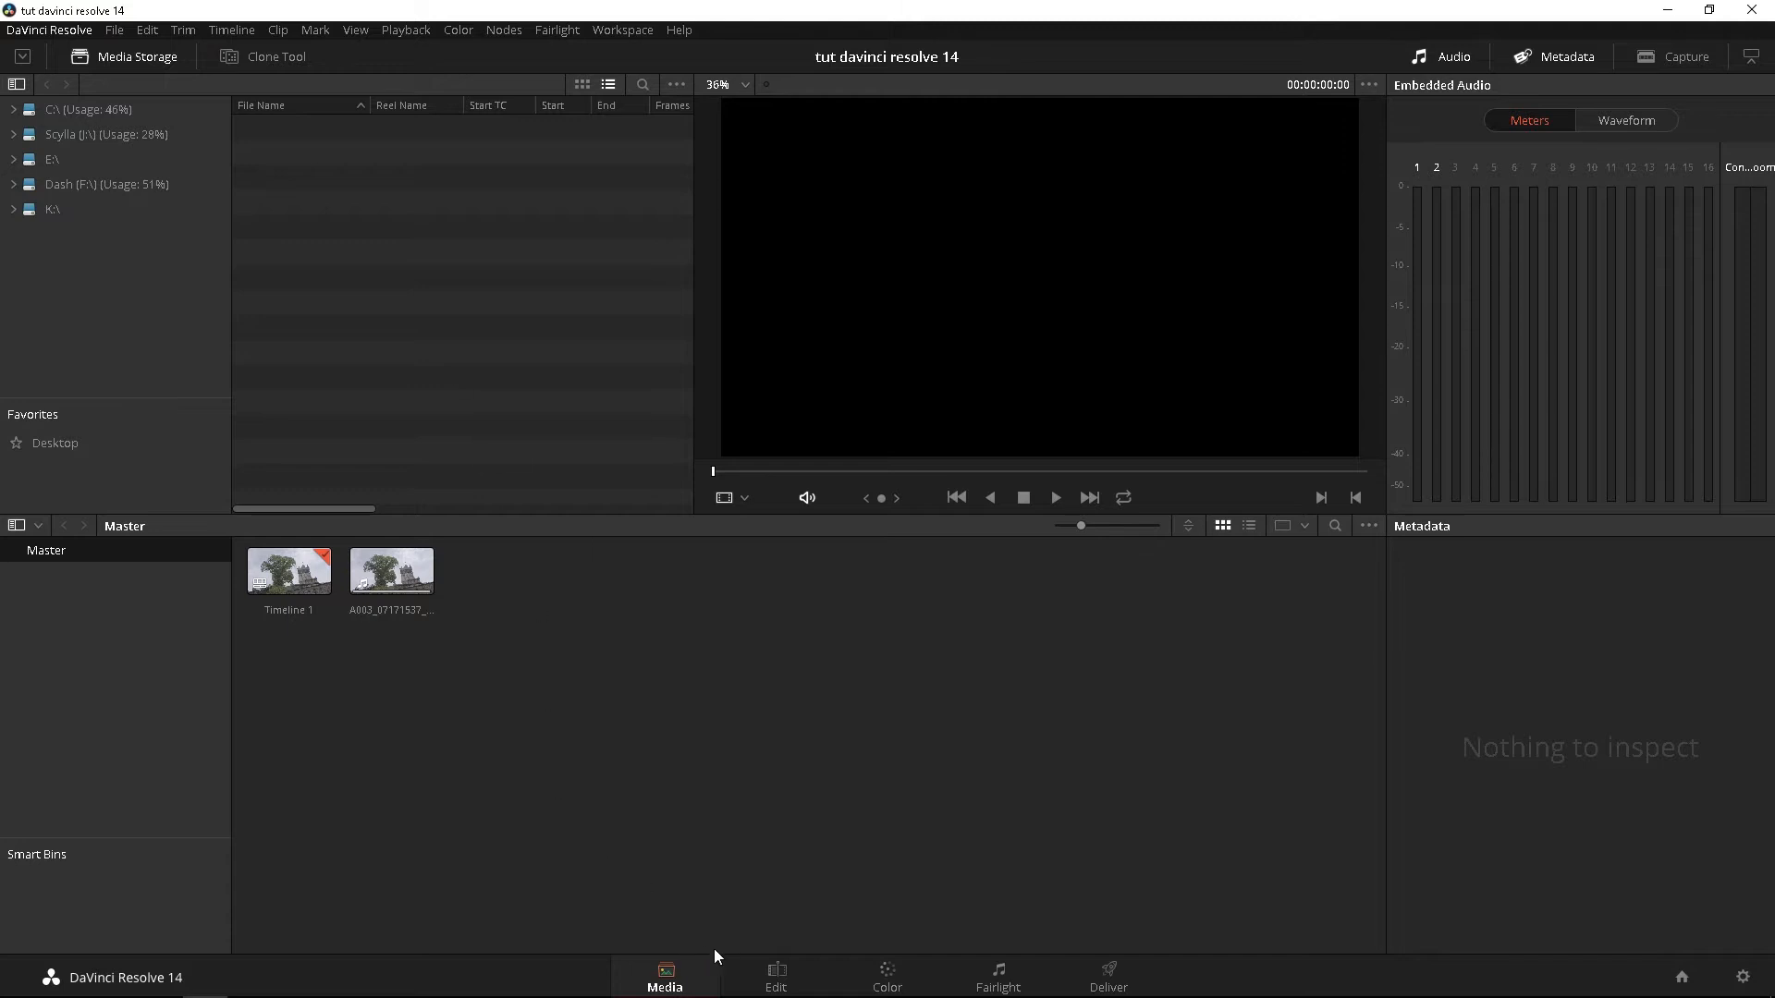
mouse_move(665, 967)
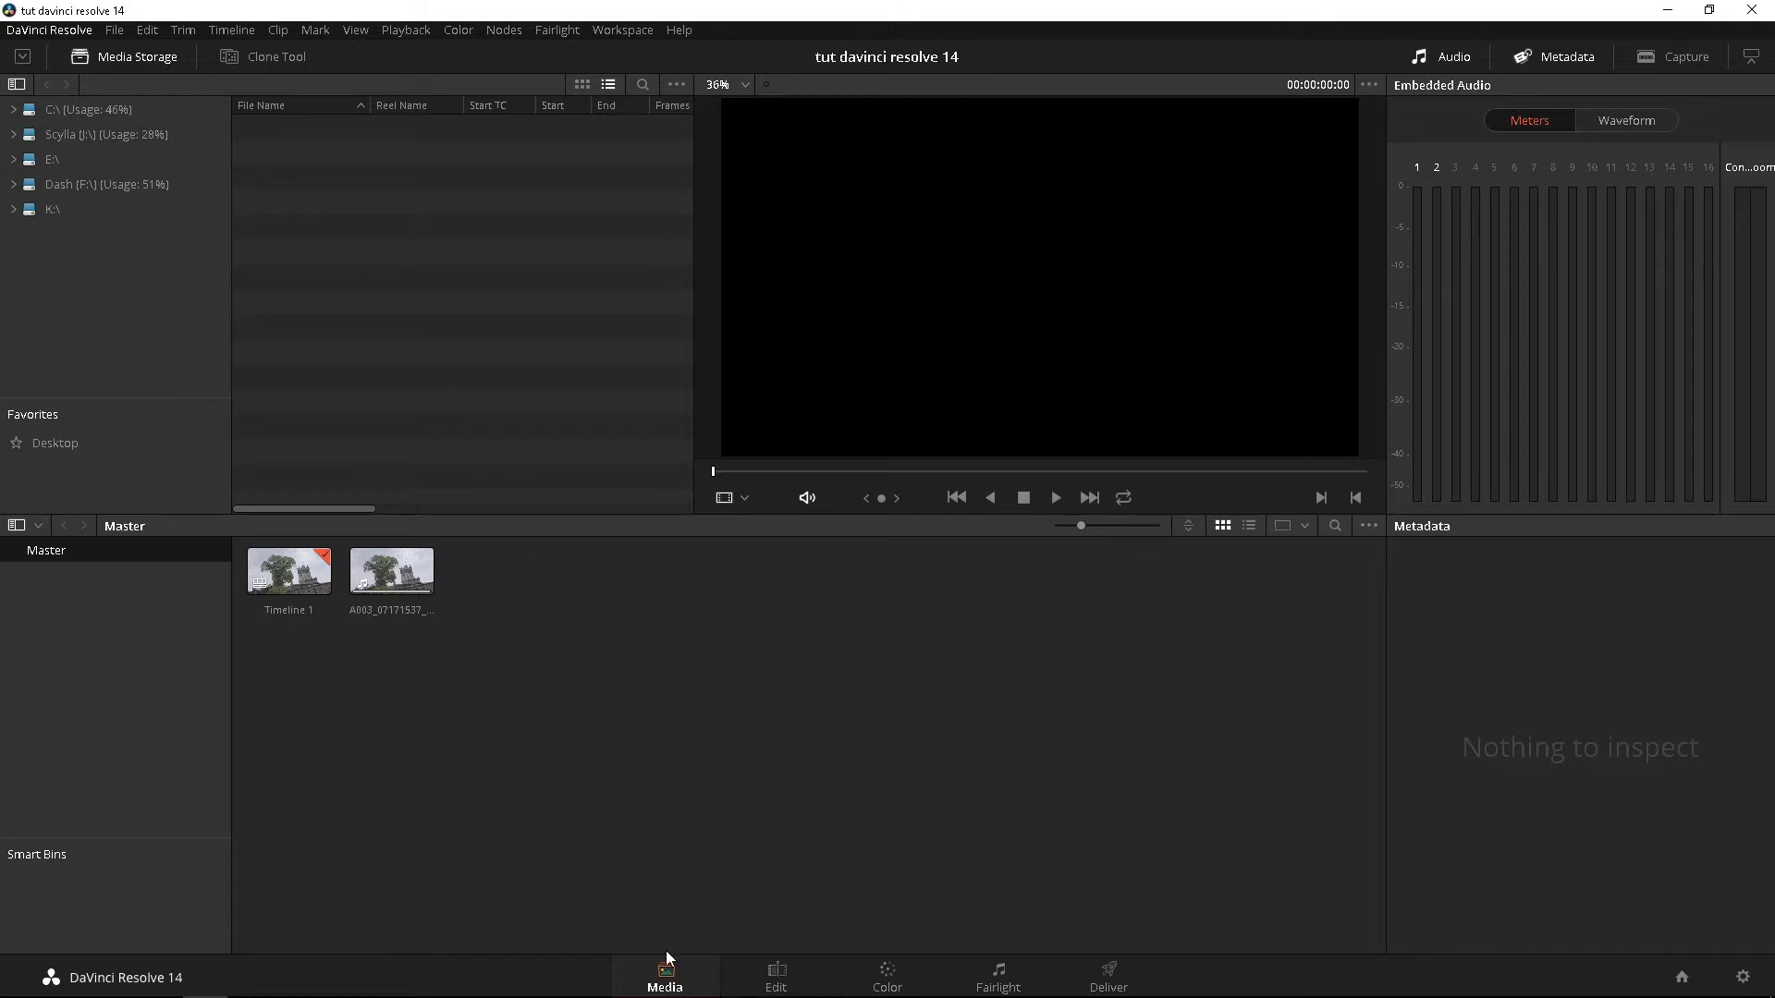
- Switch to the Edit page showing Timeline 1's castle clip
left_click(774, 977)
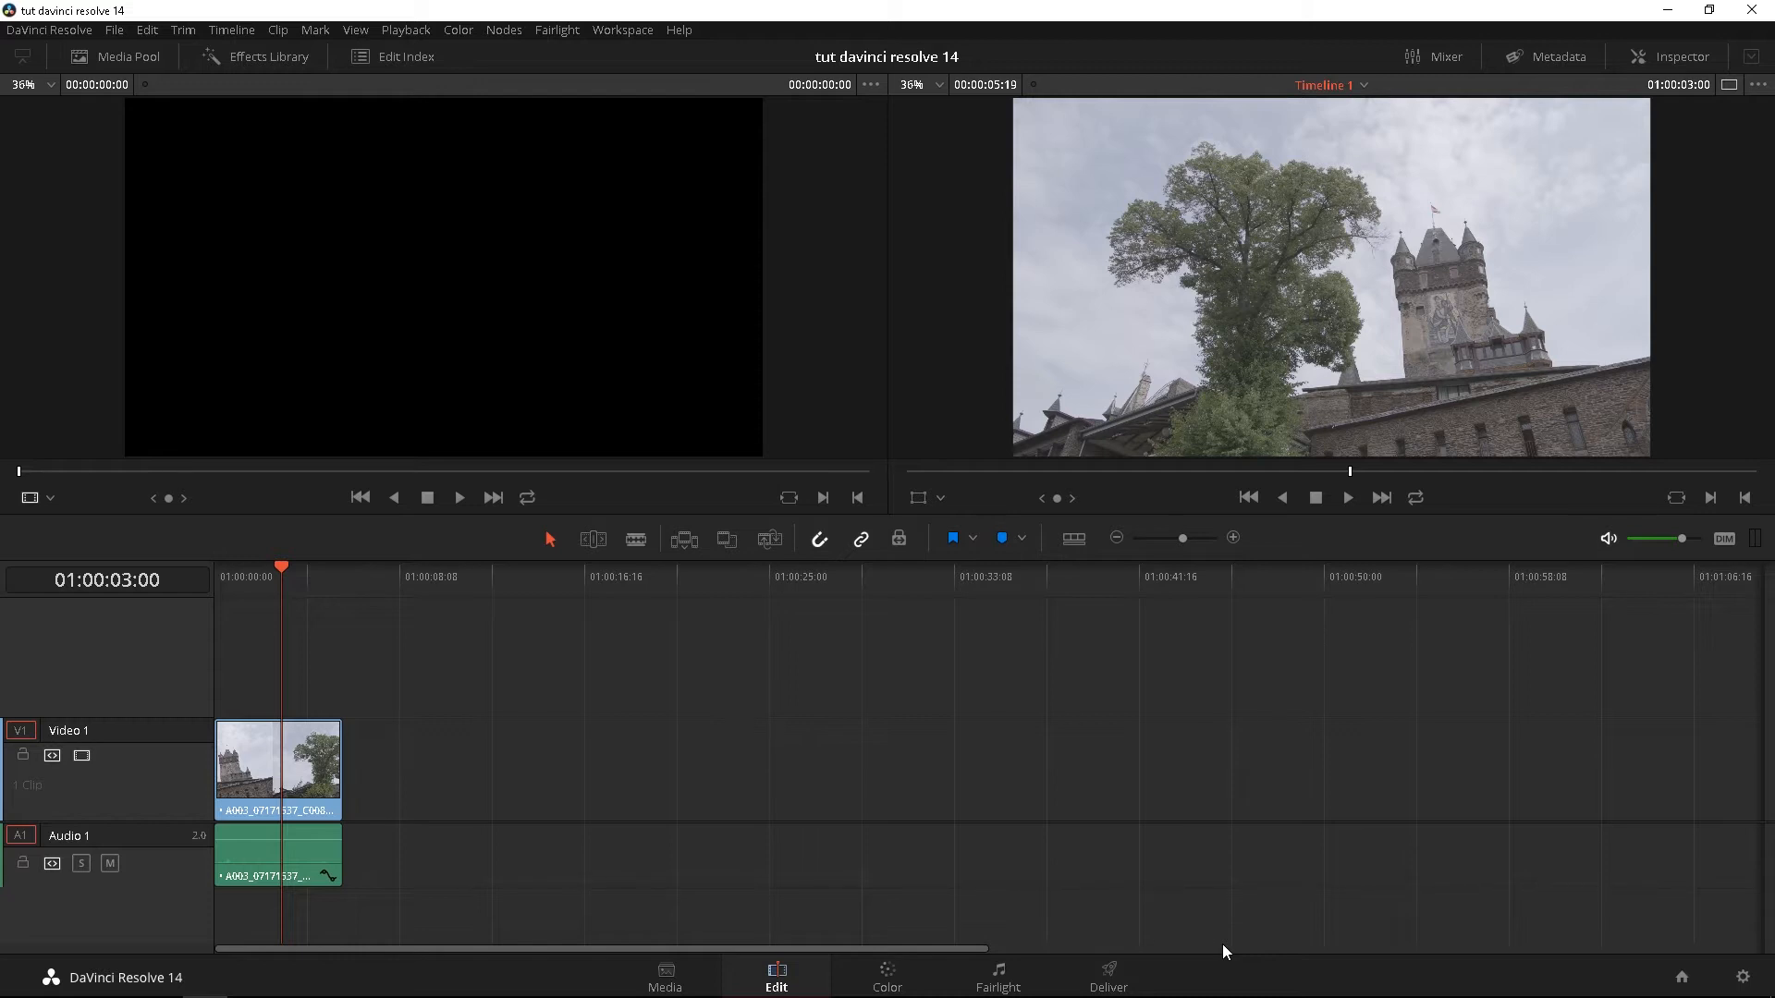
mouse_move(159, 71)
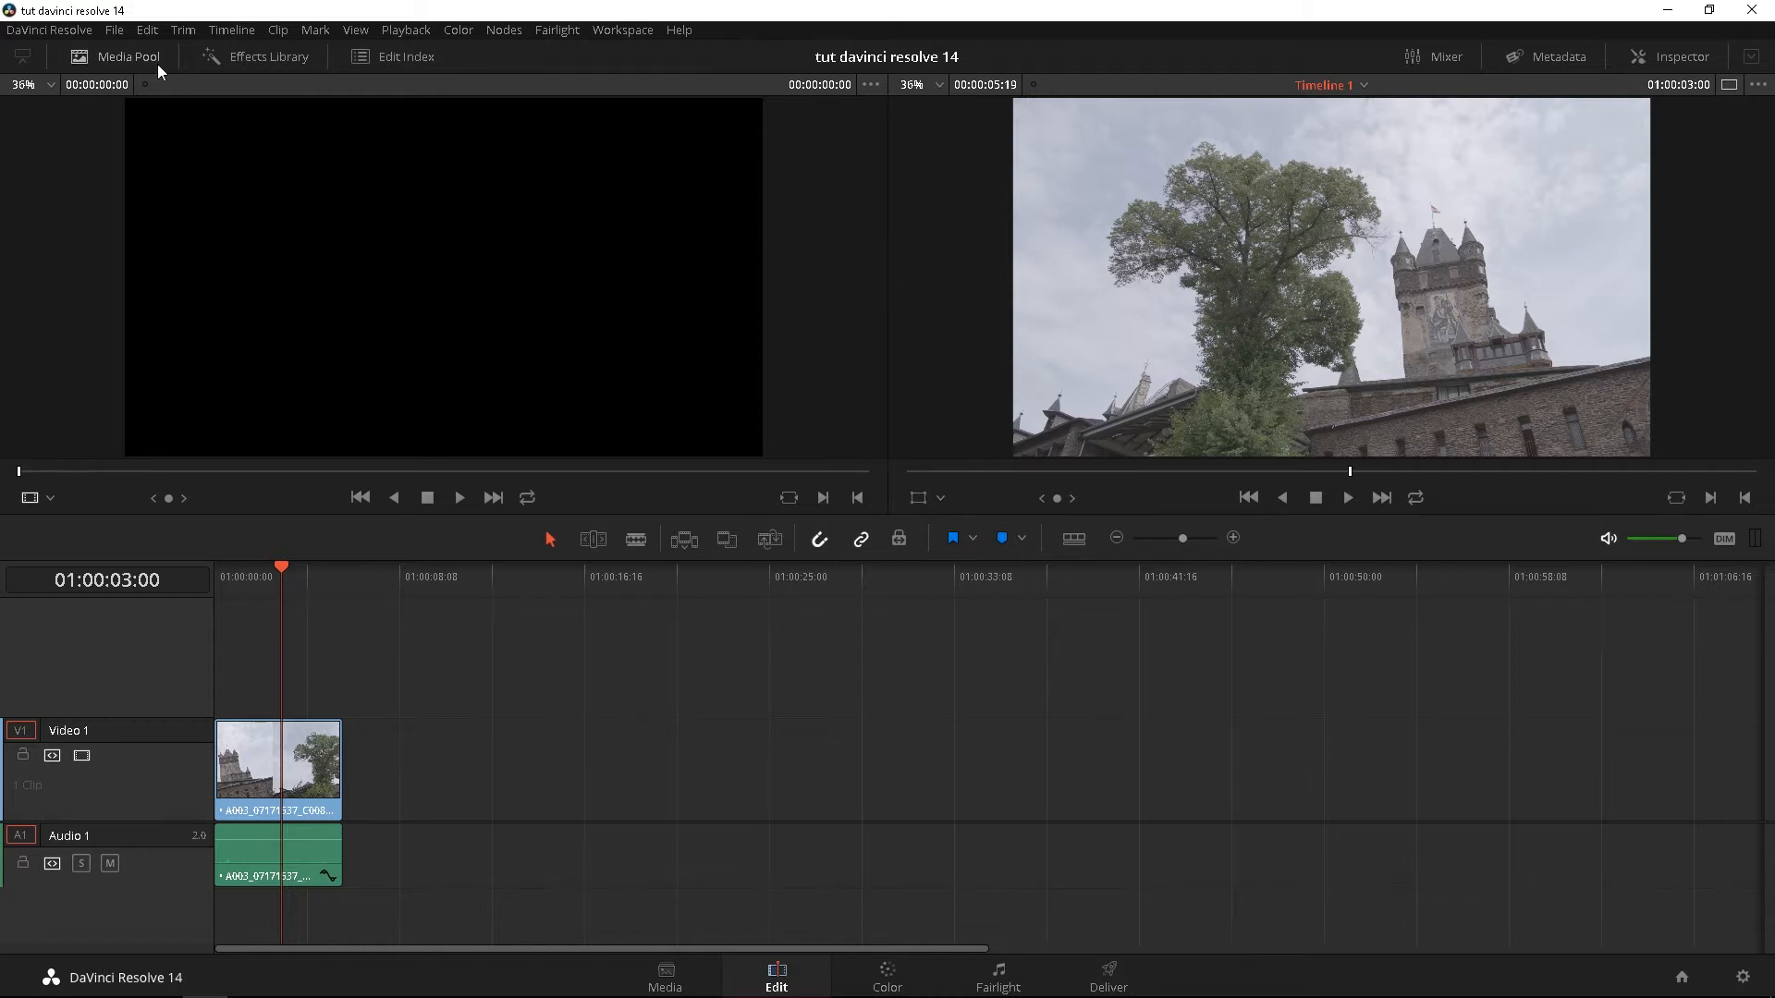
- Show the media pool with a filmstrip preview and load the castle clip into the source viewer
left_click(127, 58)
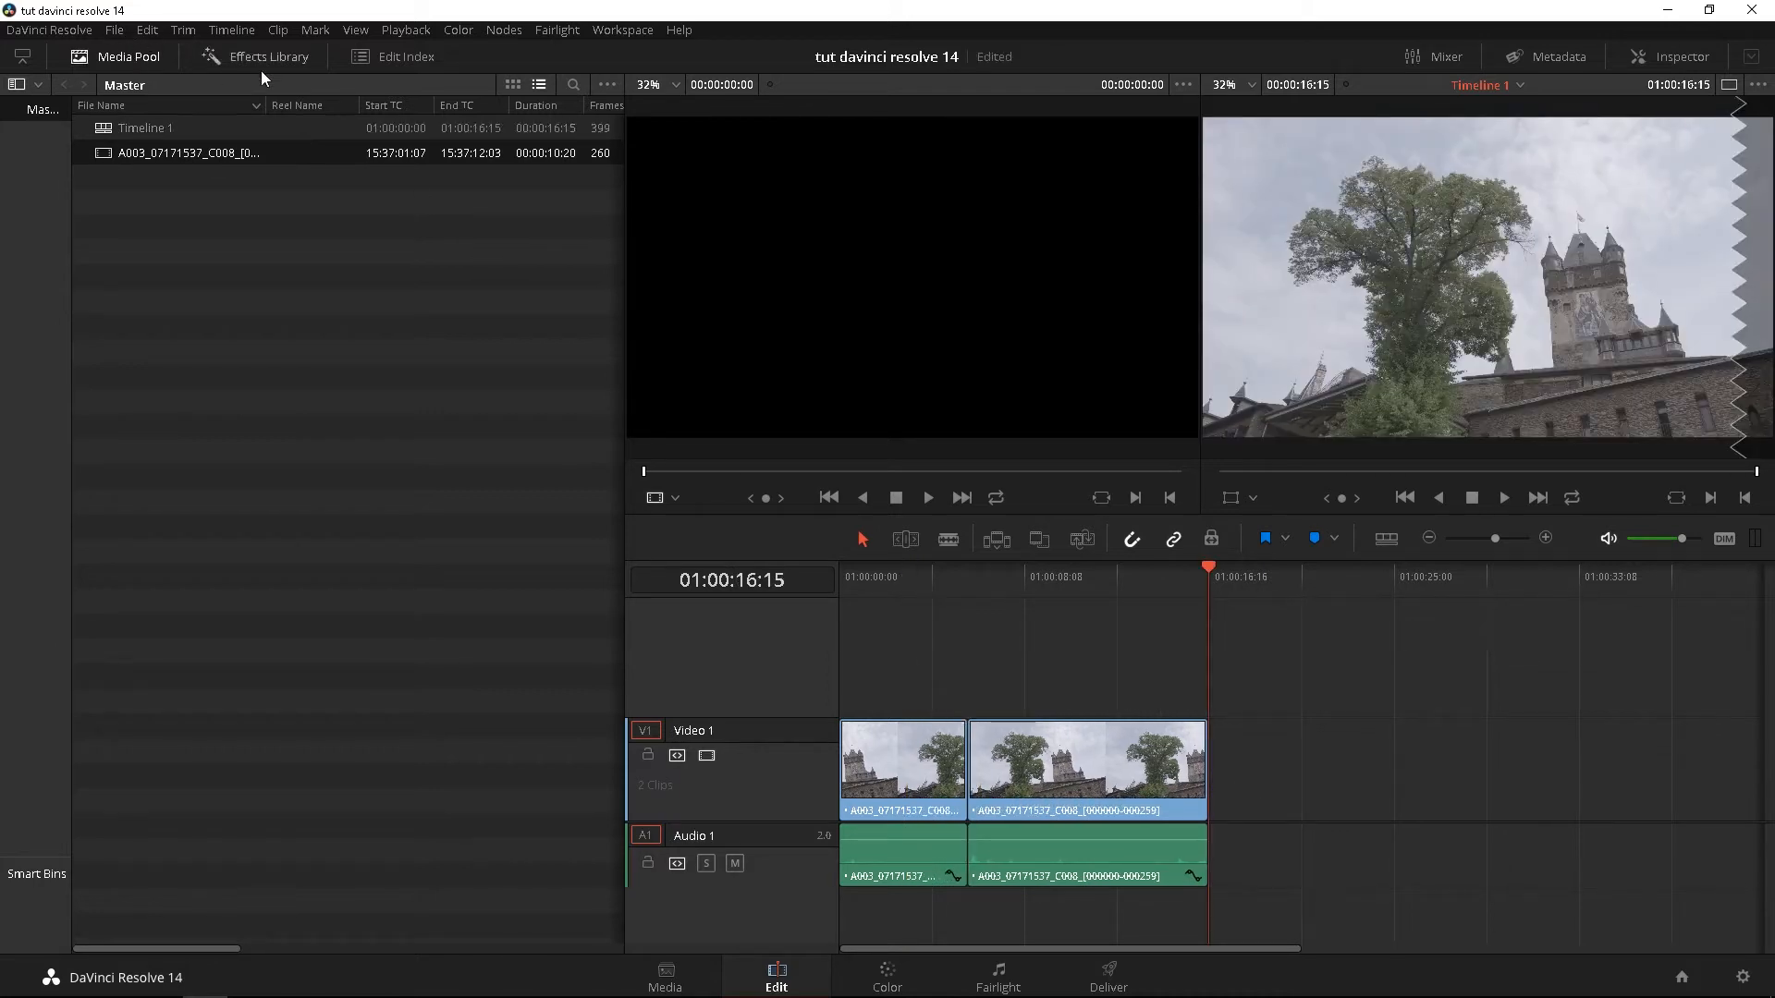
mouse_move(608, 91)
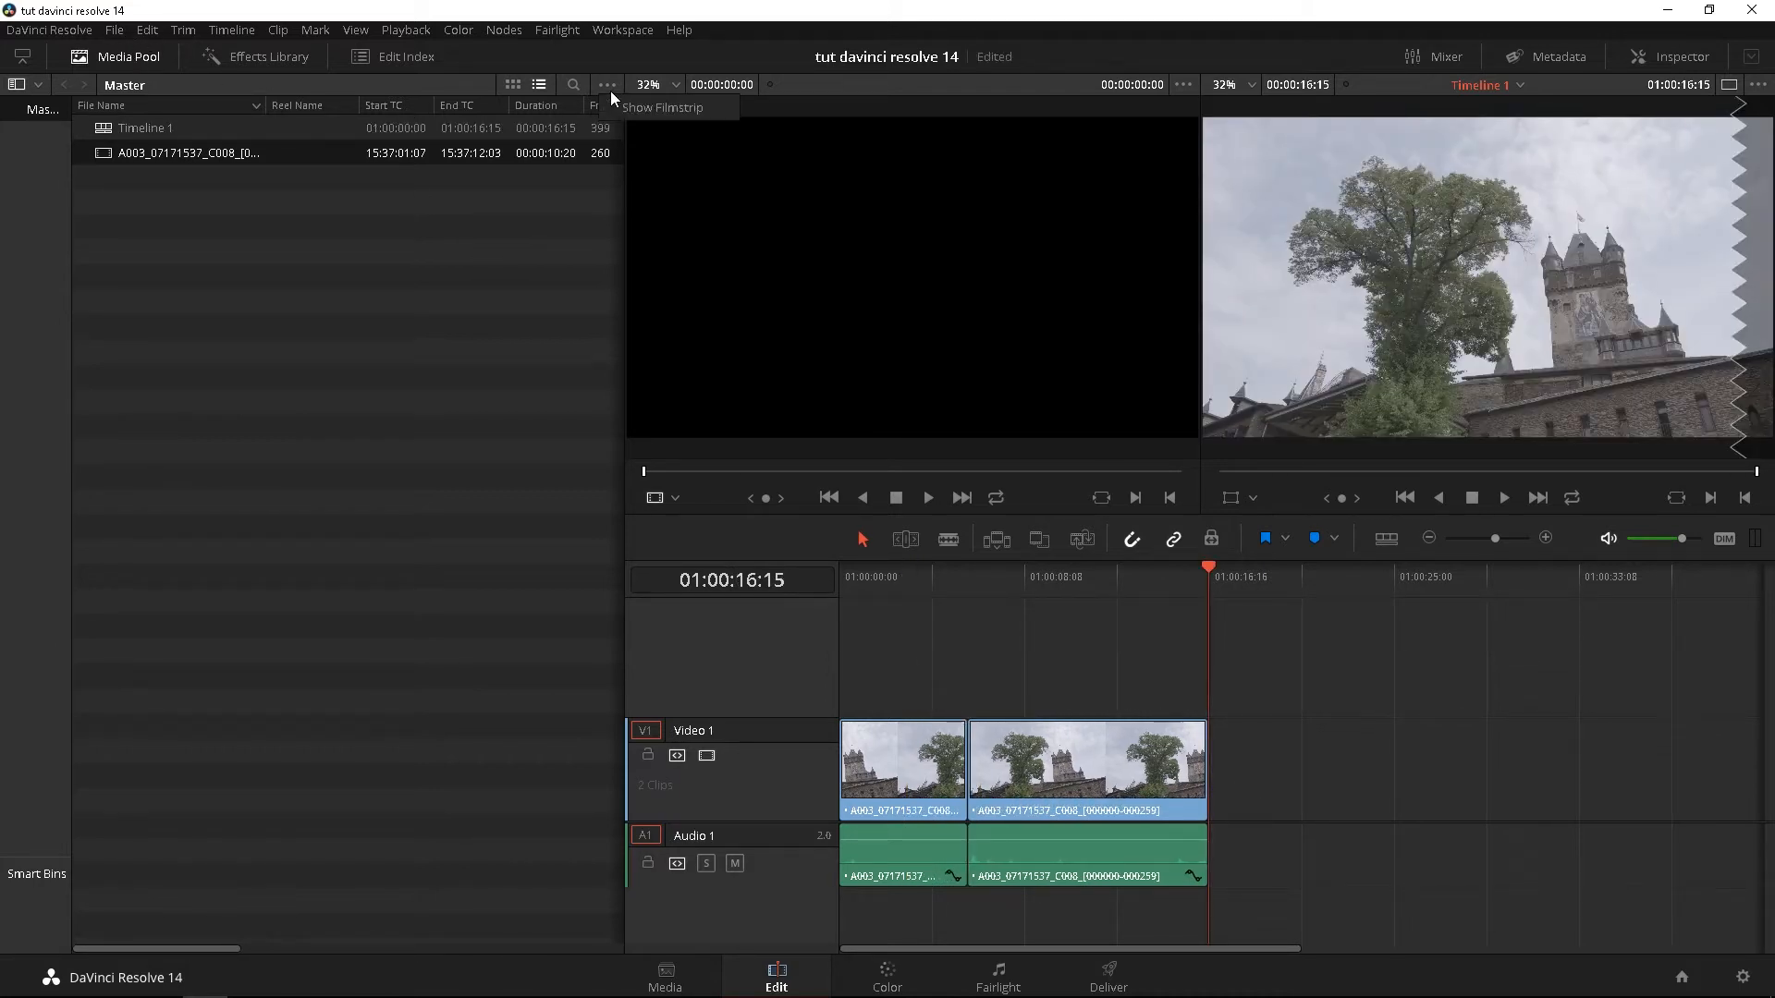
left_click(661, 107)
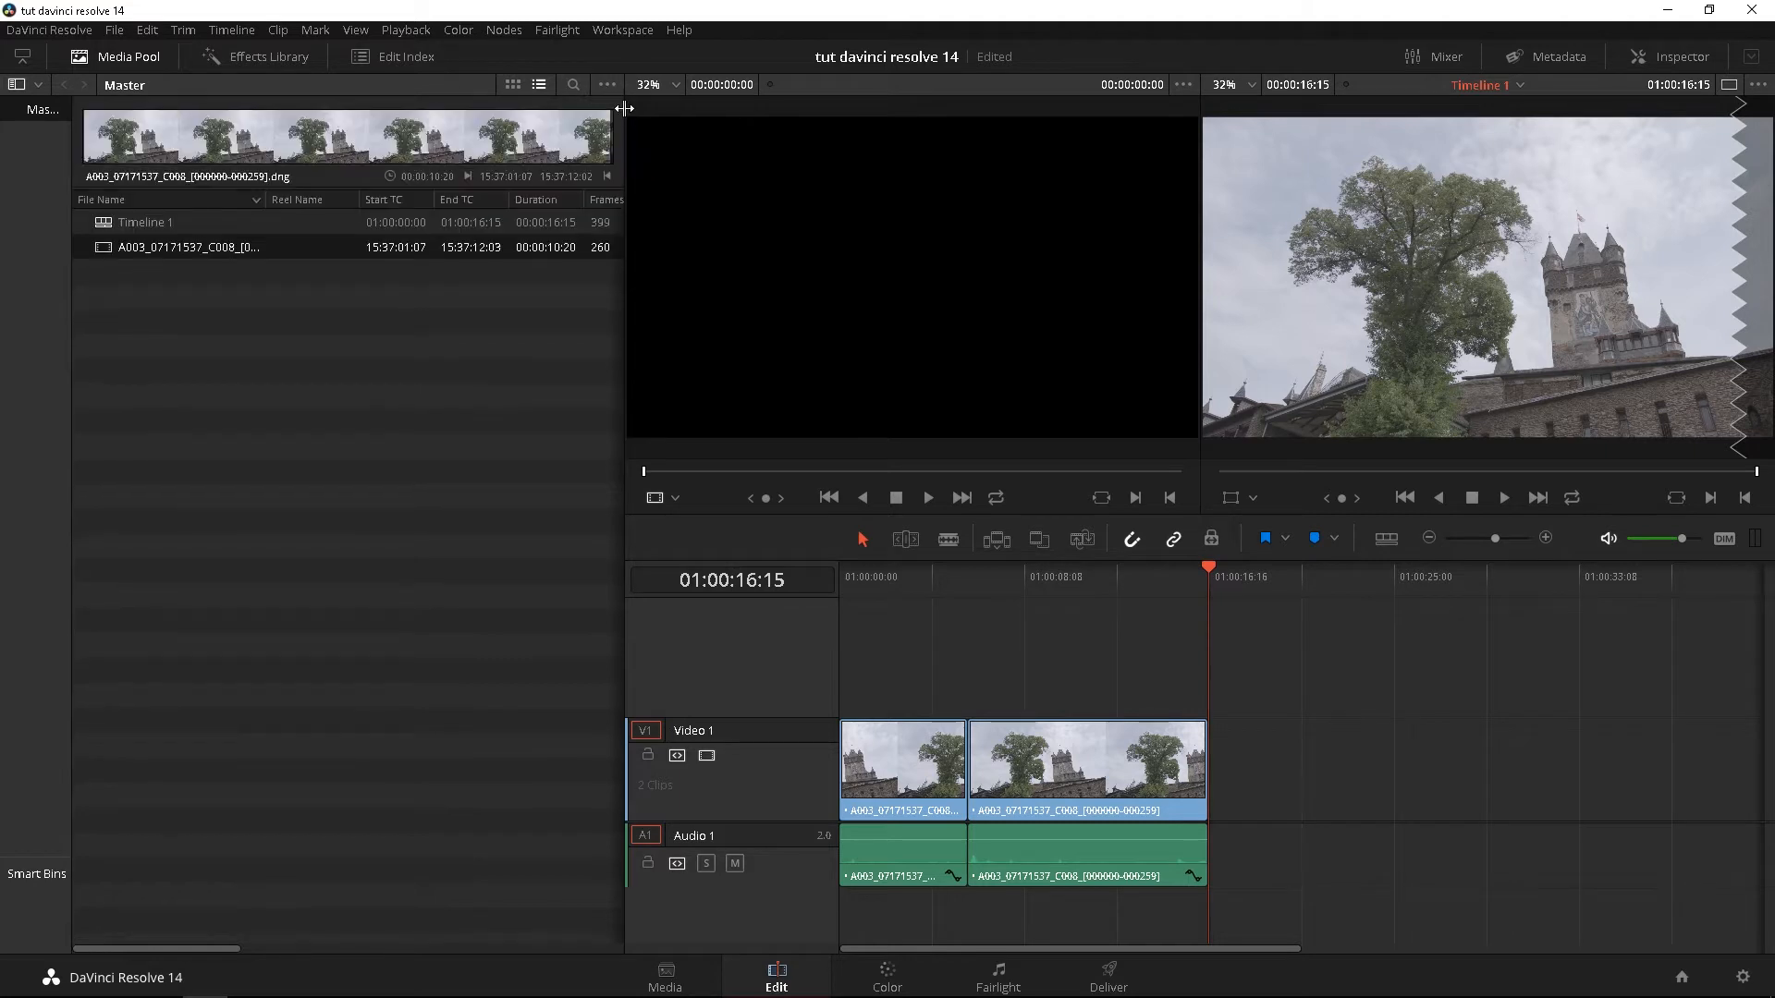
double_click(187, 246)
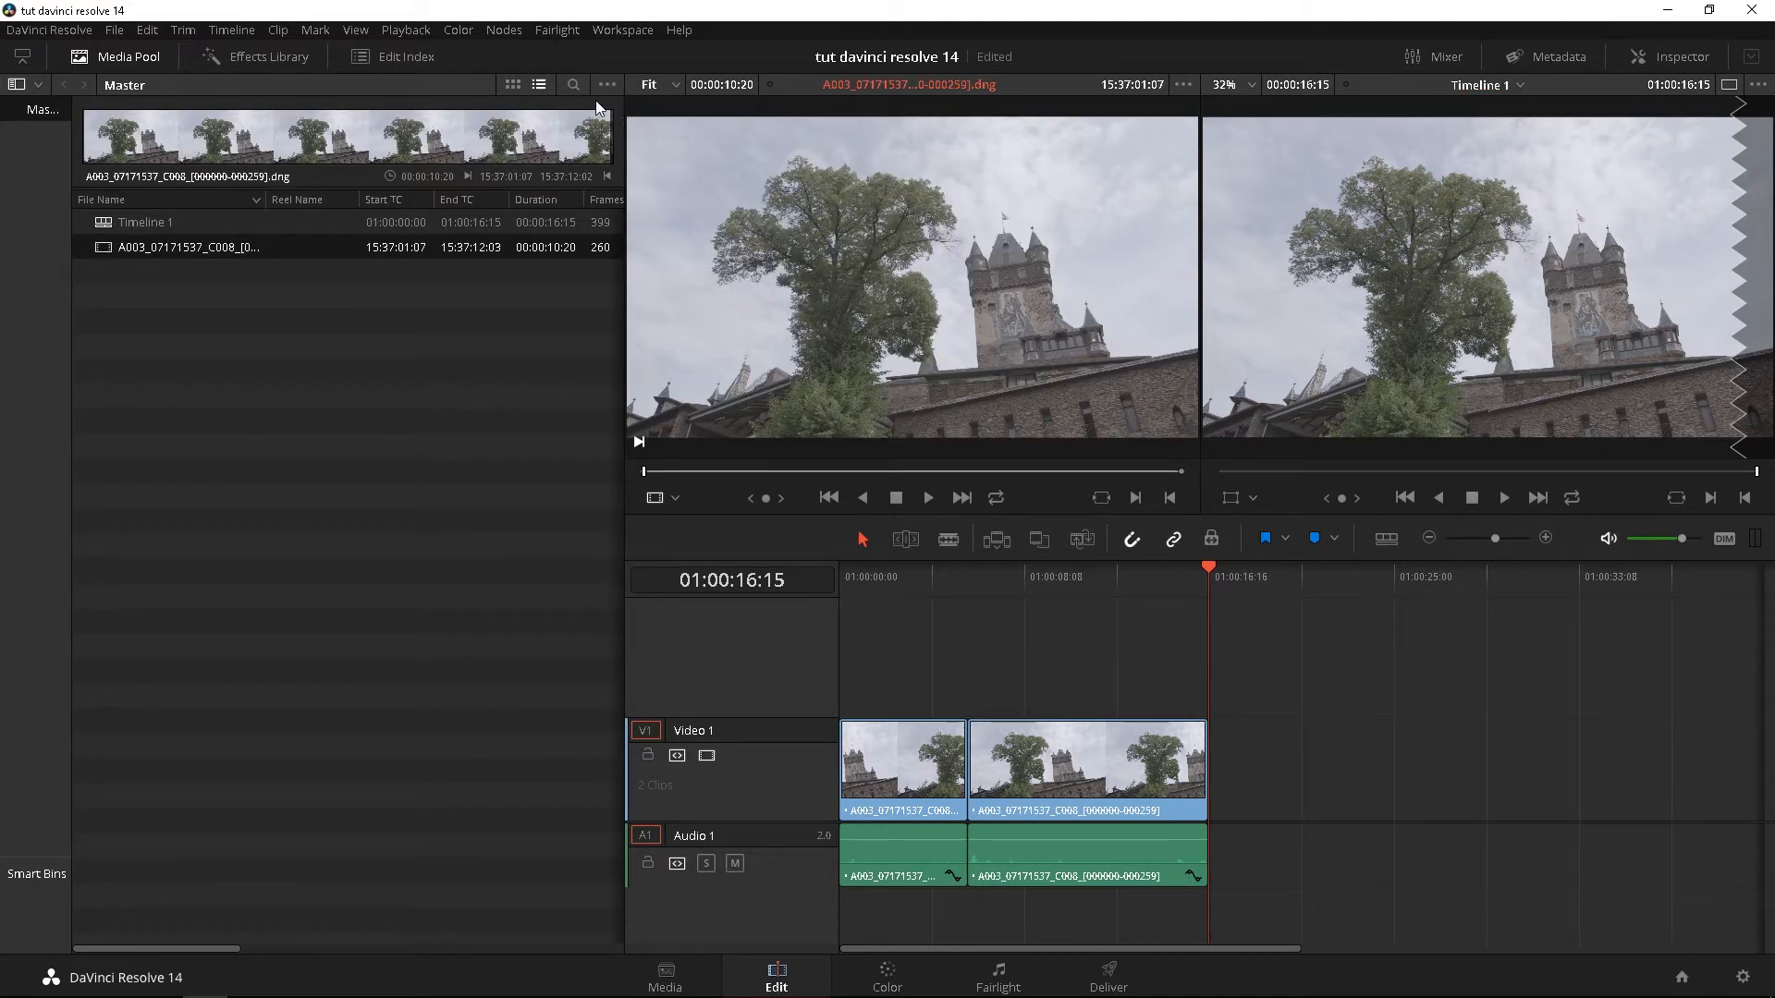
left_click(538, 84)
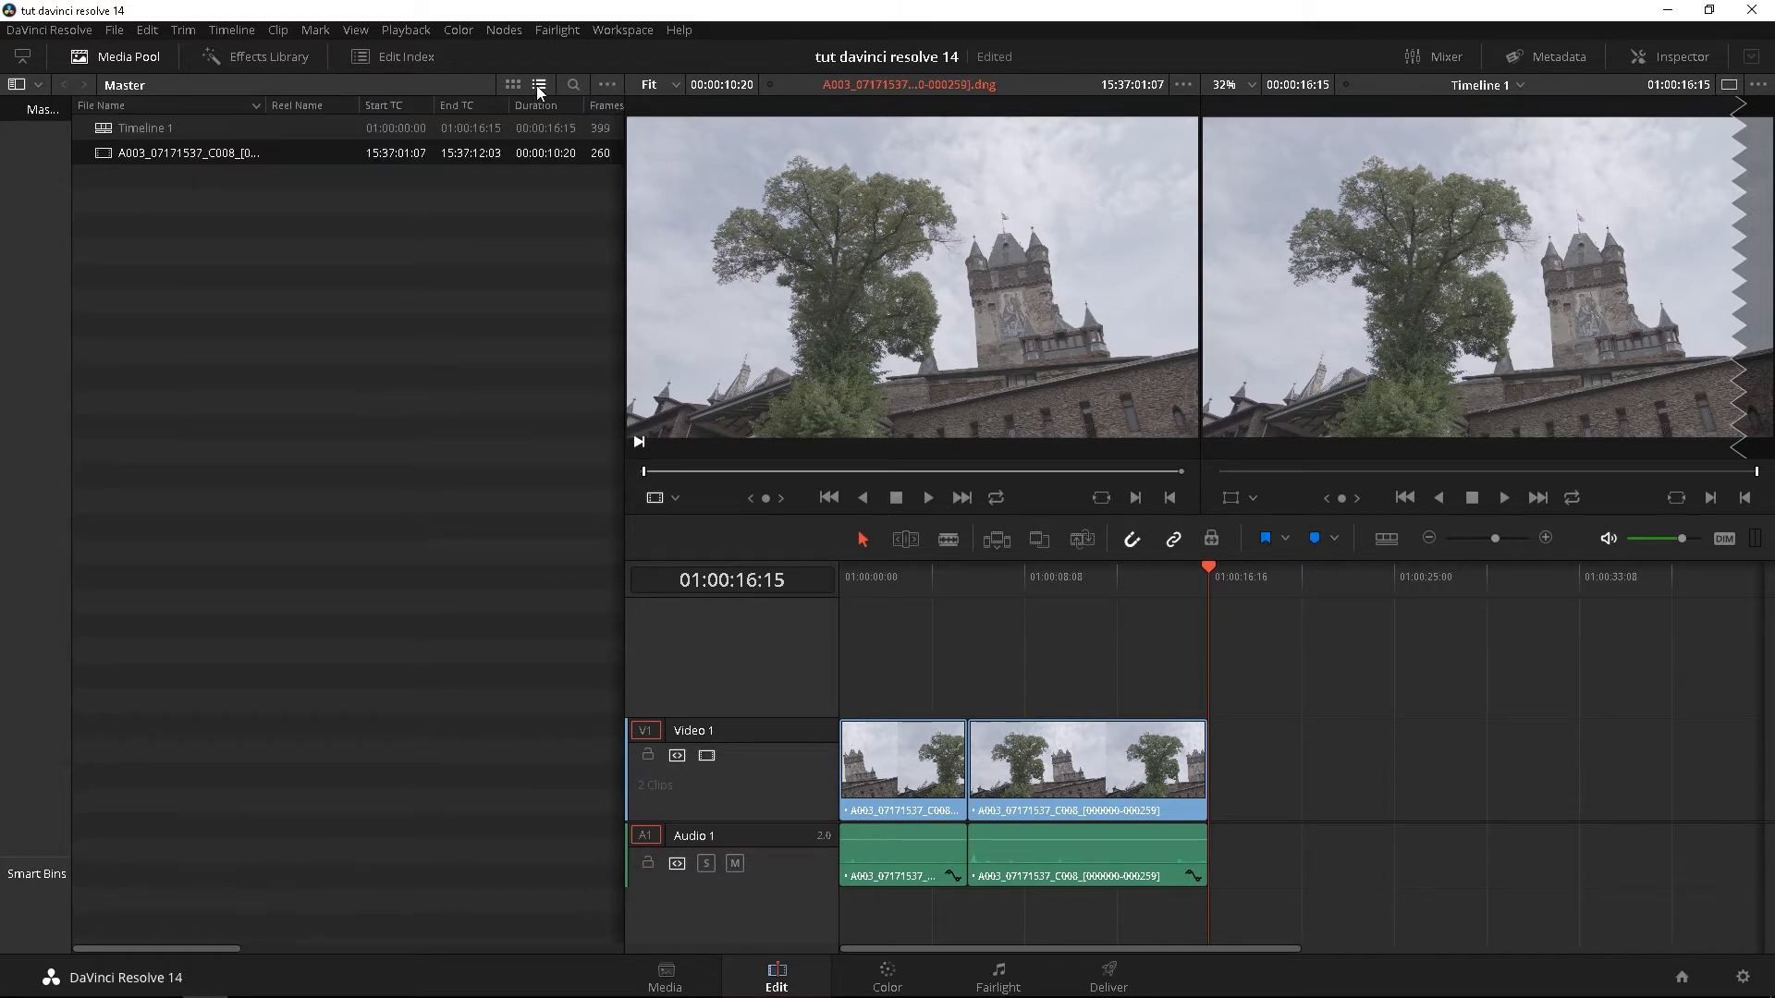
- Toggle the media pool between thumbnail and list views, ending in list view
left_click(512, 85)
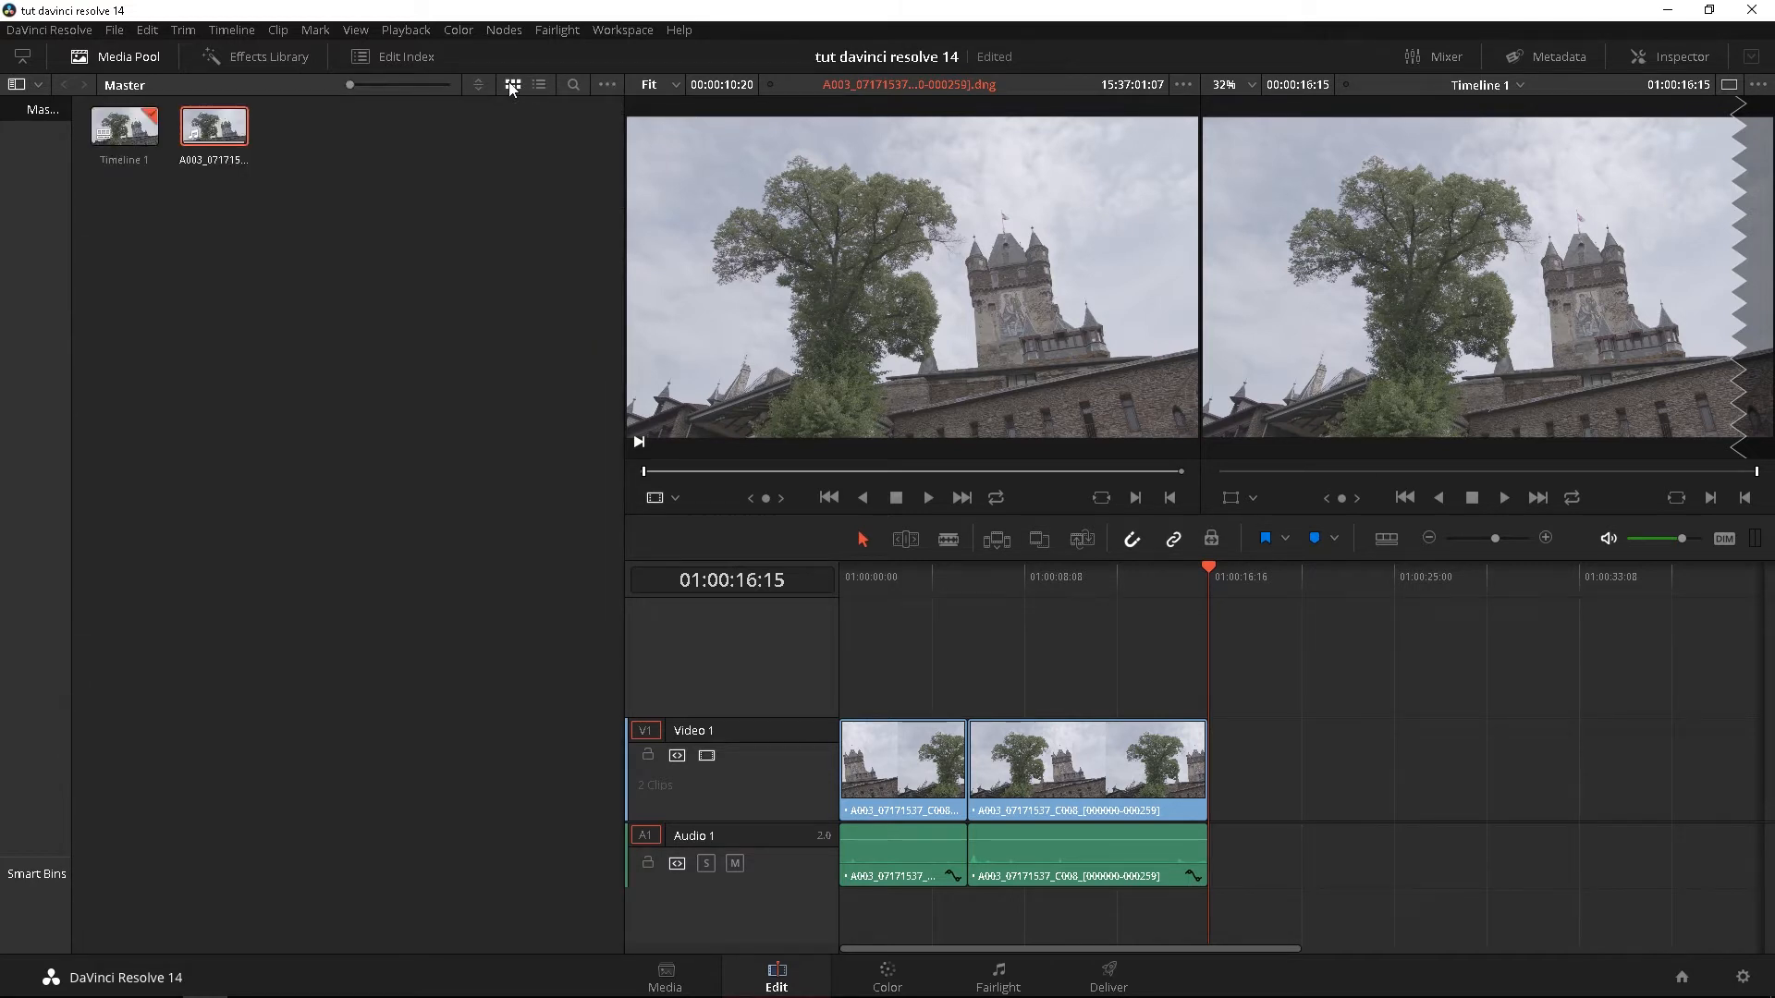
left_click(538, 84)
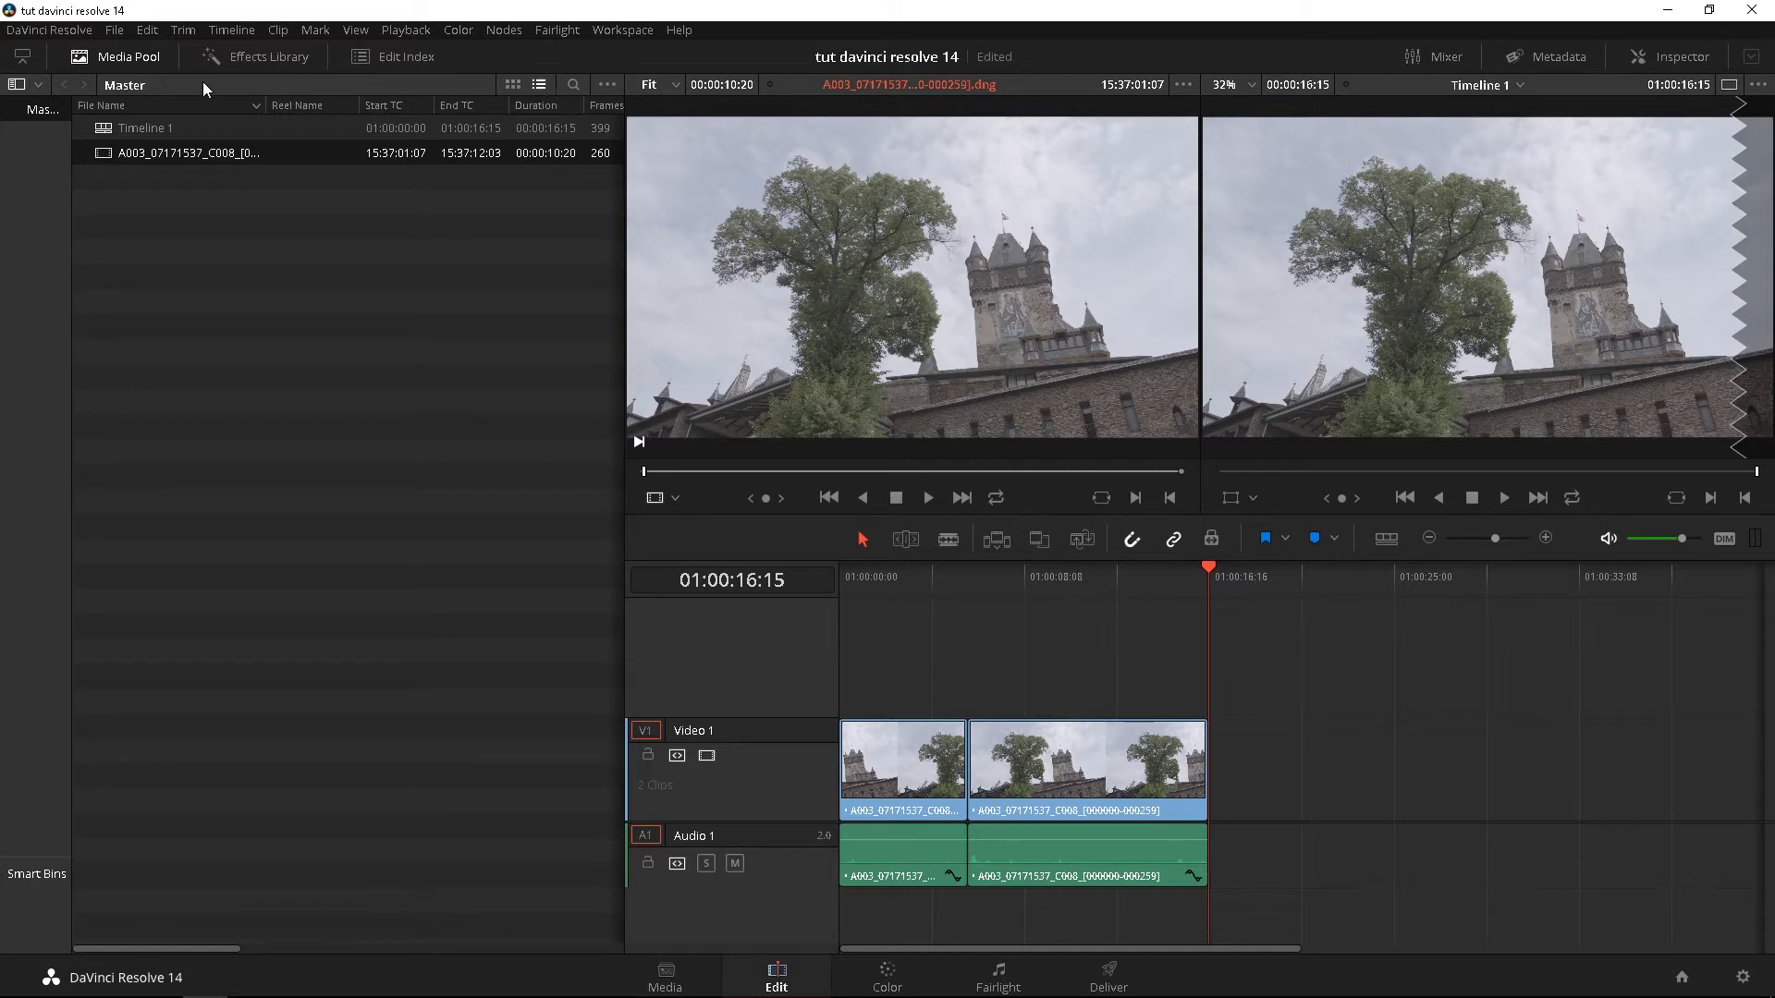
left_click(513, 83)
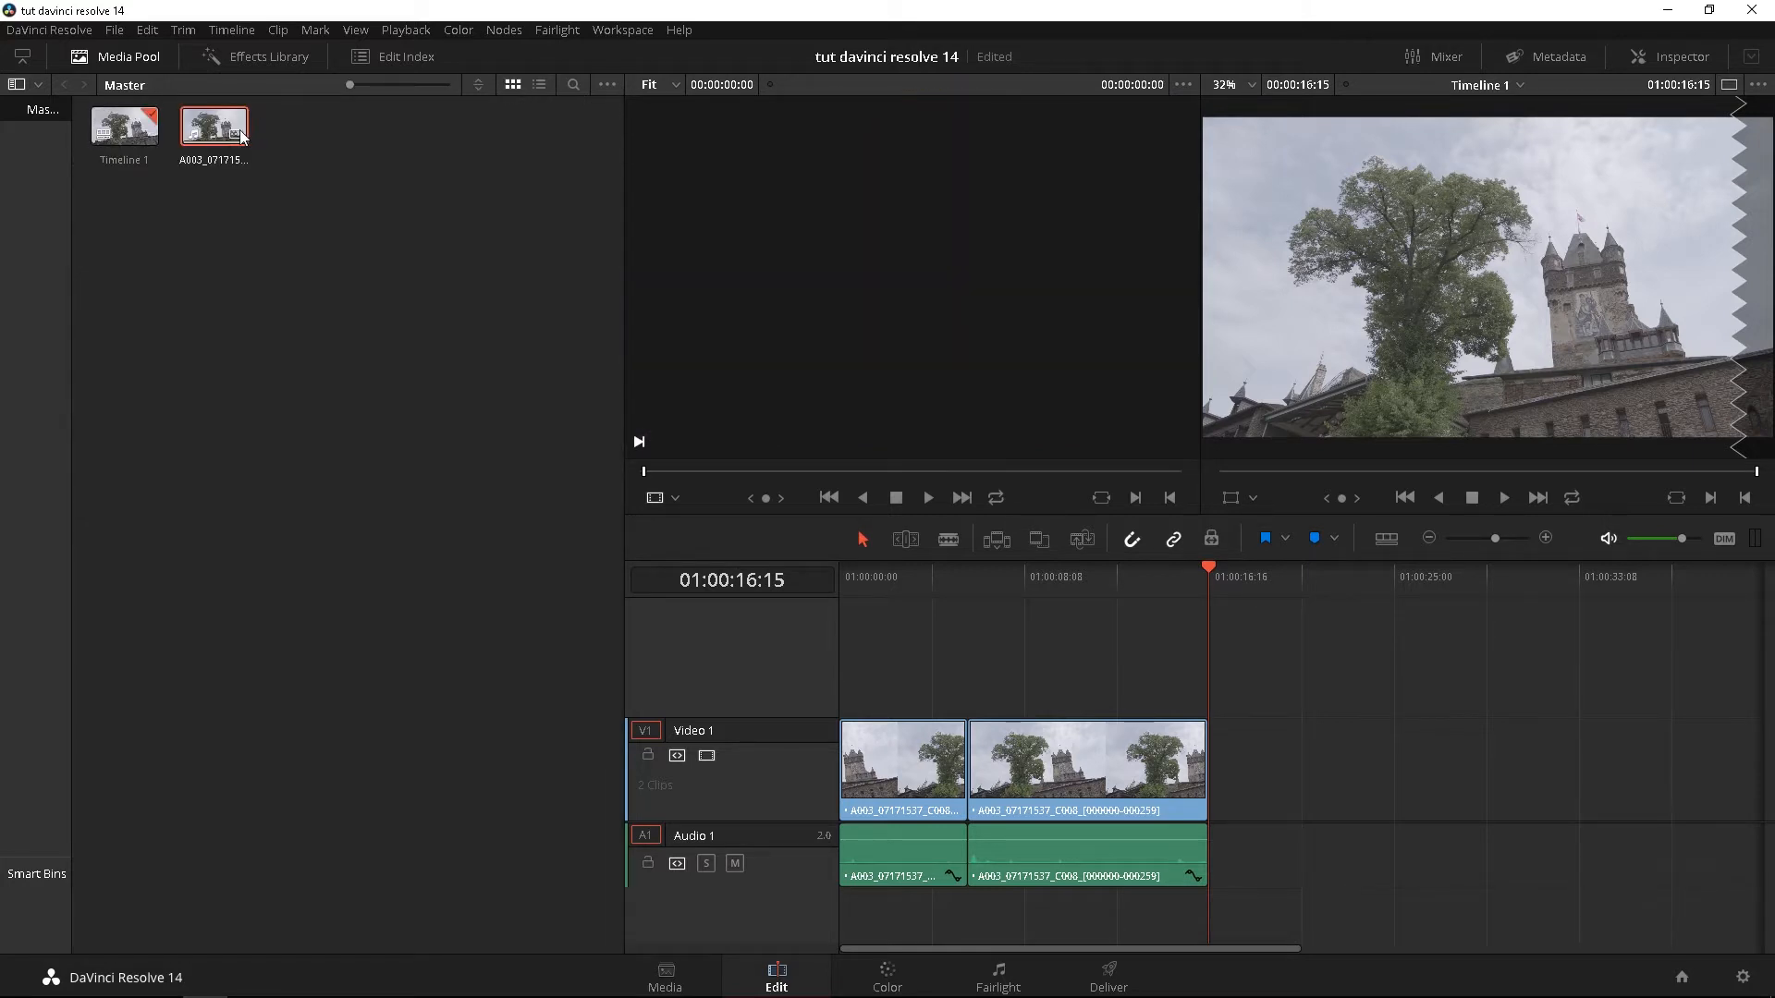
double_click(212, 124)
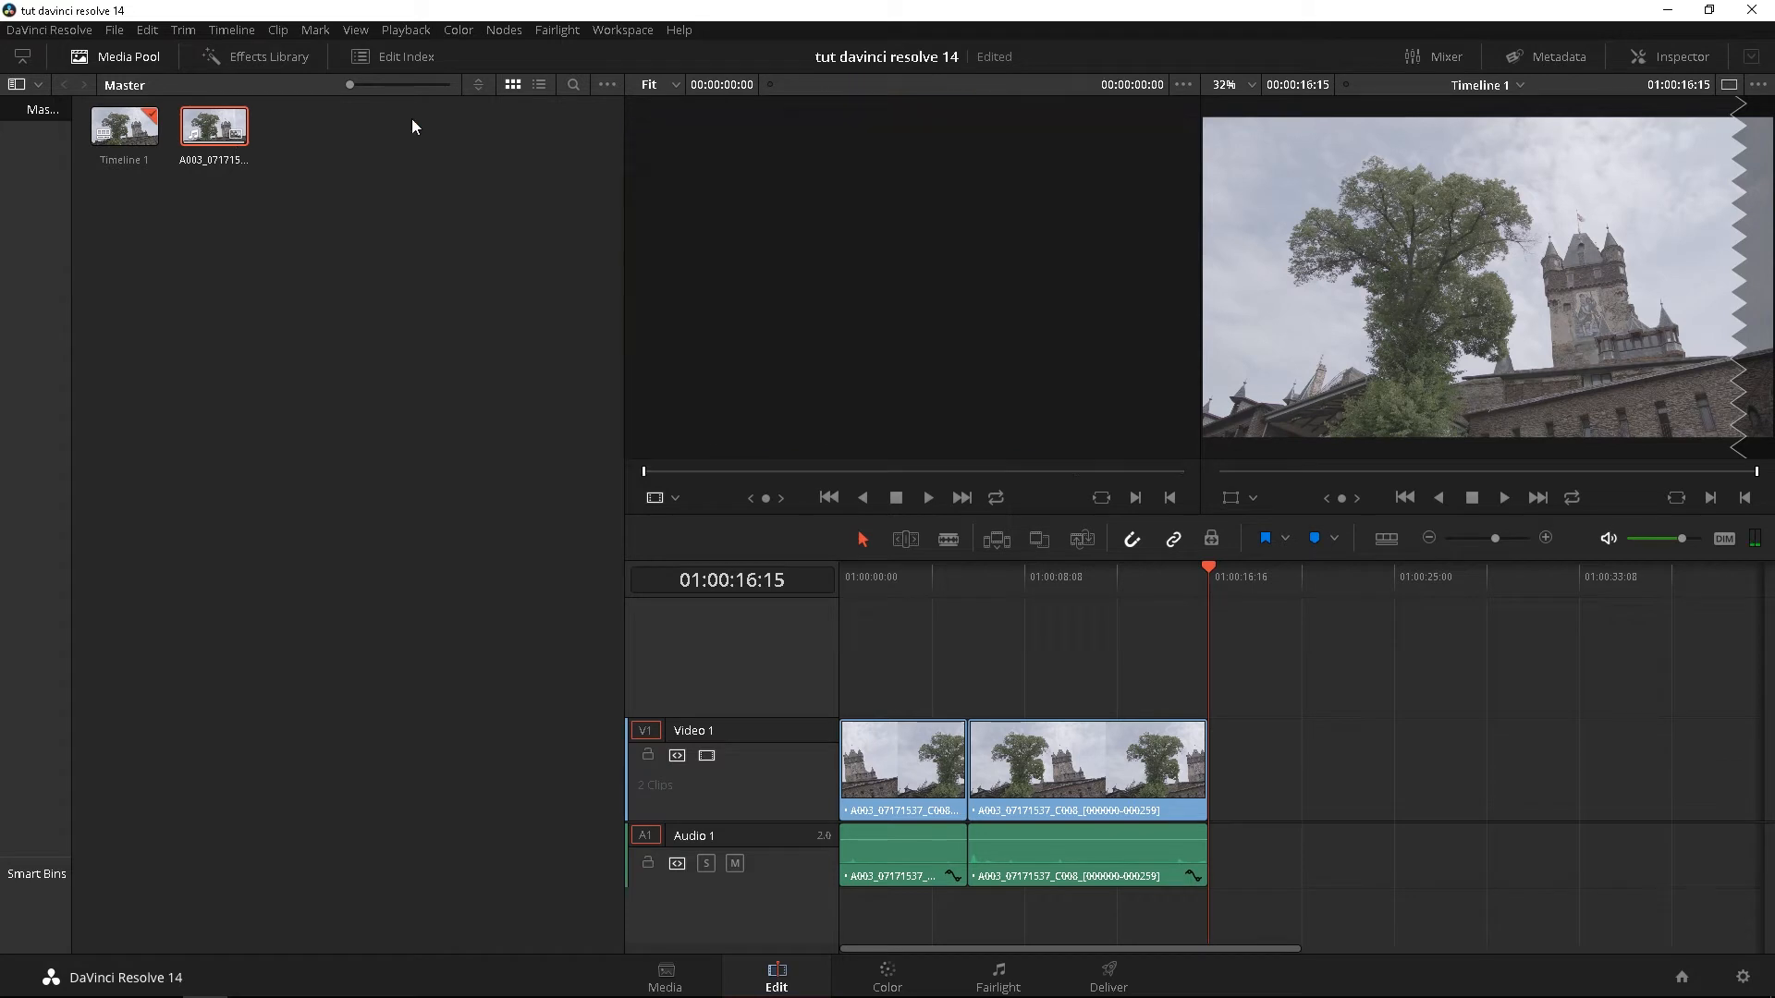
left_click(538, 84)
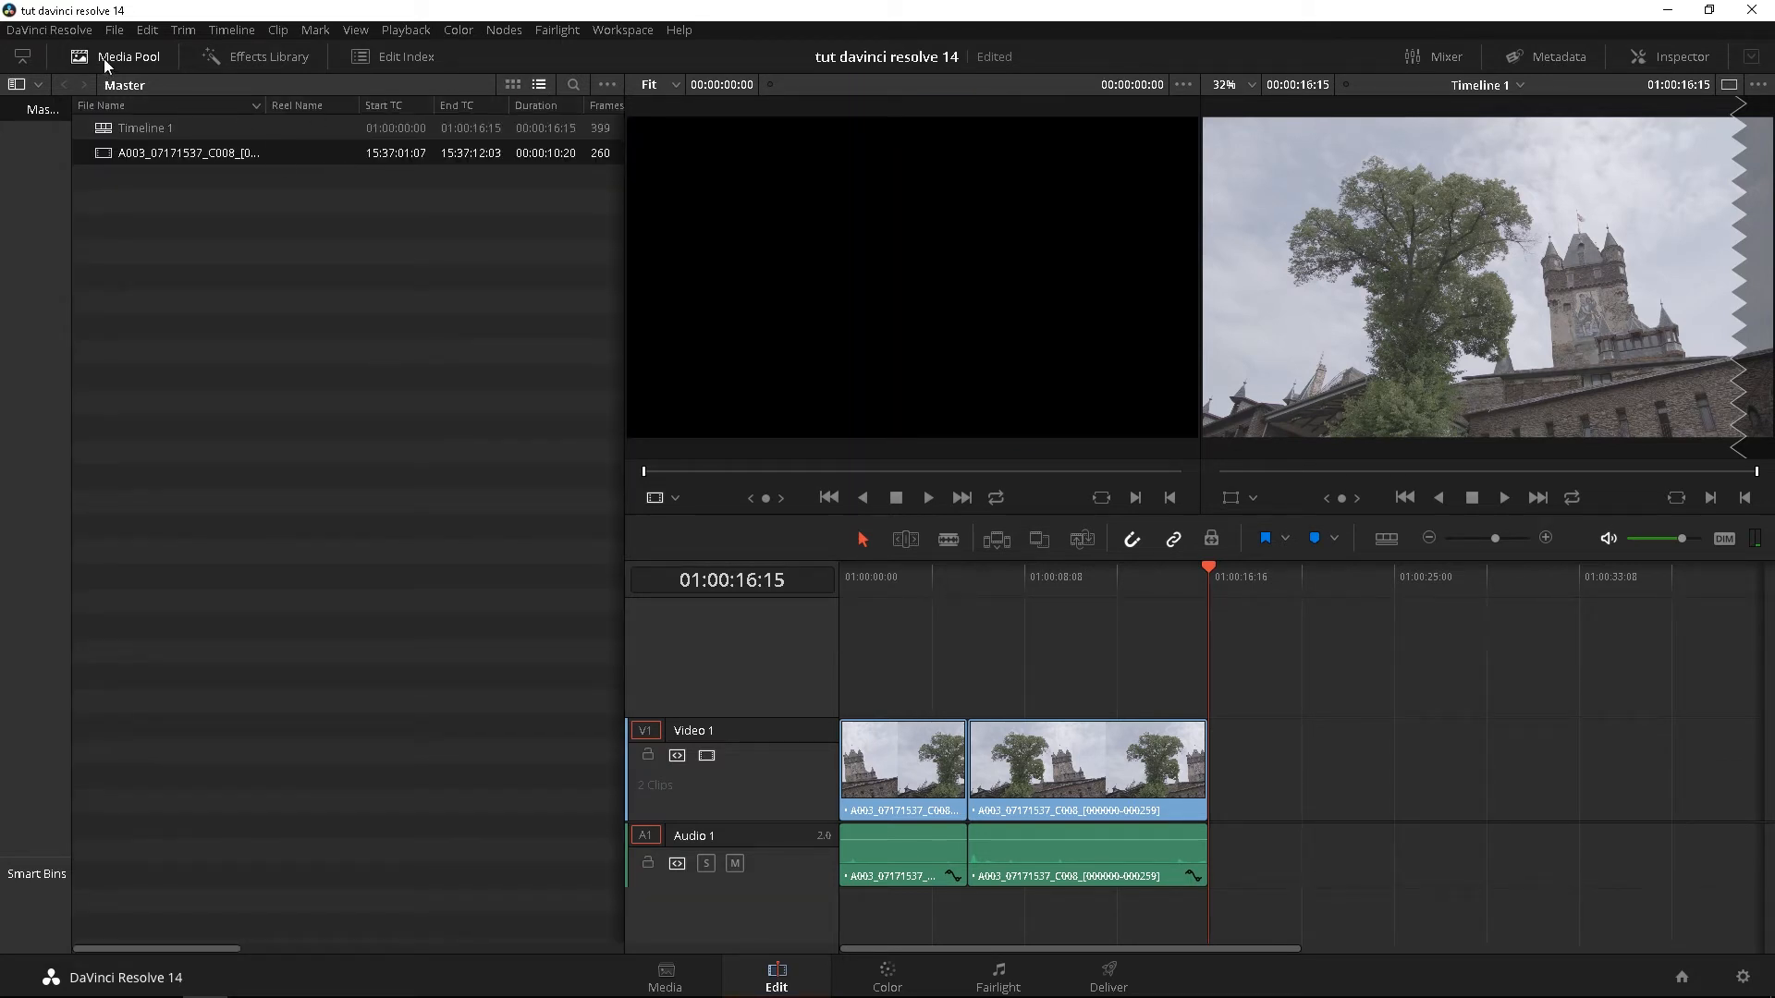
- Swap the media pool for the Effects Library and browse video transitions, audio transitions and generators
left_click(127, 57)
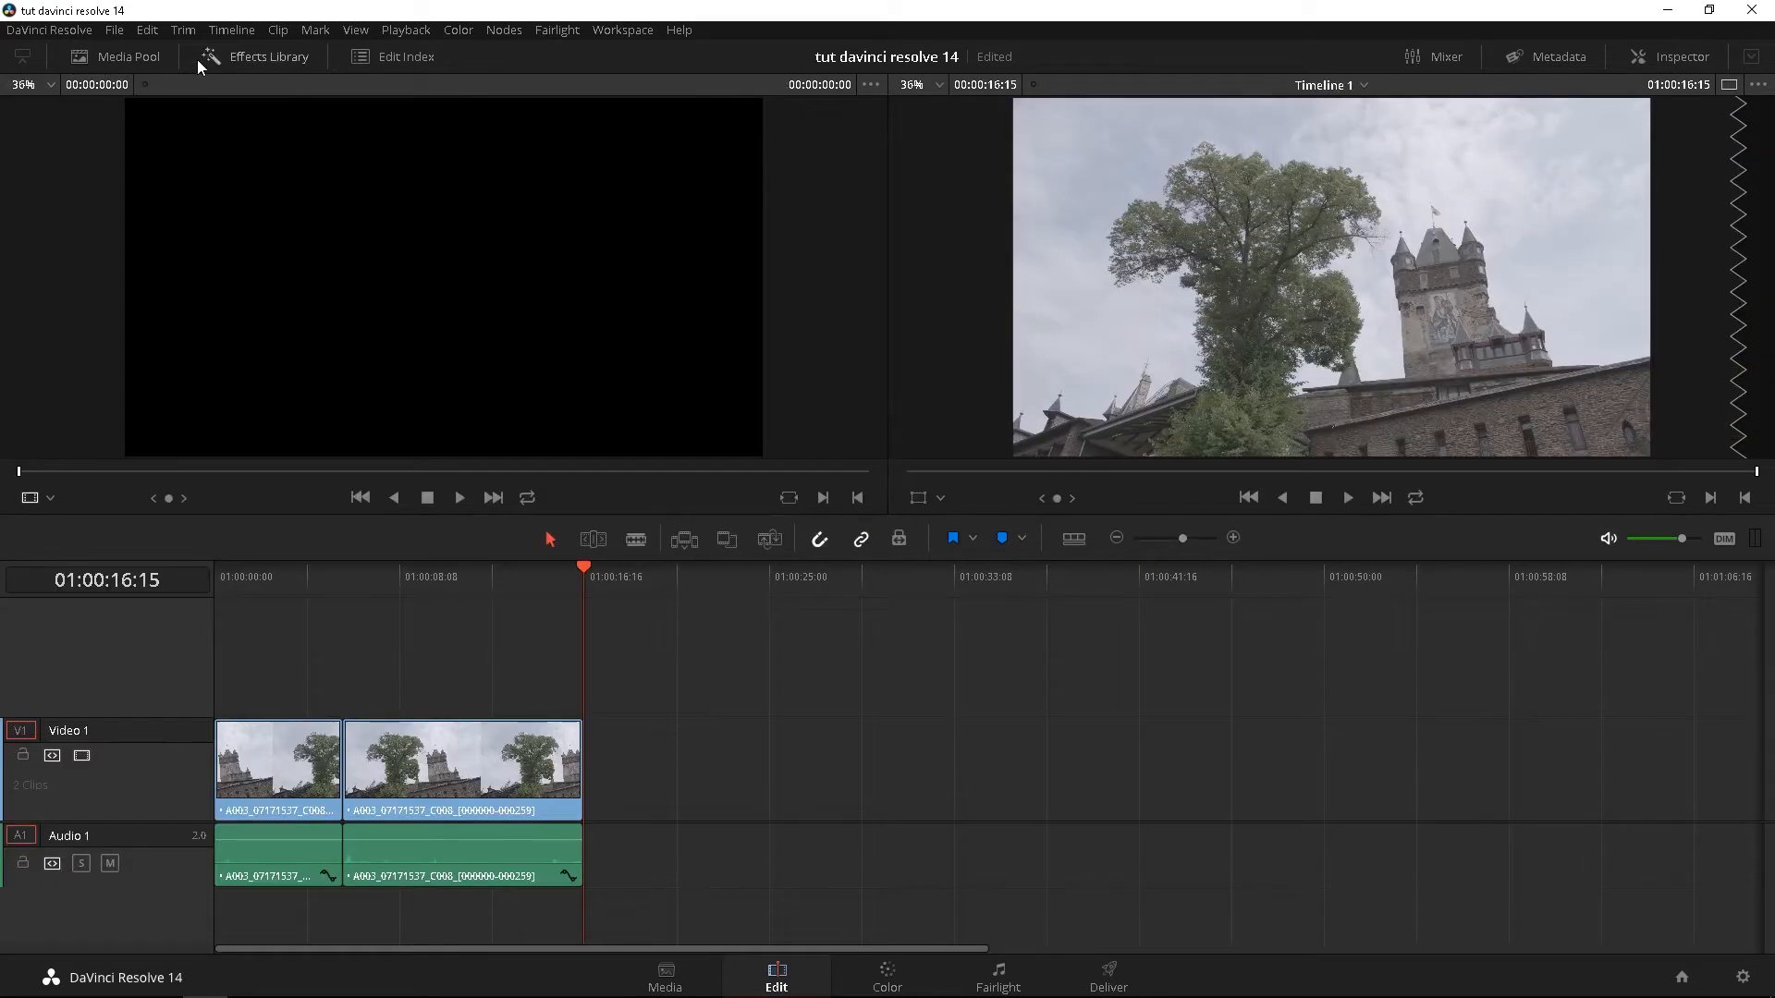
left_click(255, 58)
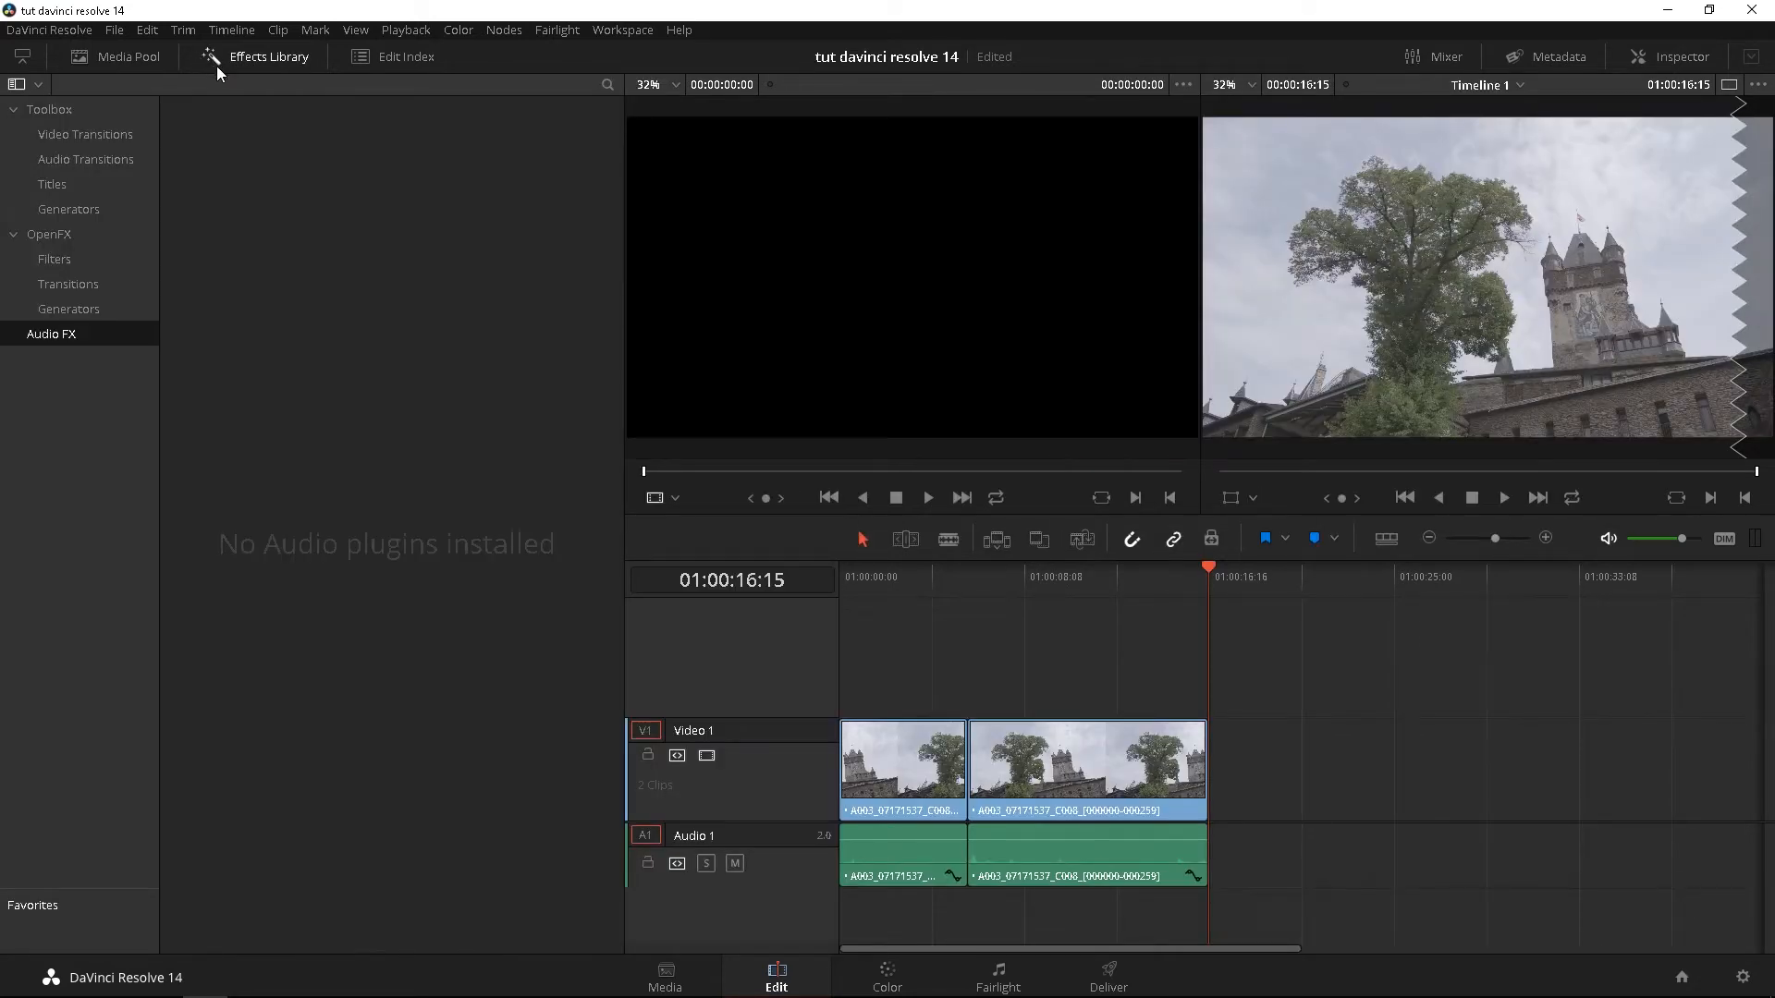
mouse_move(265, 57)
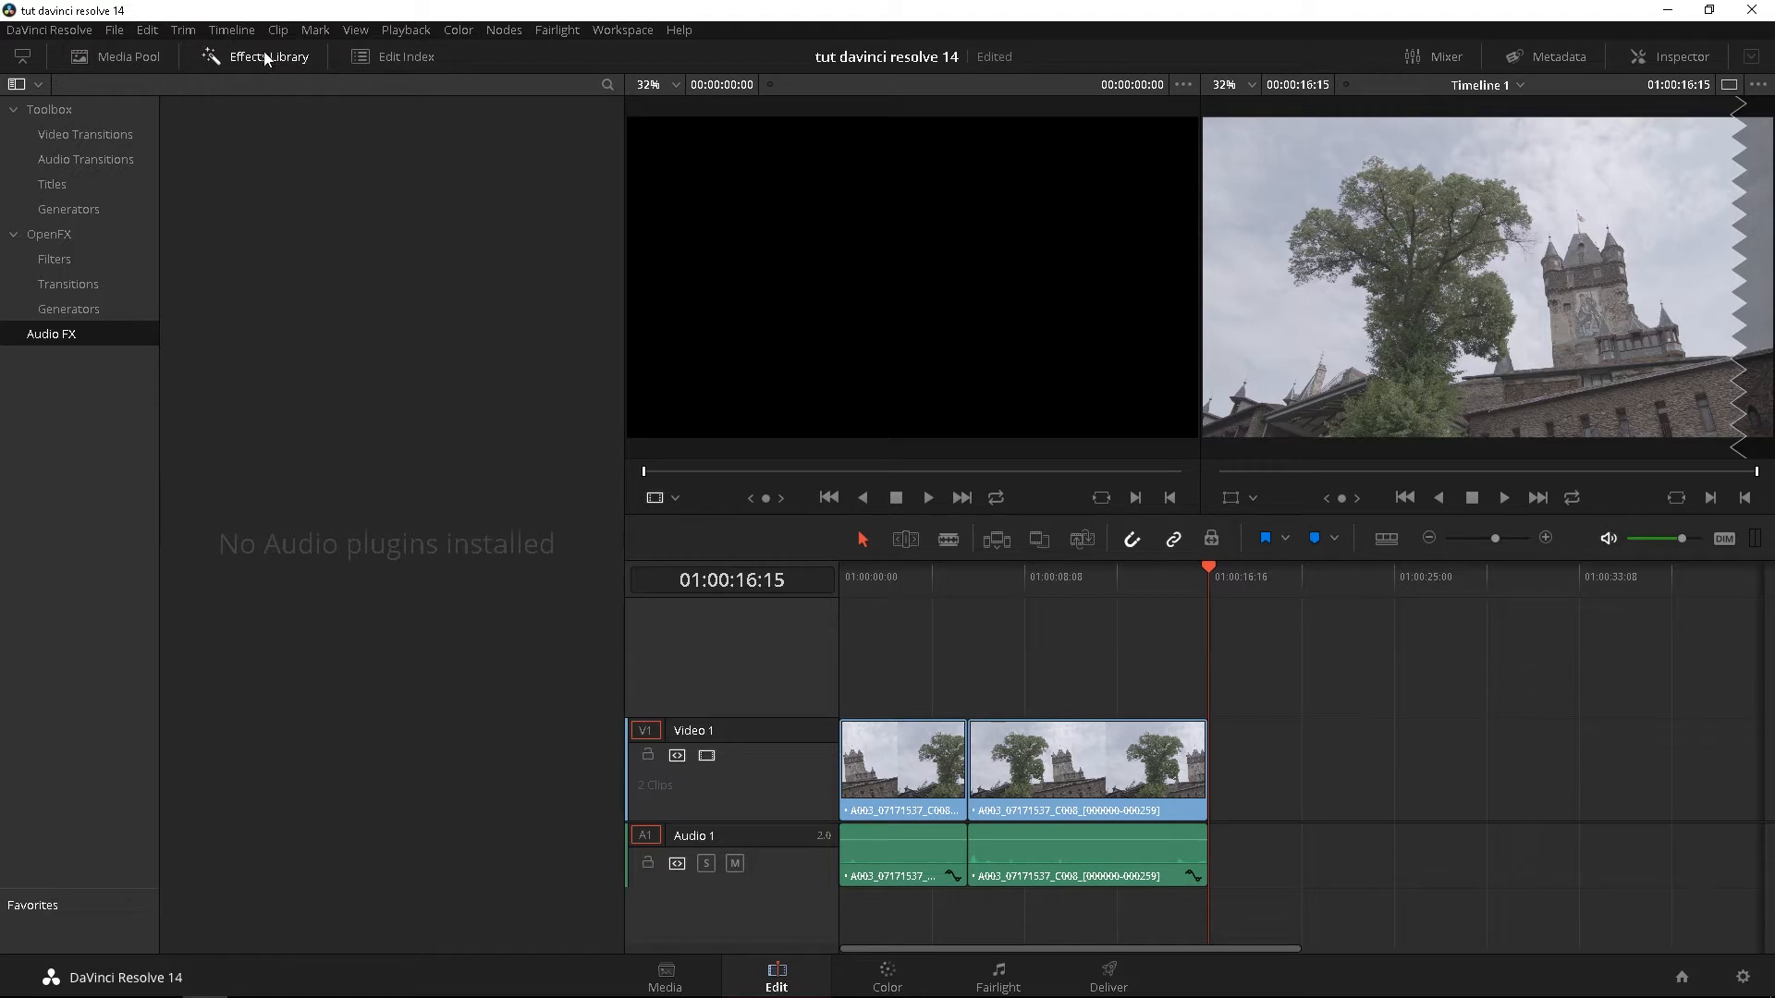
left_click(87, 134)
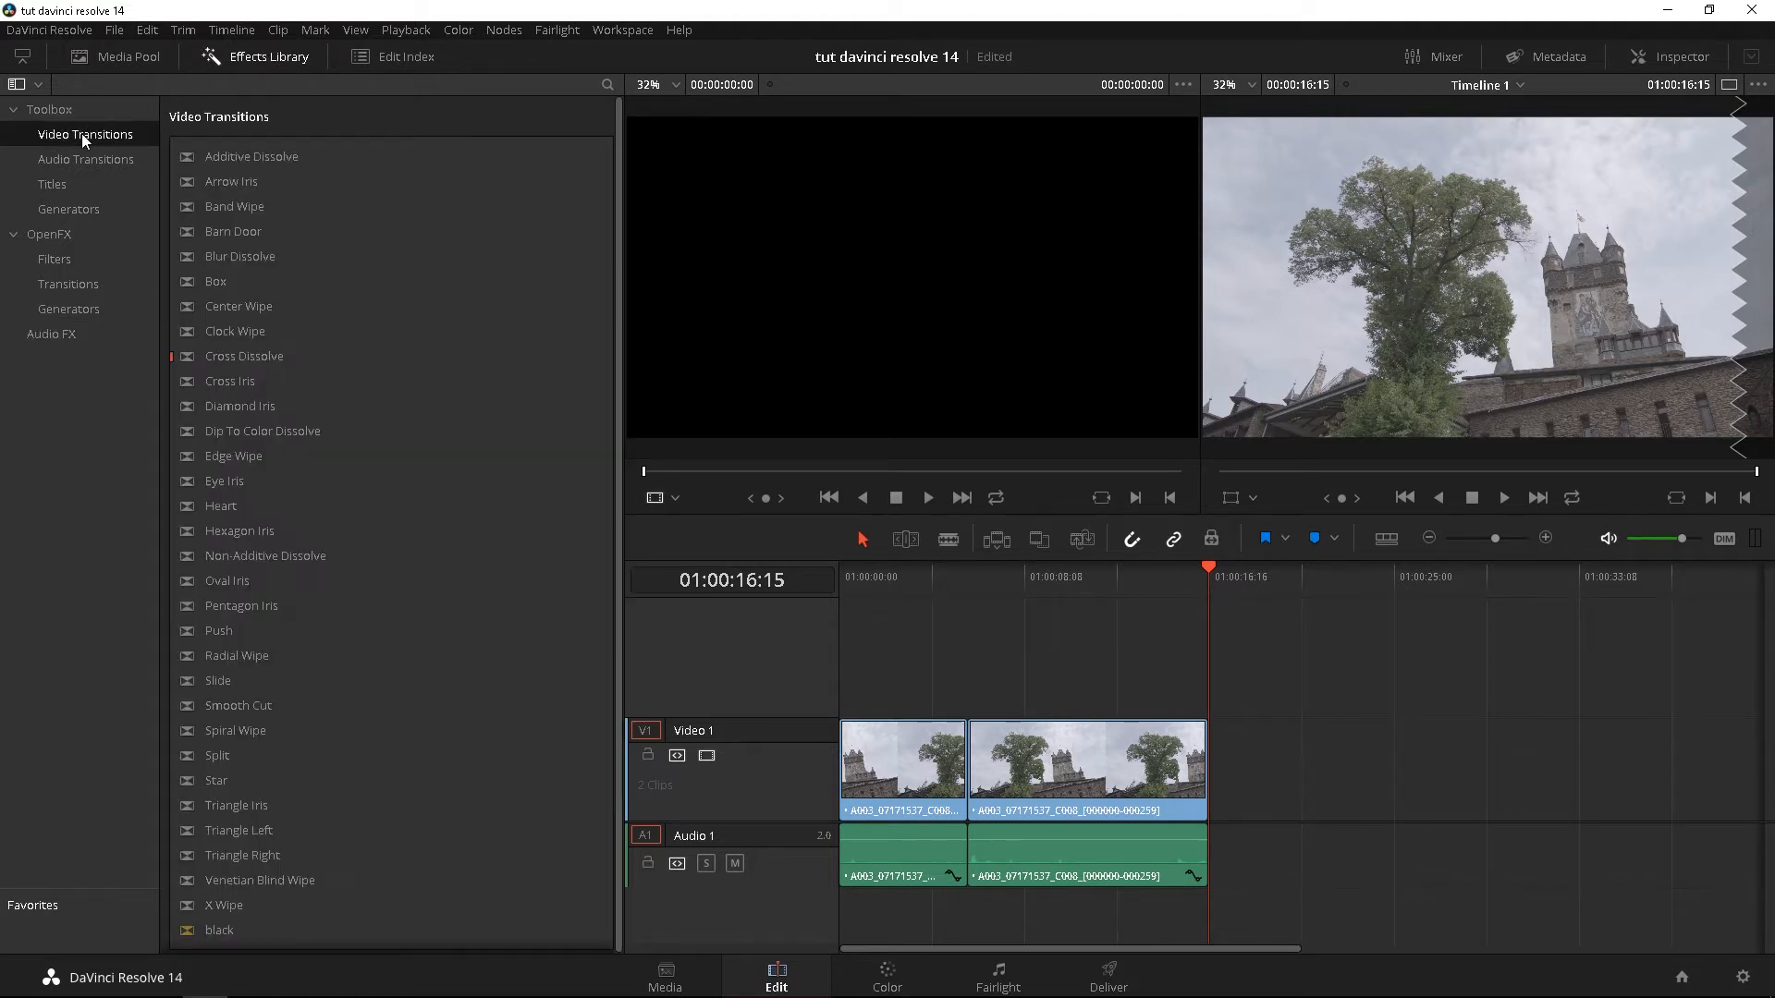
mouse_move(224, 416)
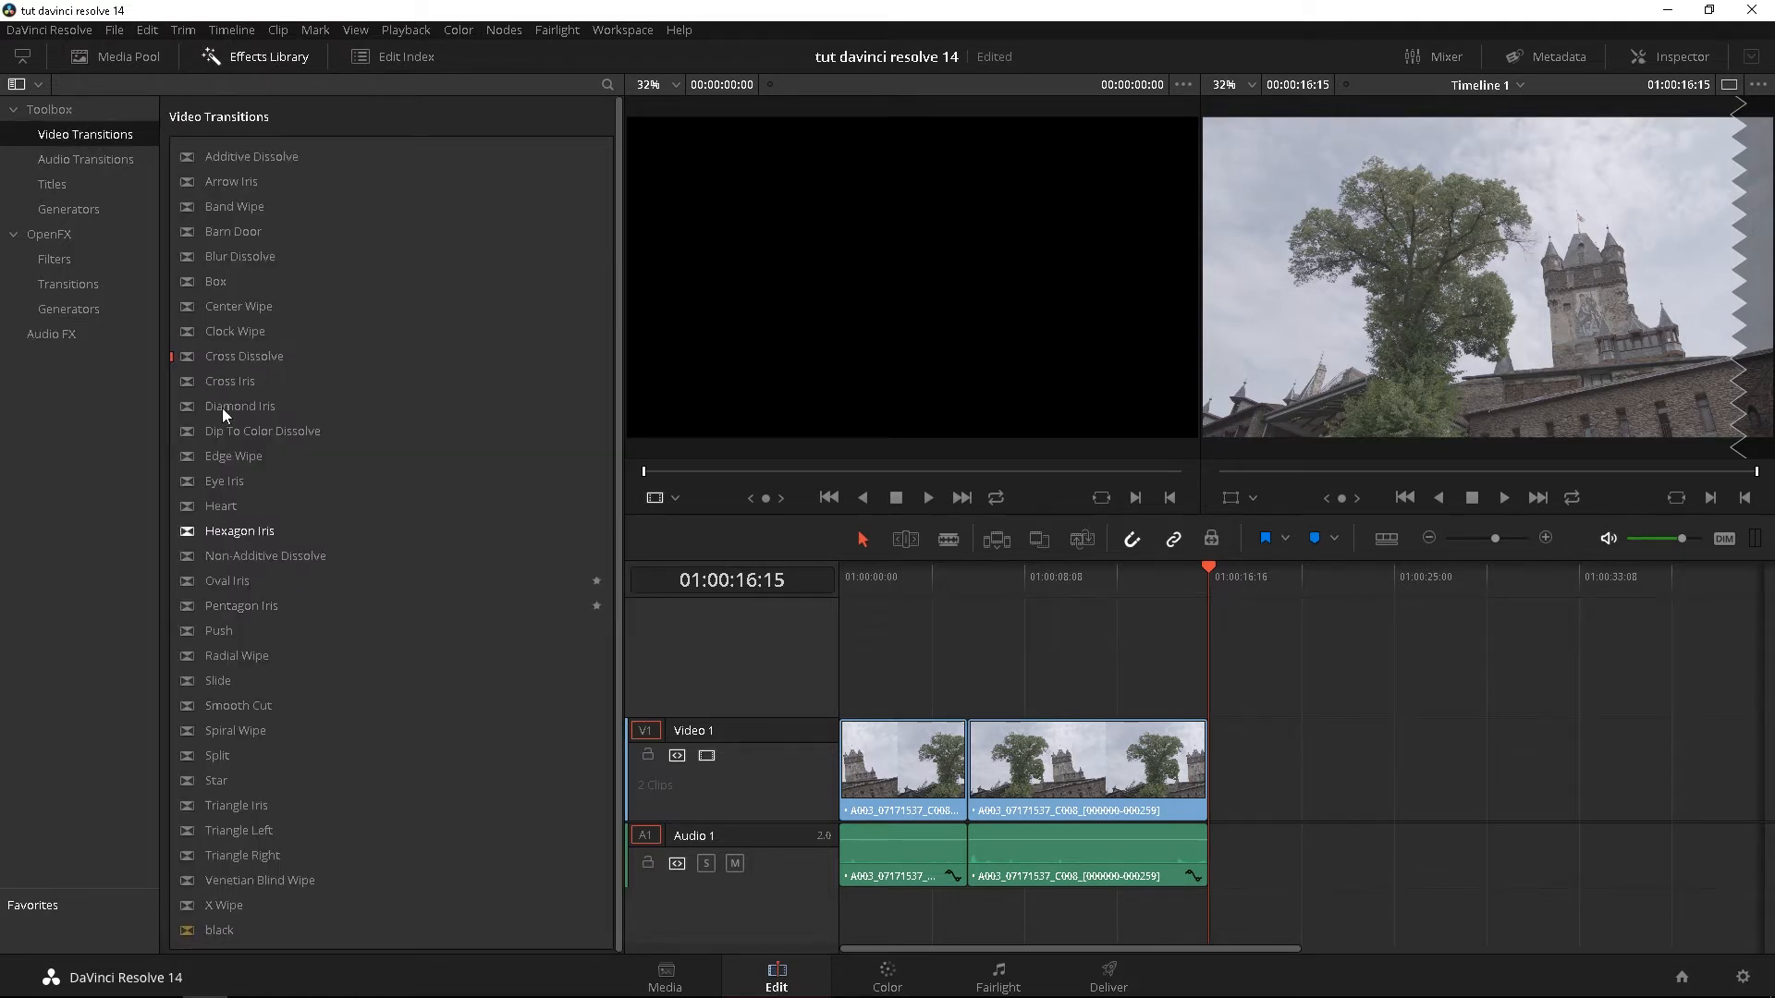
mouse_move(225, 933)
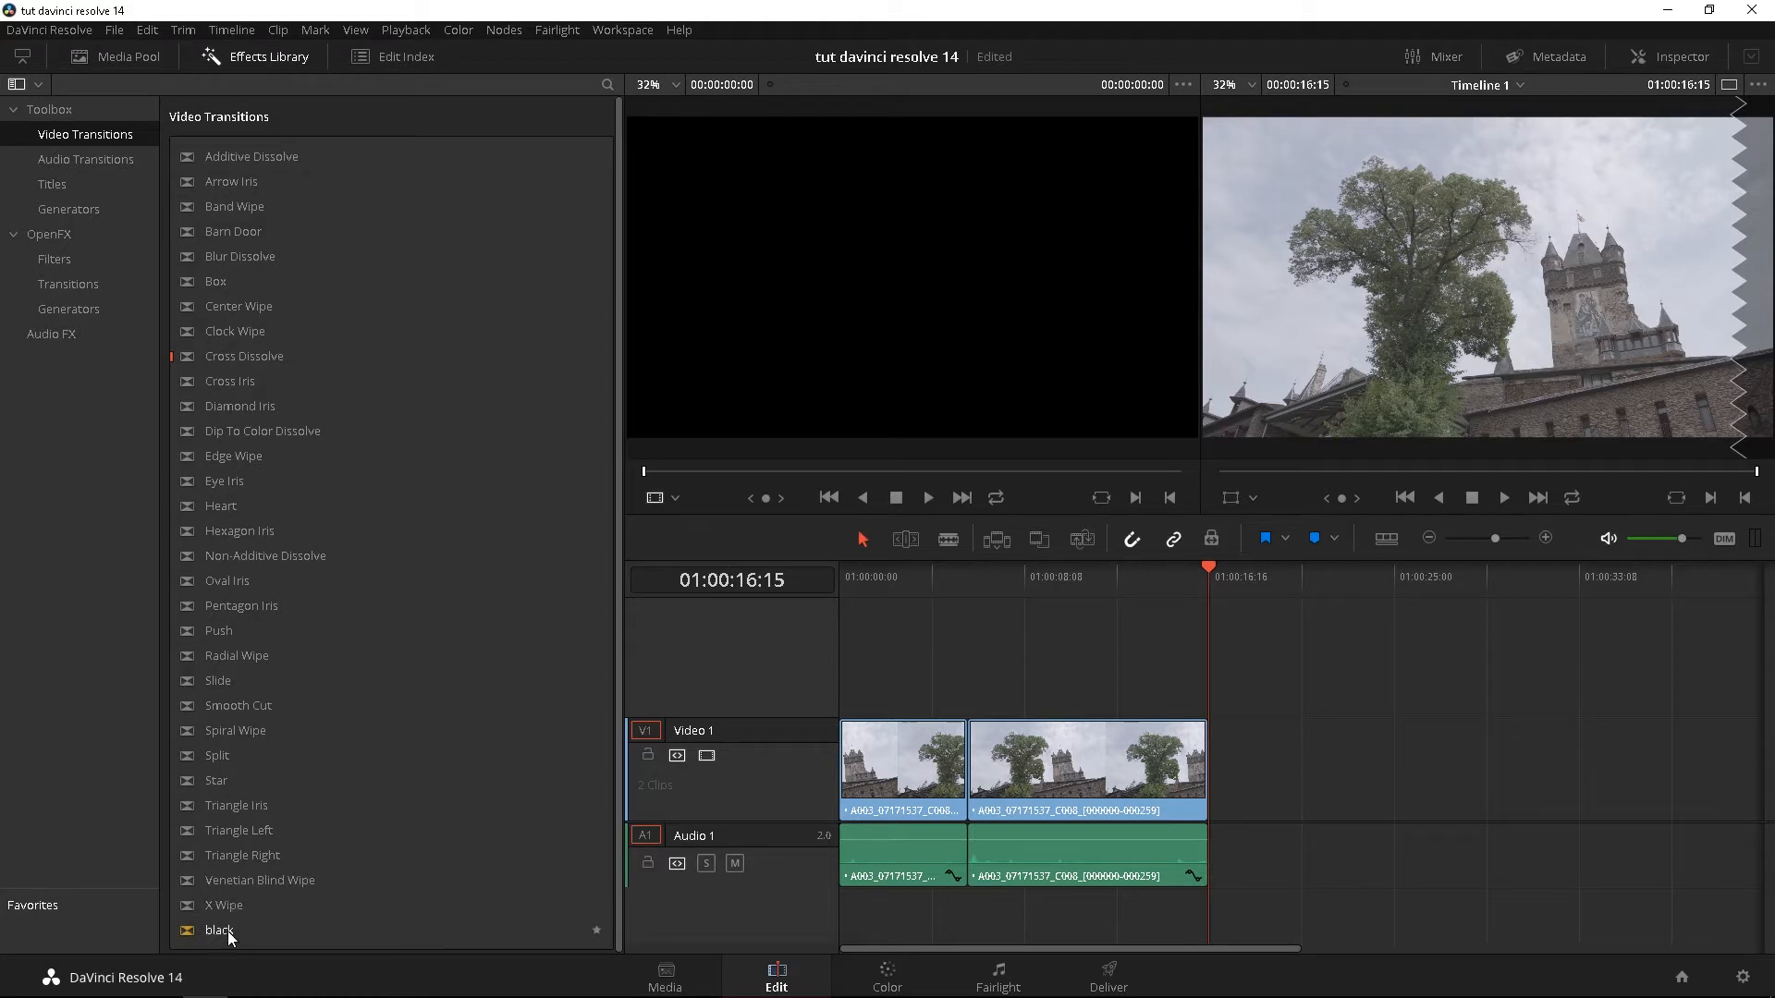
left_click(87, 159)
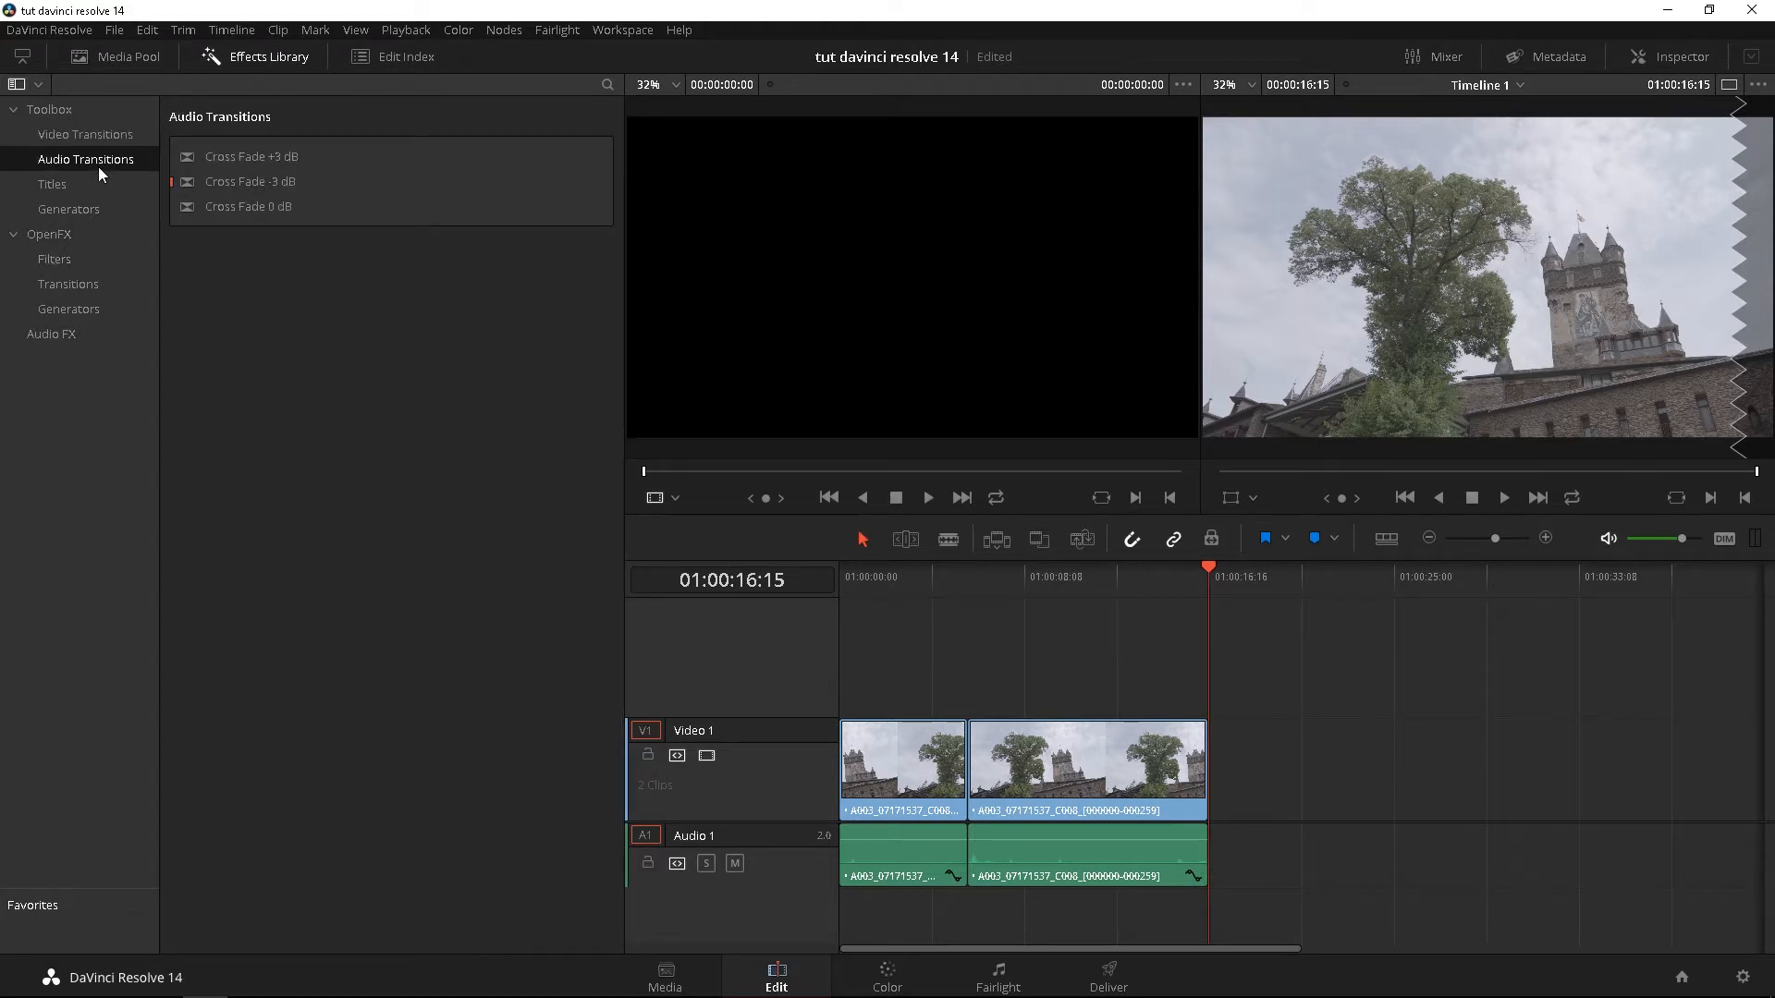
left_click(69, 209)
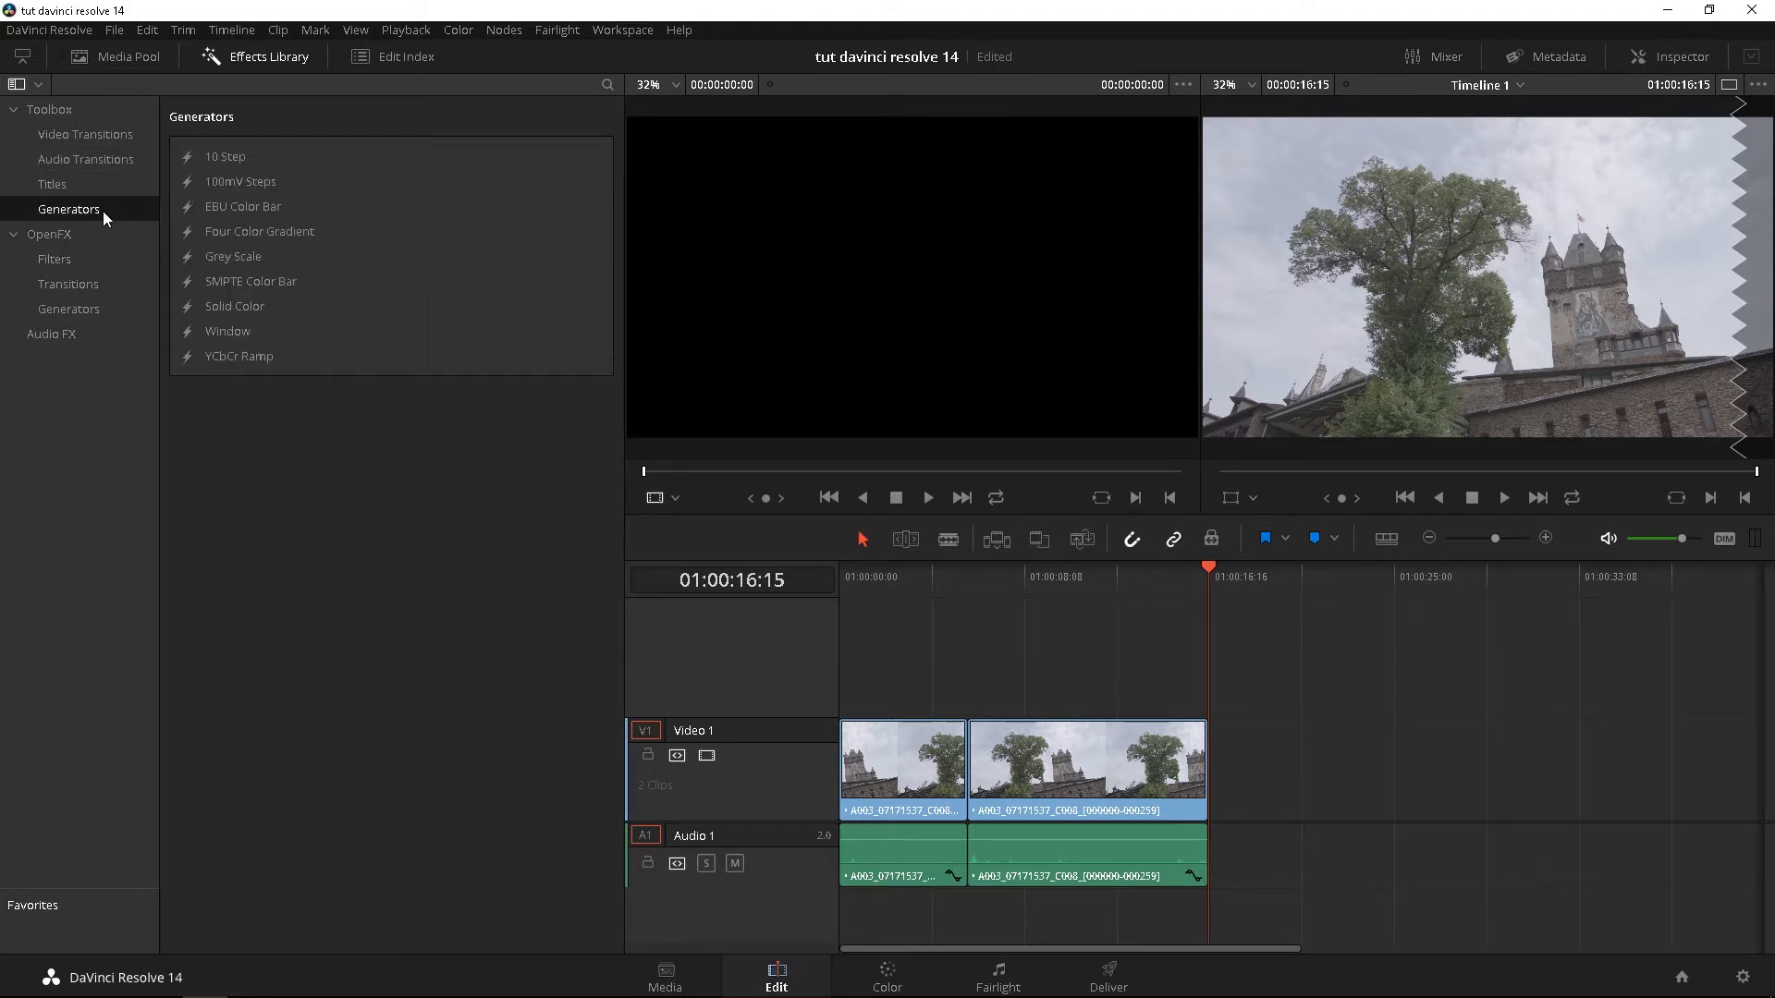
- Browse the OpenFX filters and installed audio effects, ending on the OpenFX filters list
left_click(50, 235)
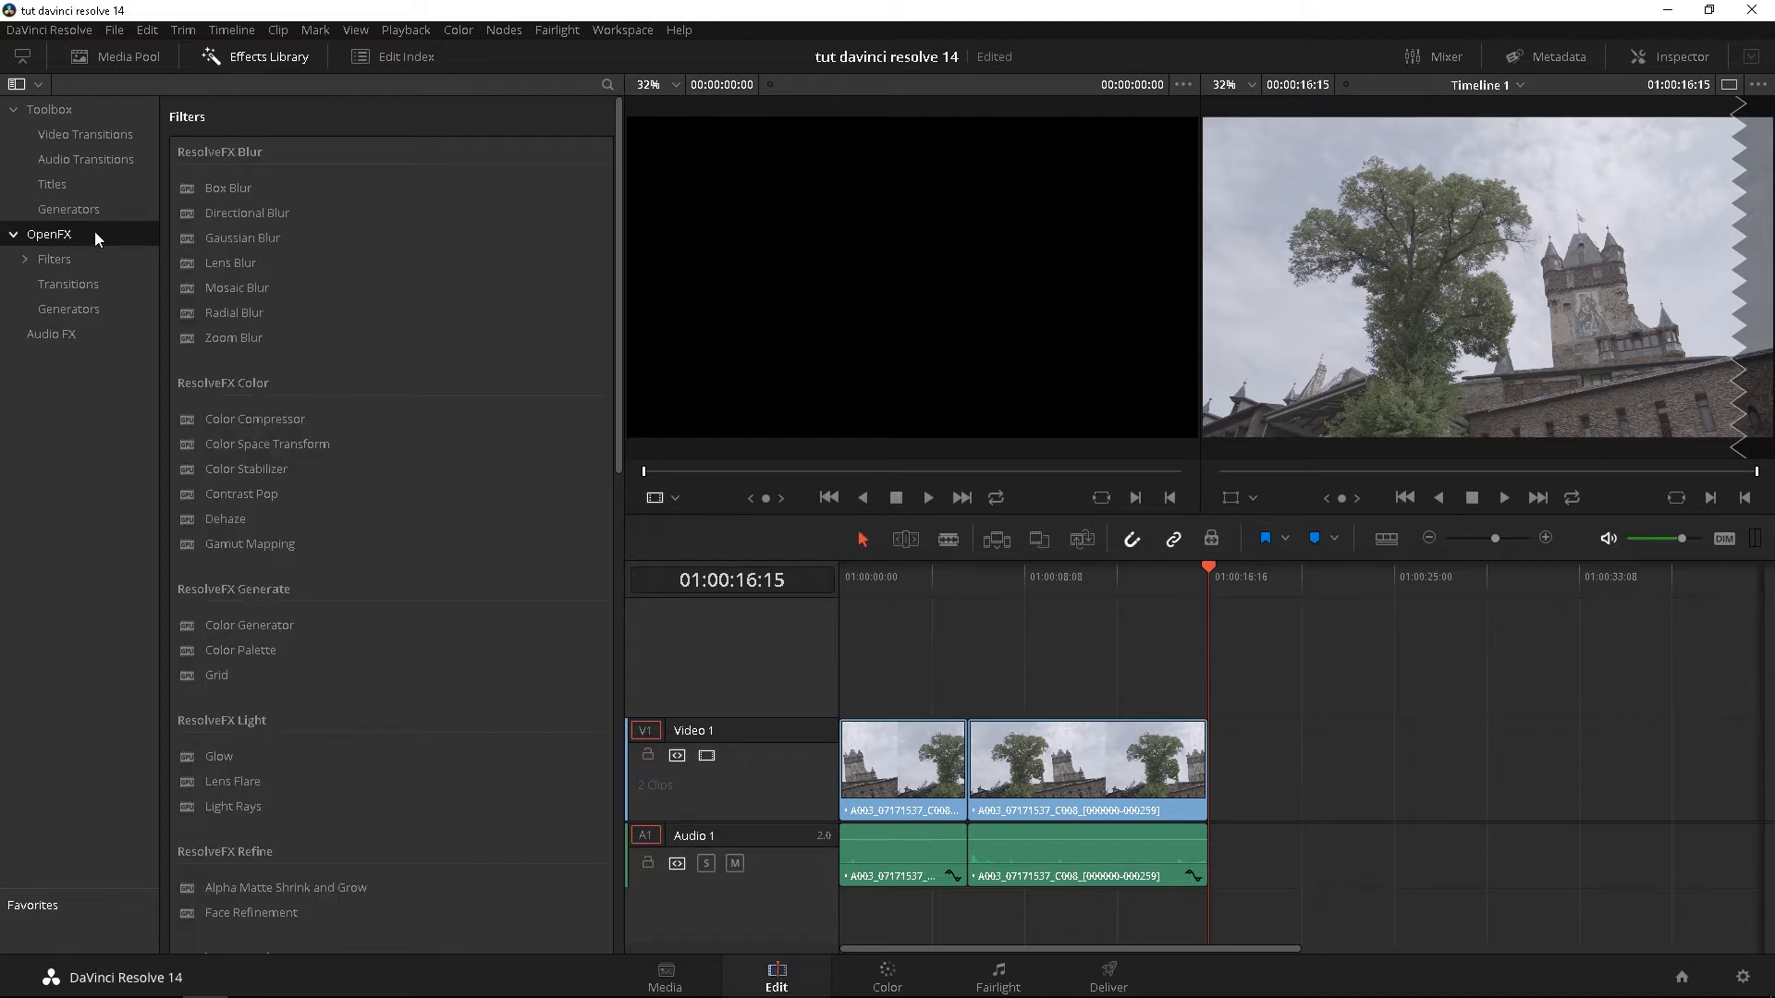
left_click(52, 335)
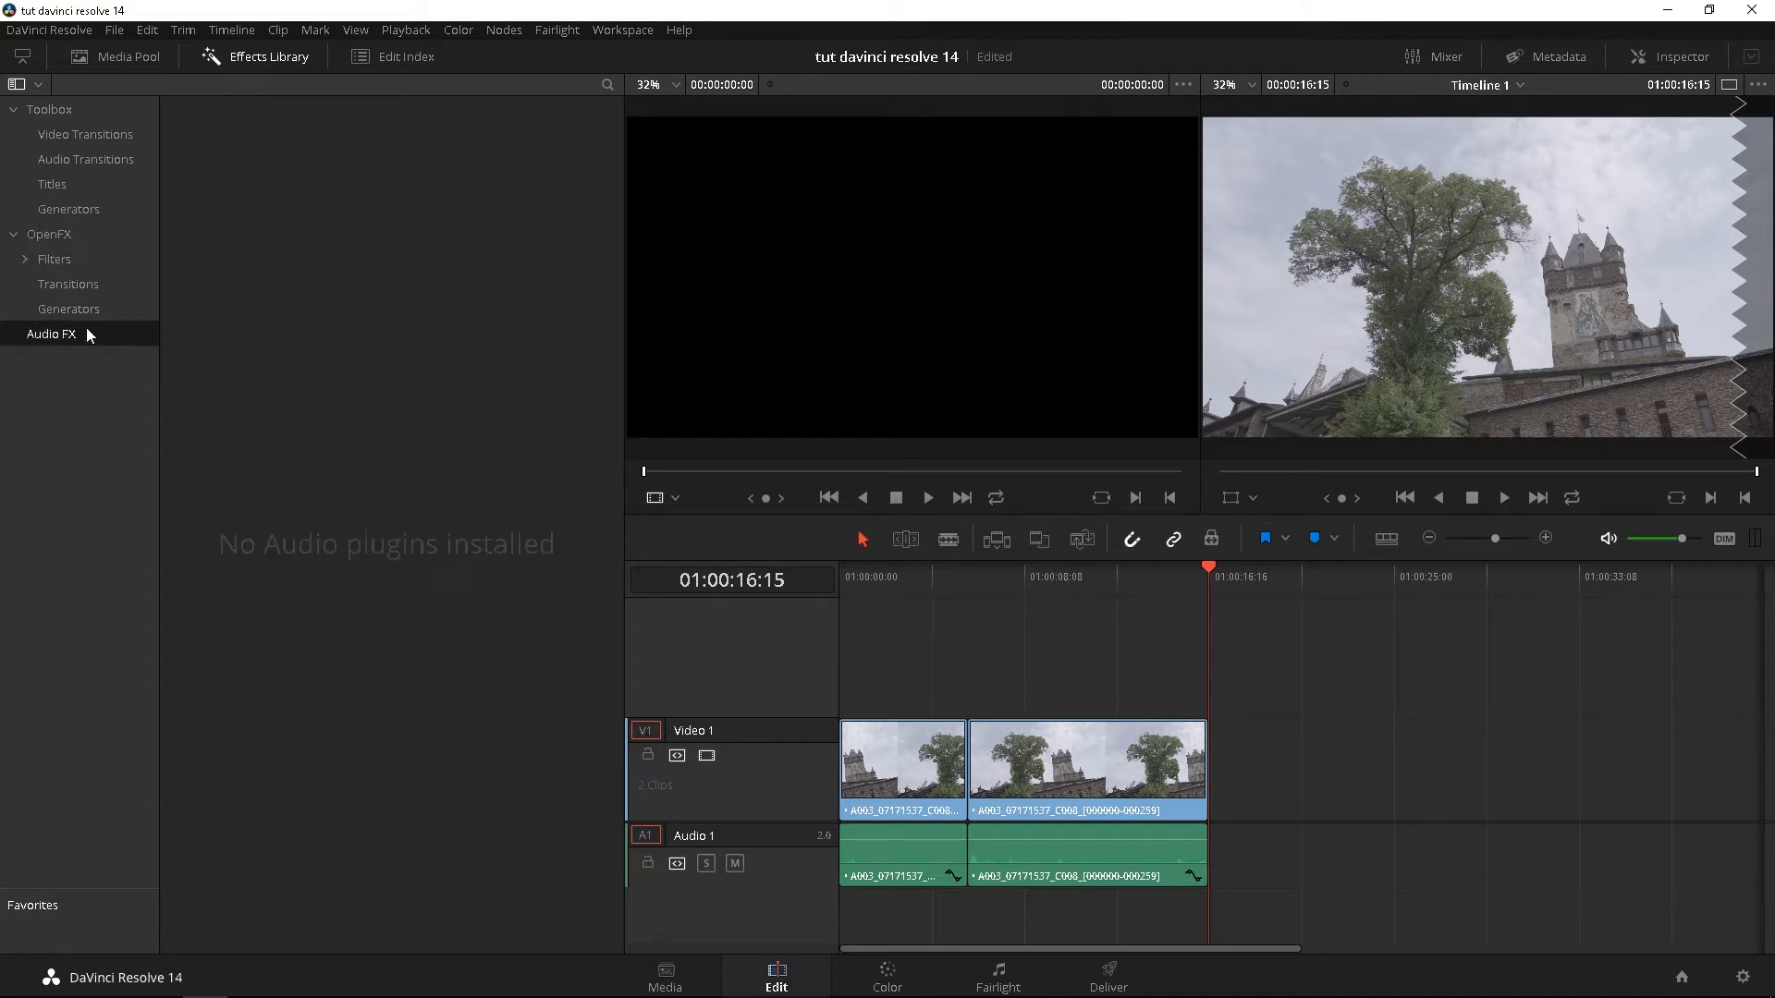
left_click(48, 234)
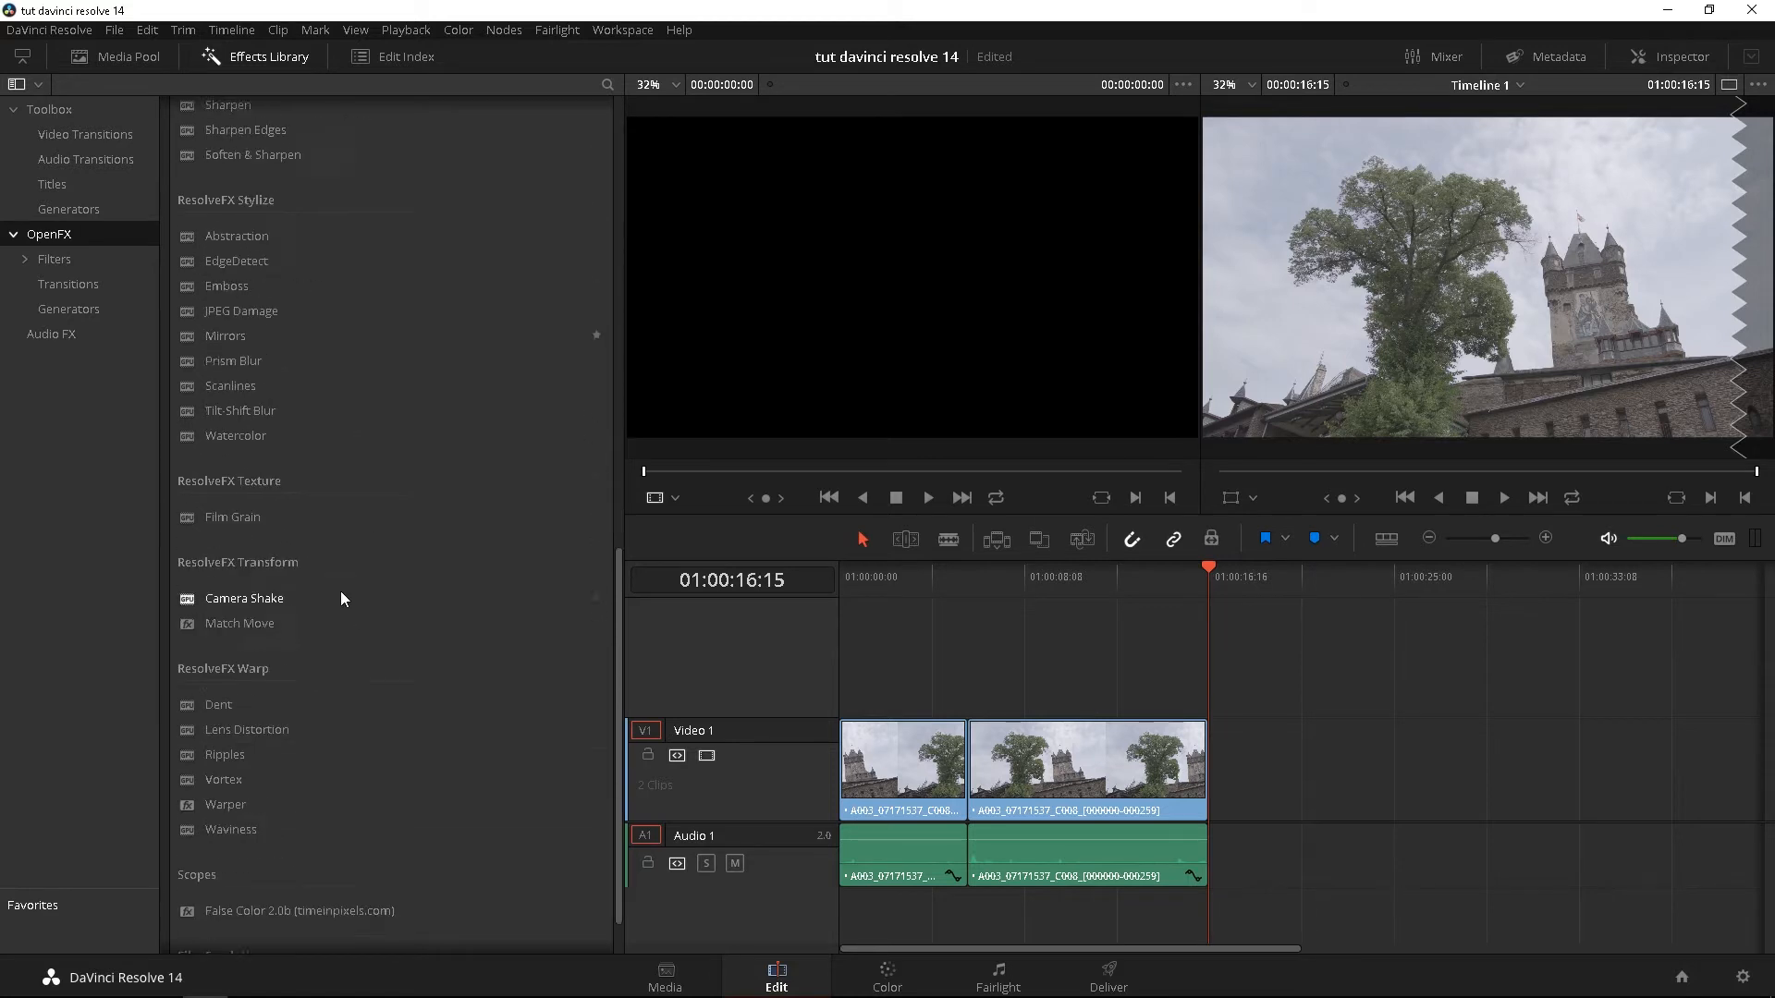
scroll("up", 3)
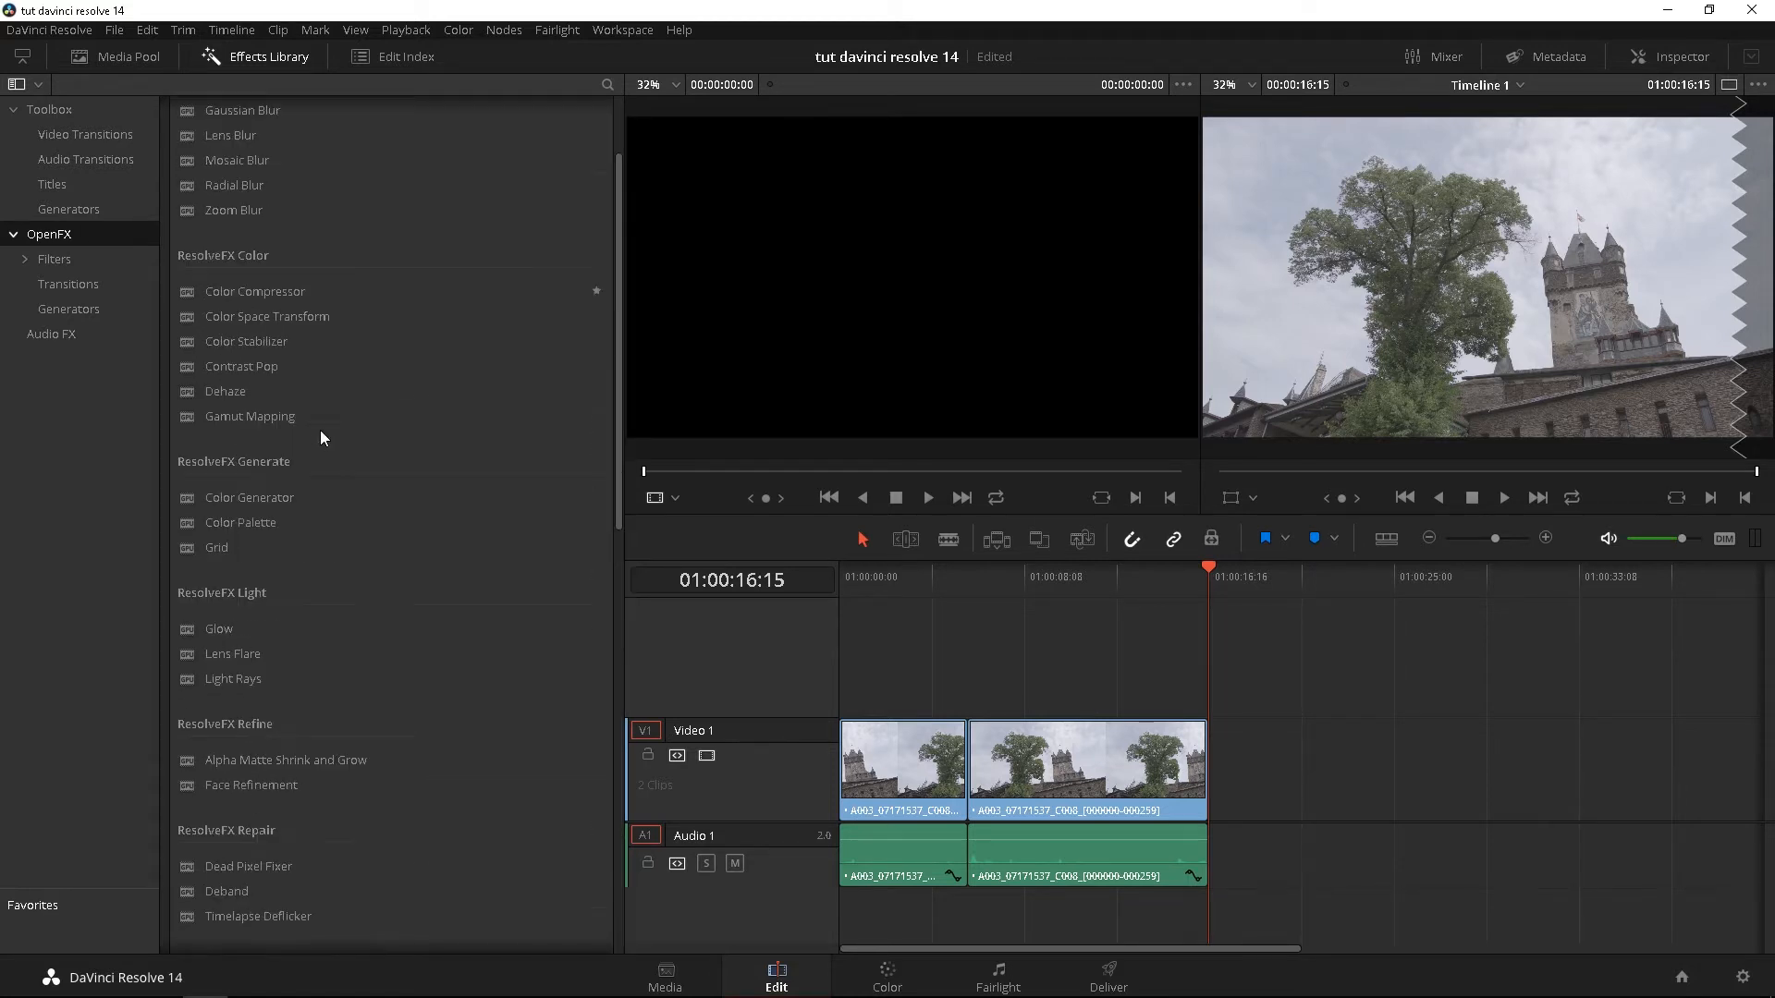
scroll("down", 3)
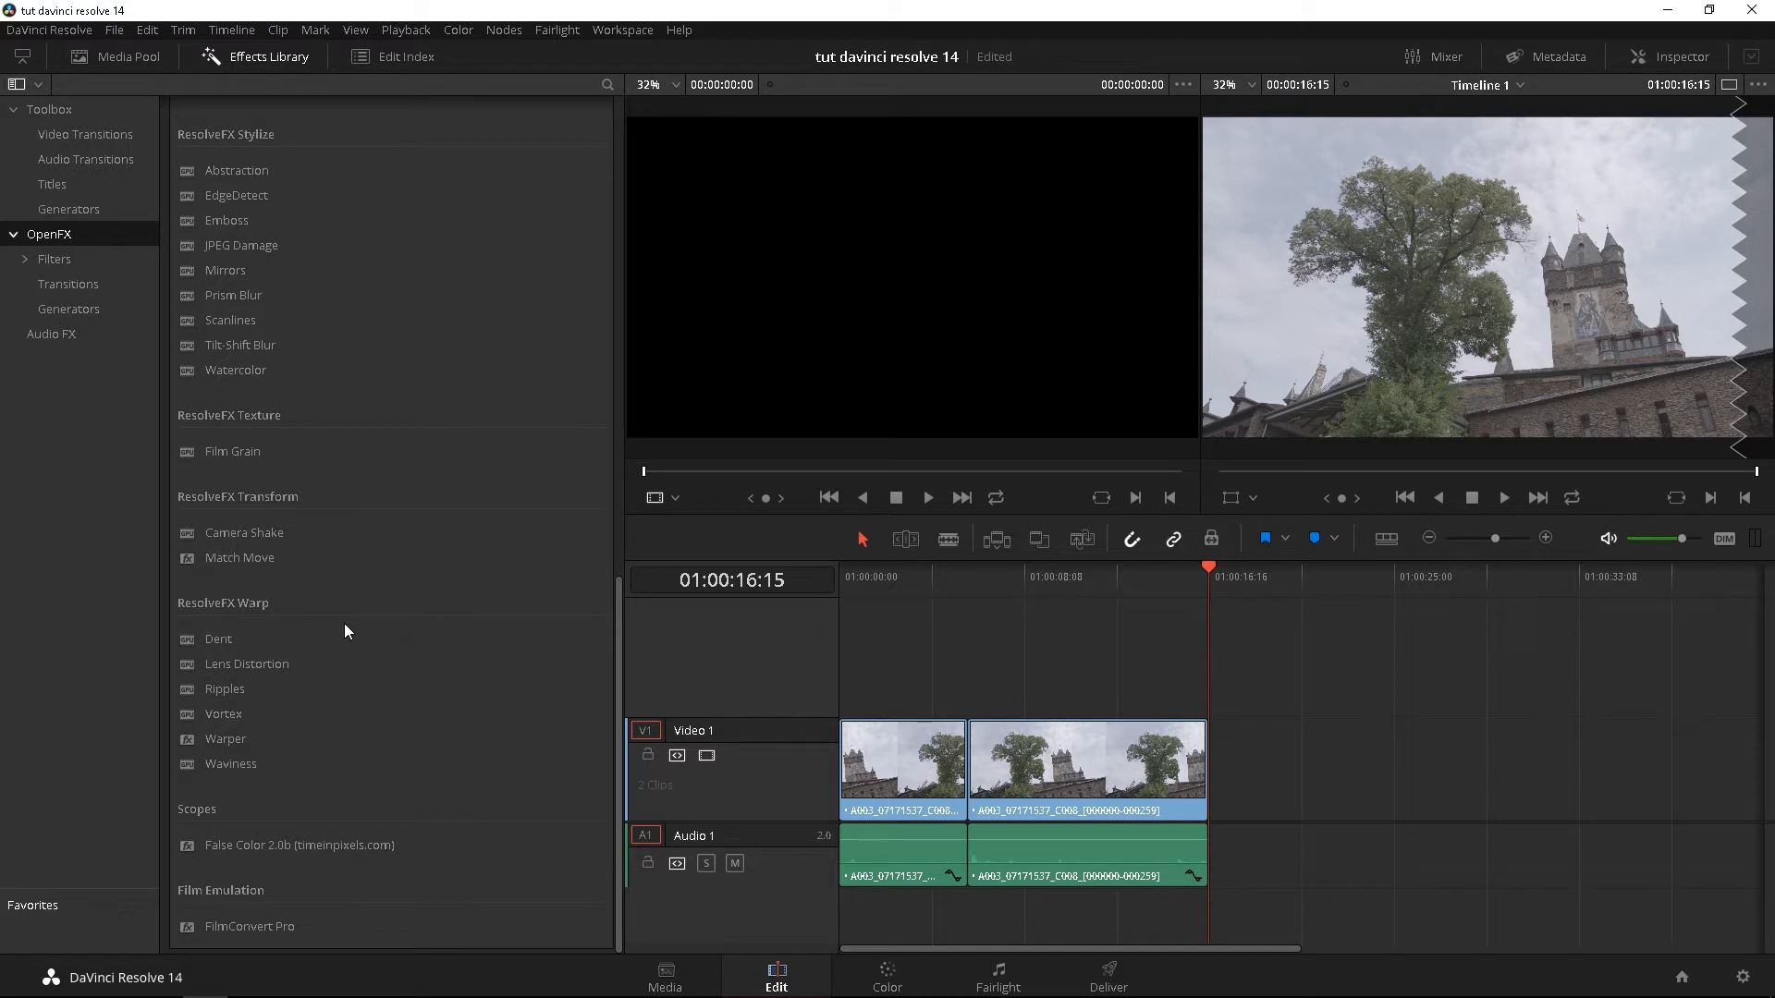
mouse_move(347, 59)
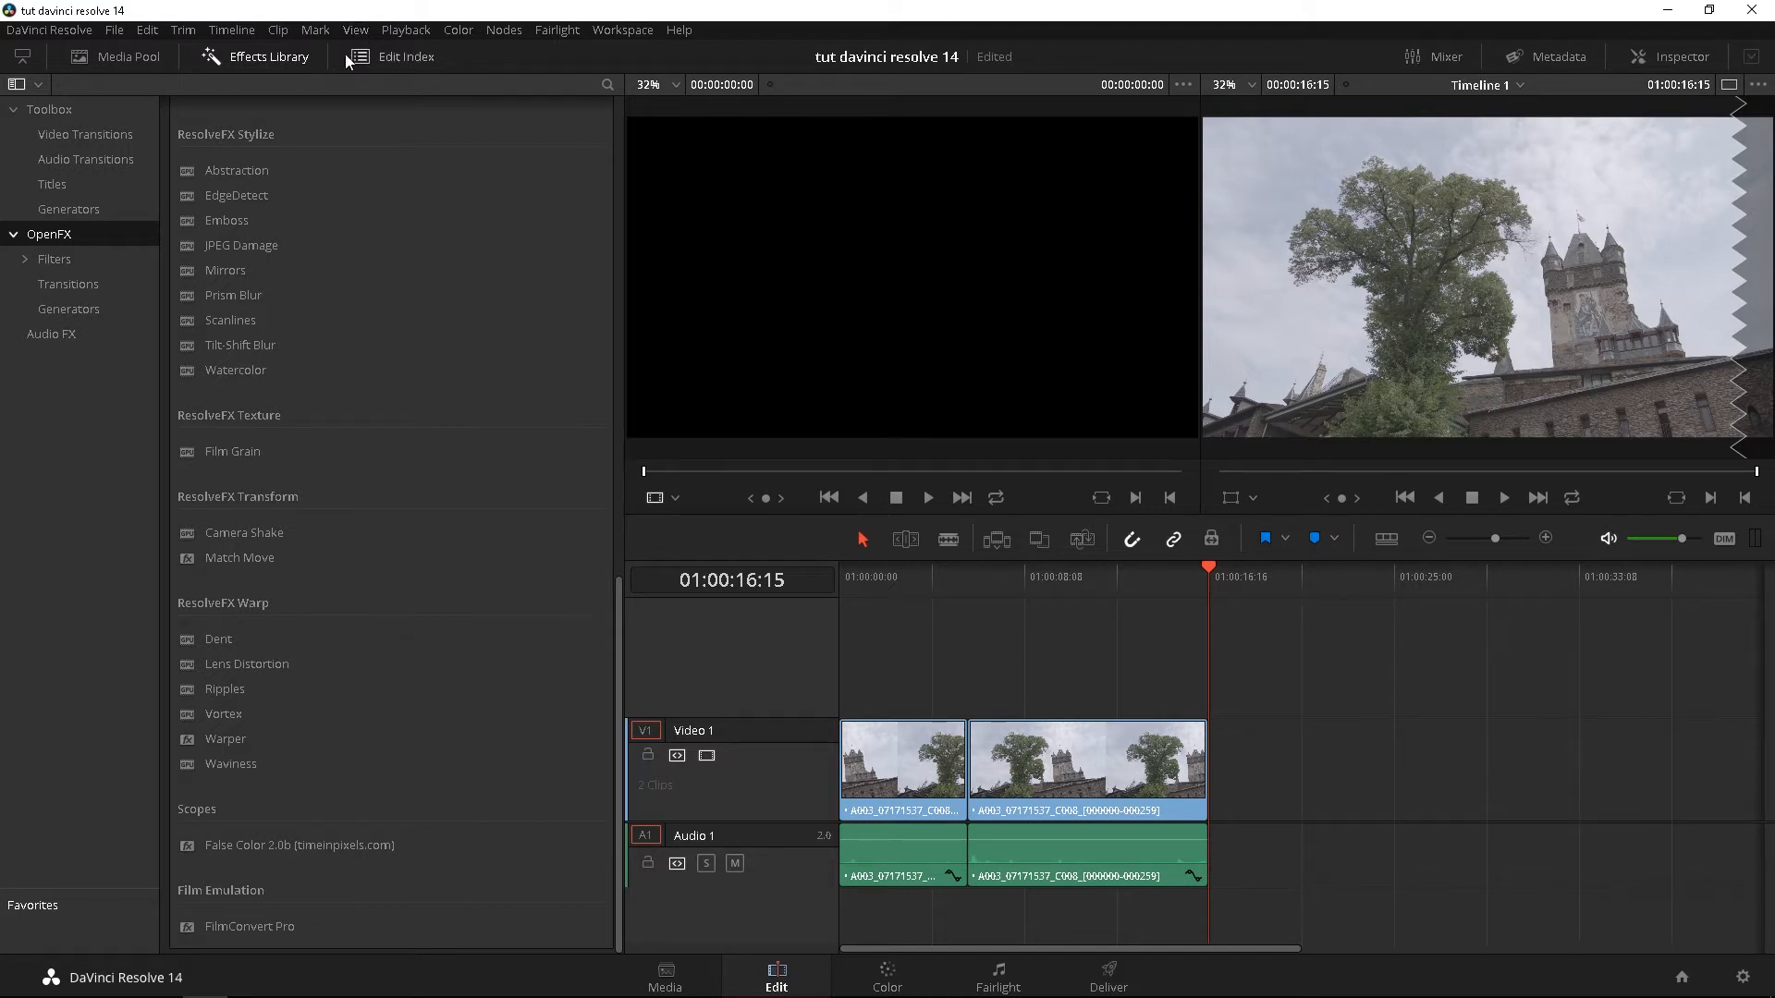
- Show the Edit Index listing Timeline 1's video and audio edits
left_click(405, 57)
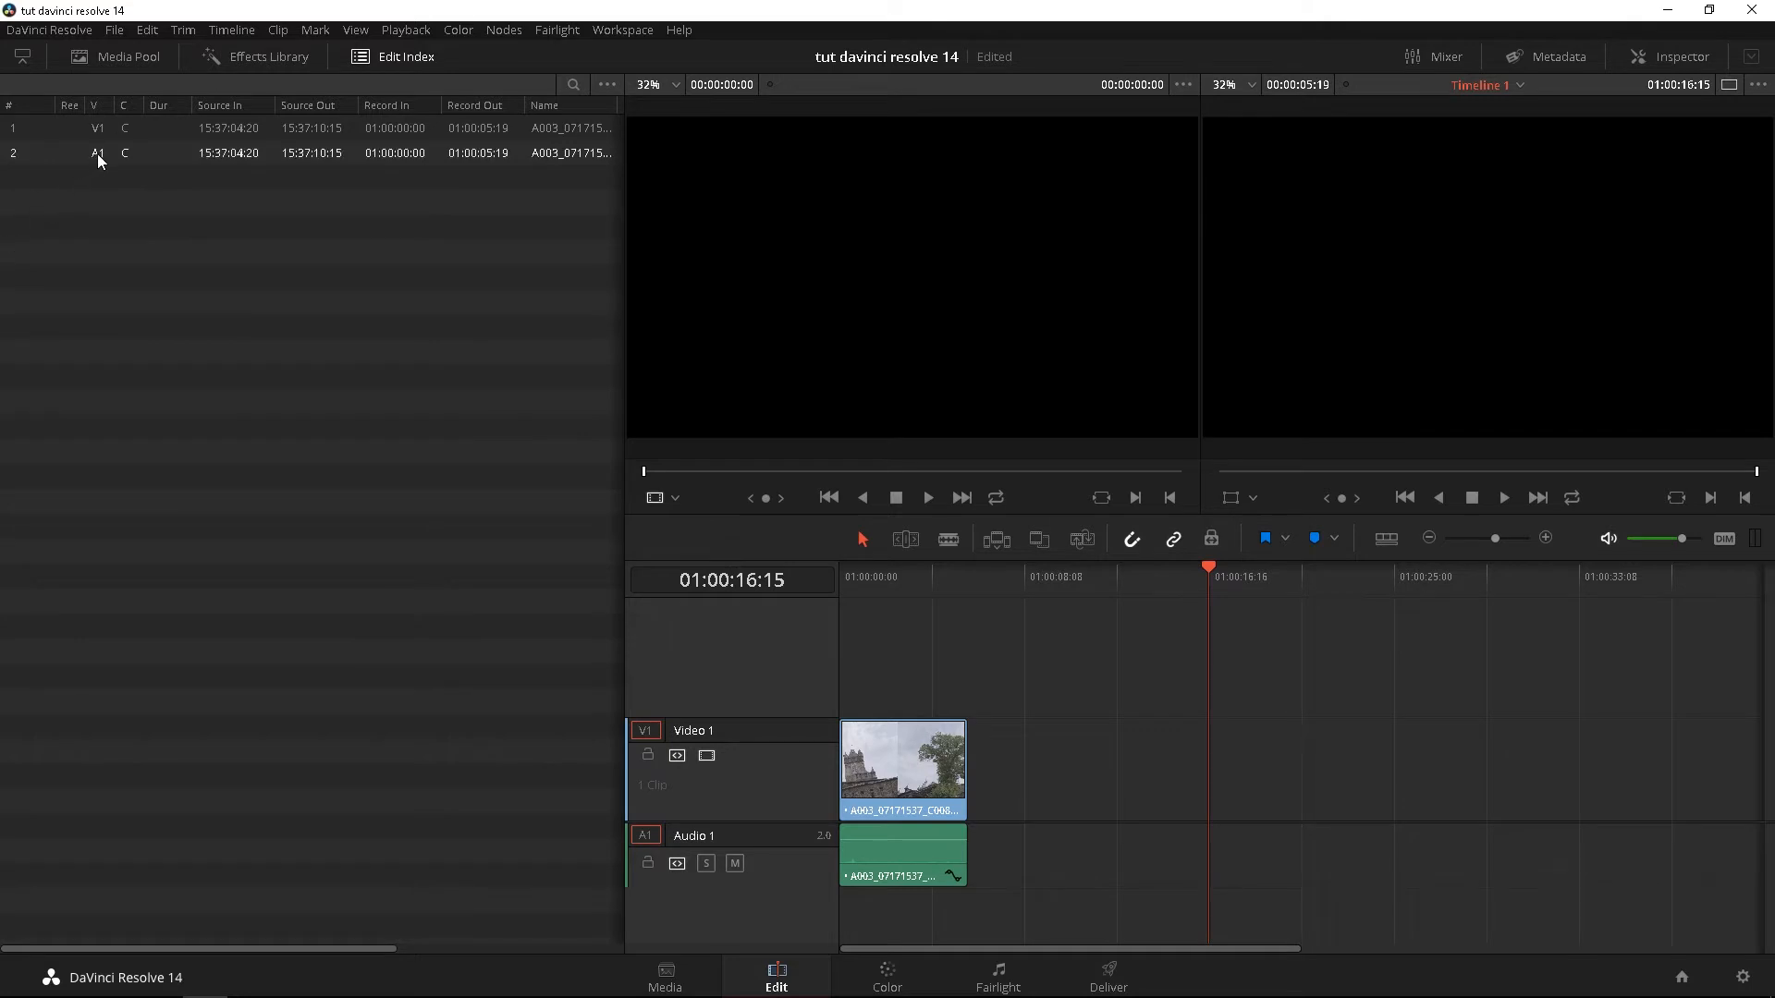
mouse_move(689, 641)
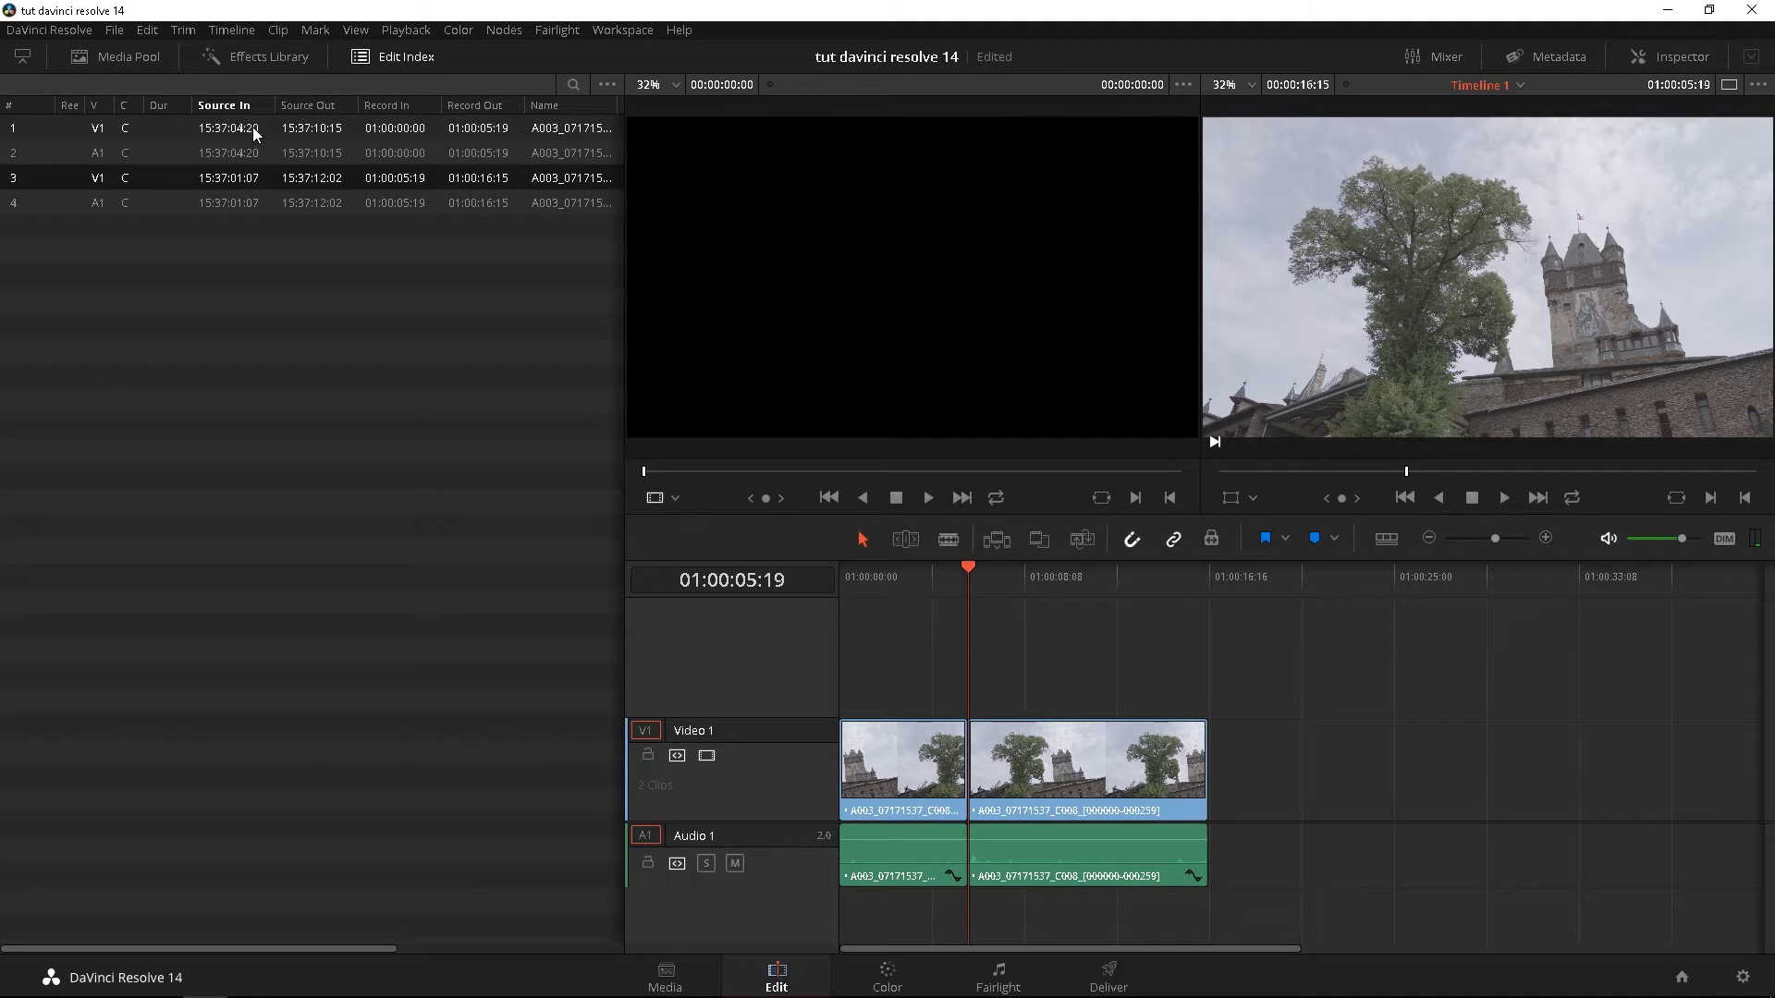
mouse_move(390, 81)
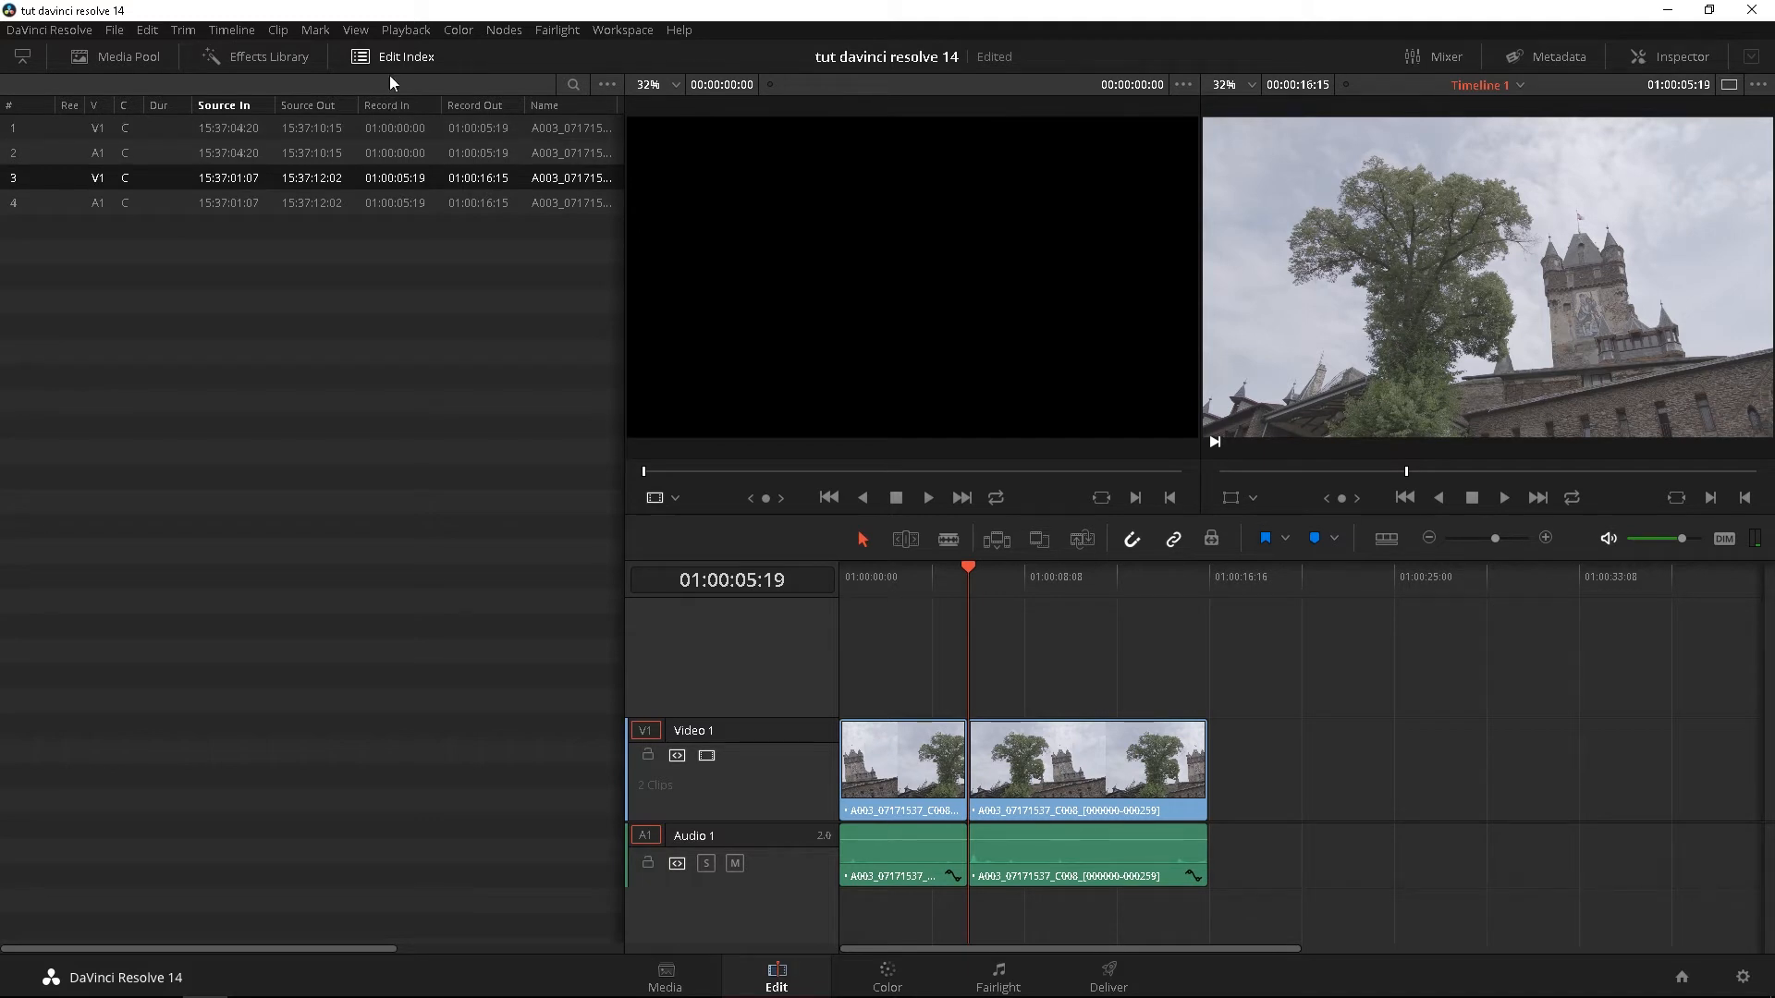
- Hide the Edit Index, enable audio waveforms in Timeline View Options and show the audio Mixer
left_click(405, 56)
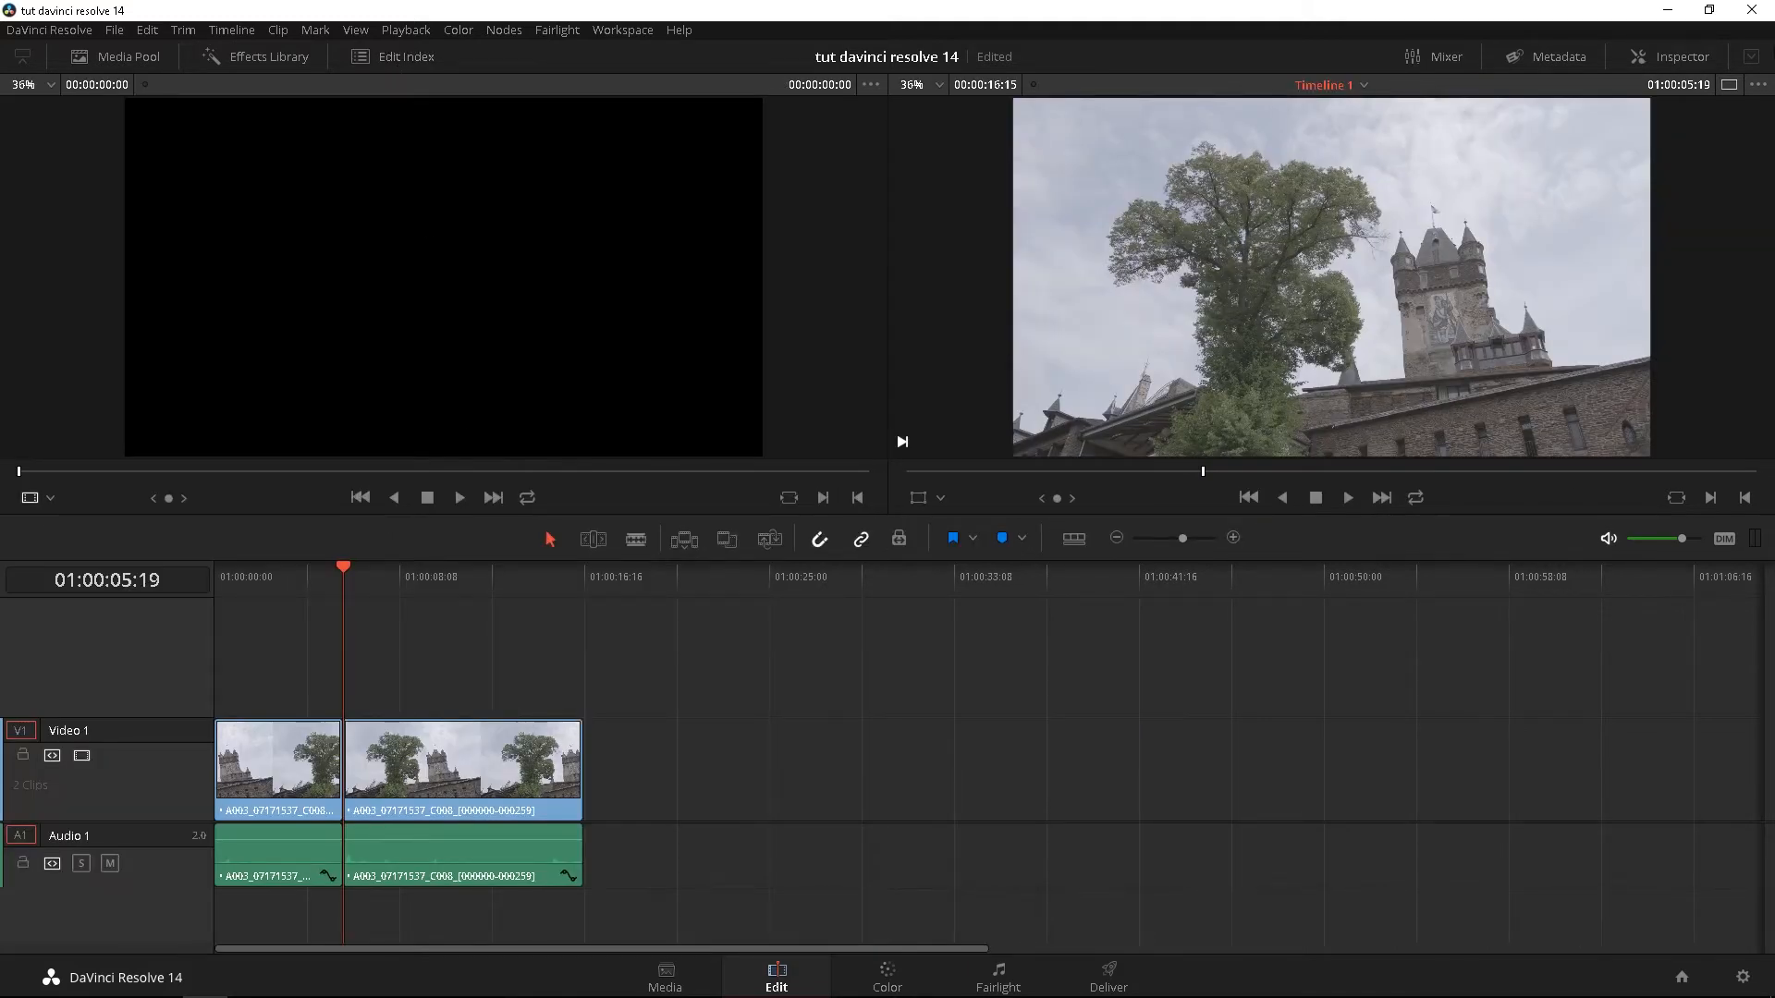
left_click(1446, 57)
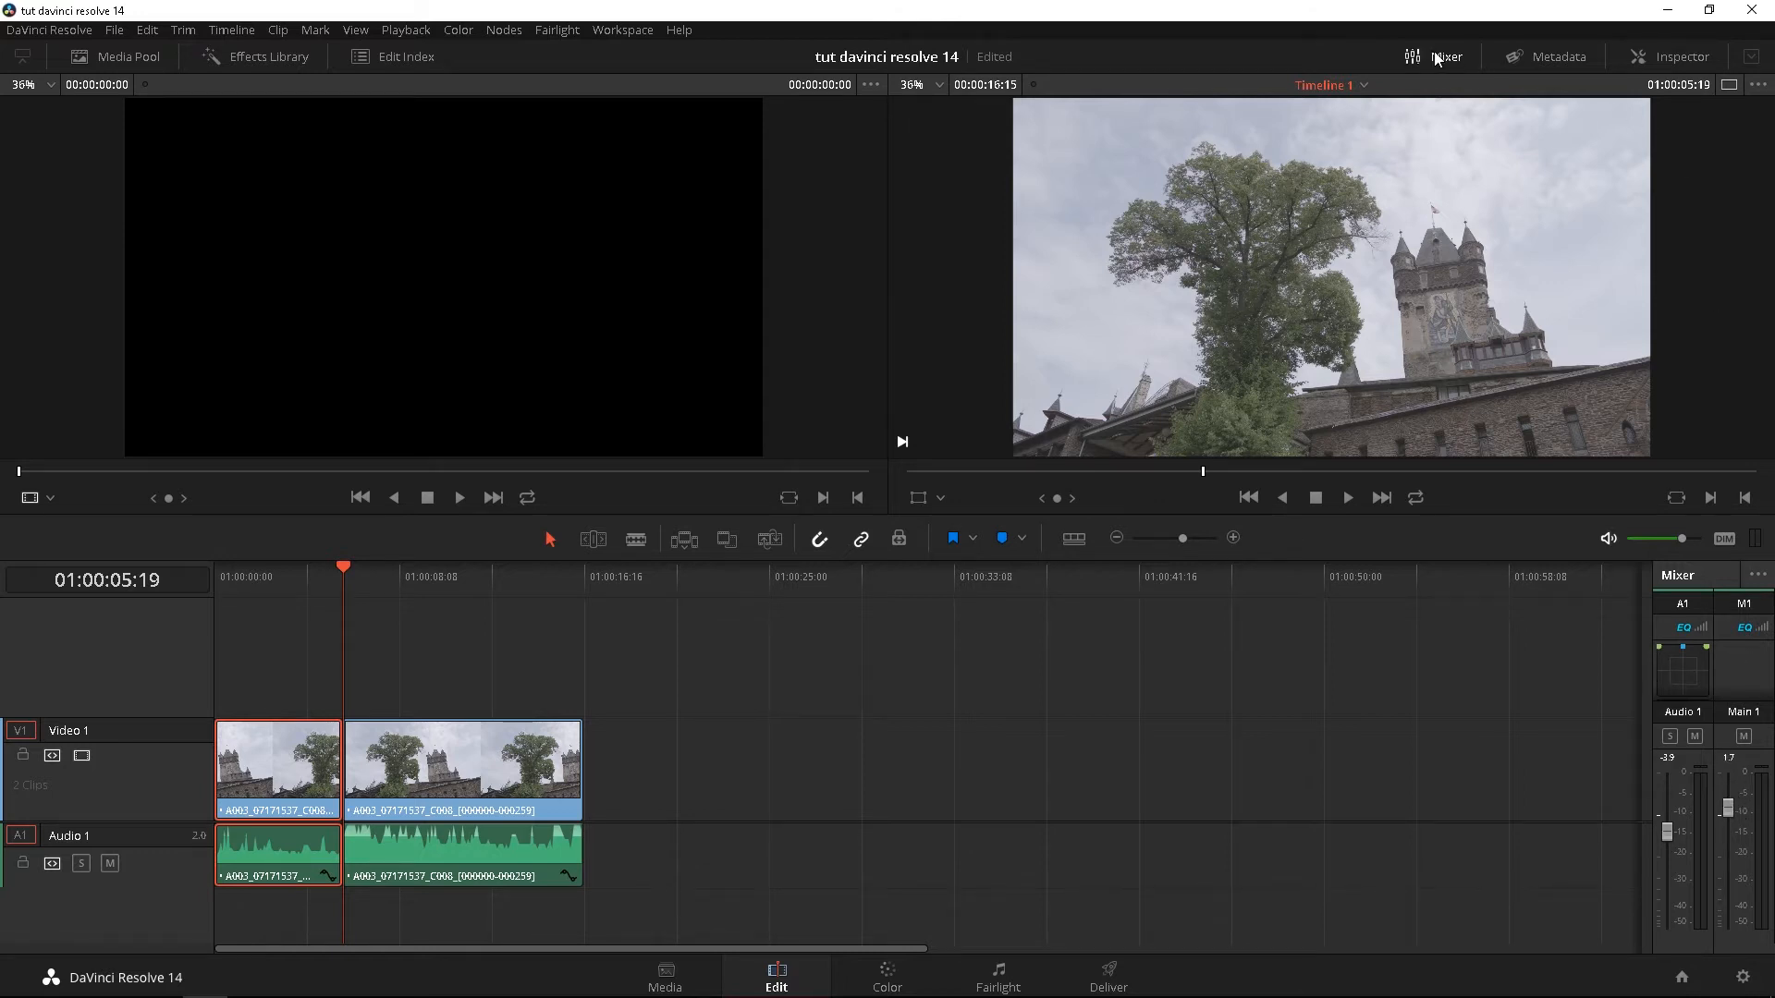
left_click(1557, 57)
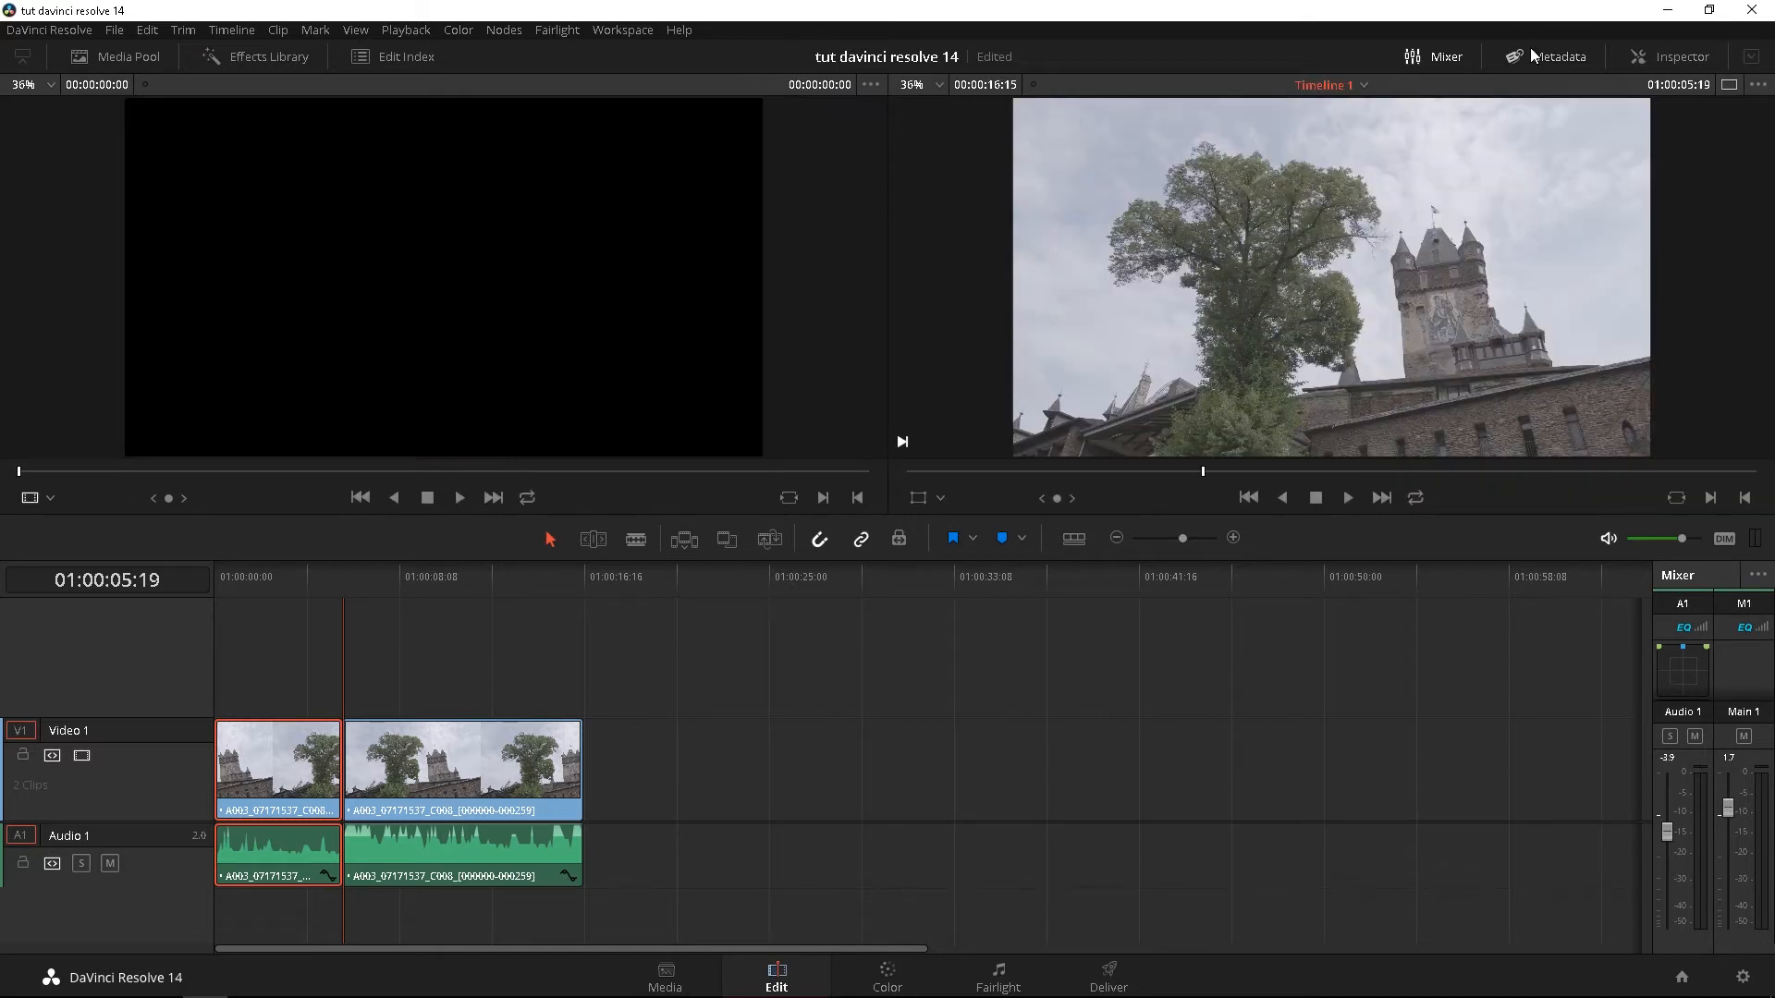
- Show the Inspector with the first castle clip's video properties
left_click(1675, 56)
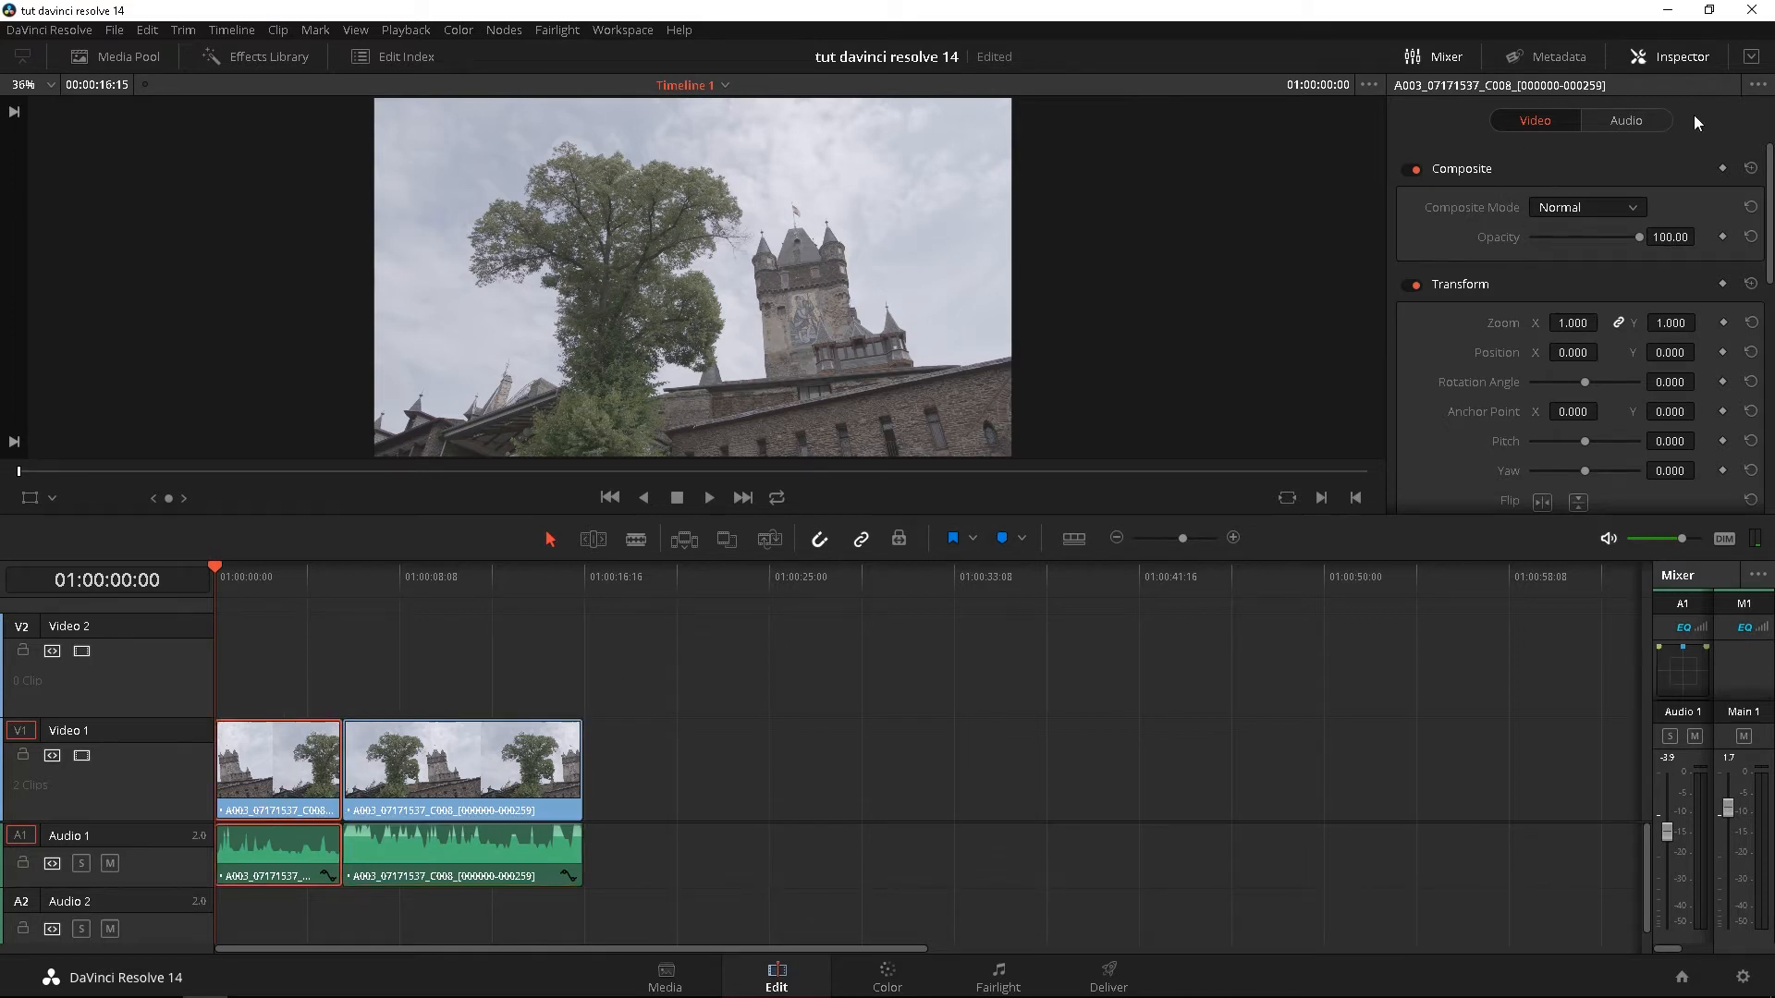
mouse_move(1665, 139)
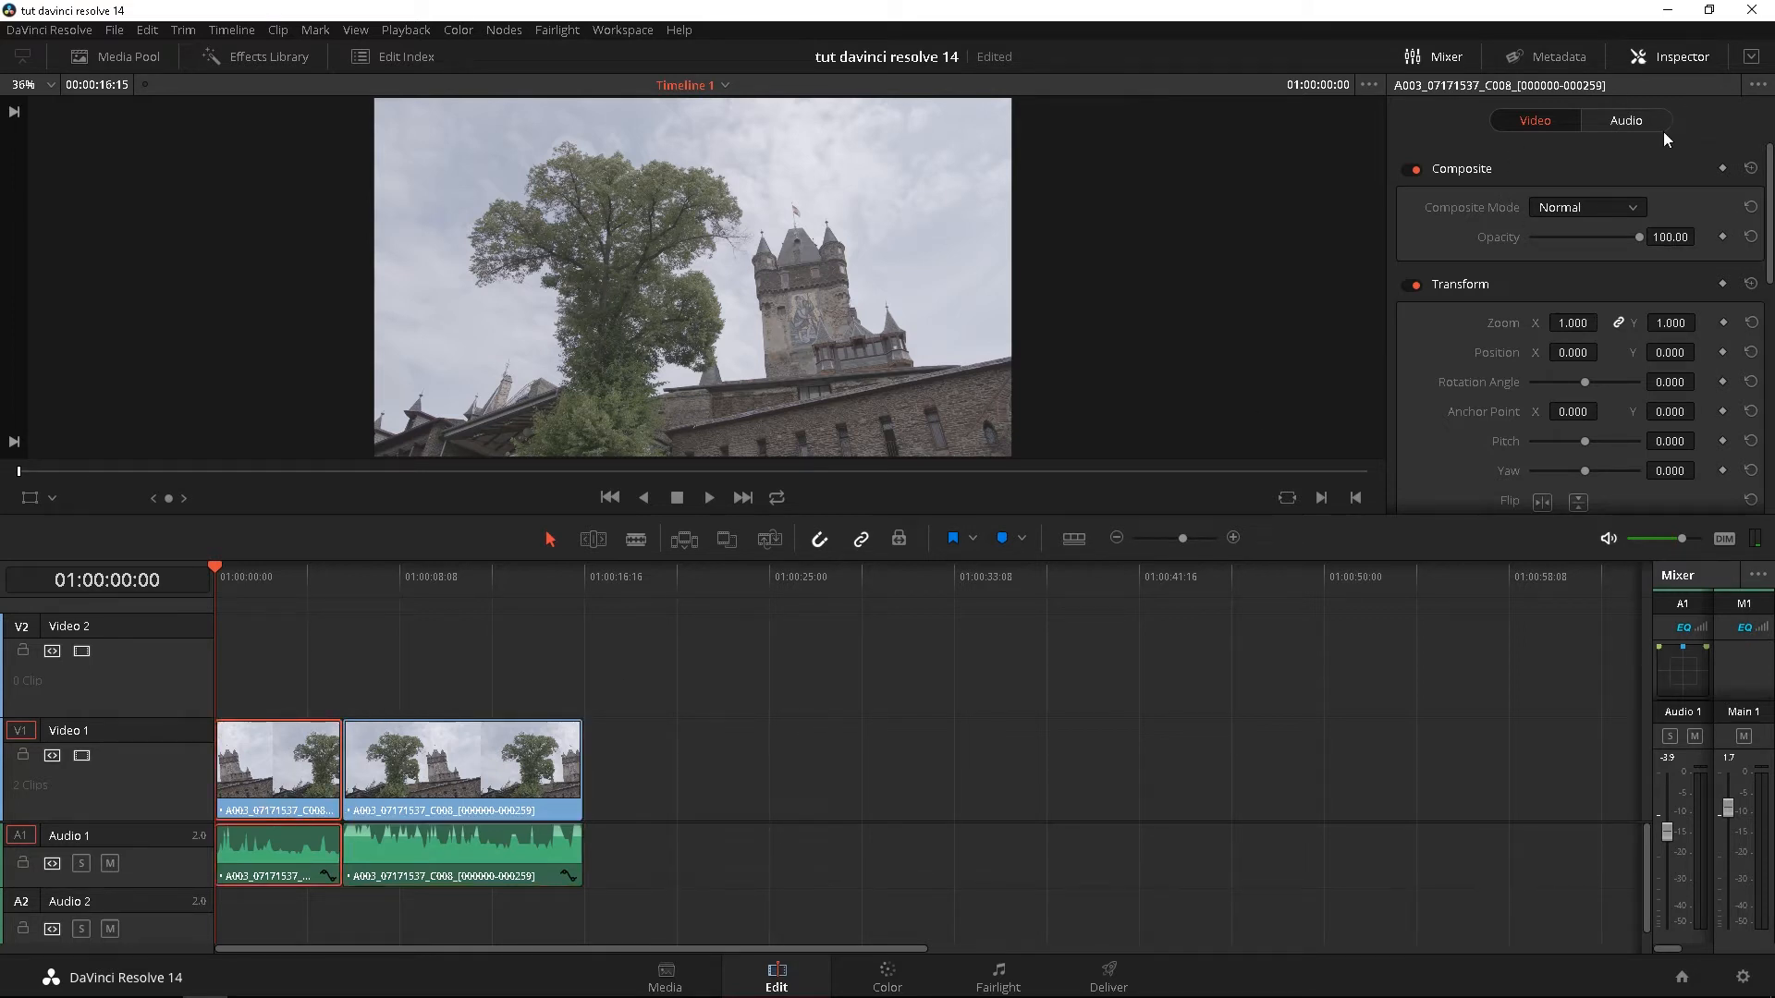
- Review the clip's audio settings, return to video settings and list the composite modes
left_click(1625, 120)
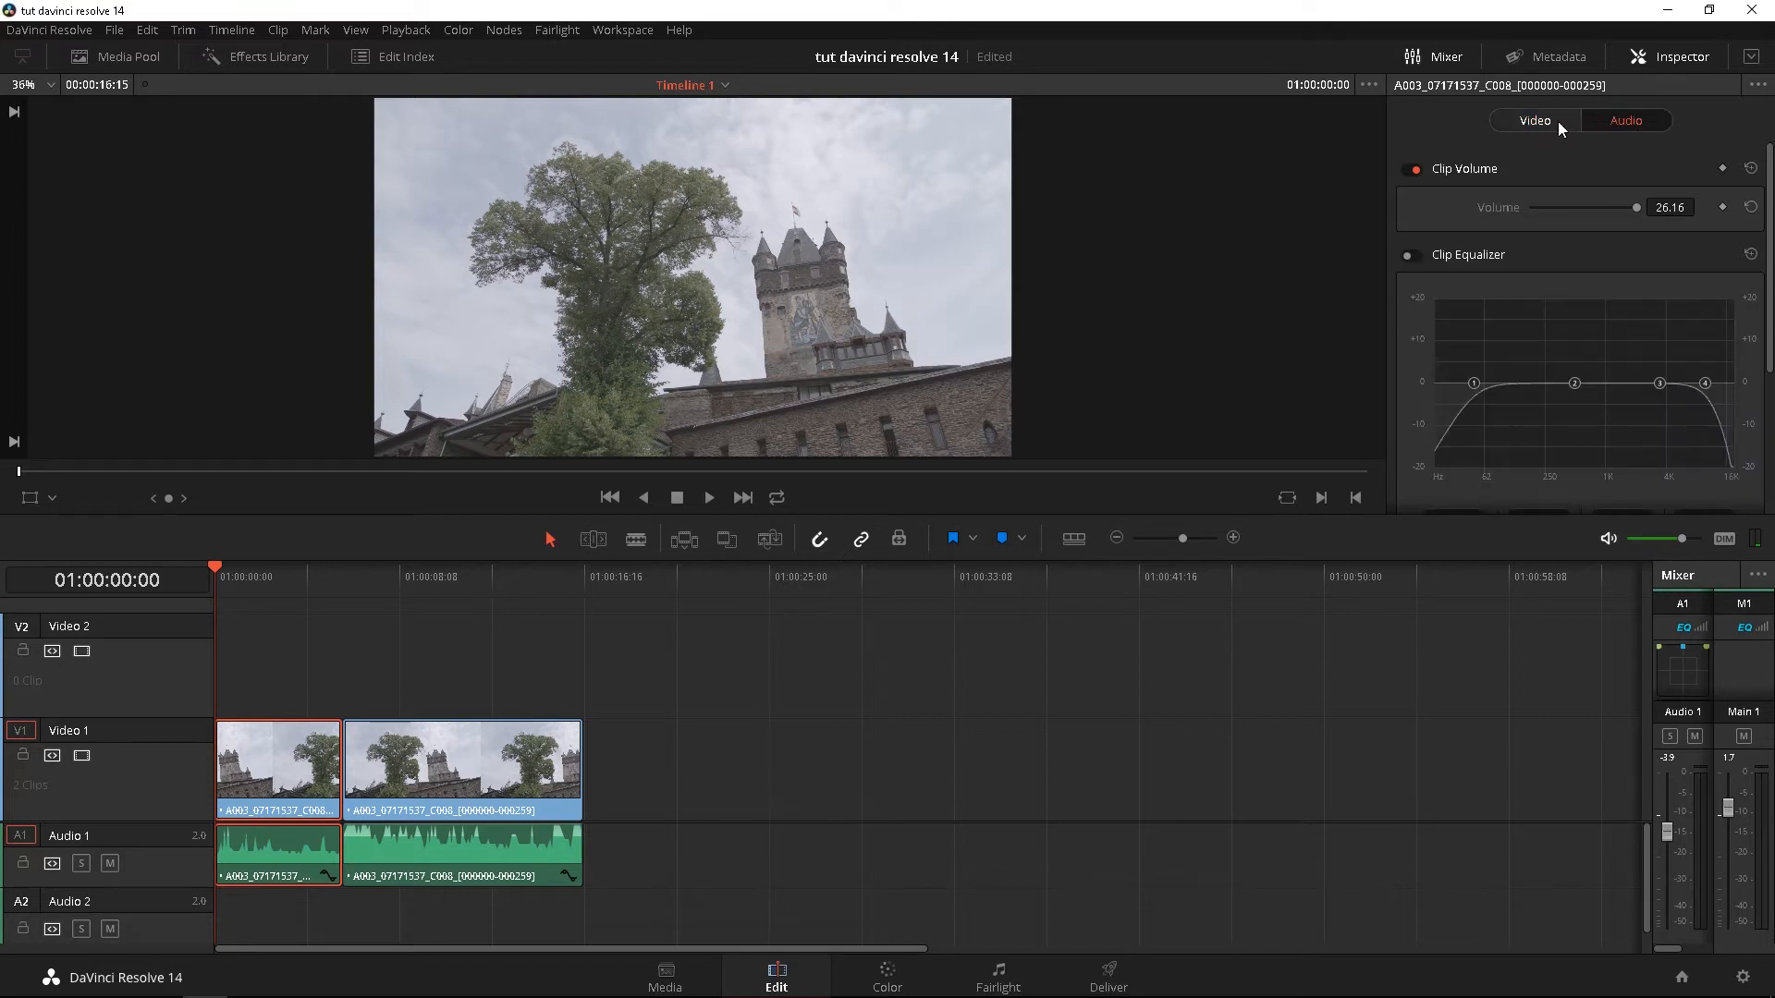
left_click(1534, 120)
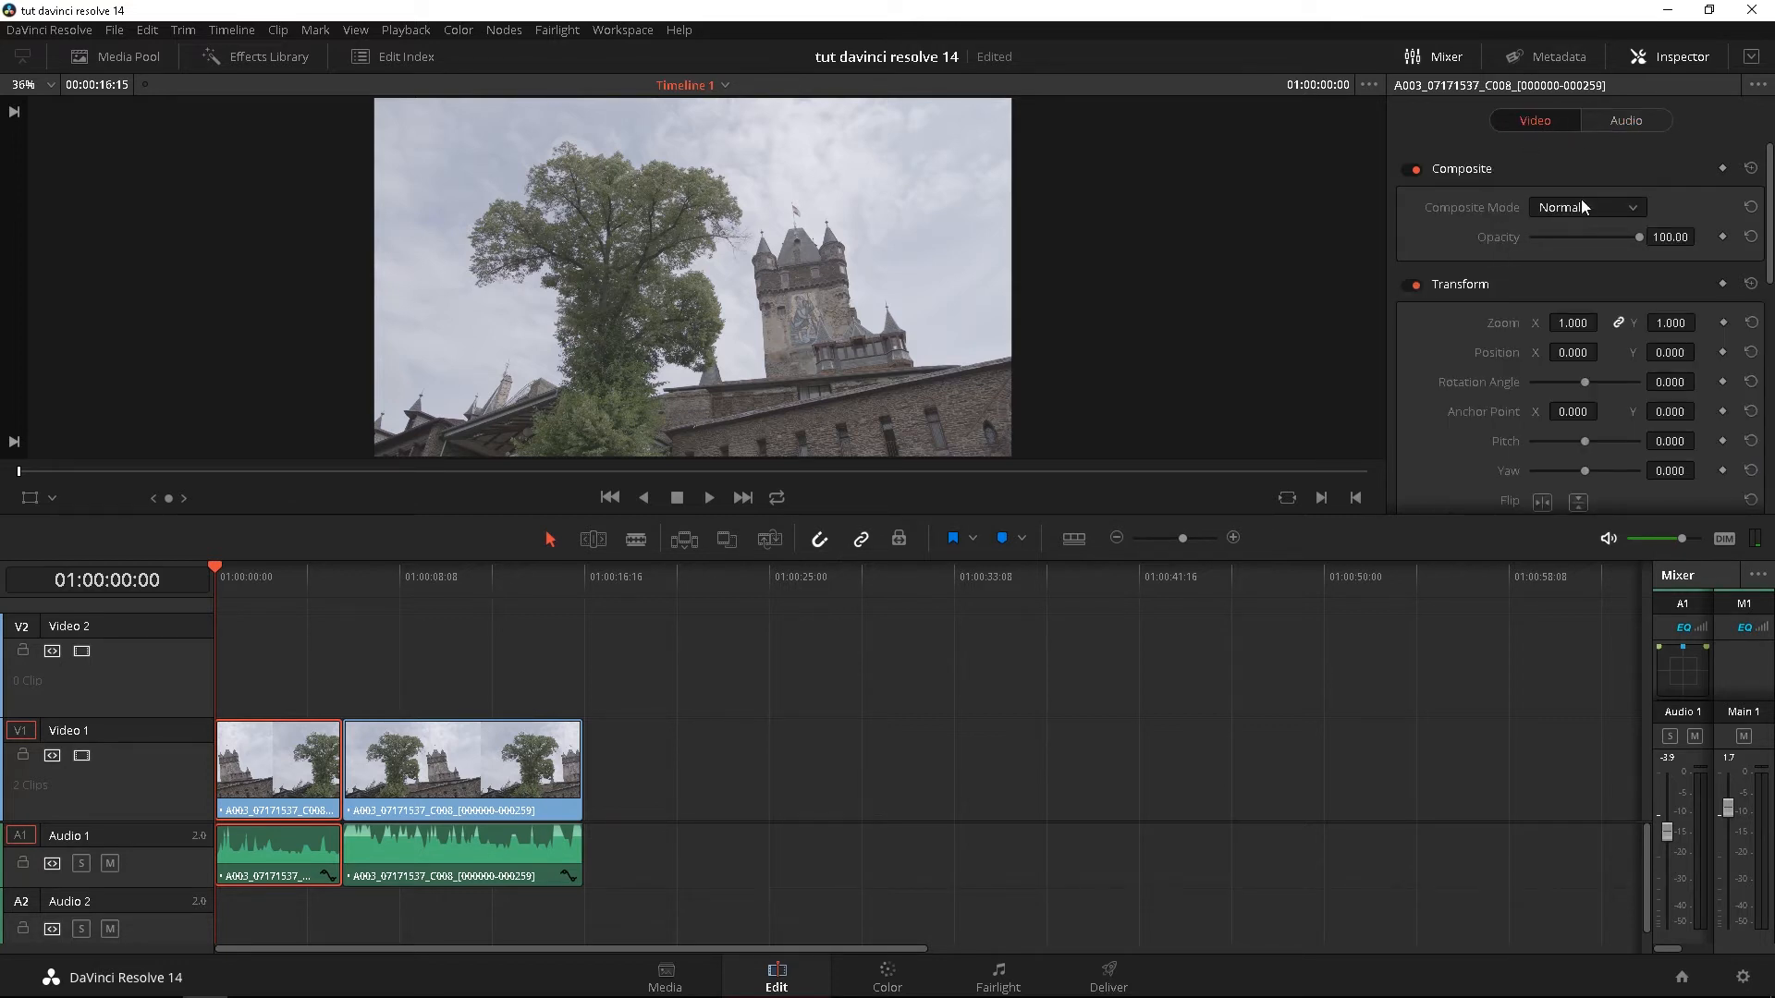
left_click(1585, 207)
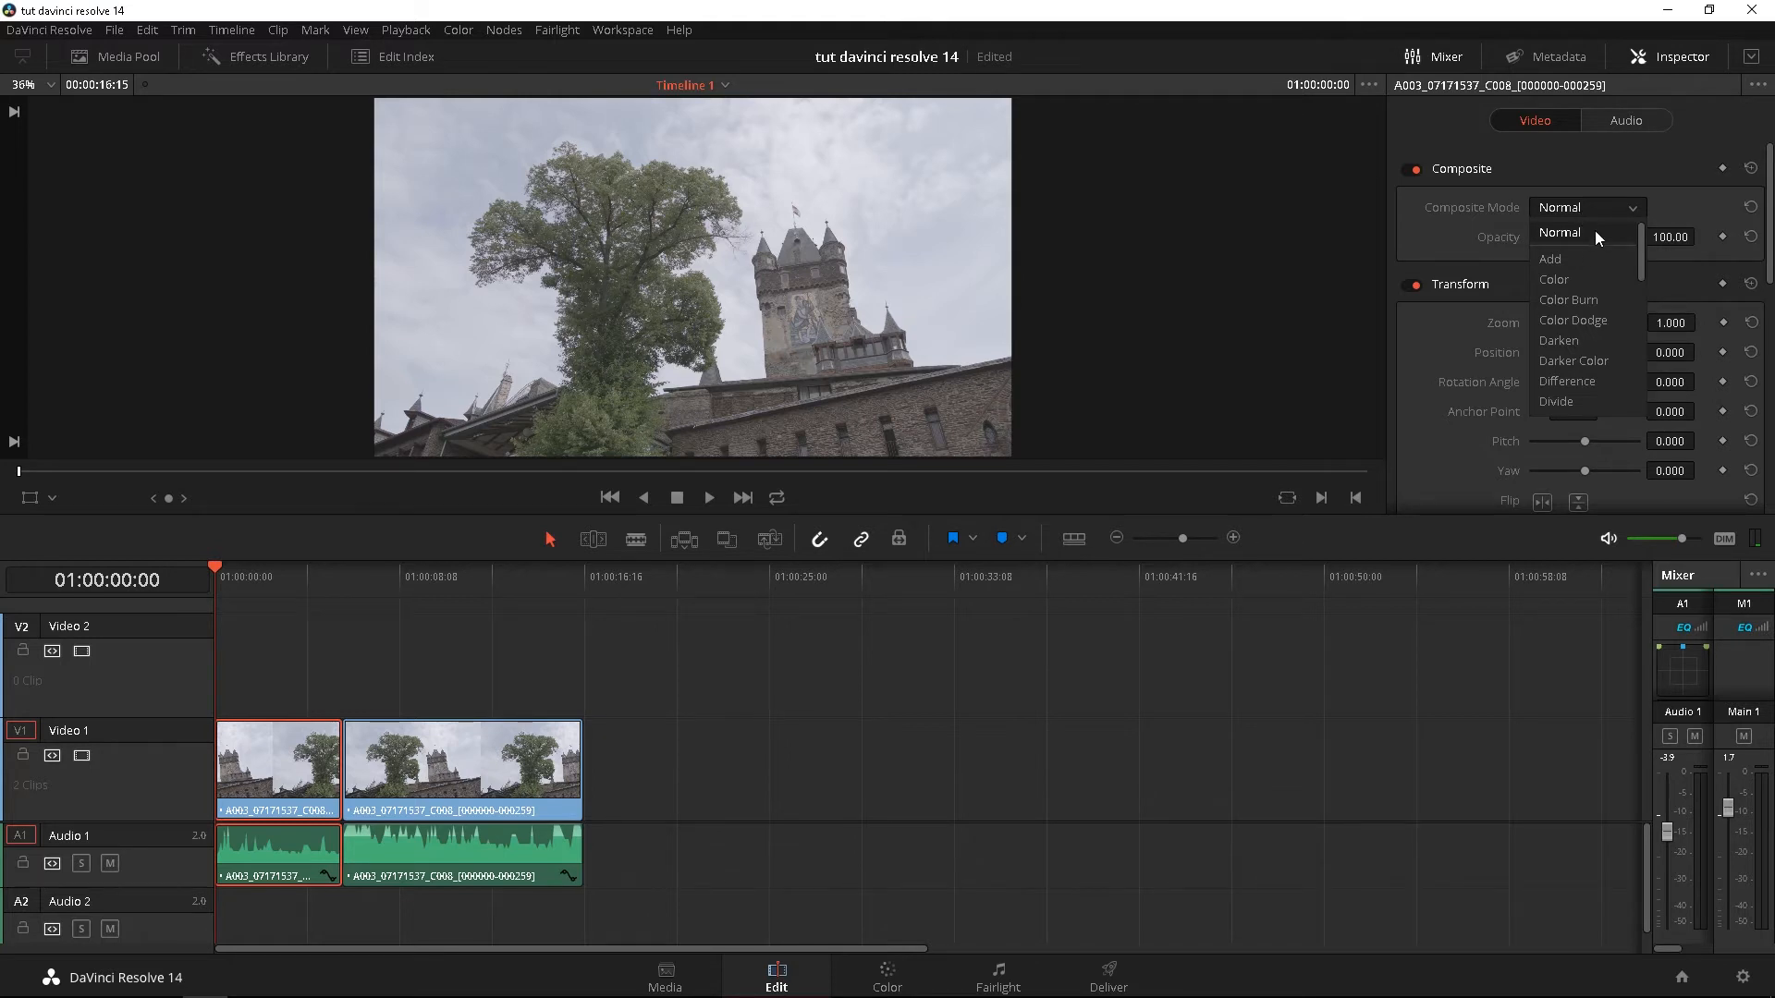
mouse_move(1606, 279)
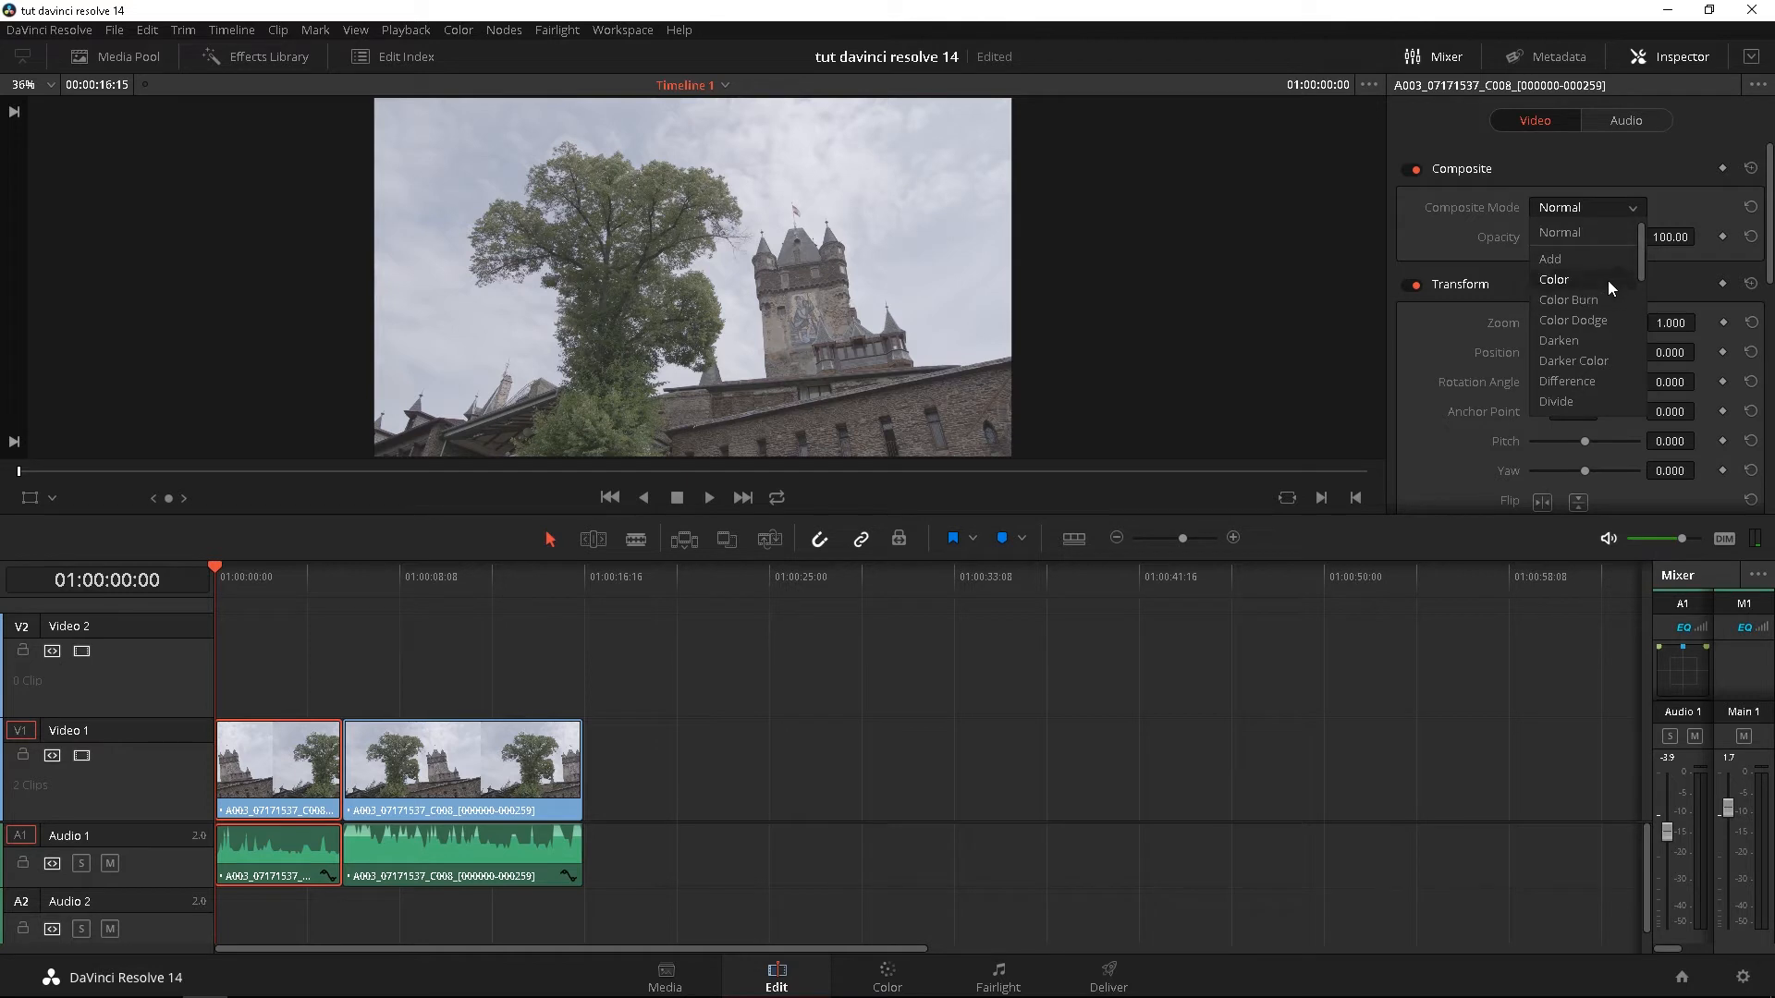
mouse_move(1616, 236)
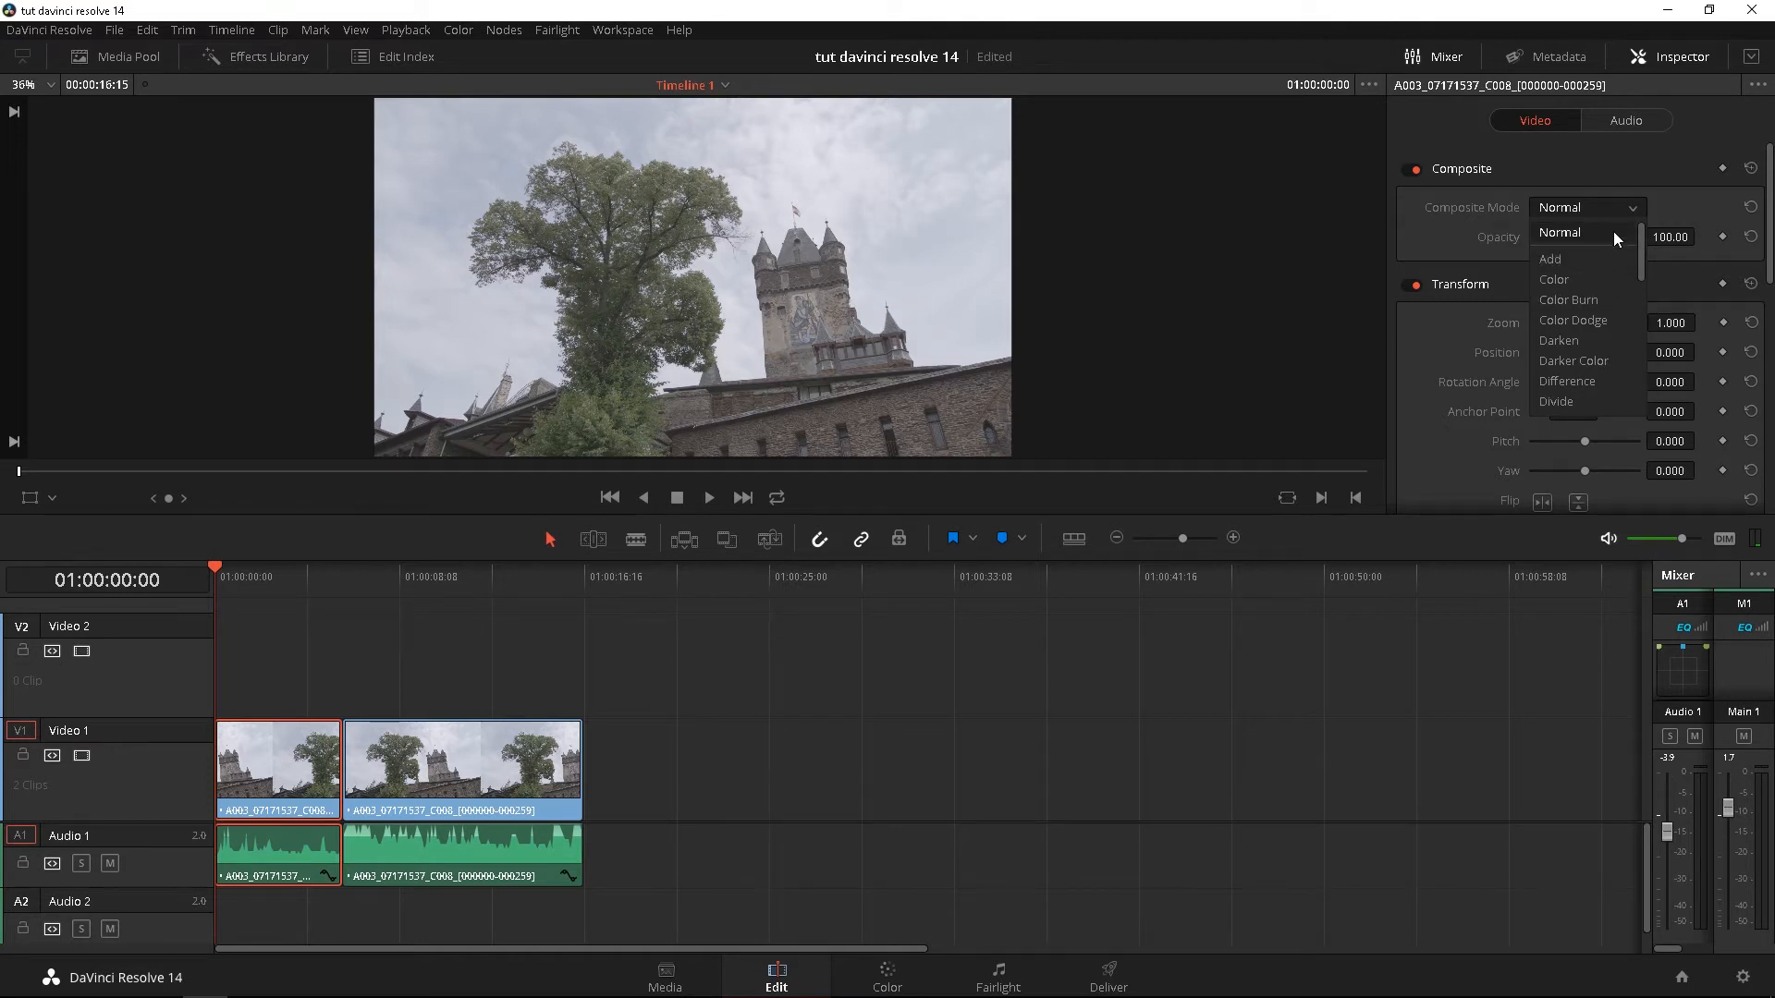
mouse_move(1594, 207)
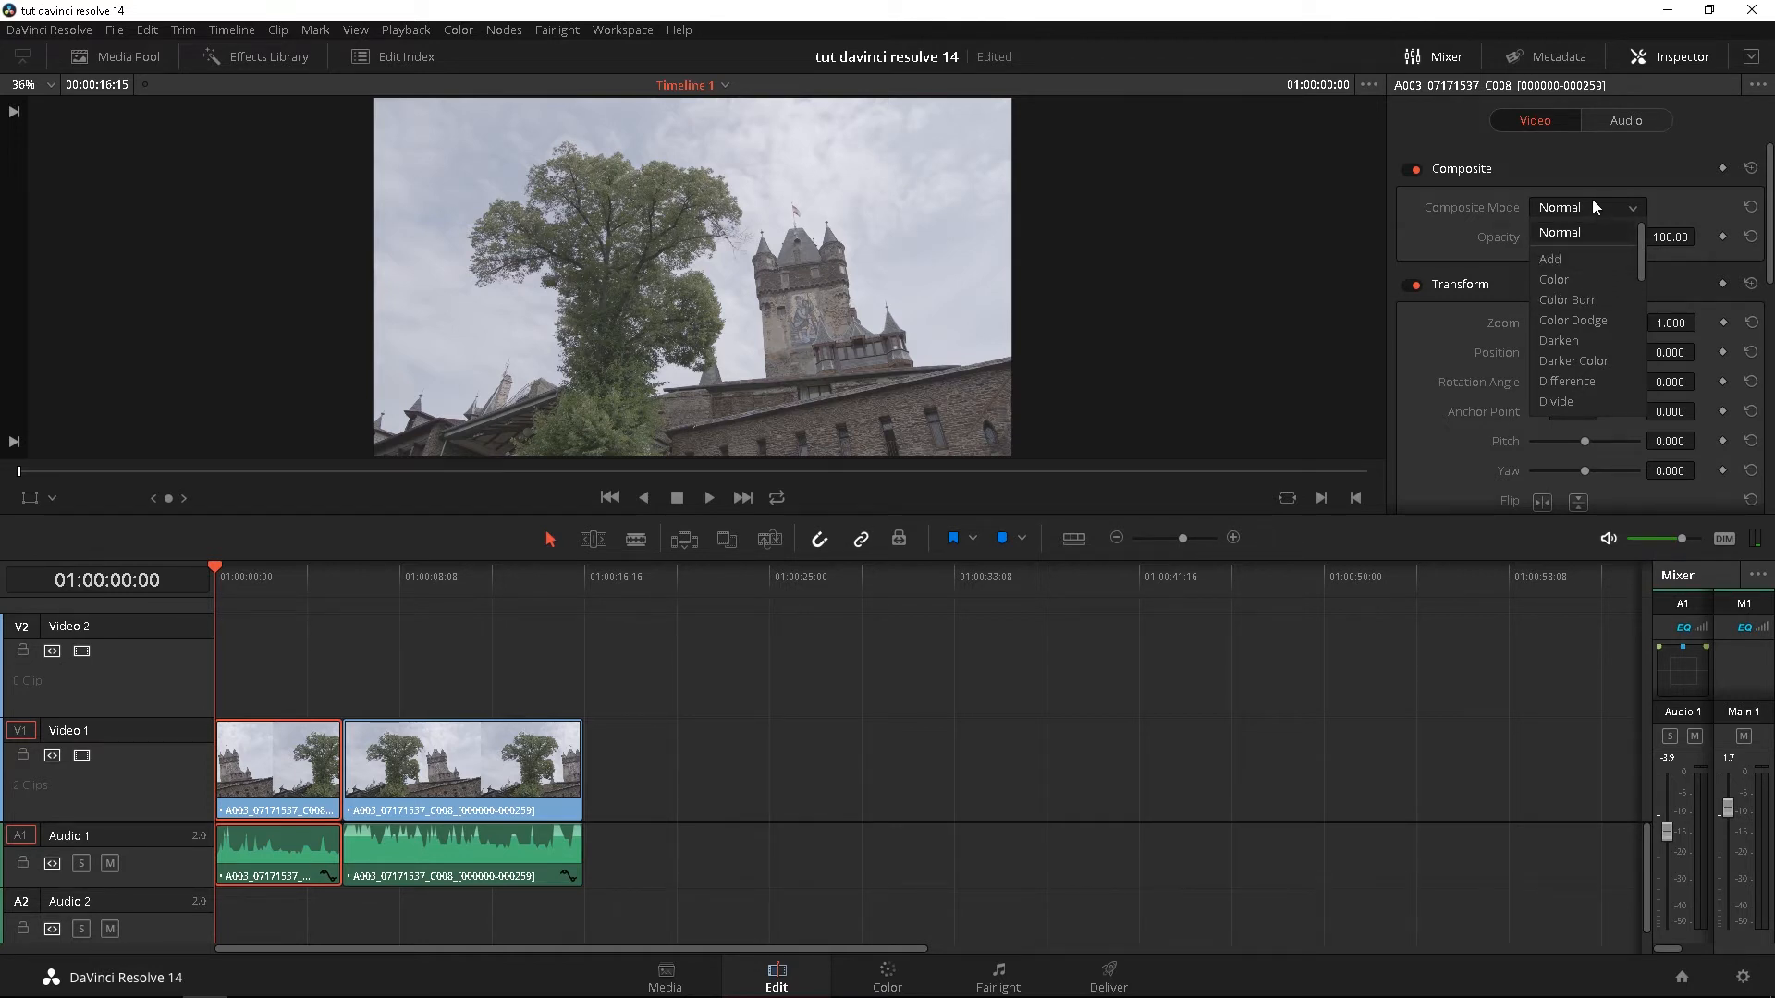
mouse_move(1592, 192)
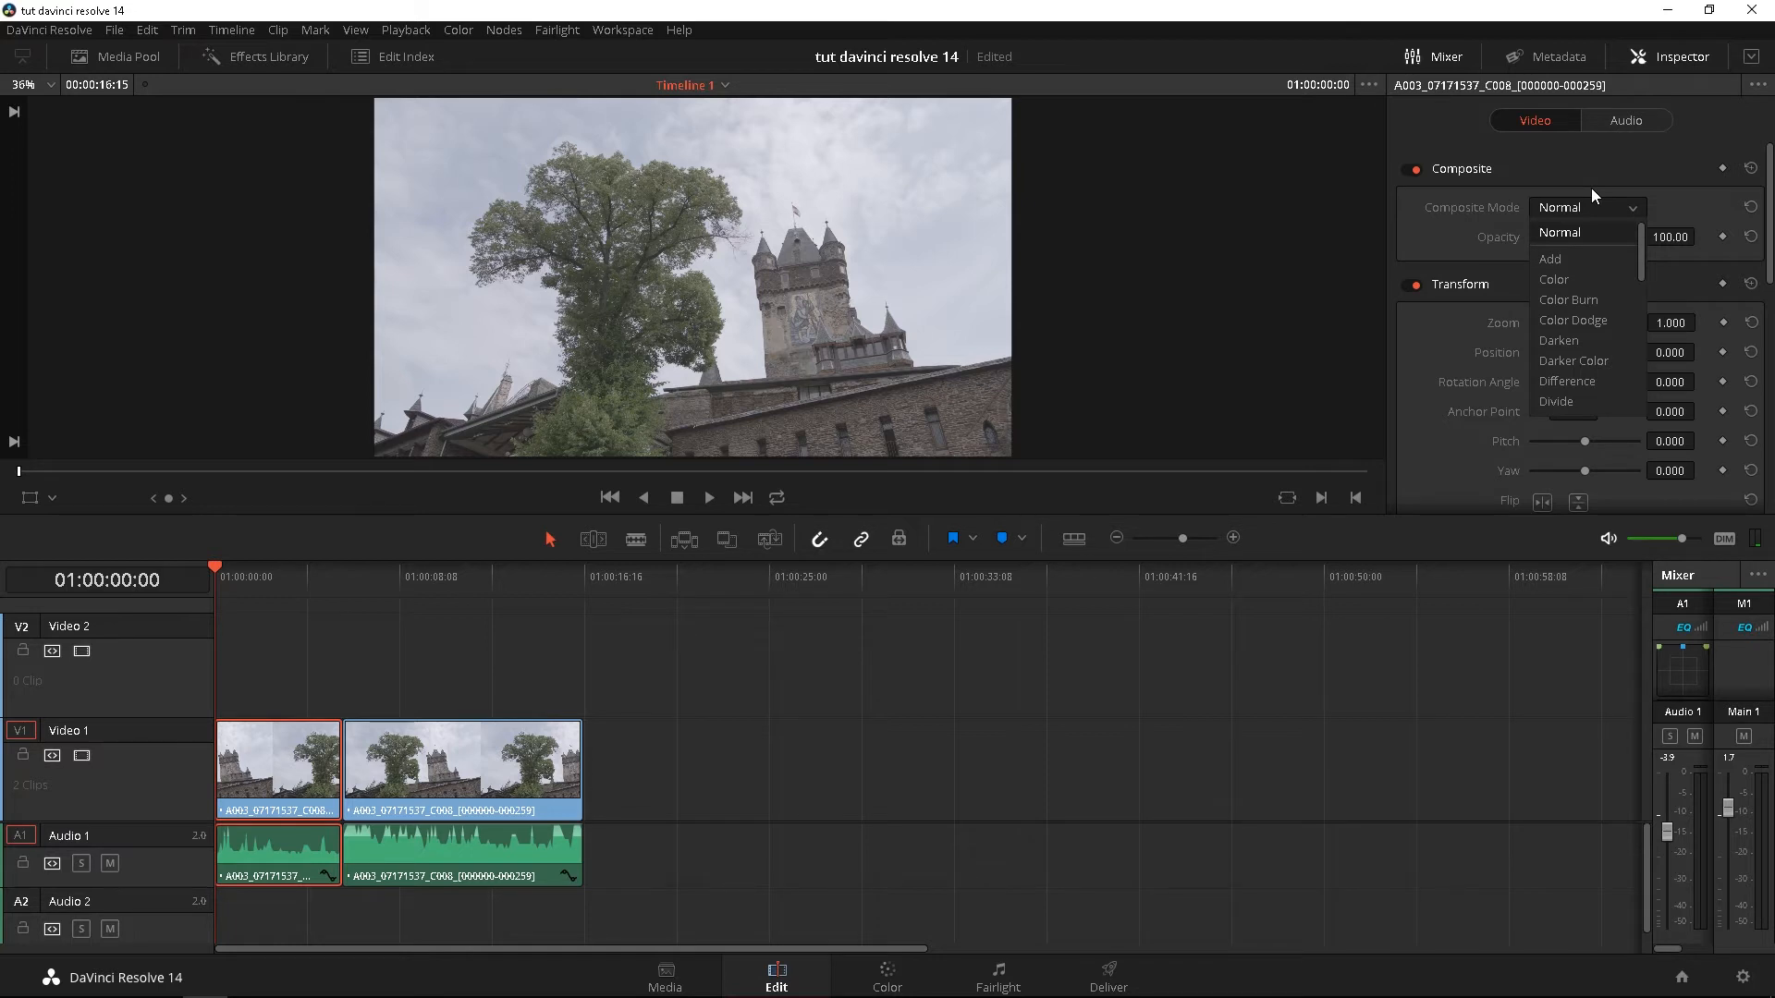
- Keep Normal compositing, set Transform zoom 0.96 with position and pitch changes, and flip the clip vertically
left_click(1560, 233)
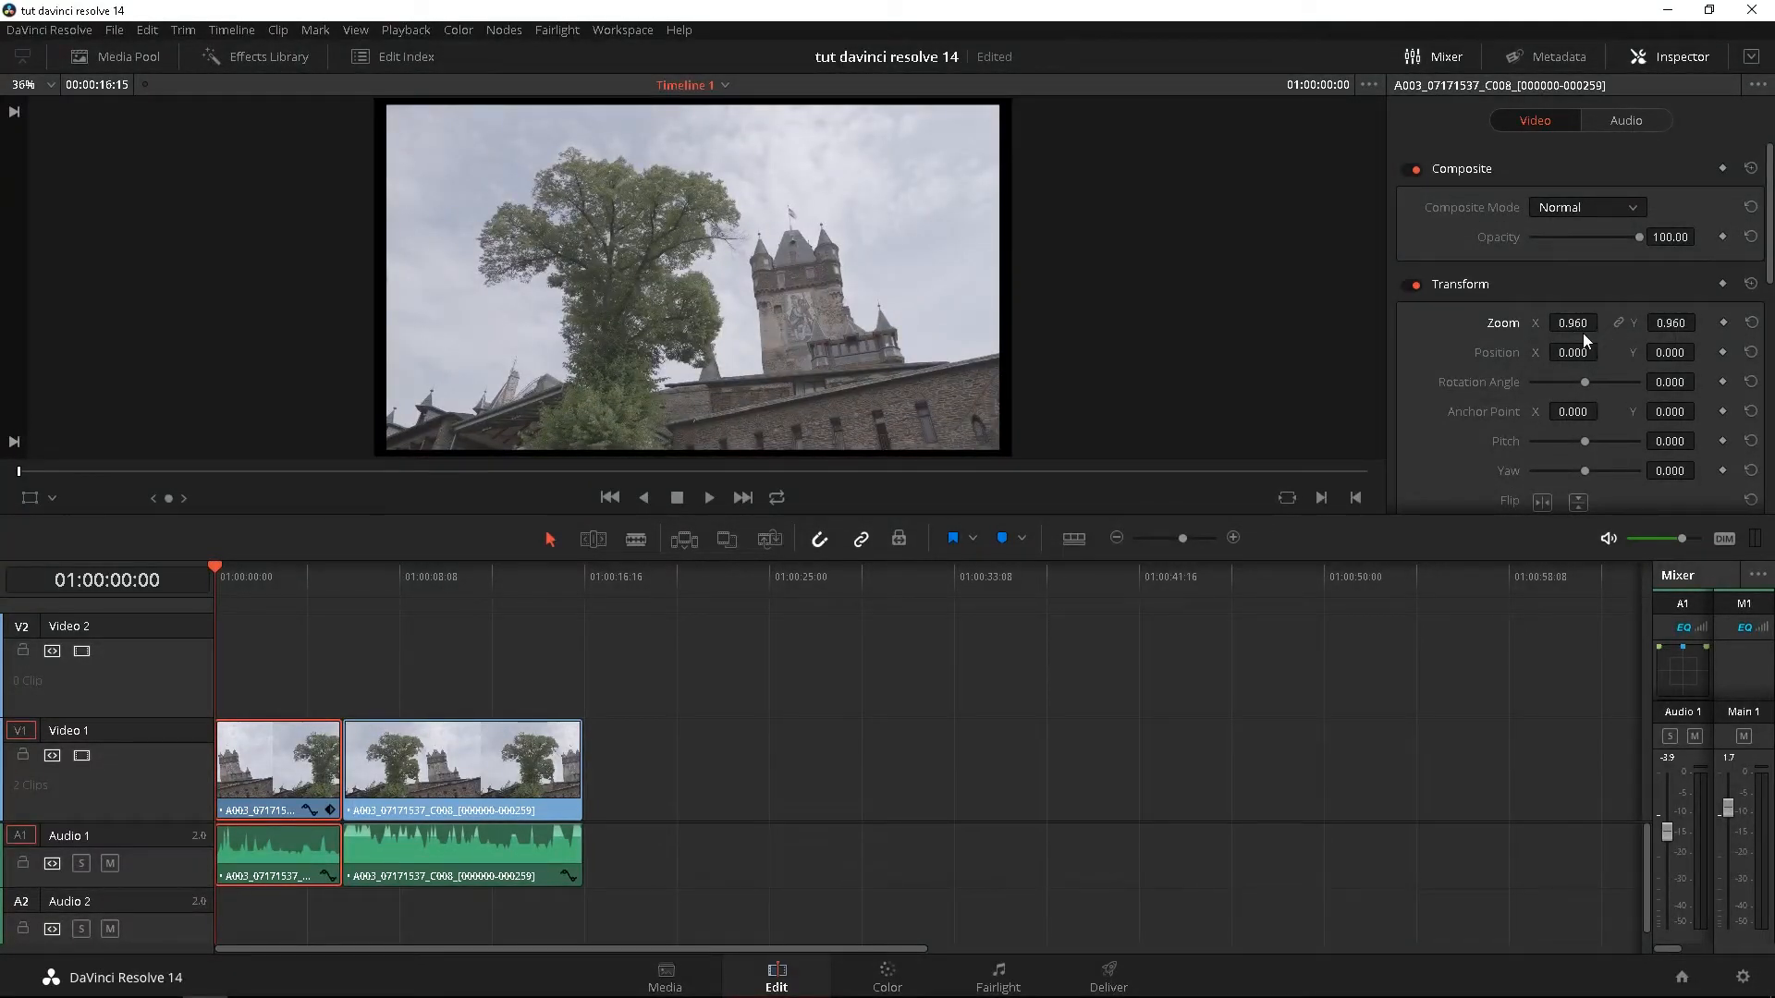
left_click(1571, 322)
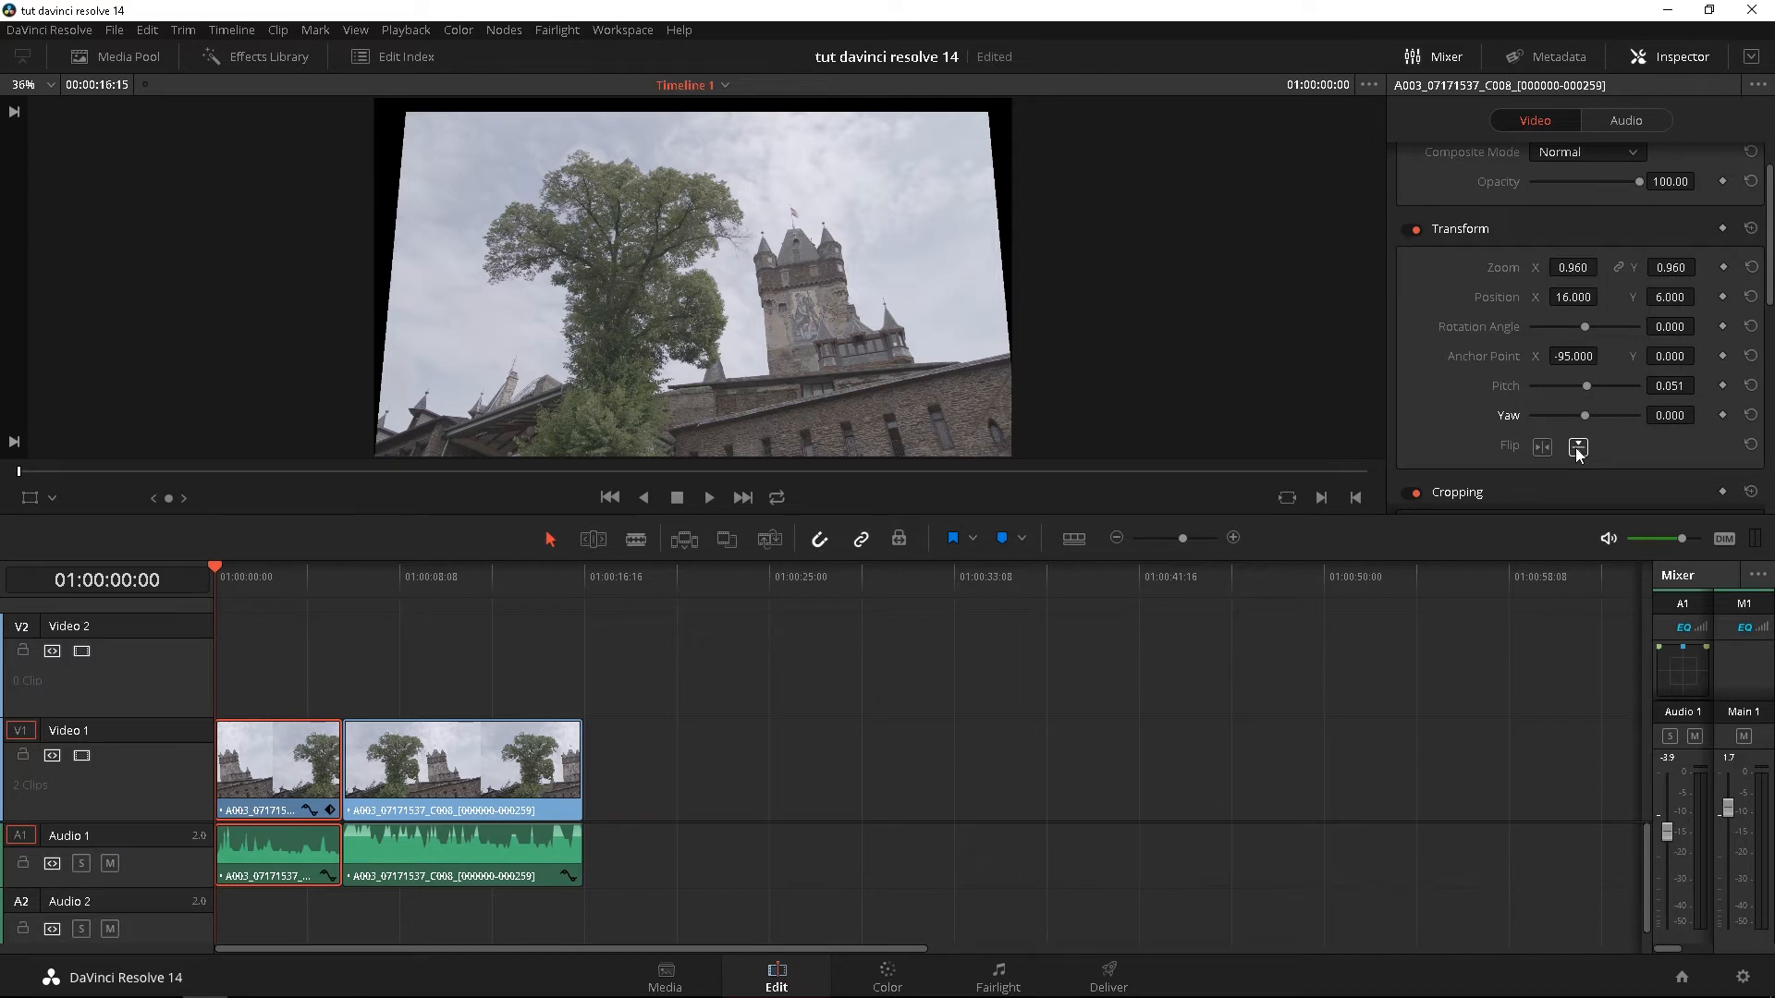
left_click(1577, 447)
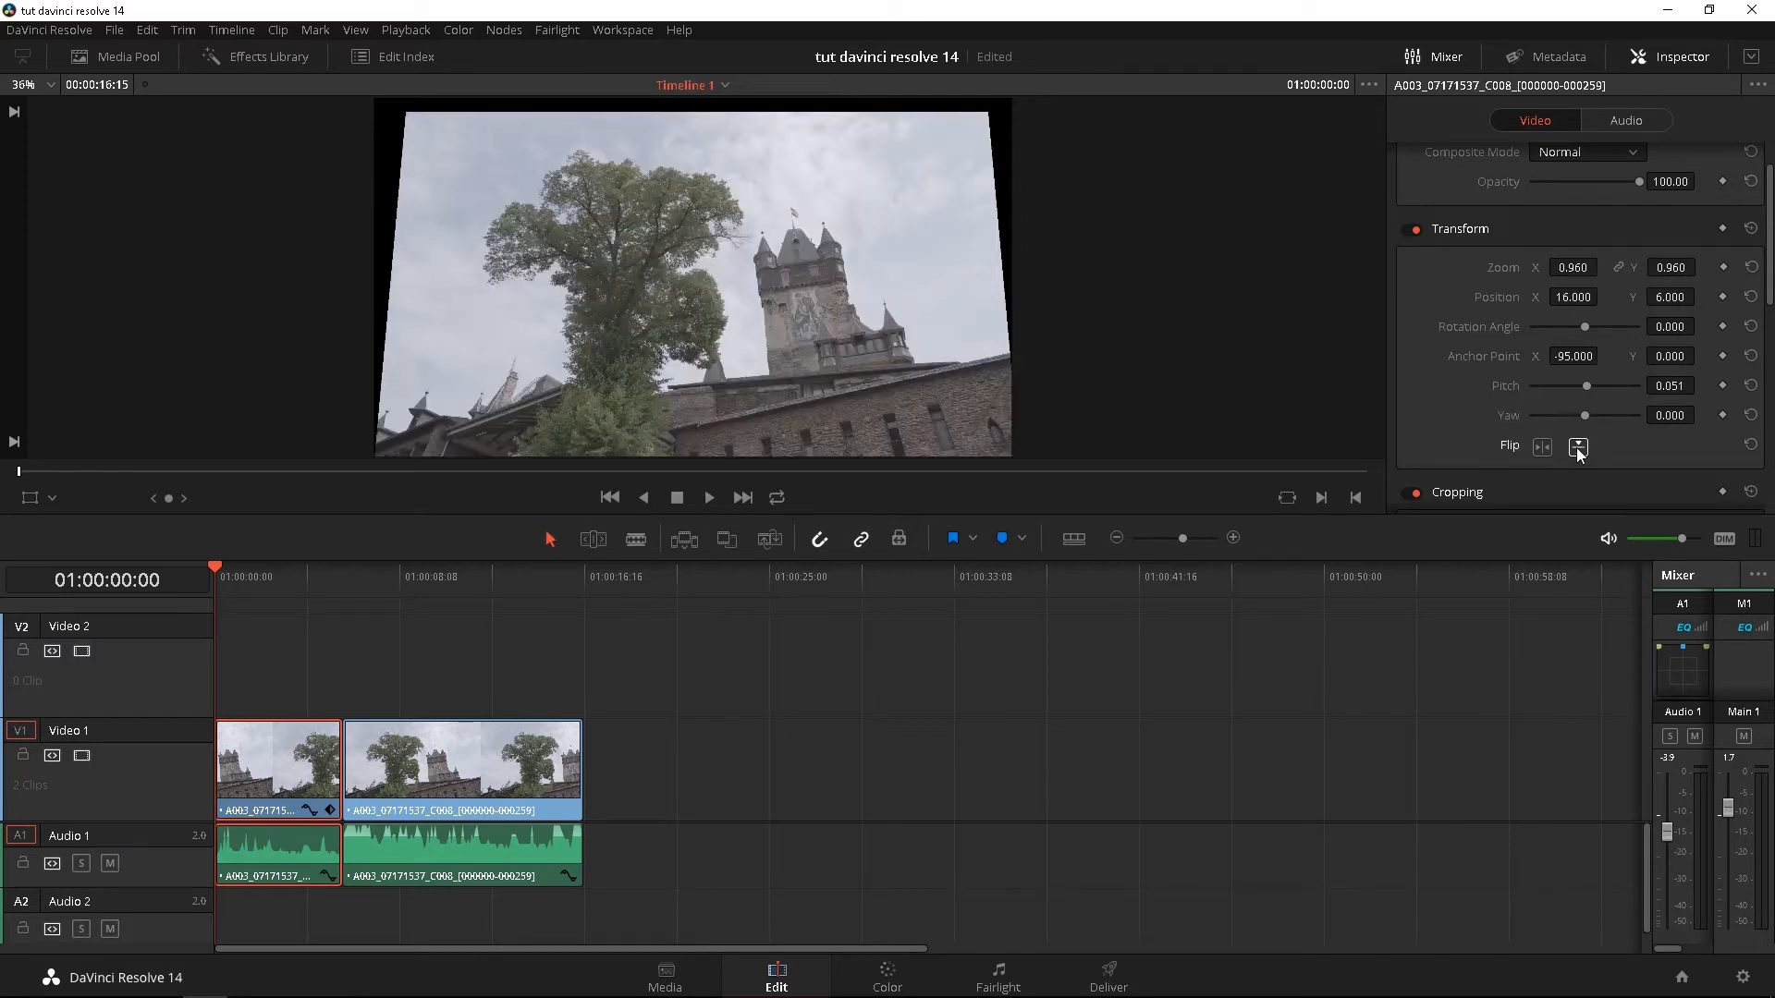
left_click(1577, 446)
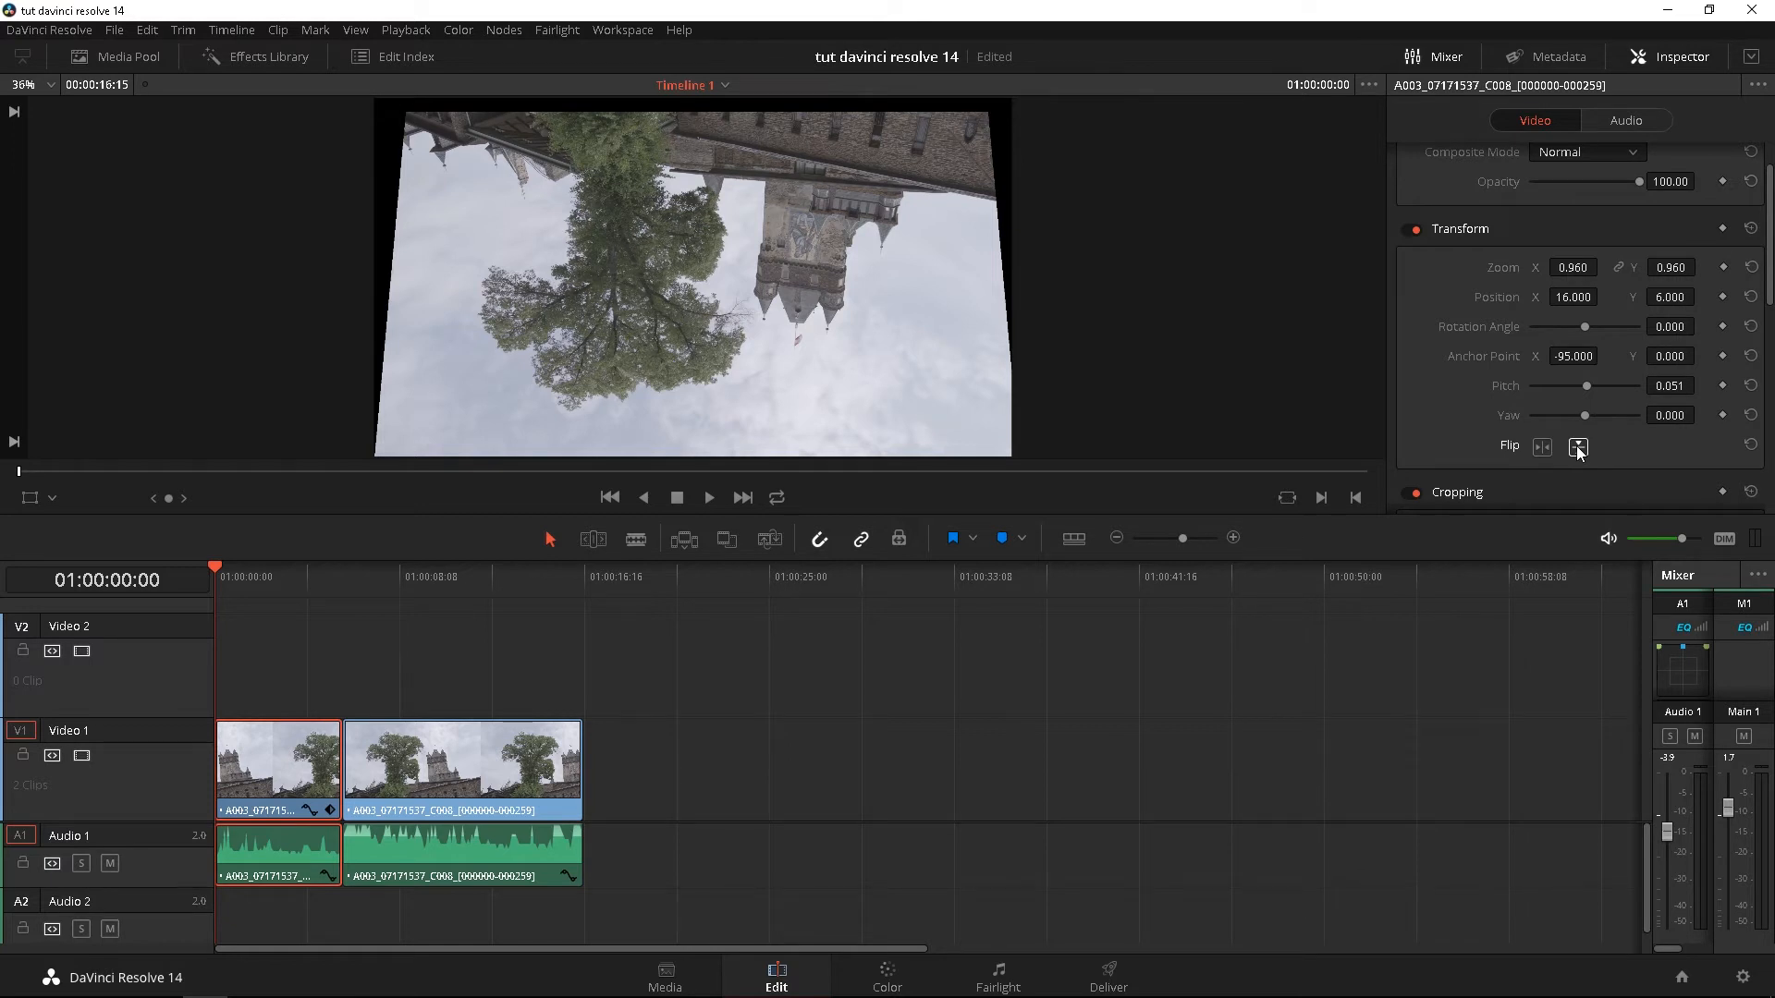
- Flip the clip upright, crop it with soft edges and set Dynamic Zoom Ease to Ease In and Out
left_click(1577, 442)
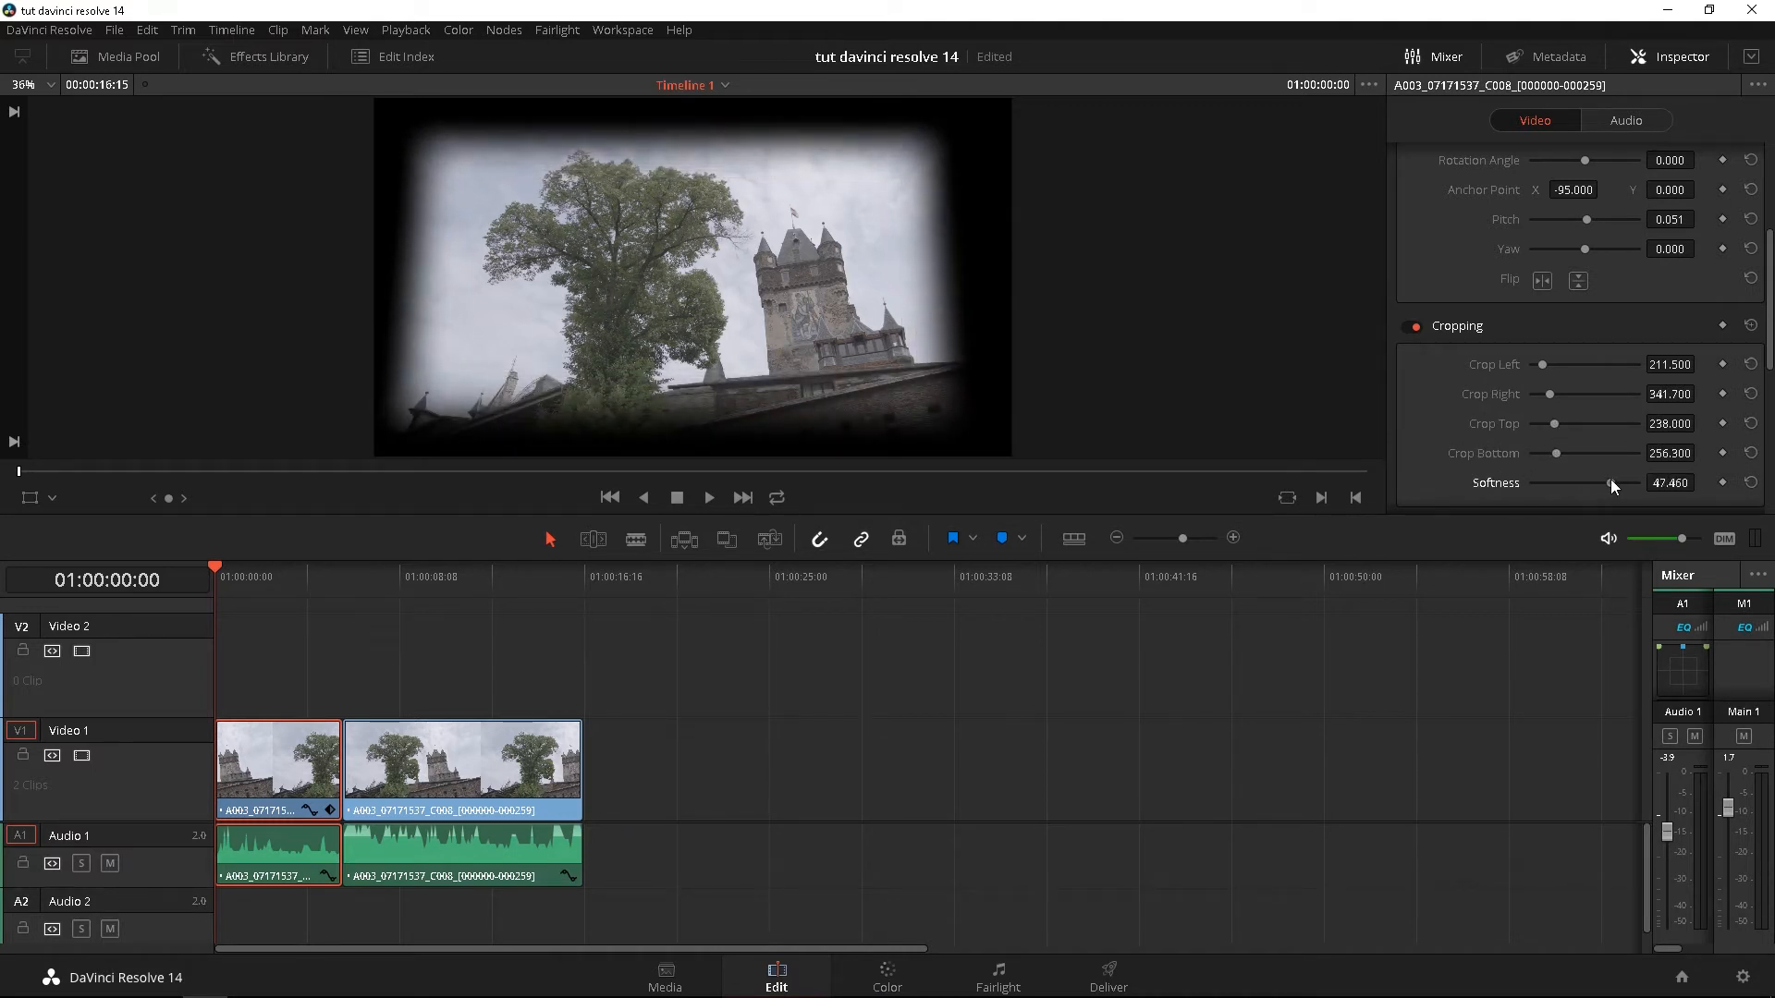
scroll("down", 3)
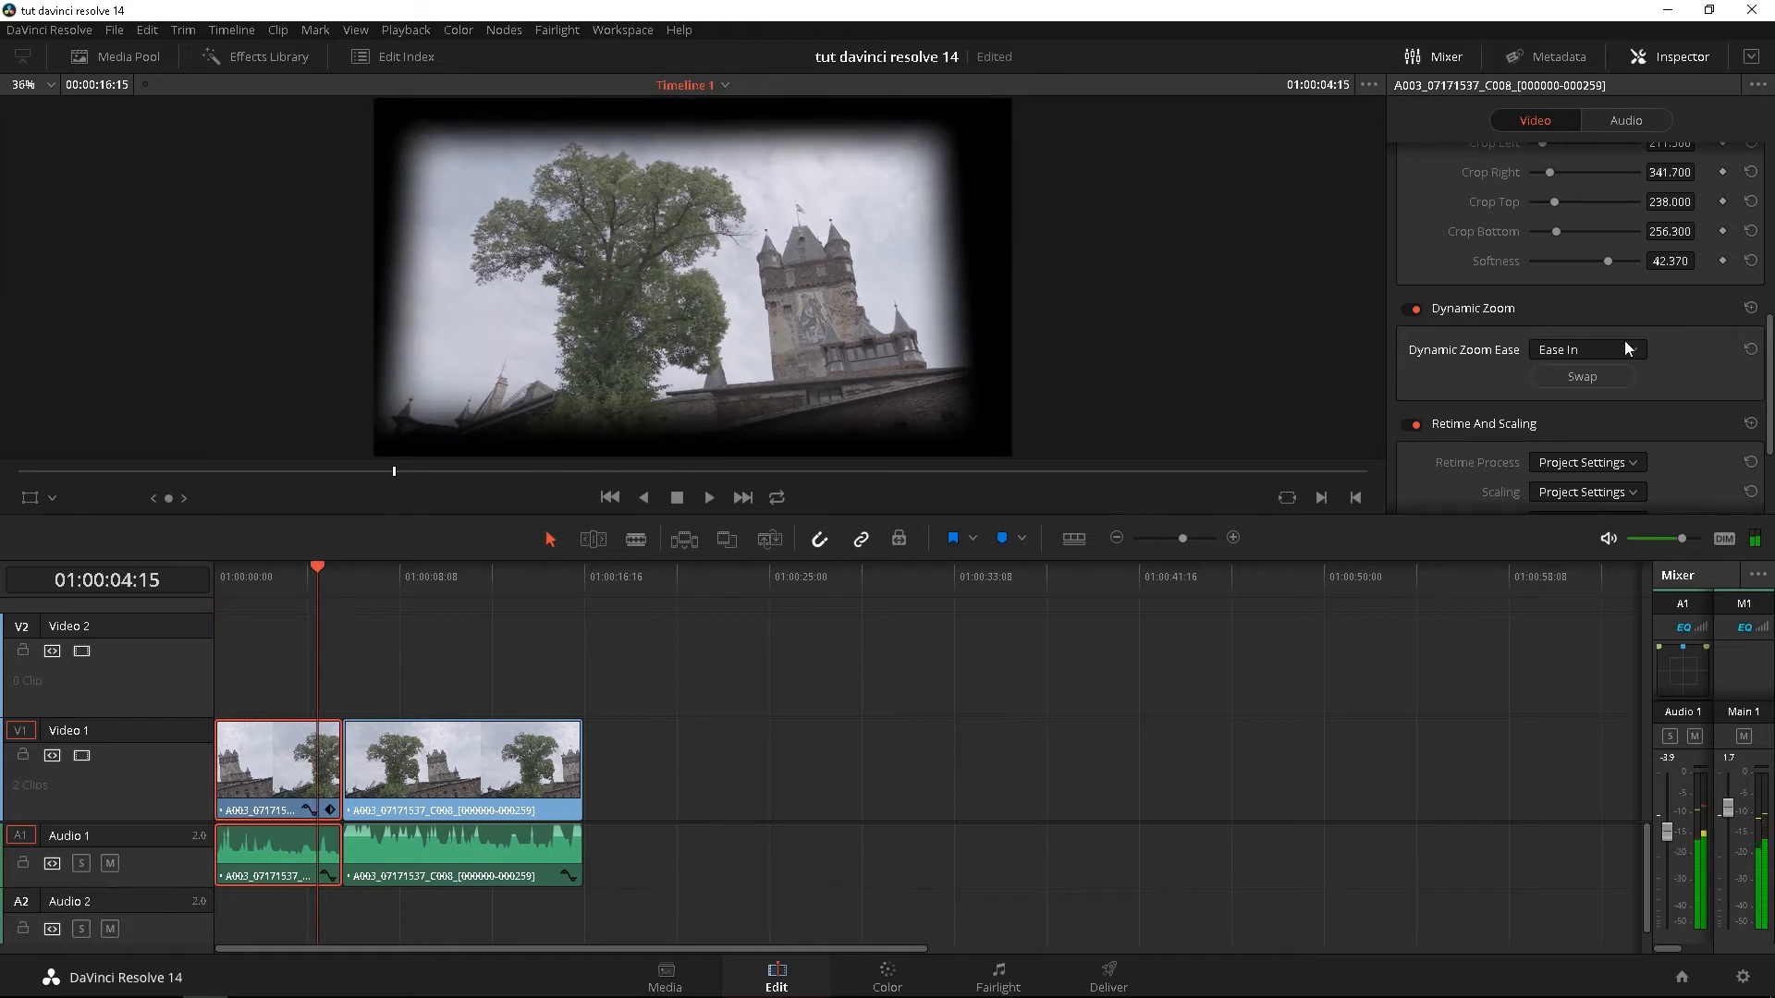
left_click(1584, 350)
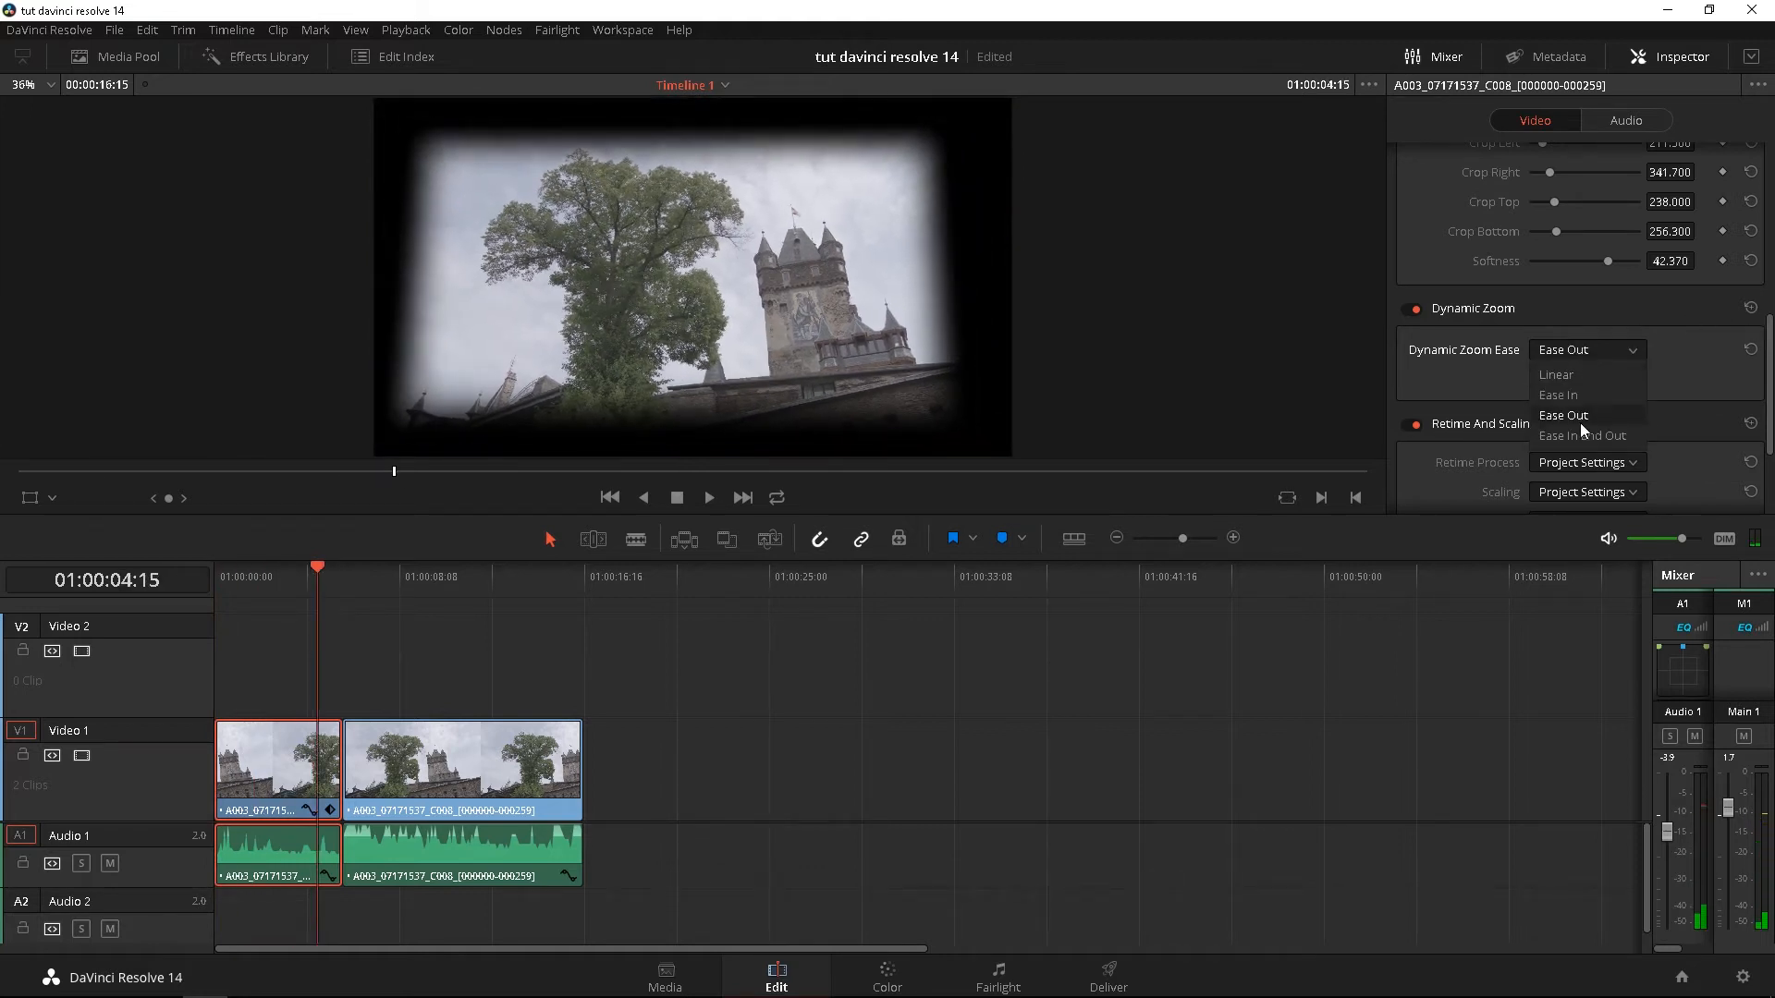
left_click(1582, 436)
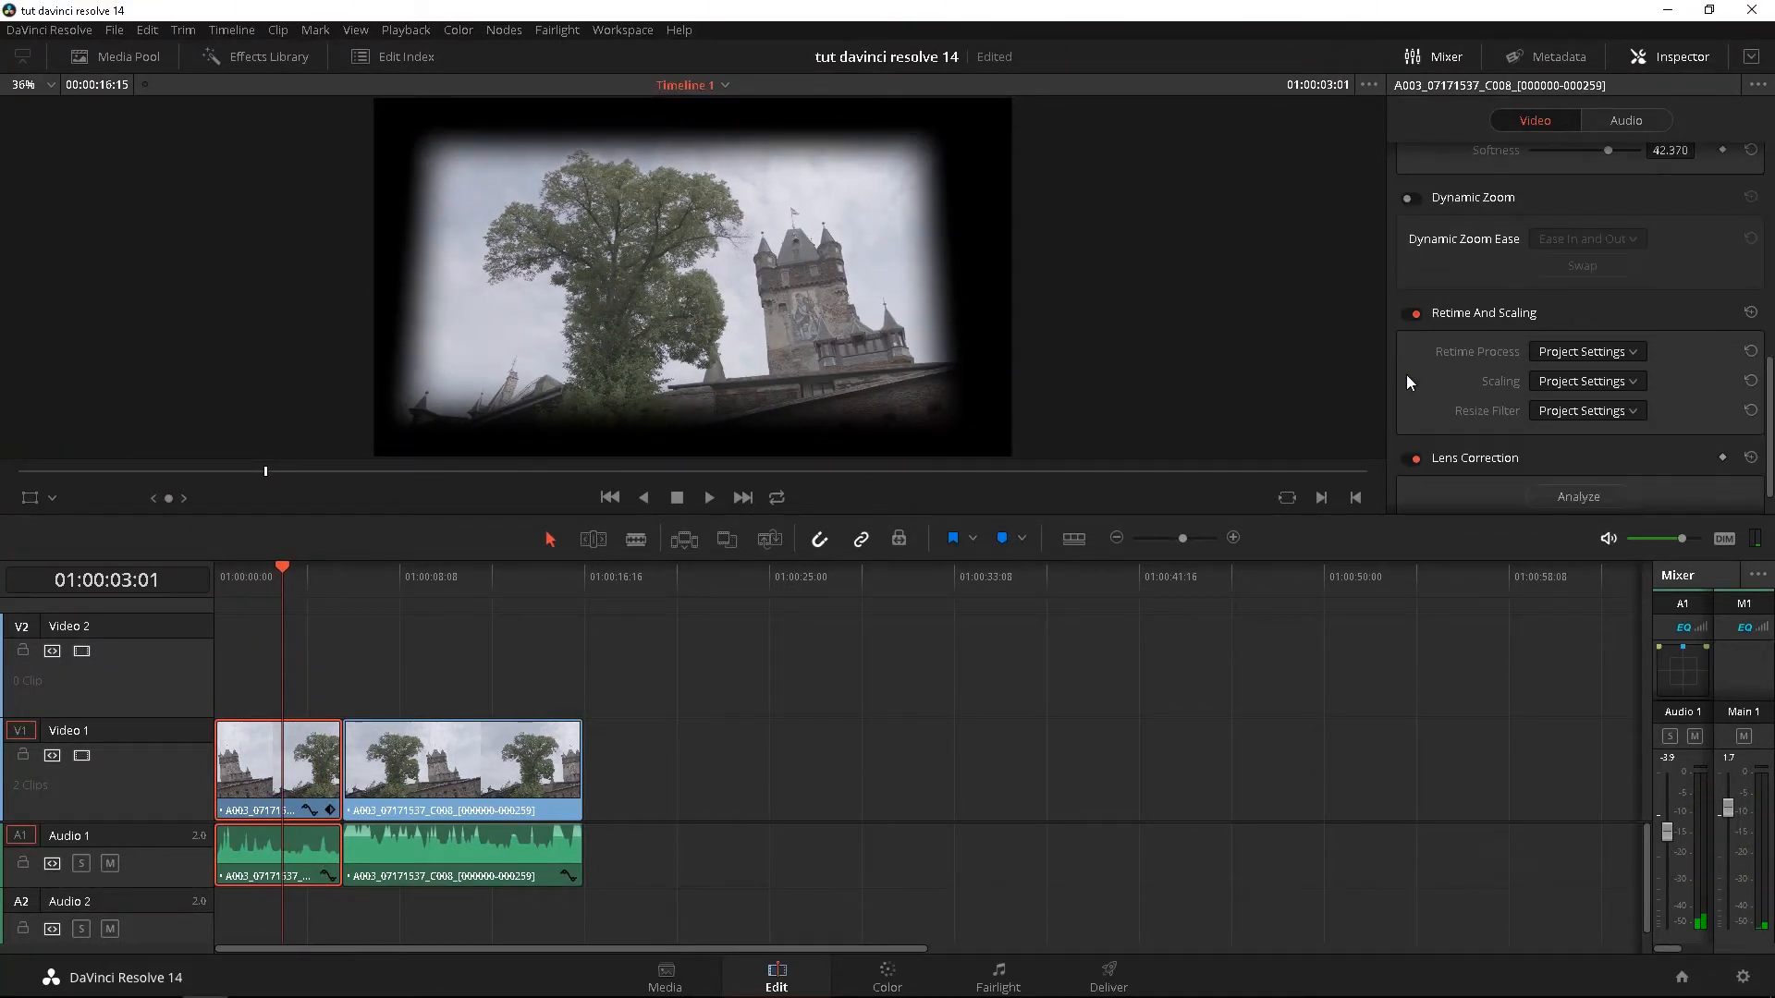
left_click(1584, 351)
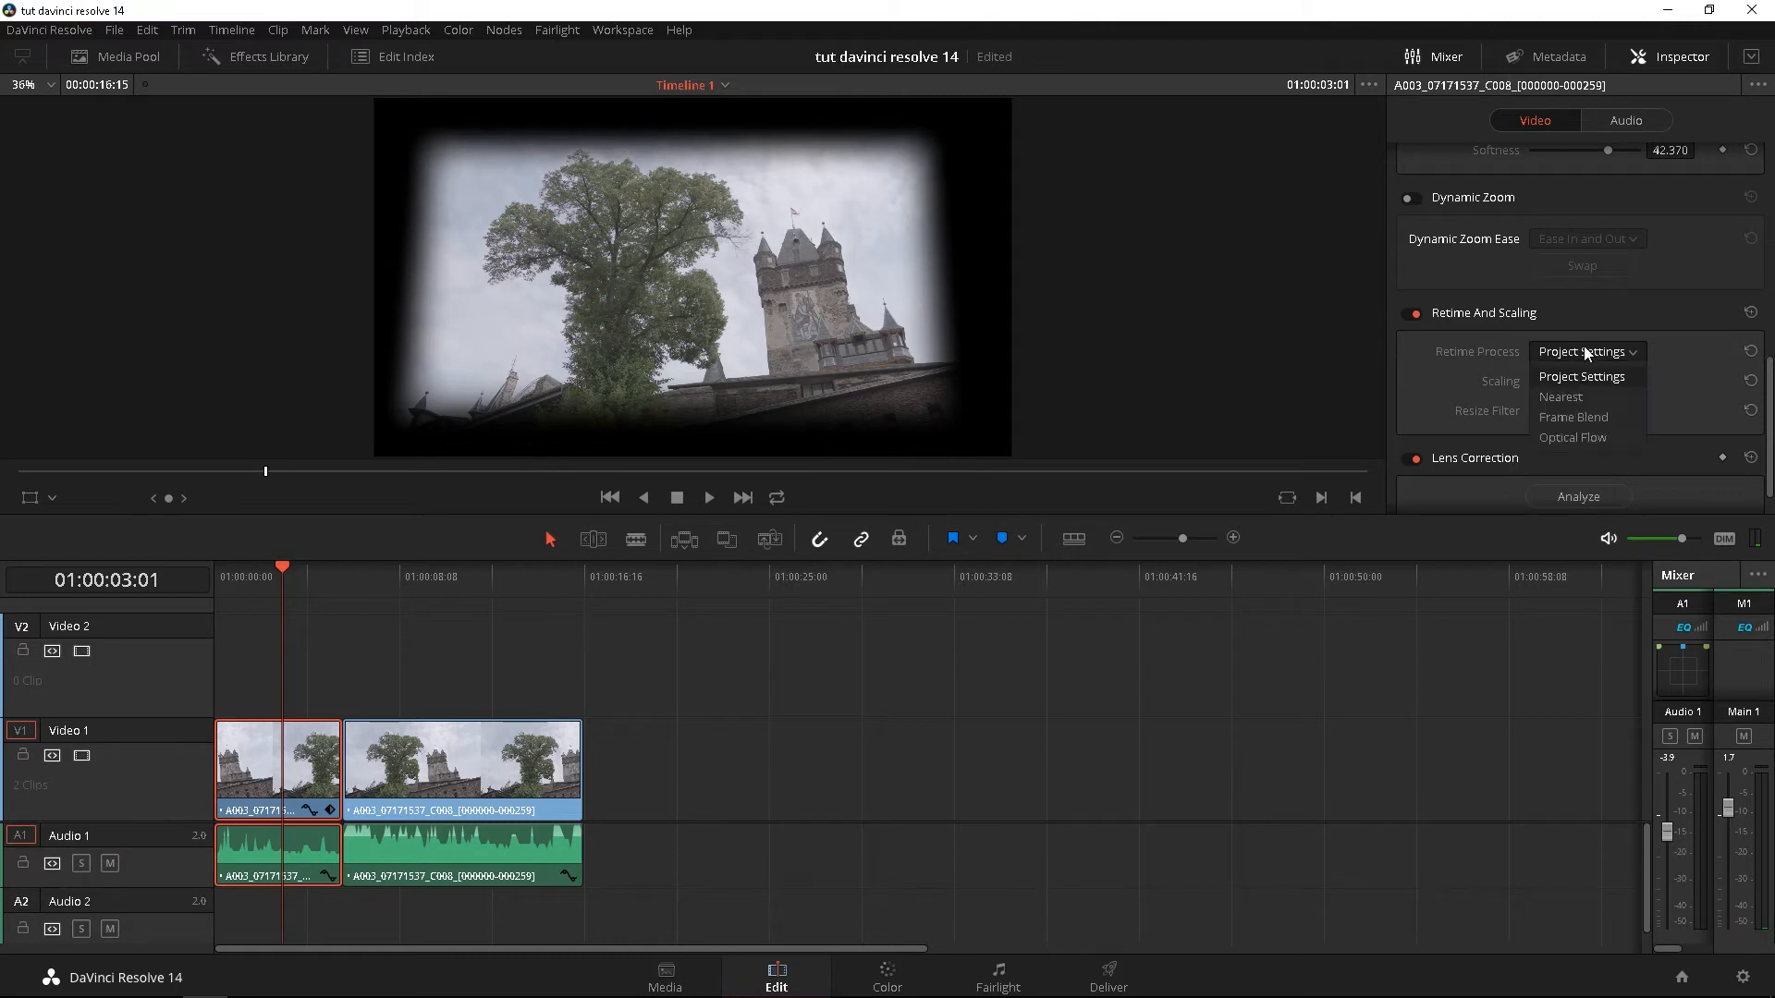
mouse_move(1560, 398)
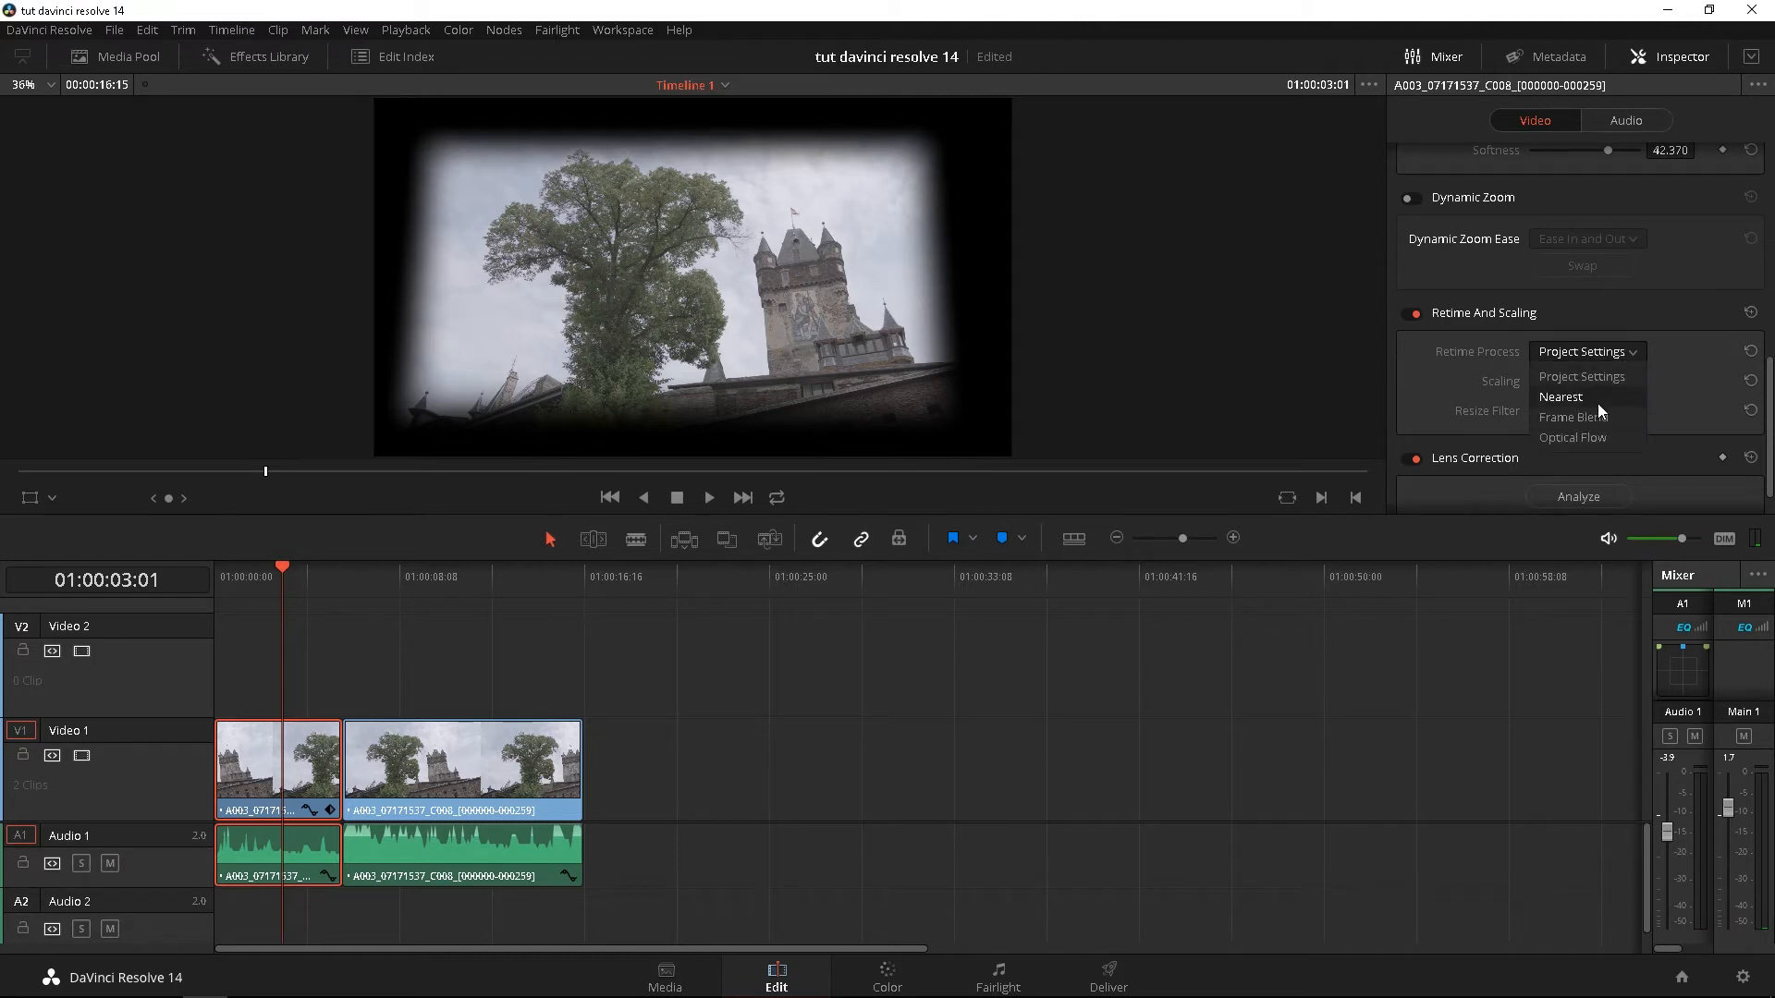
left_click(1584, 381)
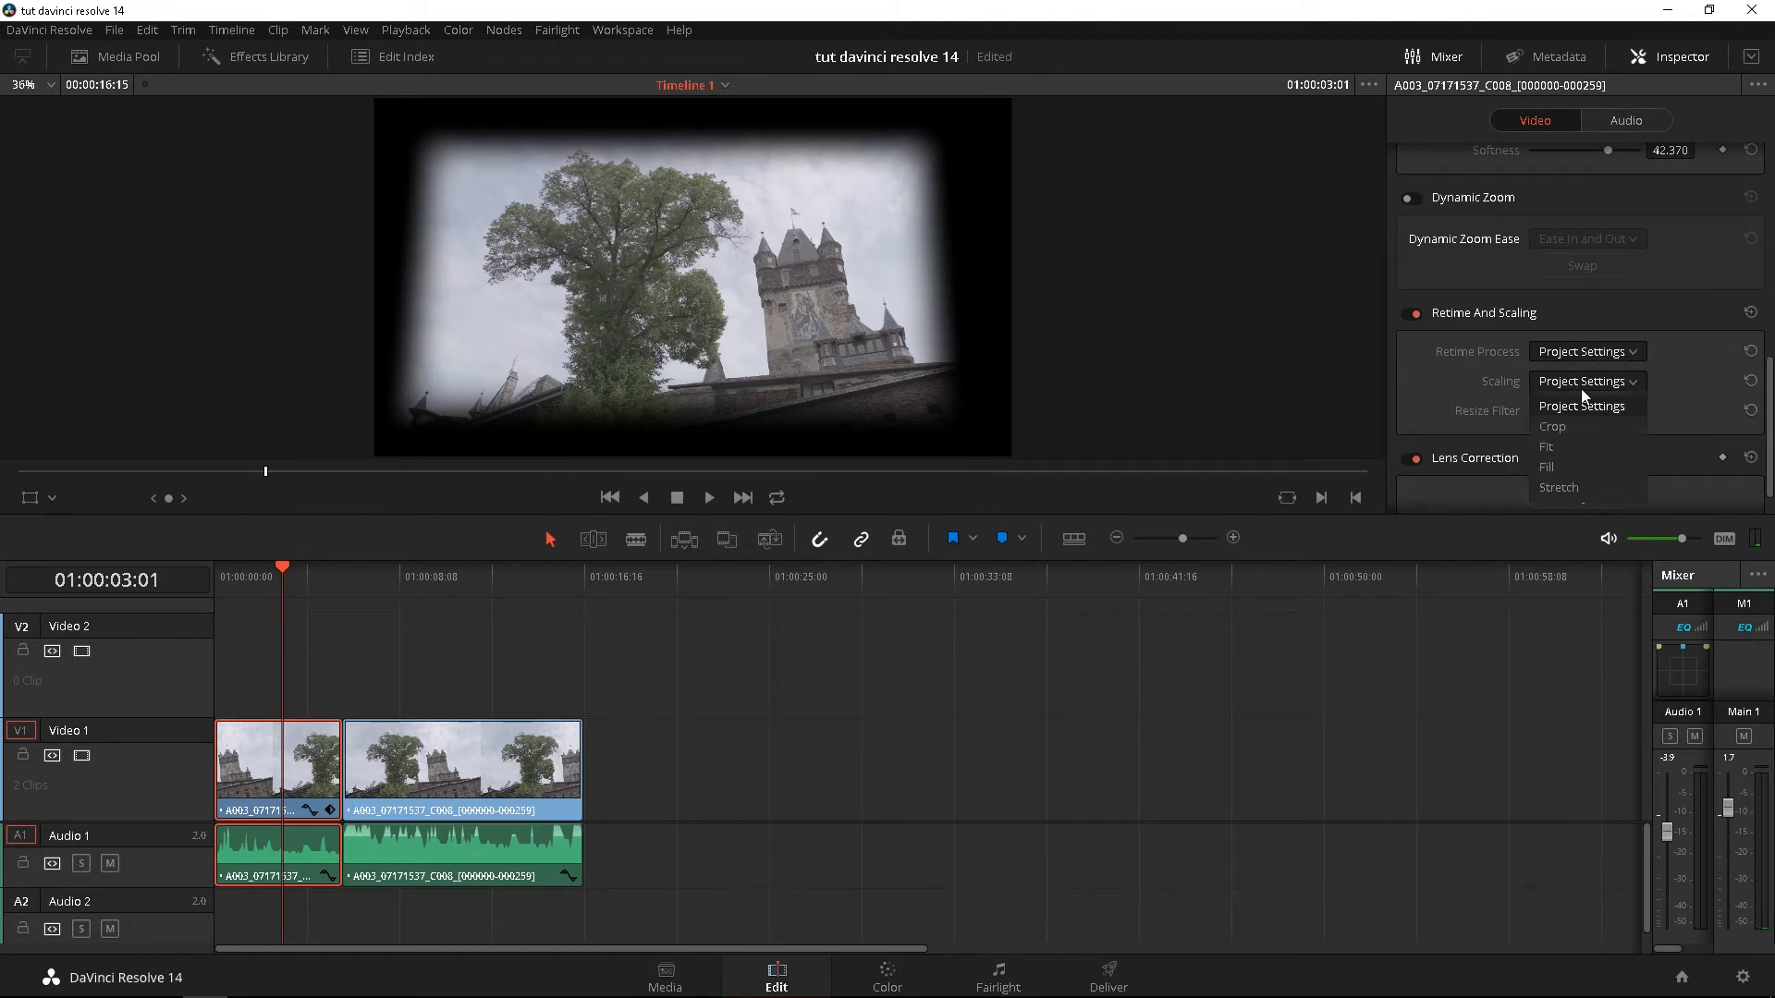
mouse_move(1581, 427)
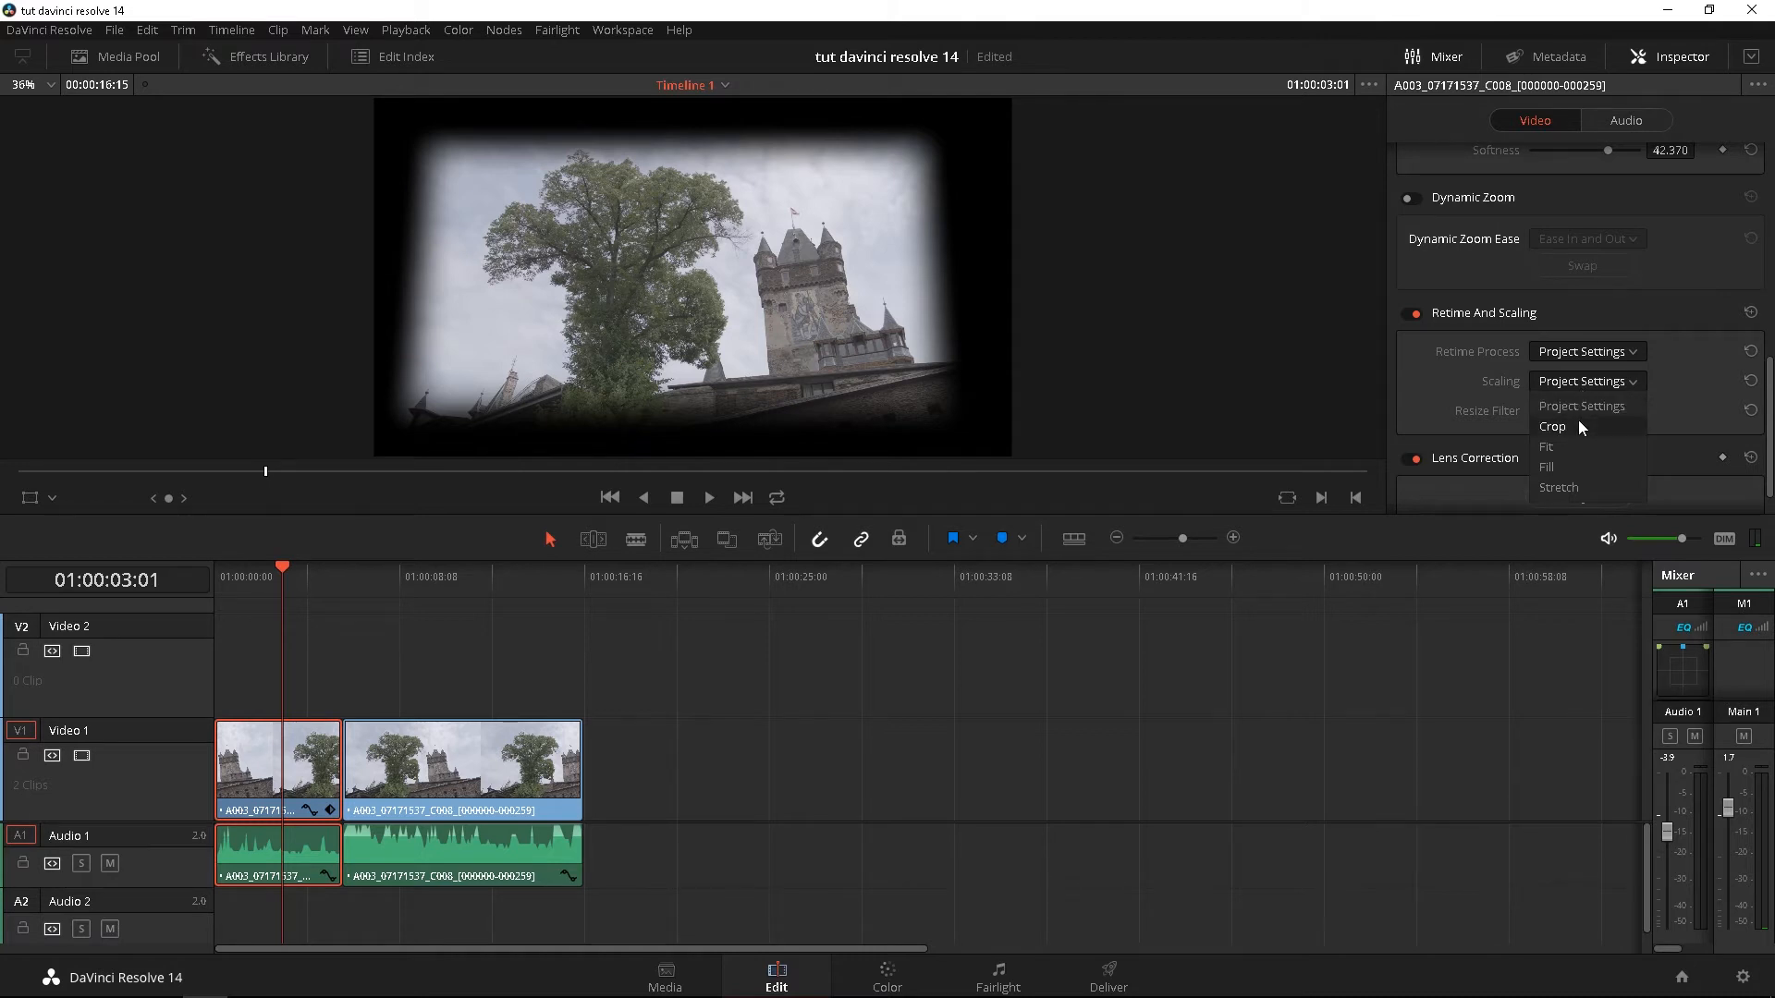
left_click(1580, 411)
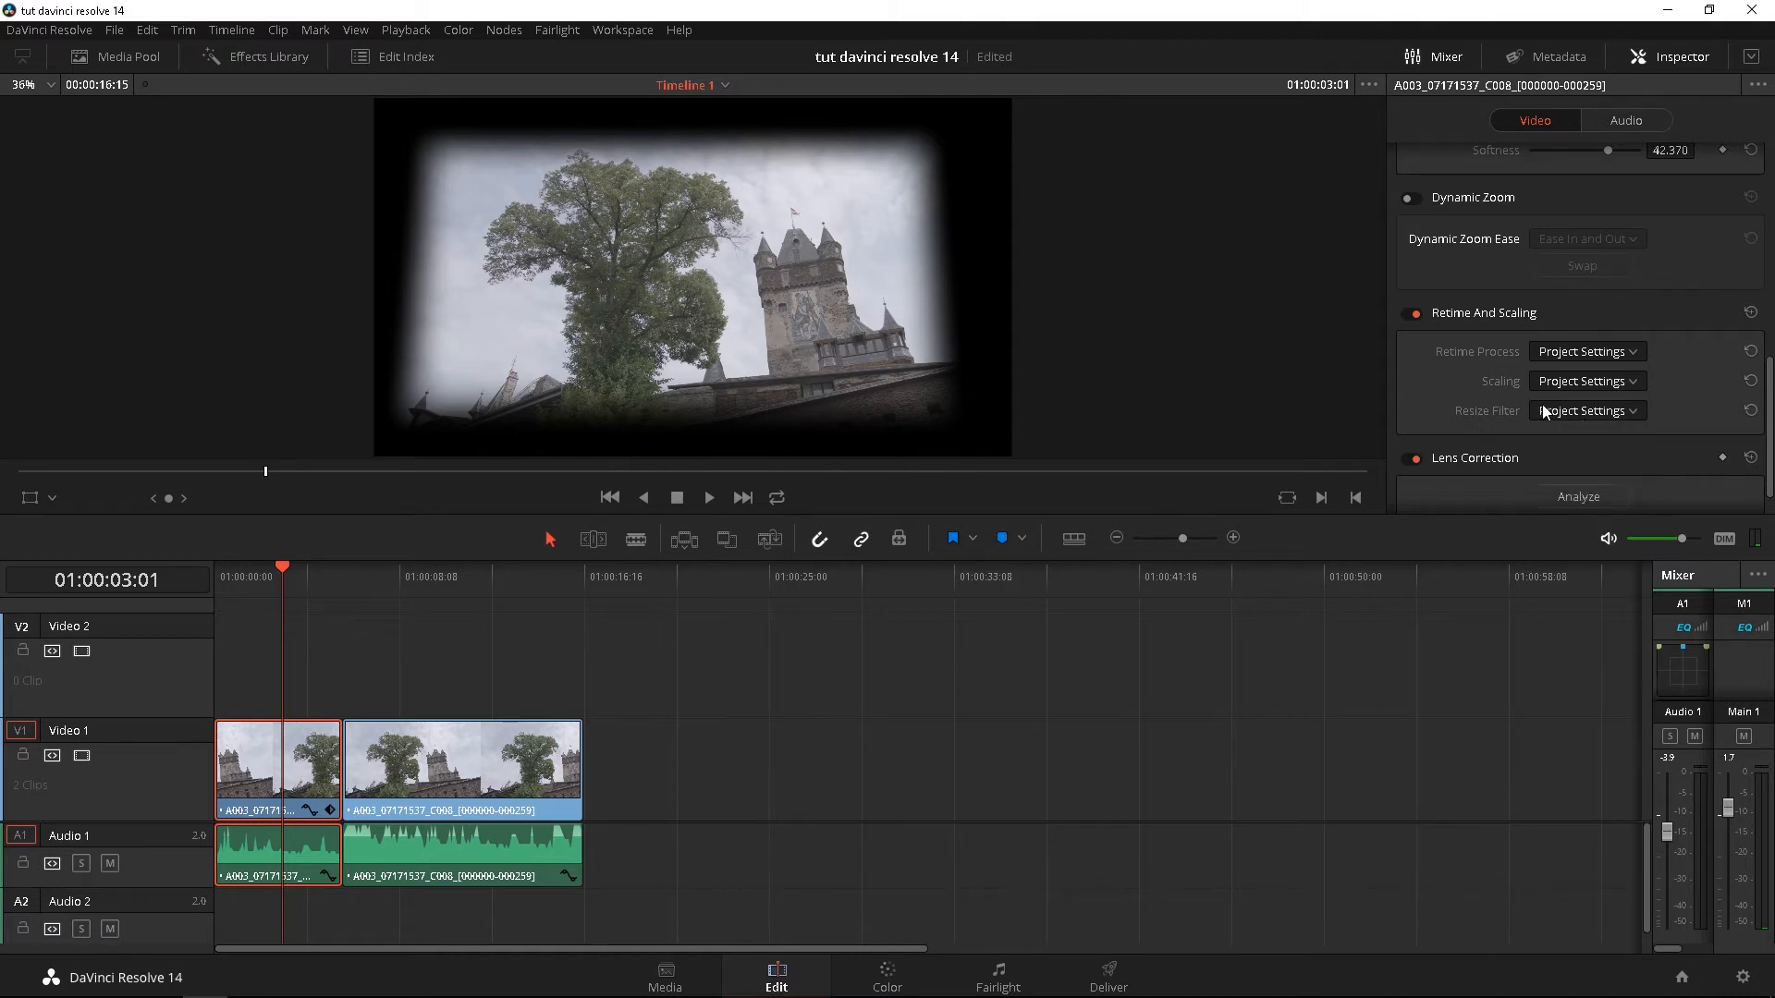
left_click(1584, 410)
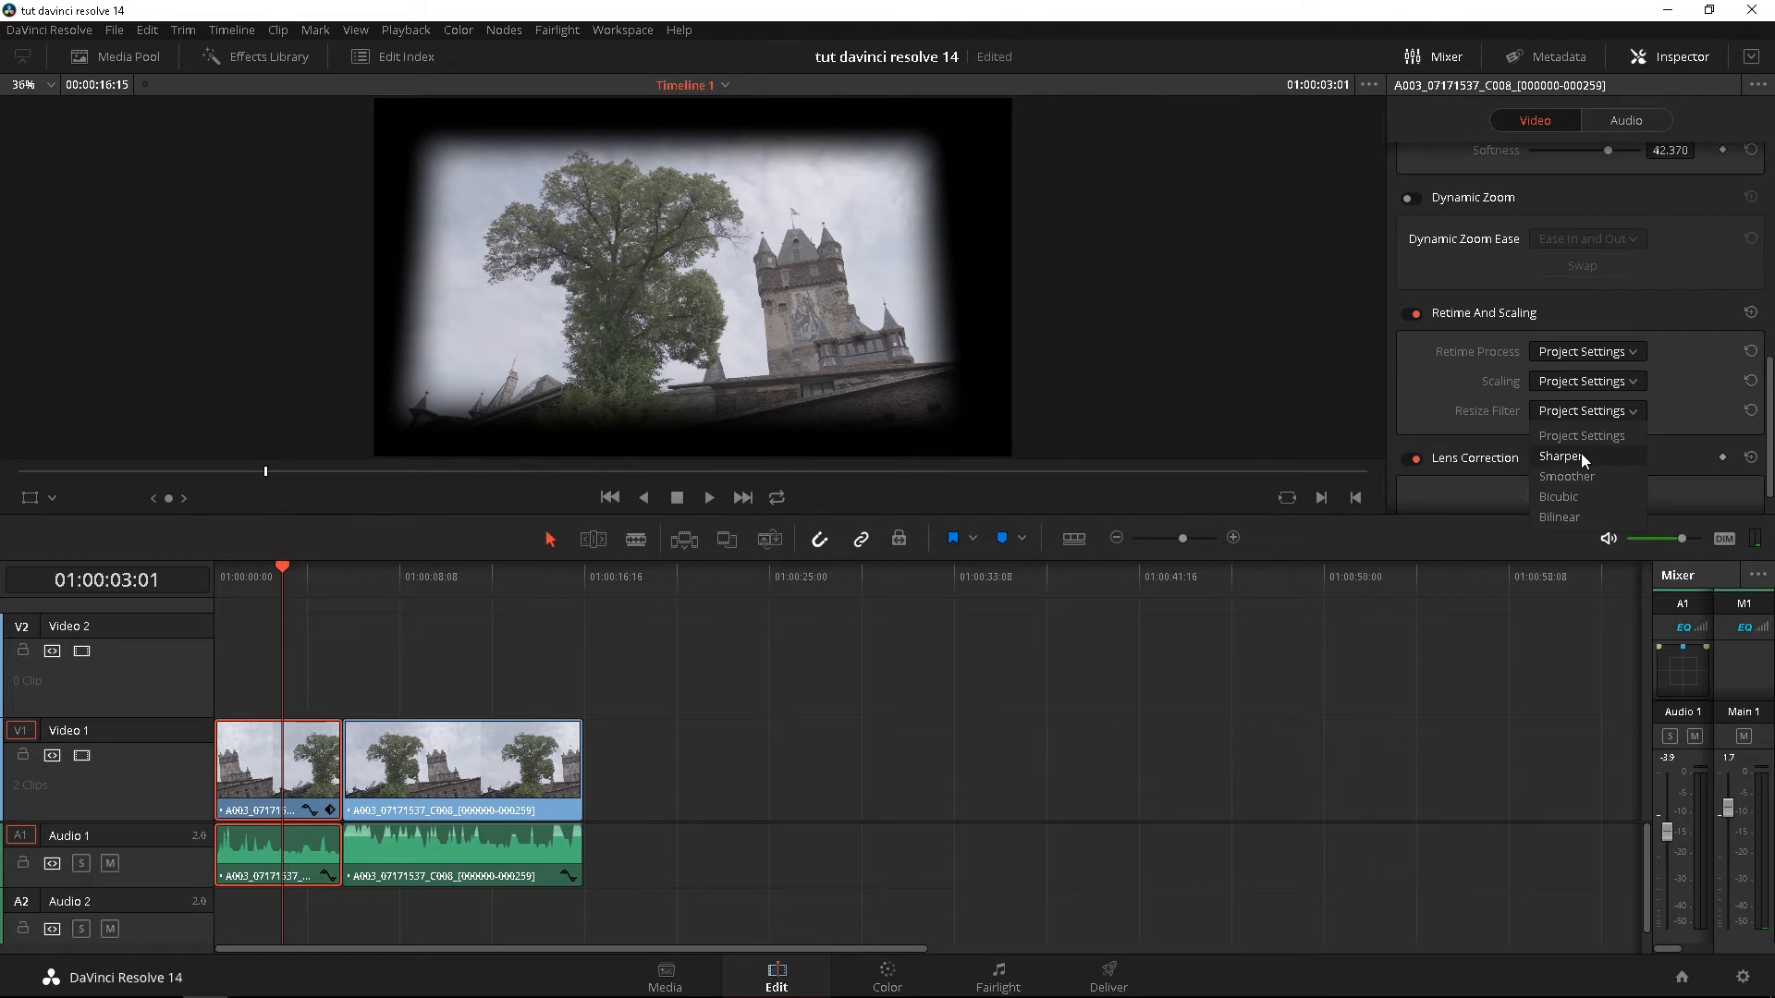
mouse_move(1584, 460)
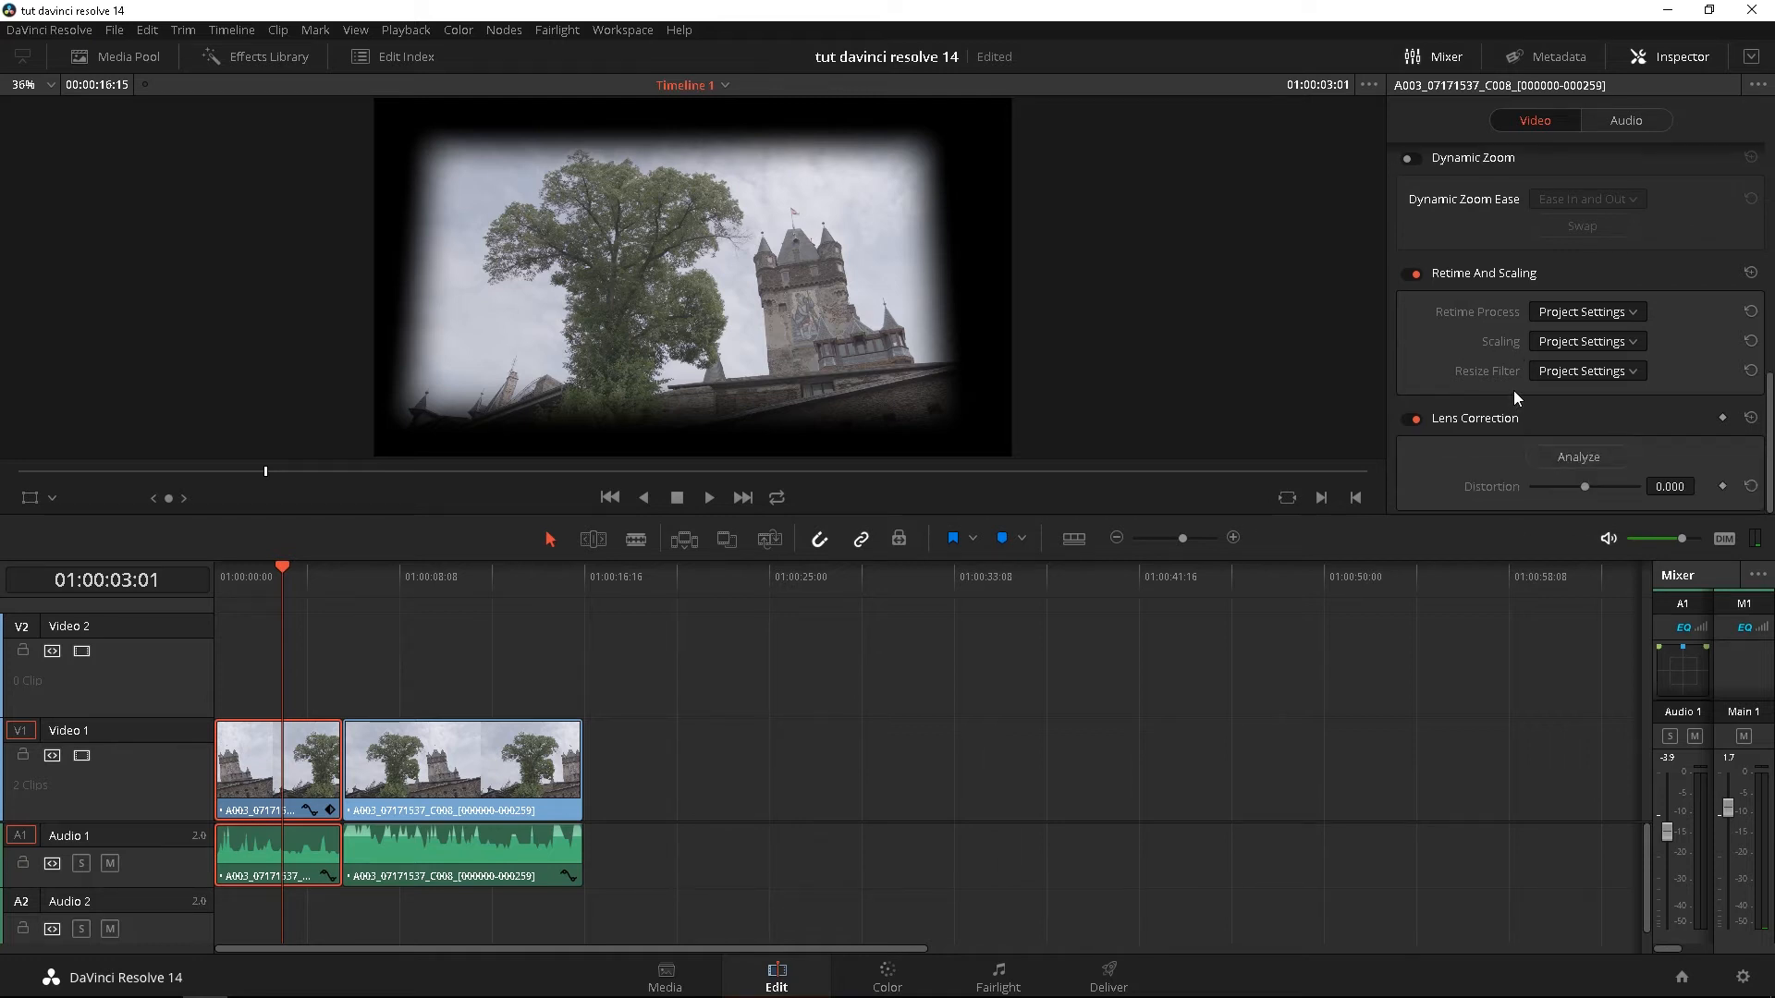
mouse_move(1422, 446)
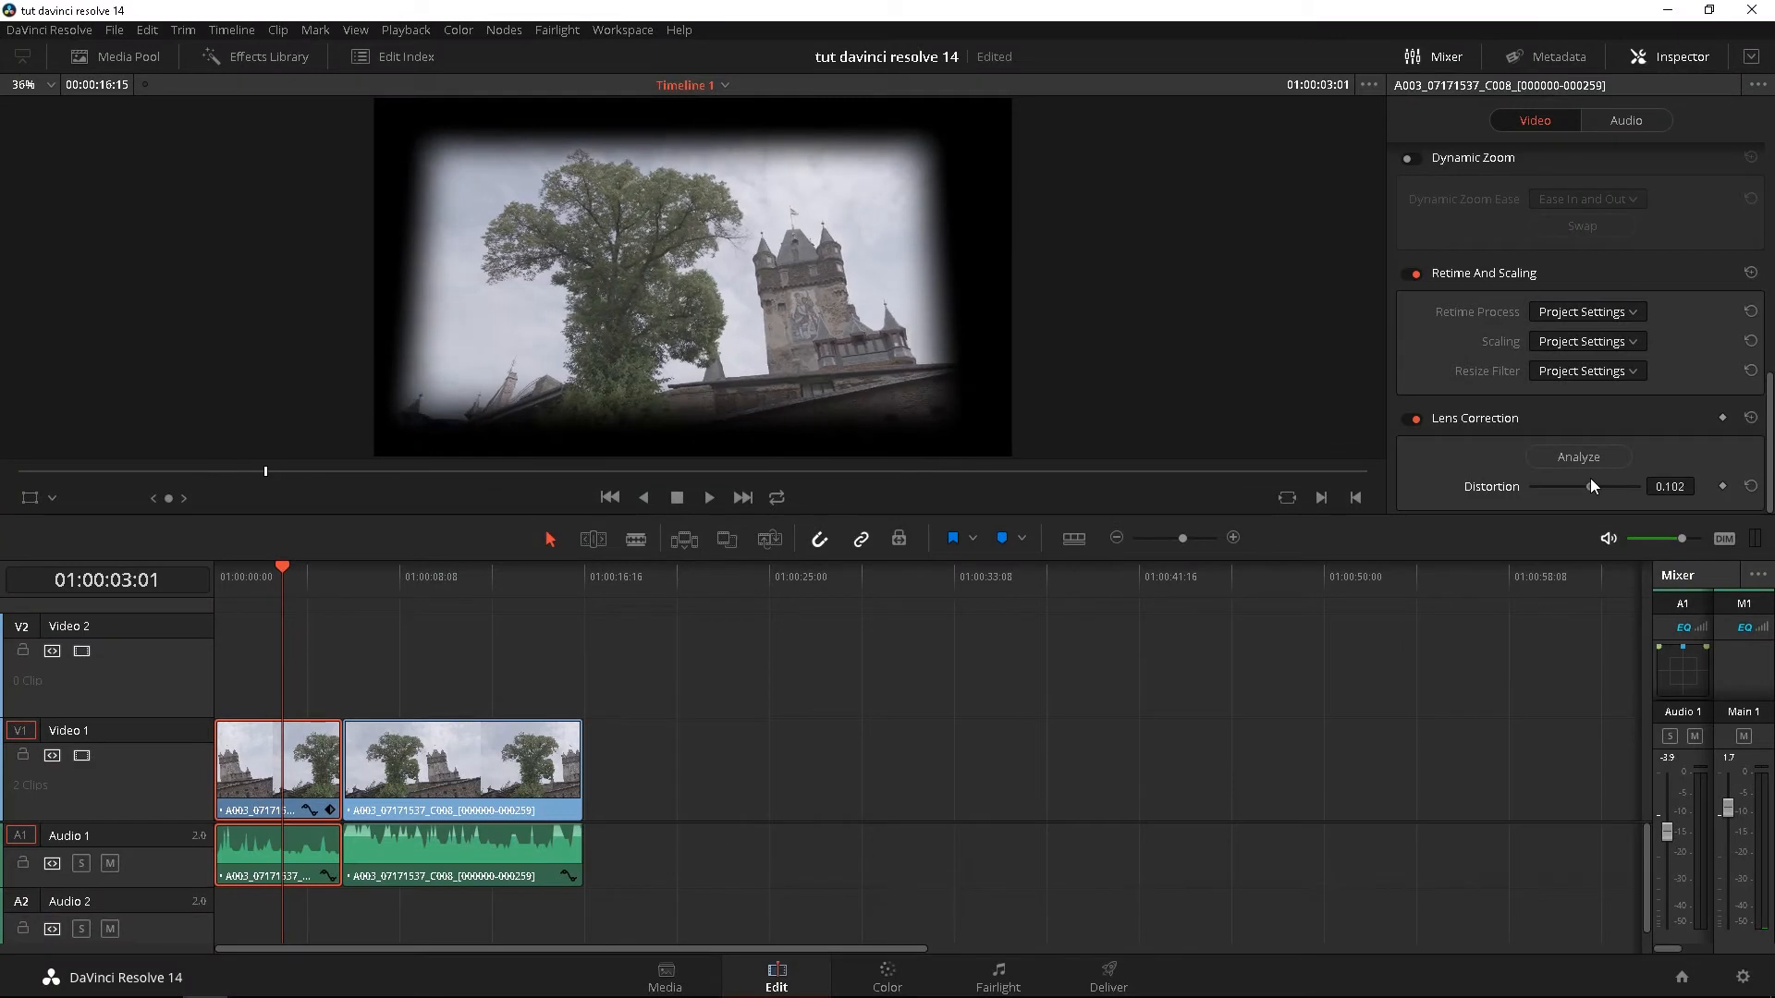
- Analyse lens distortion, reset Distortion to 0.000 and switch Lens Correction off
left_click(1578, 457)
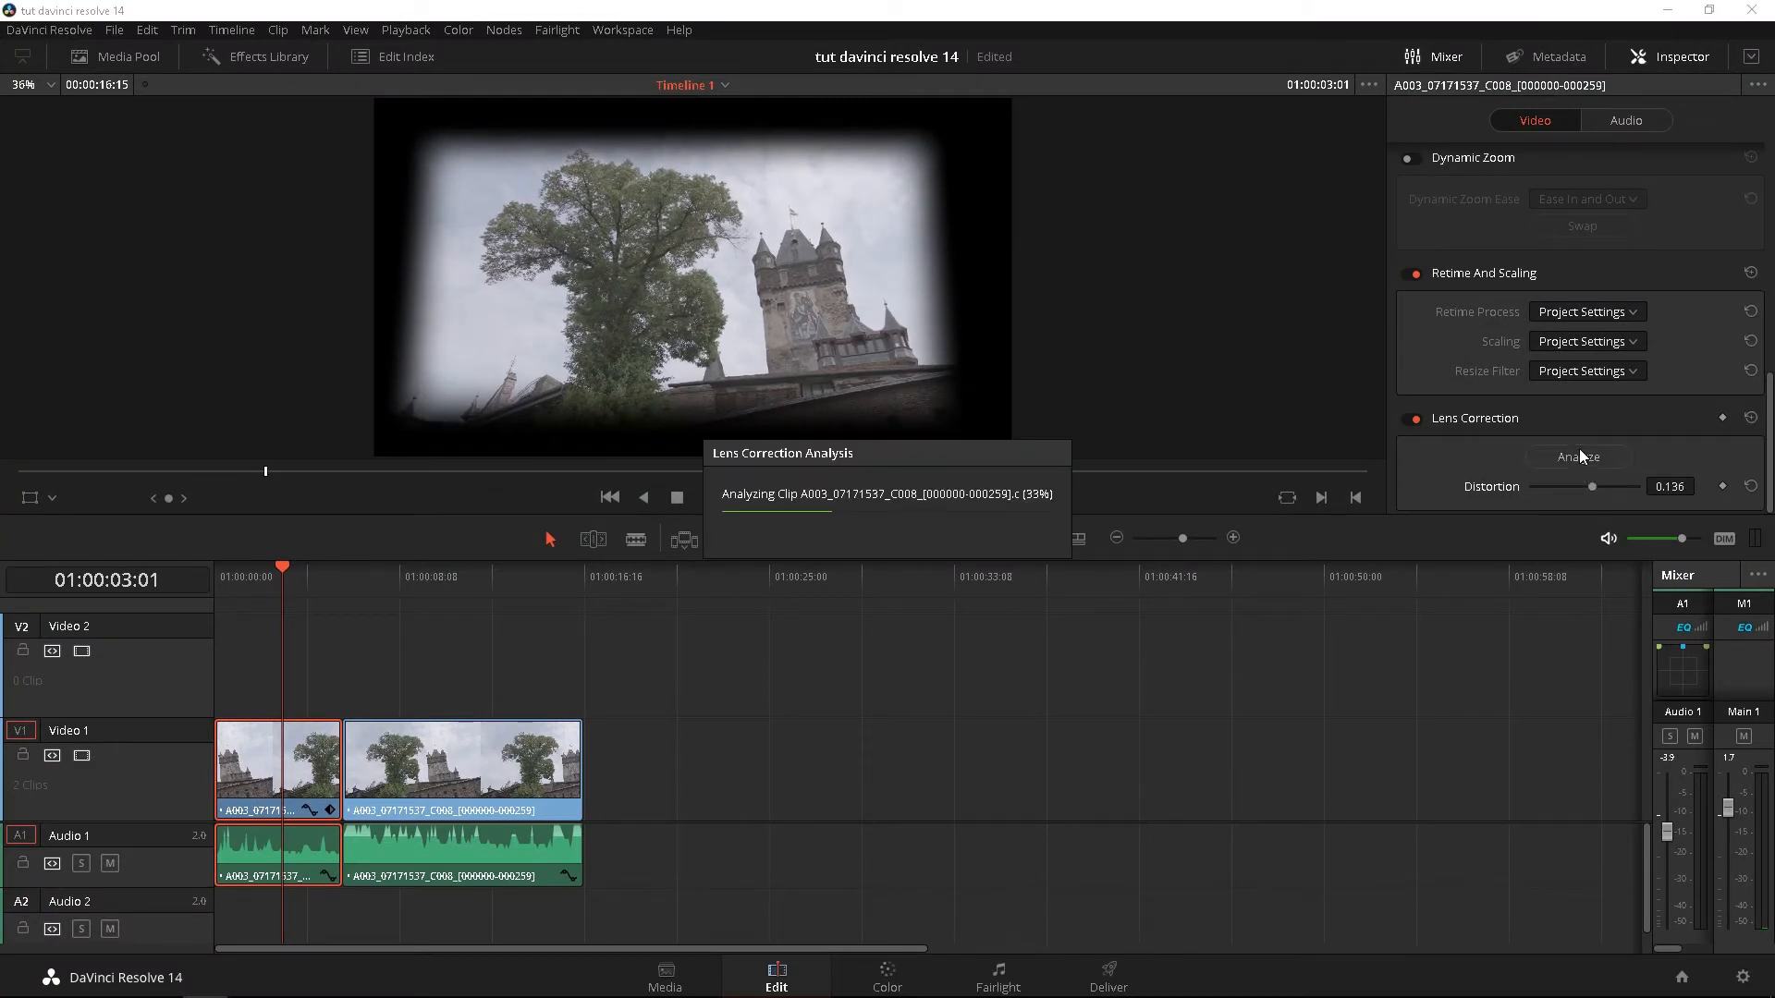
left_click(1577, 457)
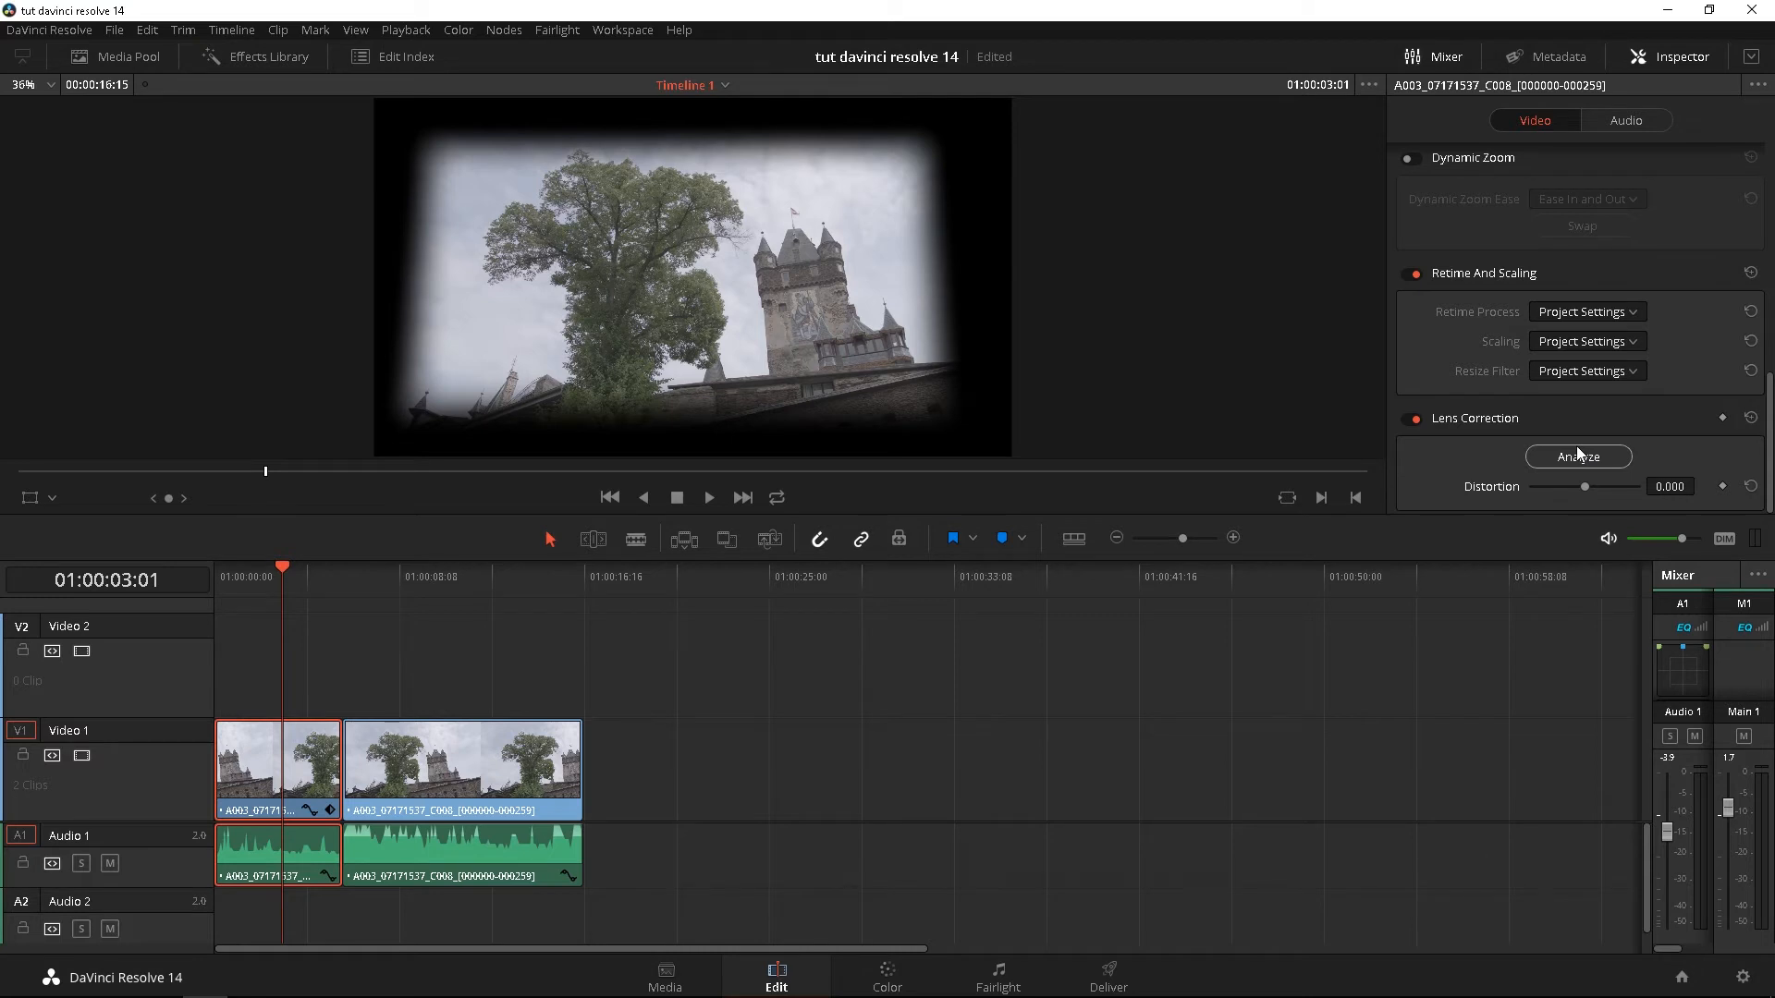
left_click(1410, 418)
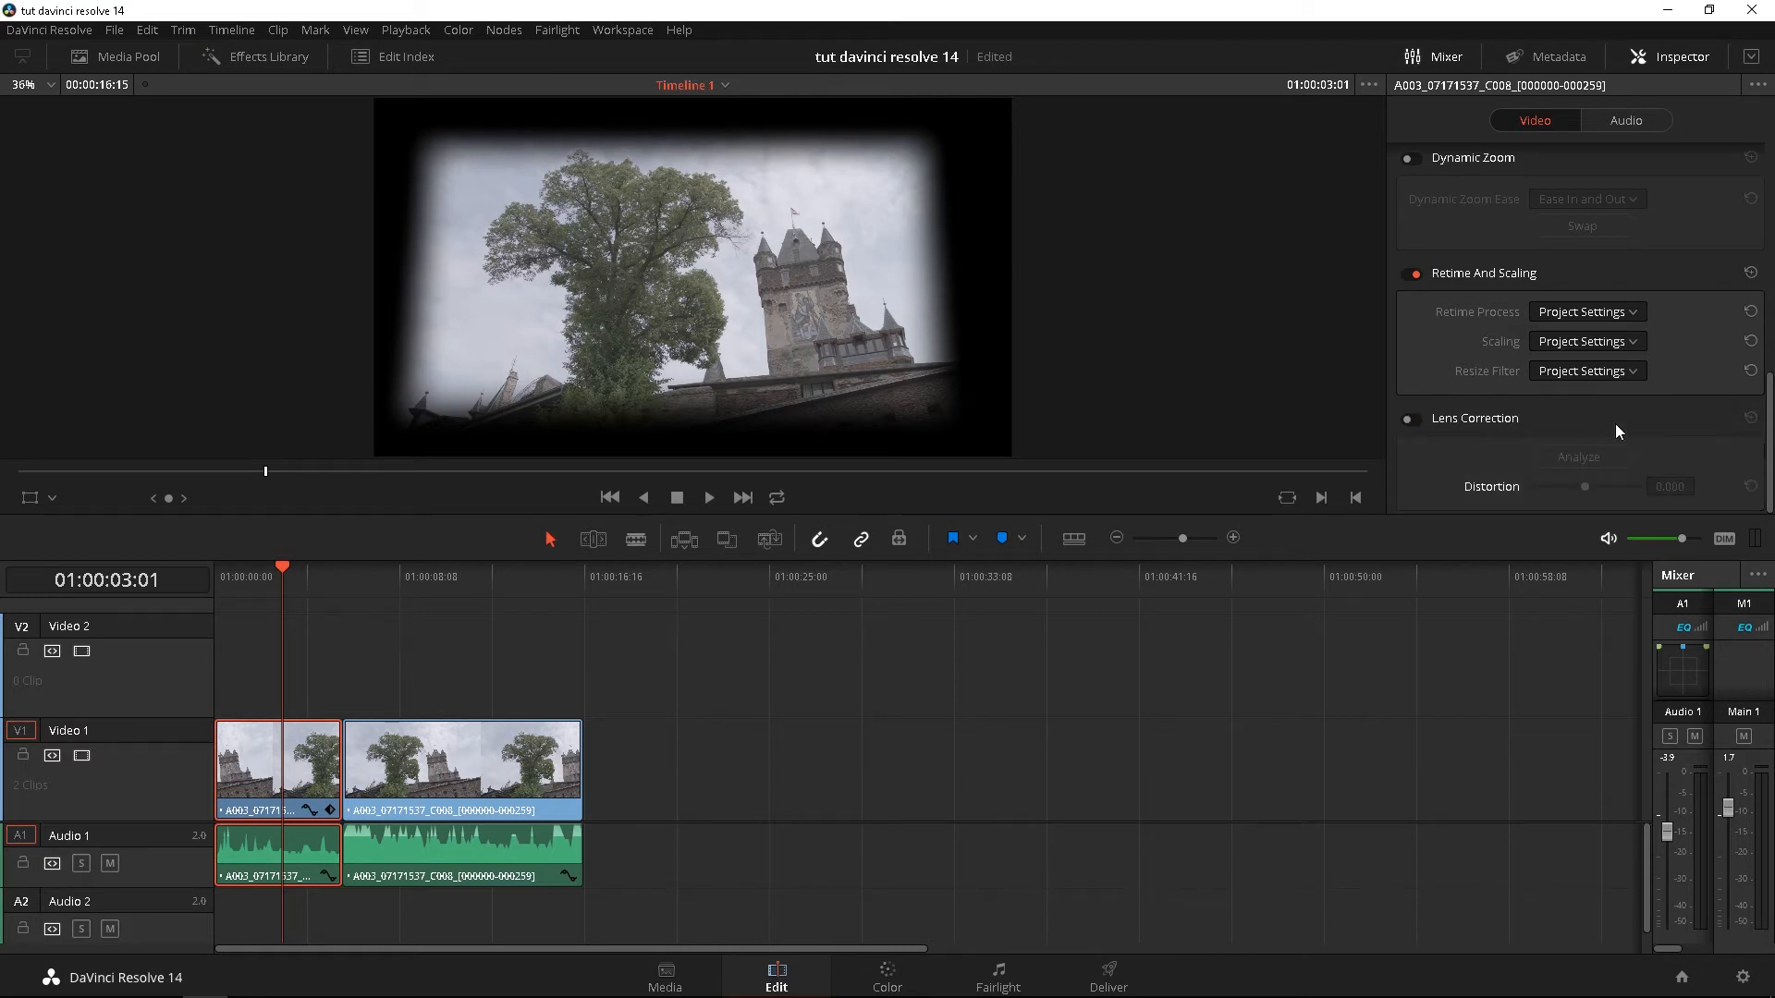
- Review the castle clip's Audio properties, then return to its Video properties
left_click(1625, 121)
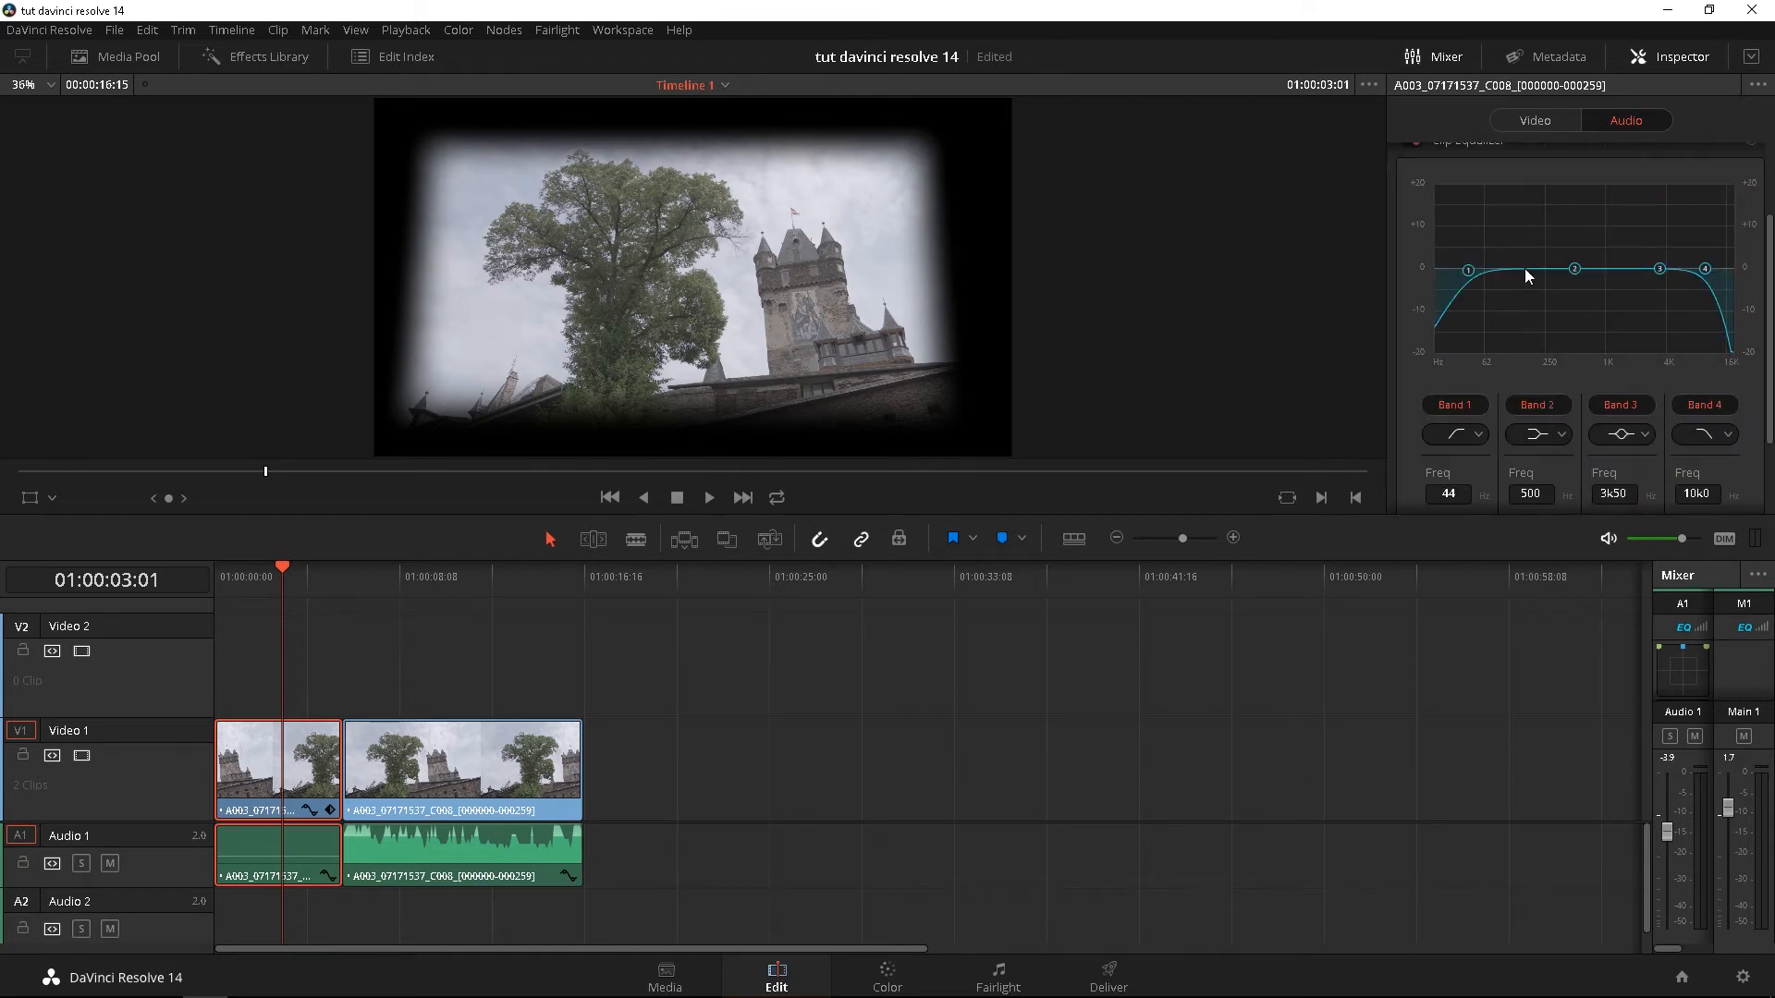
left_click(1534, 120)
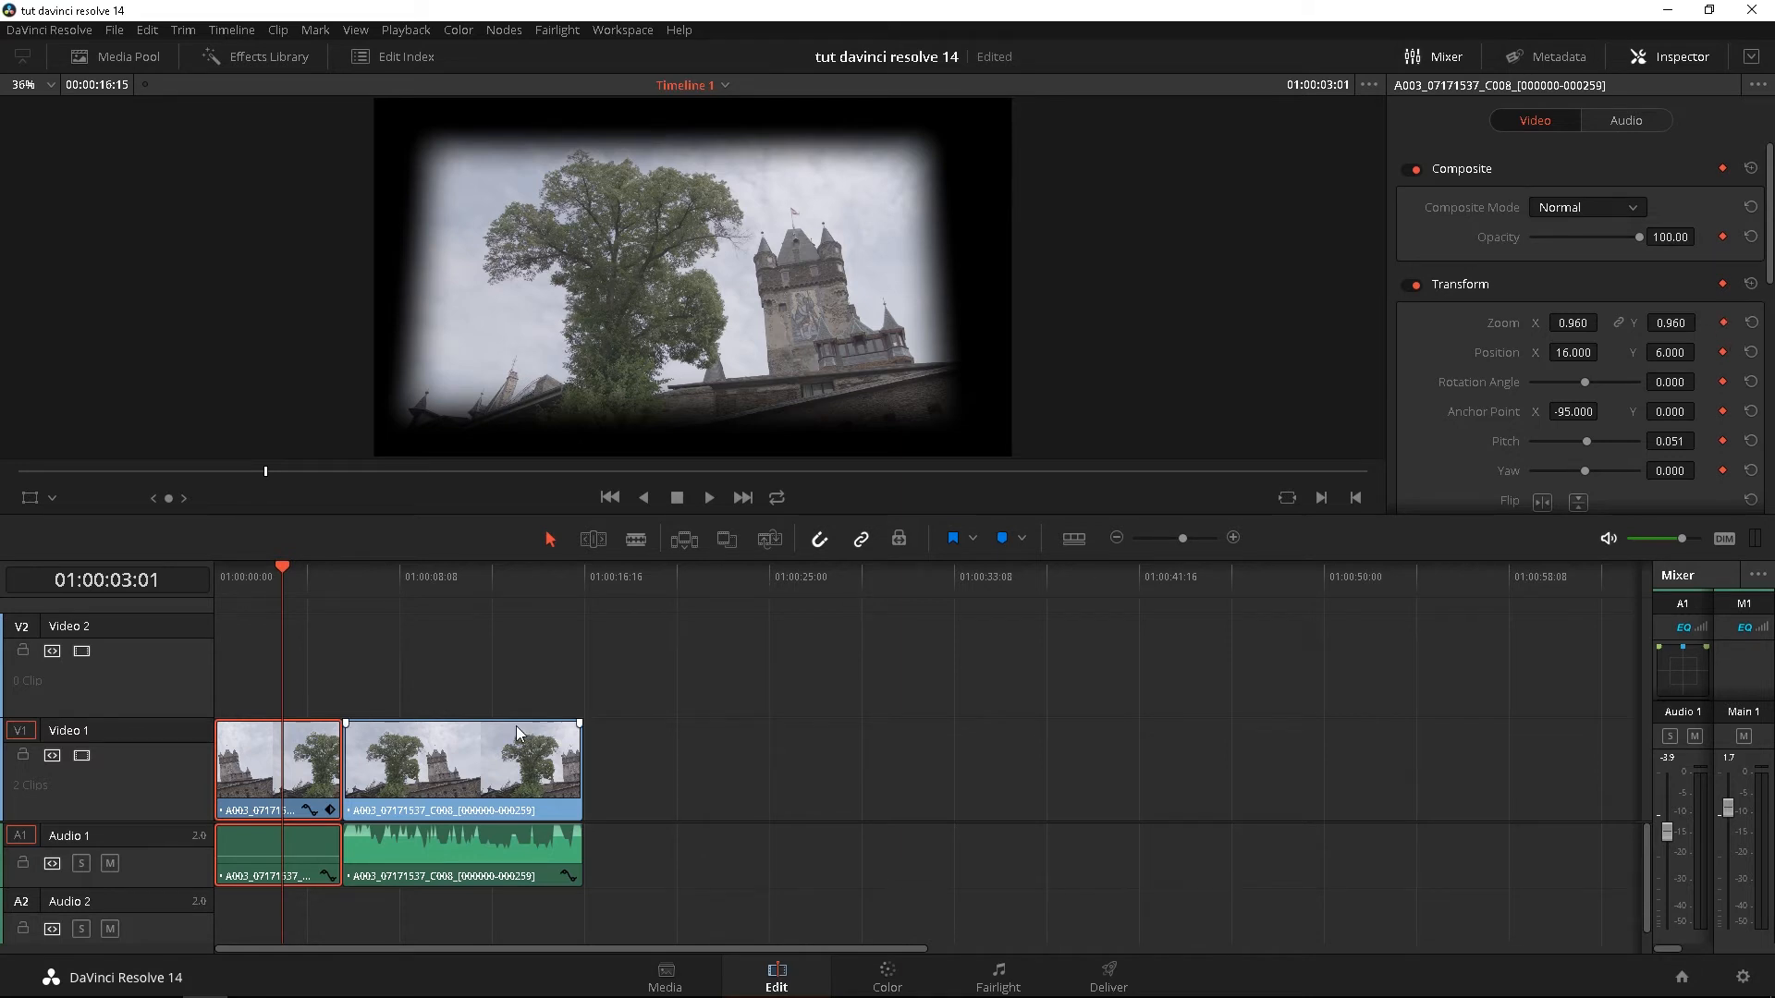
mouse_move(1627, 272)
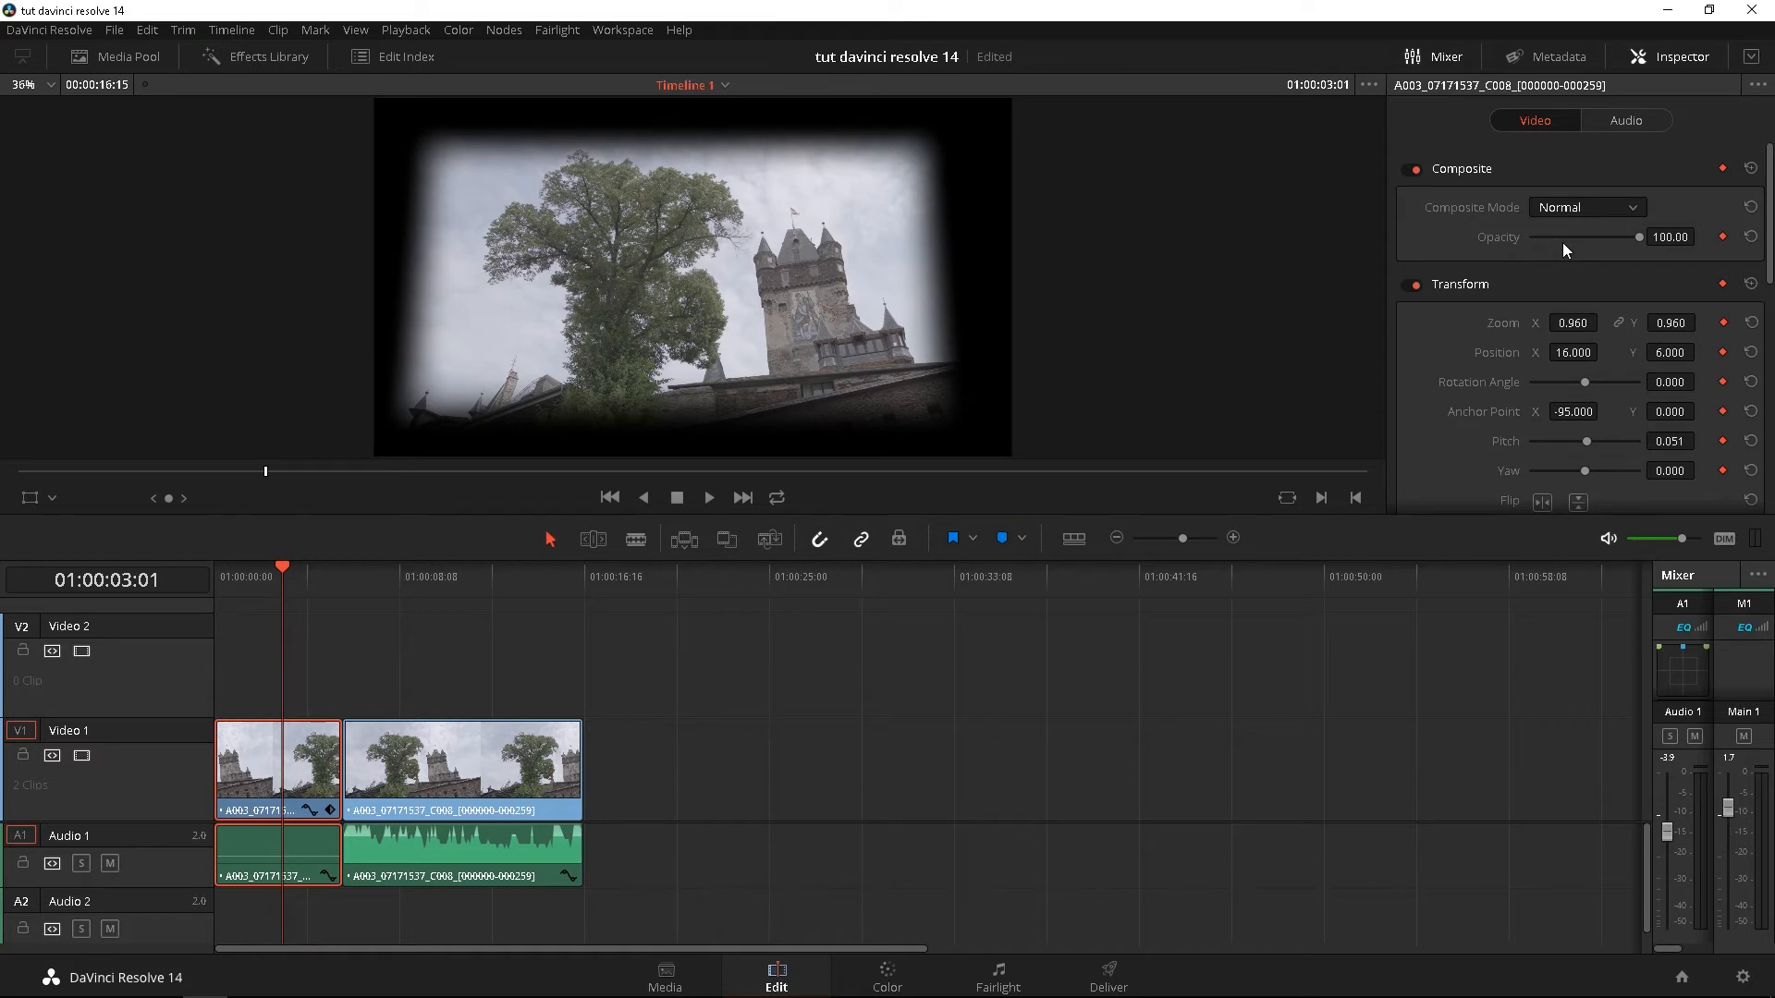
mouse_move(1645, 351)
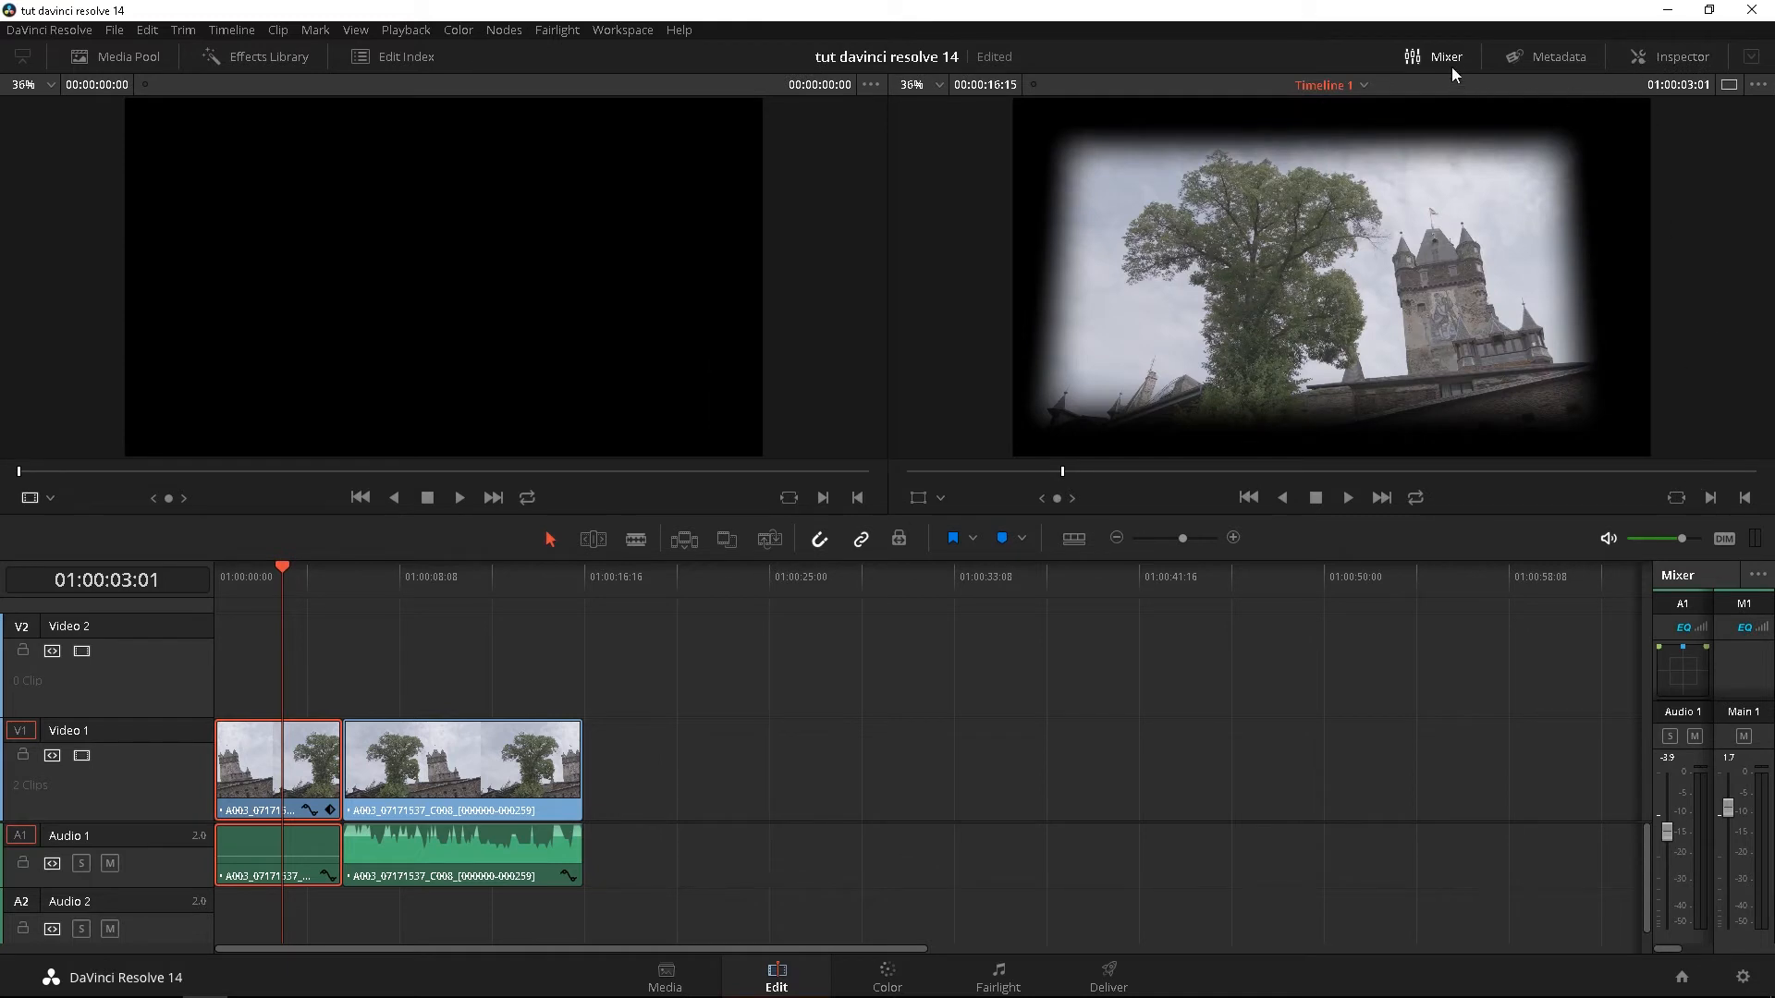
left_click(1445, 57)
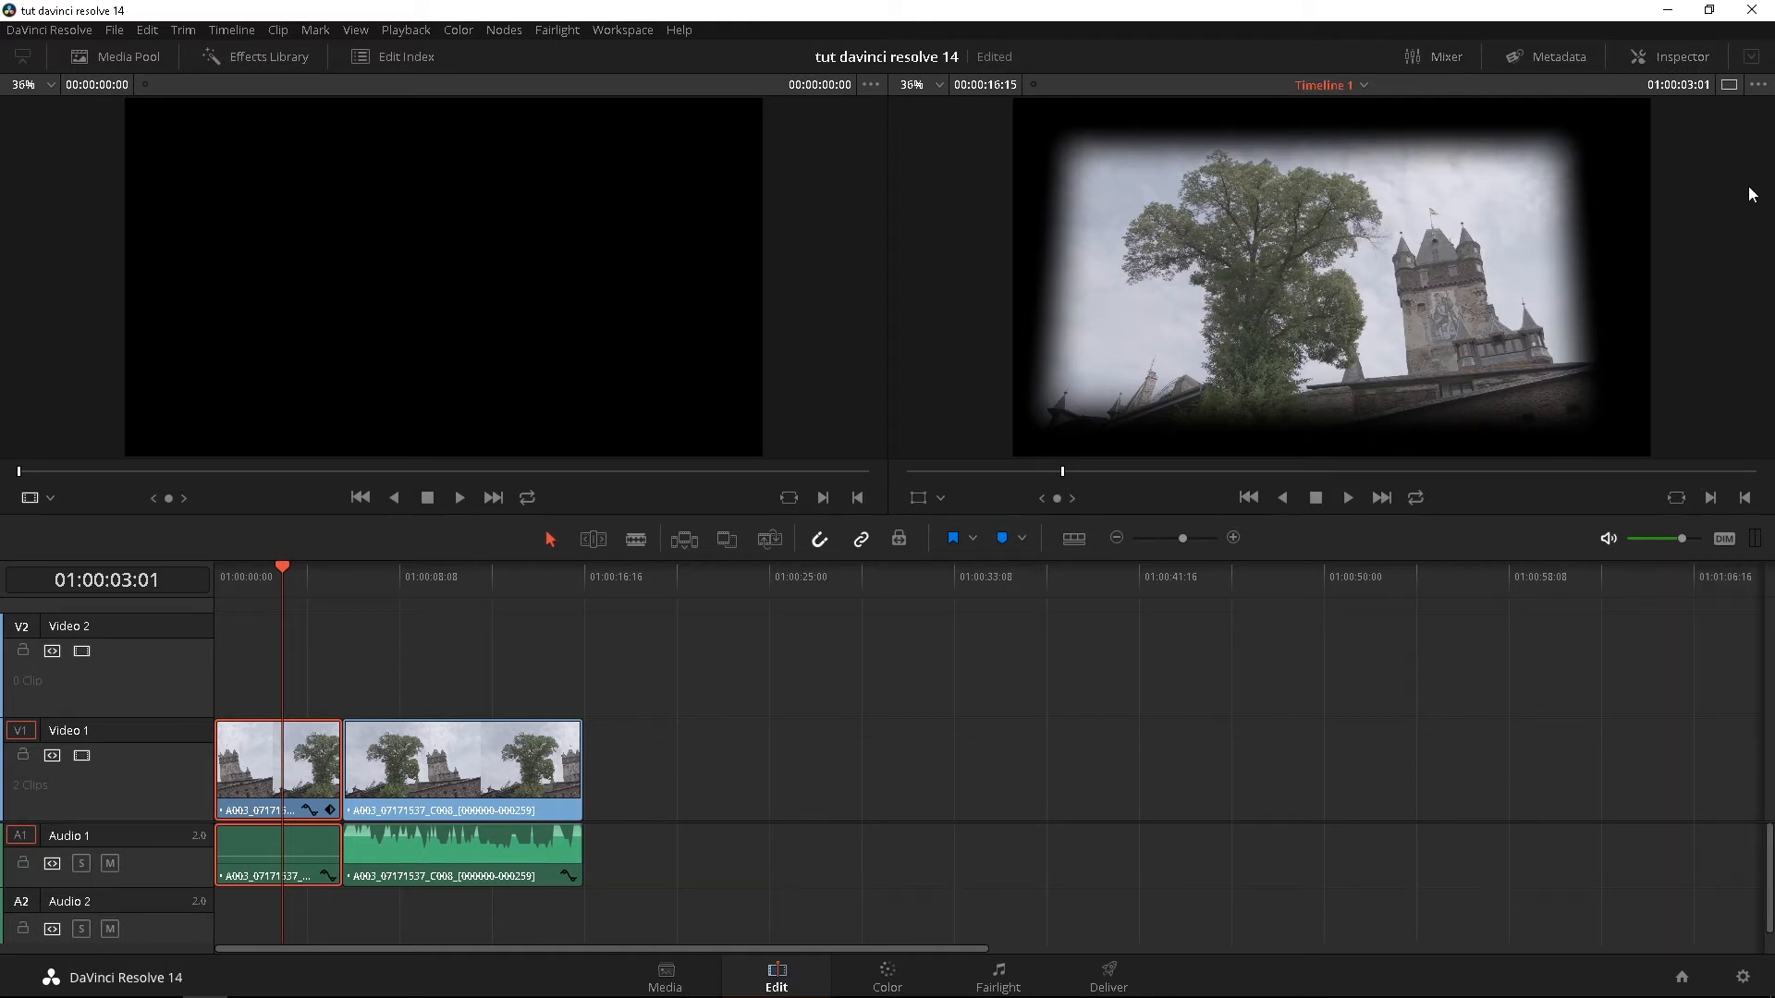
mouse_move(335, 431)
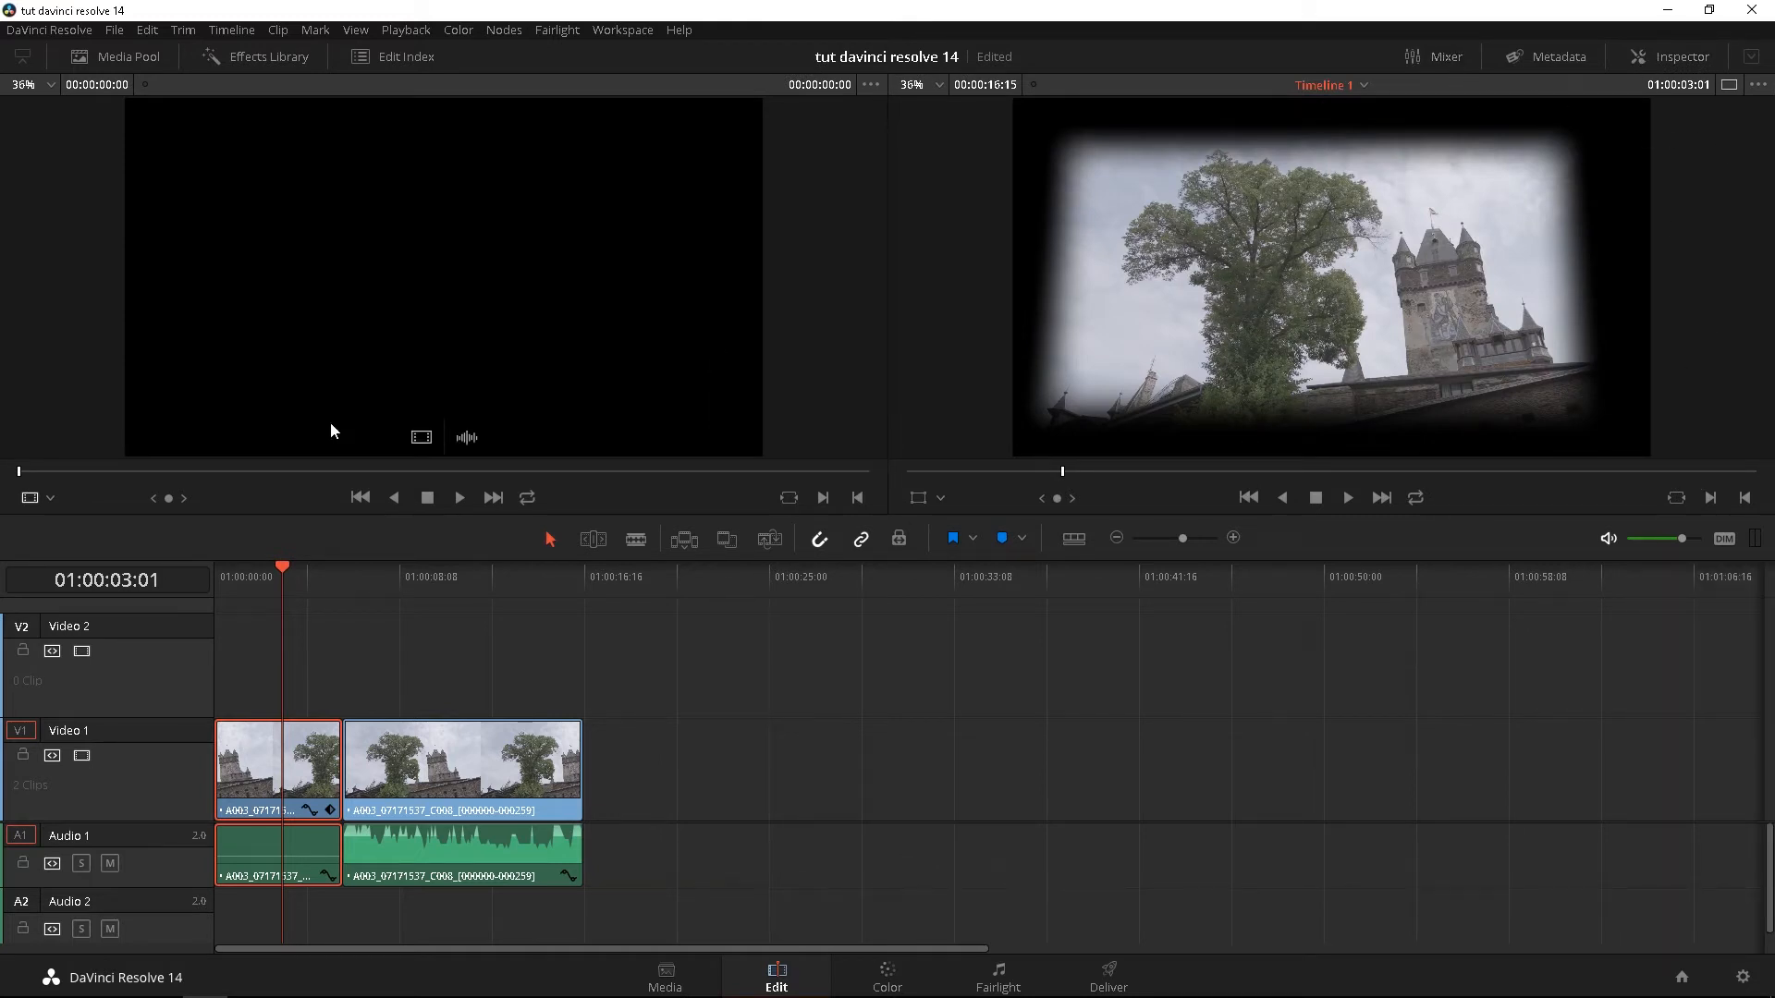
mouse_move(318, 233)
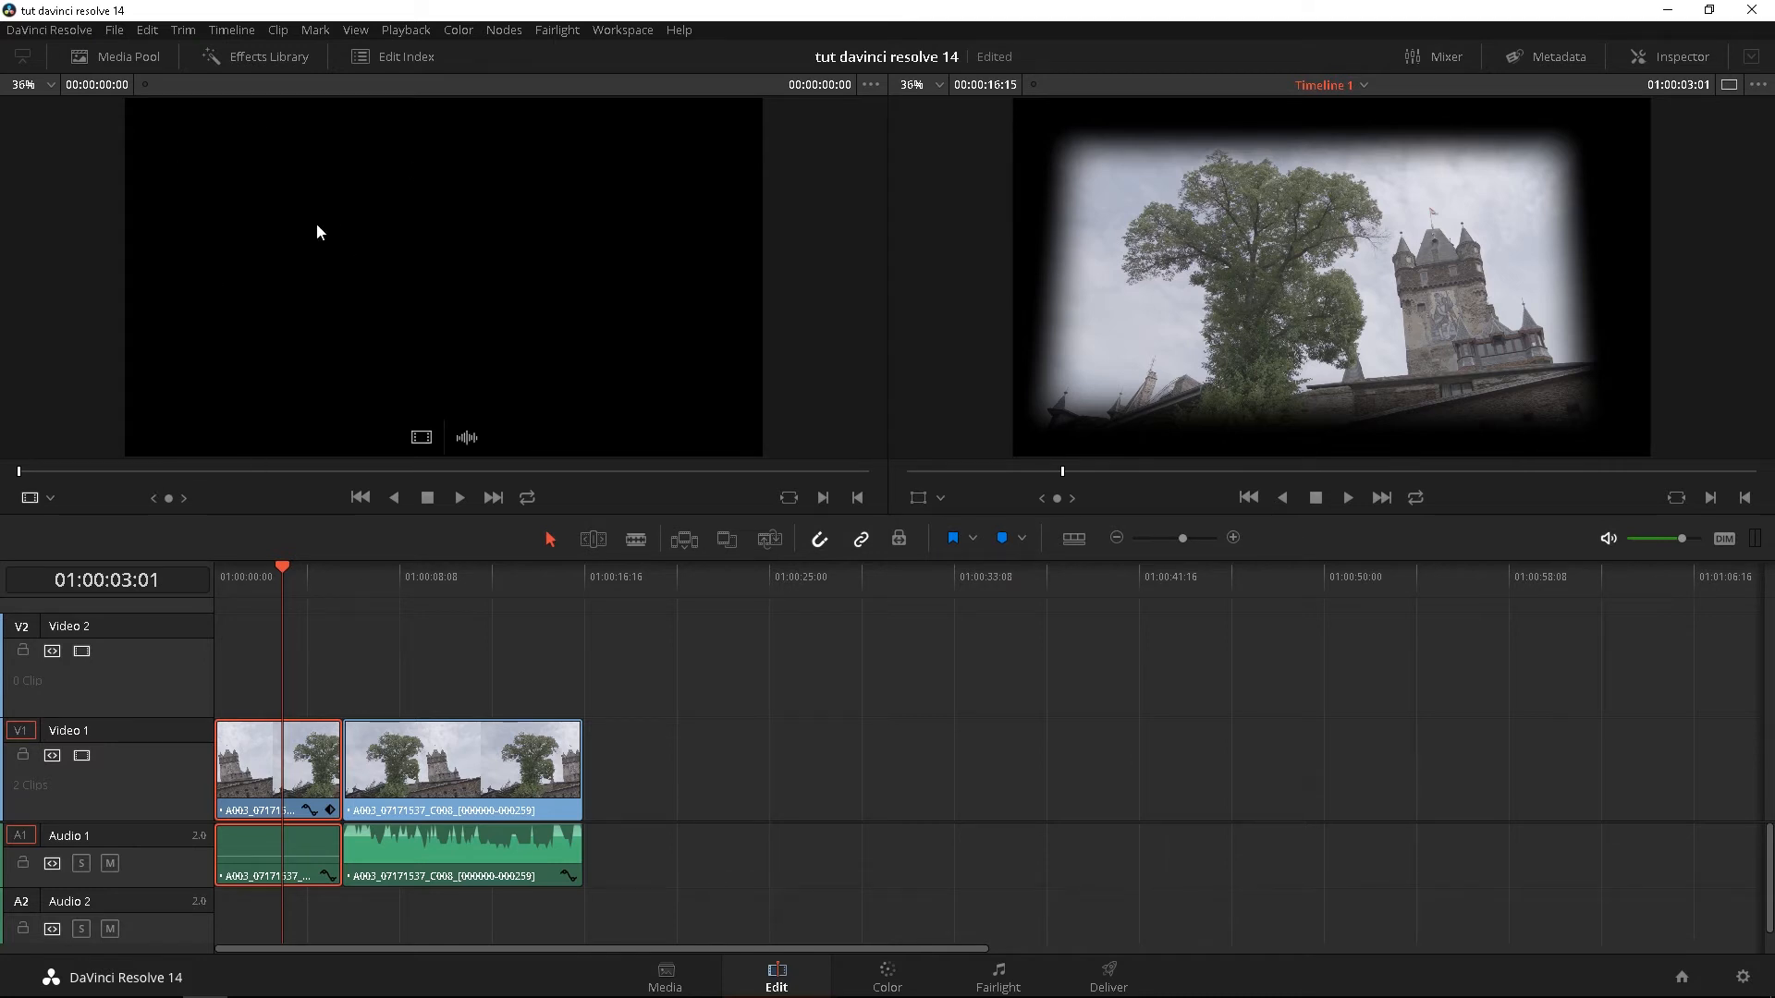
mouse_move(281, 261)
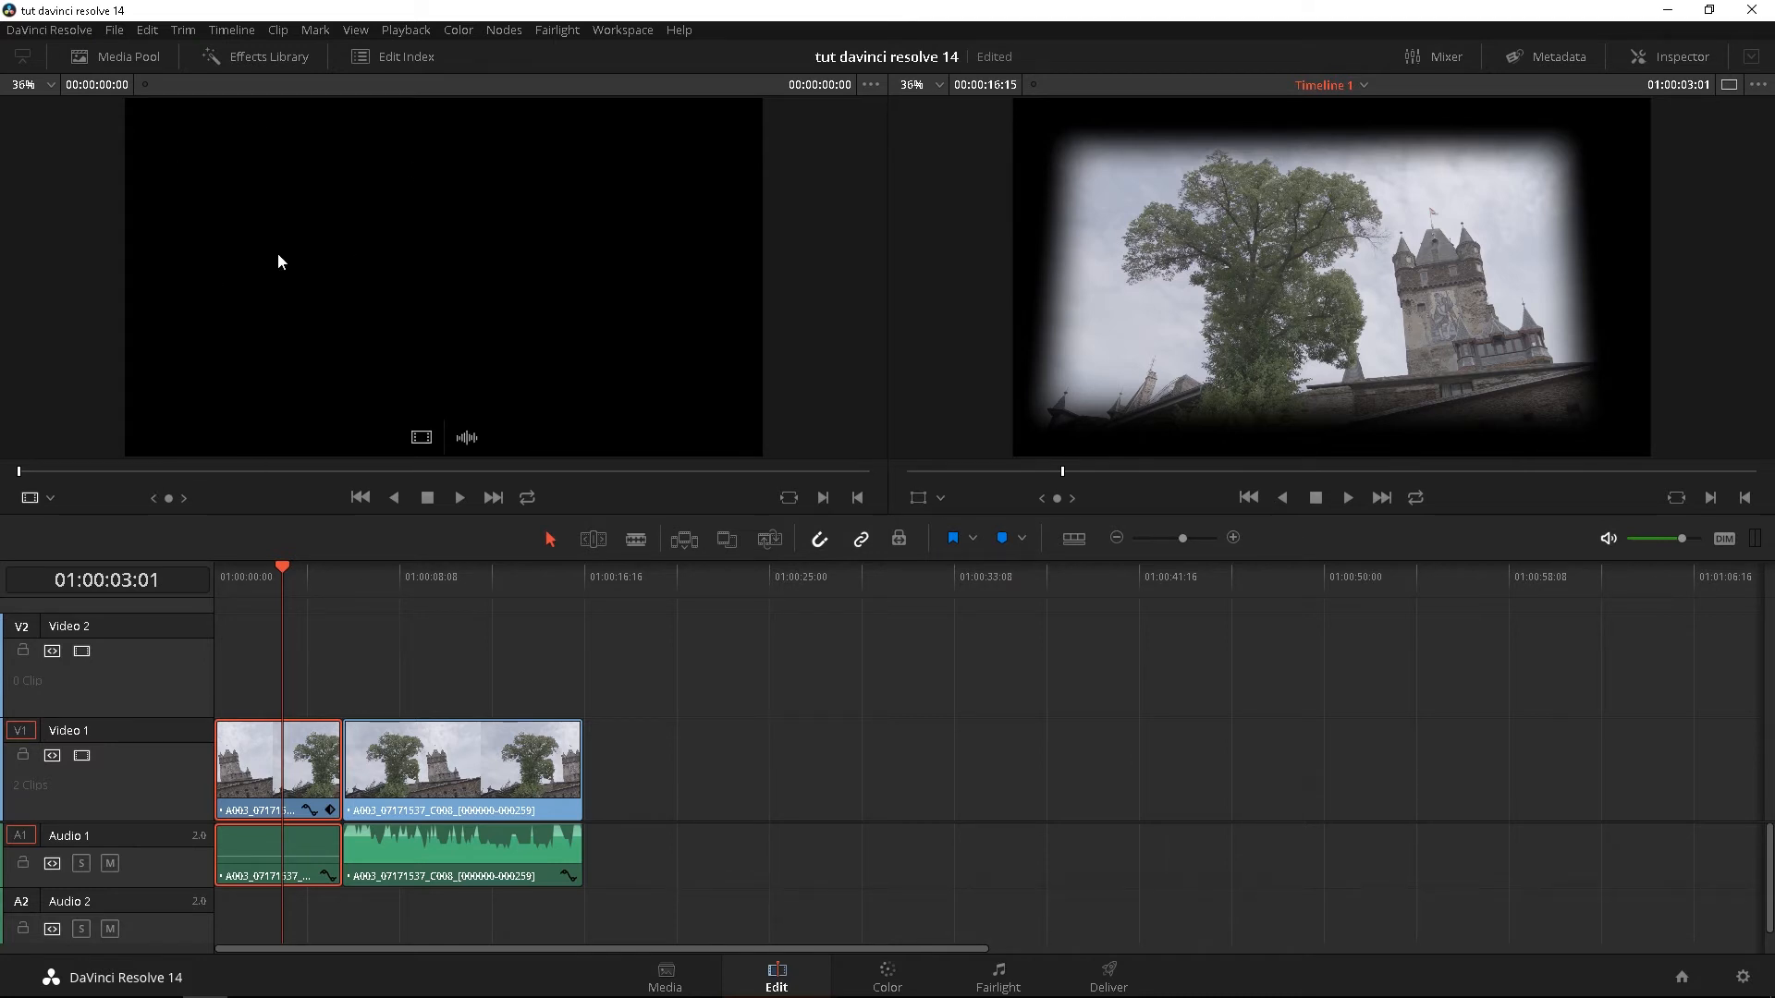
mouse_move(440, 326)
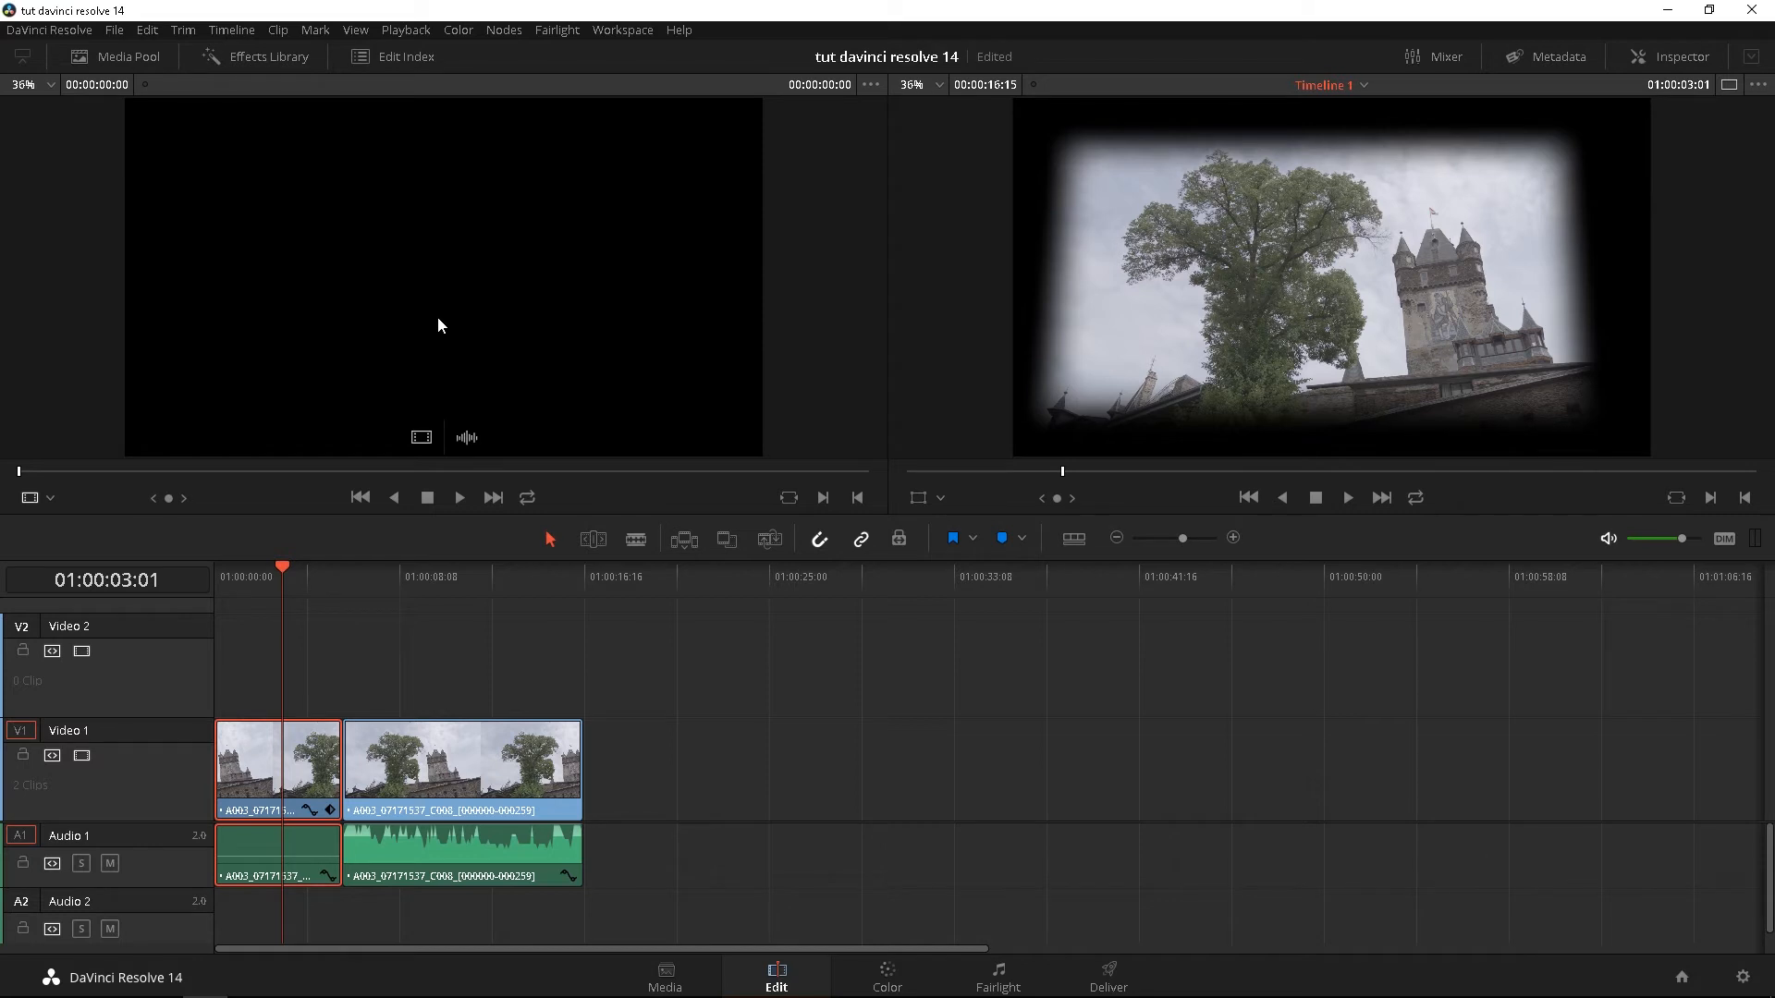
mouse_move(448, 336)
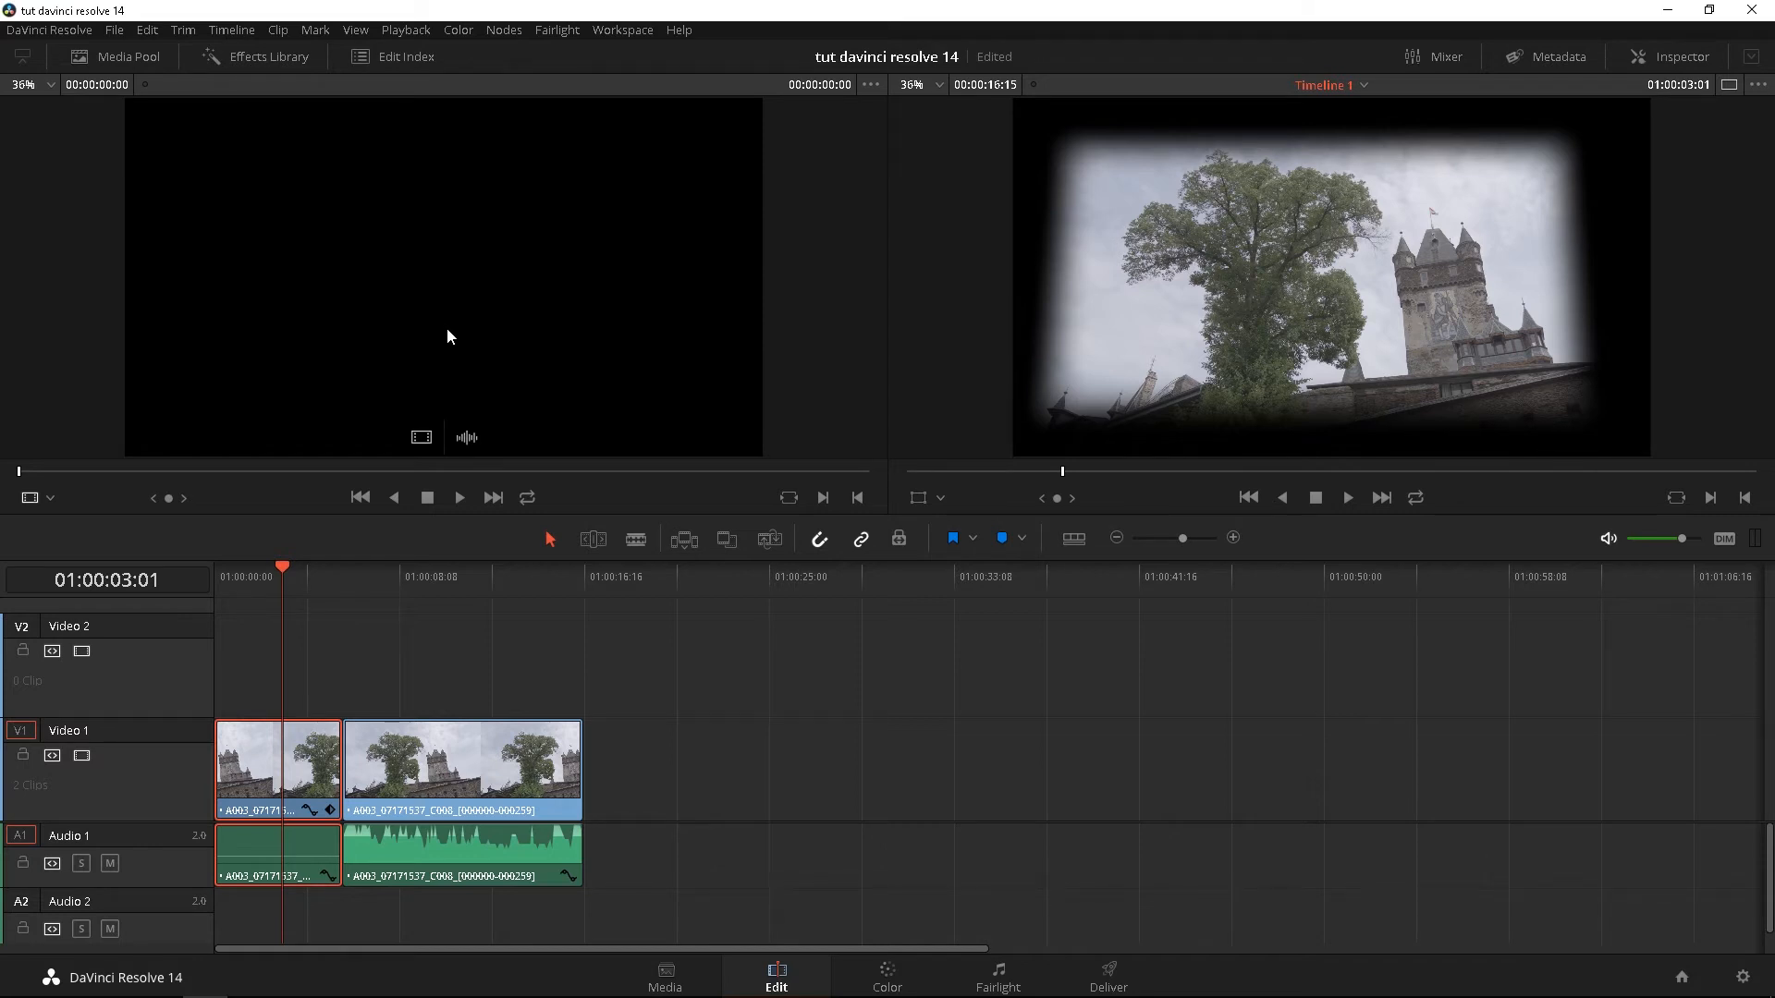
mouse_move(1198, 301)
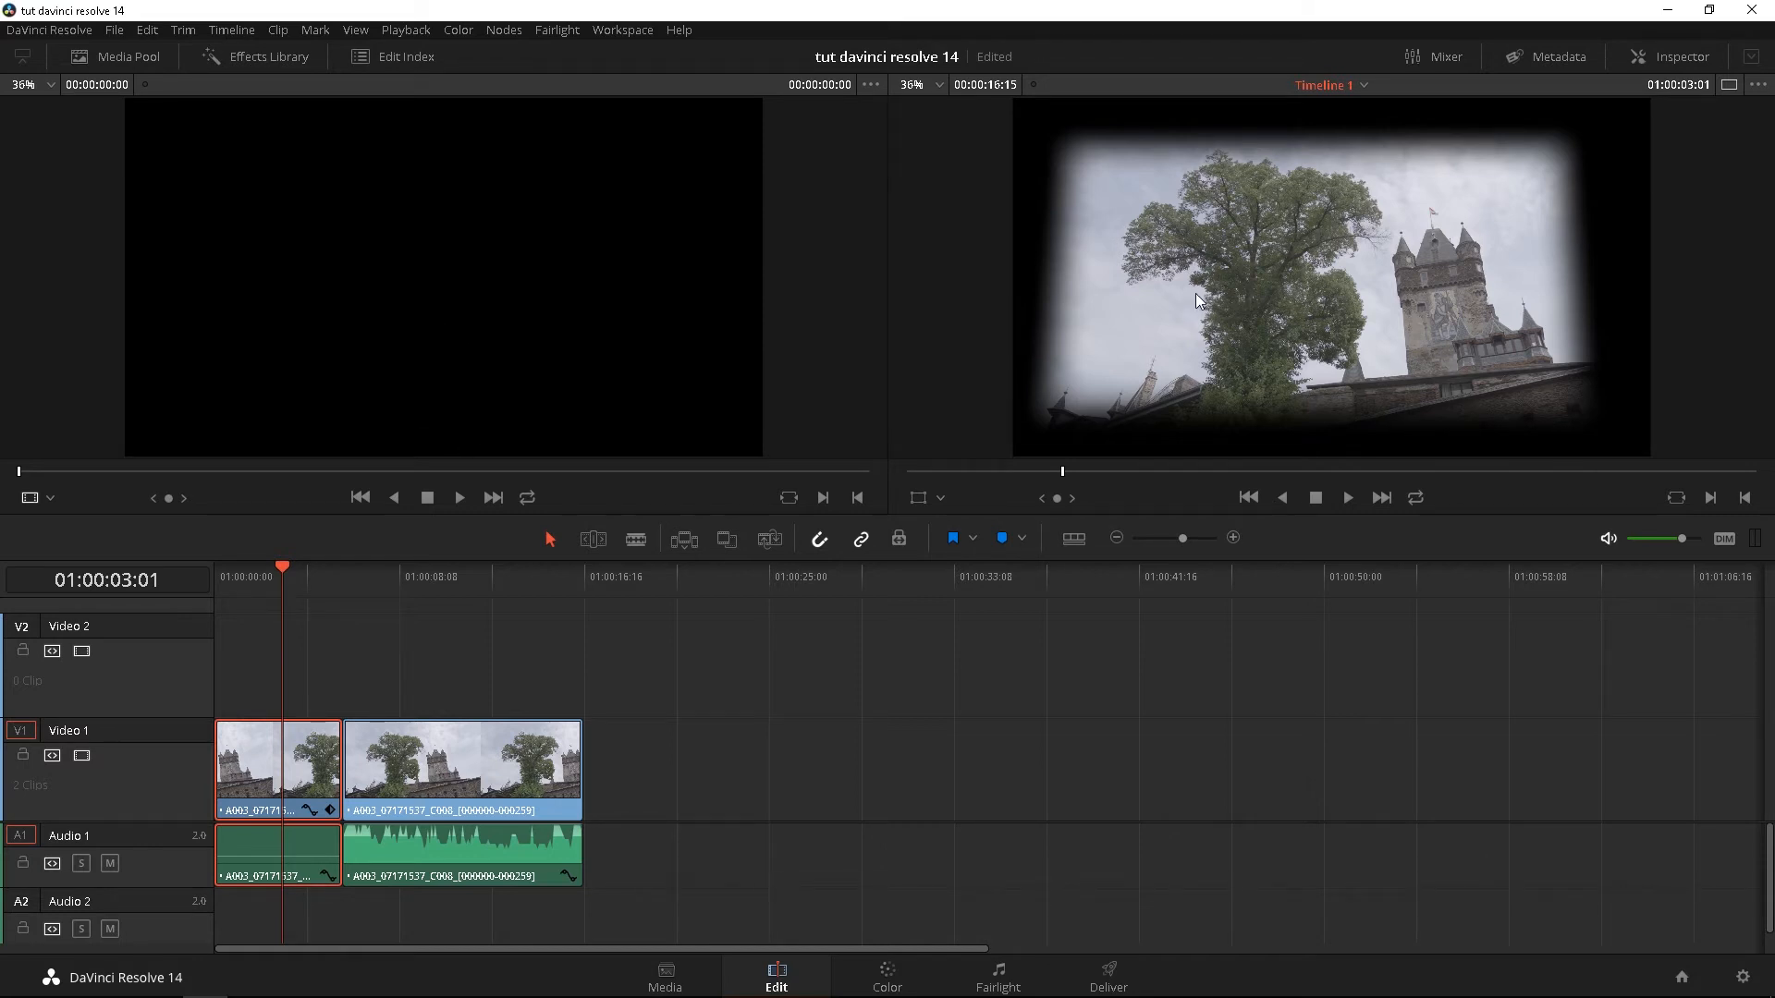
left_click(409, 577)
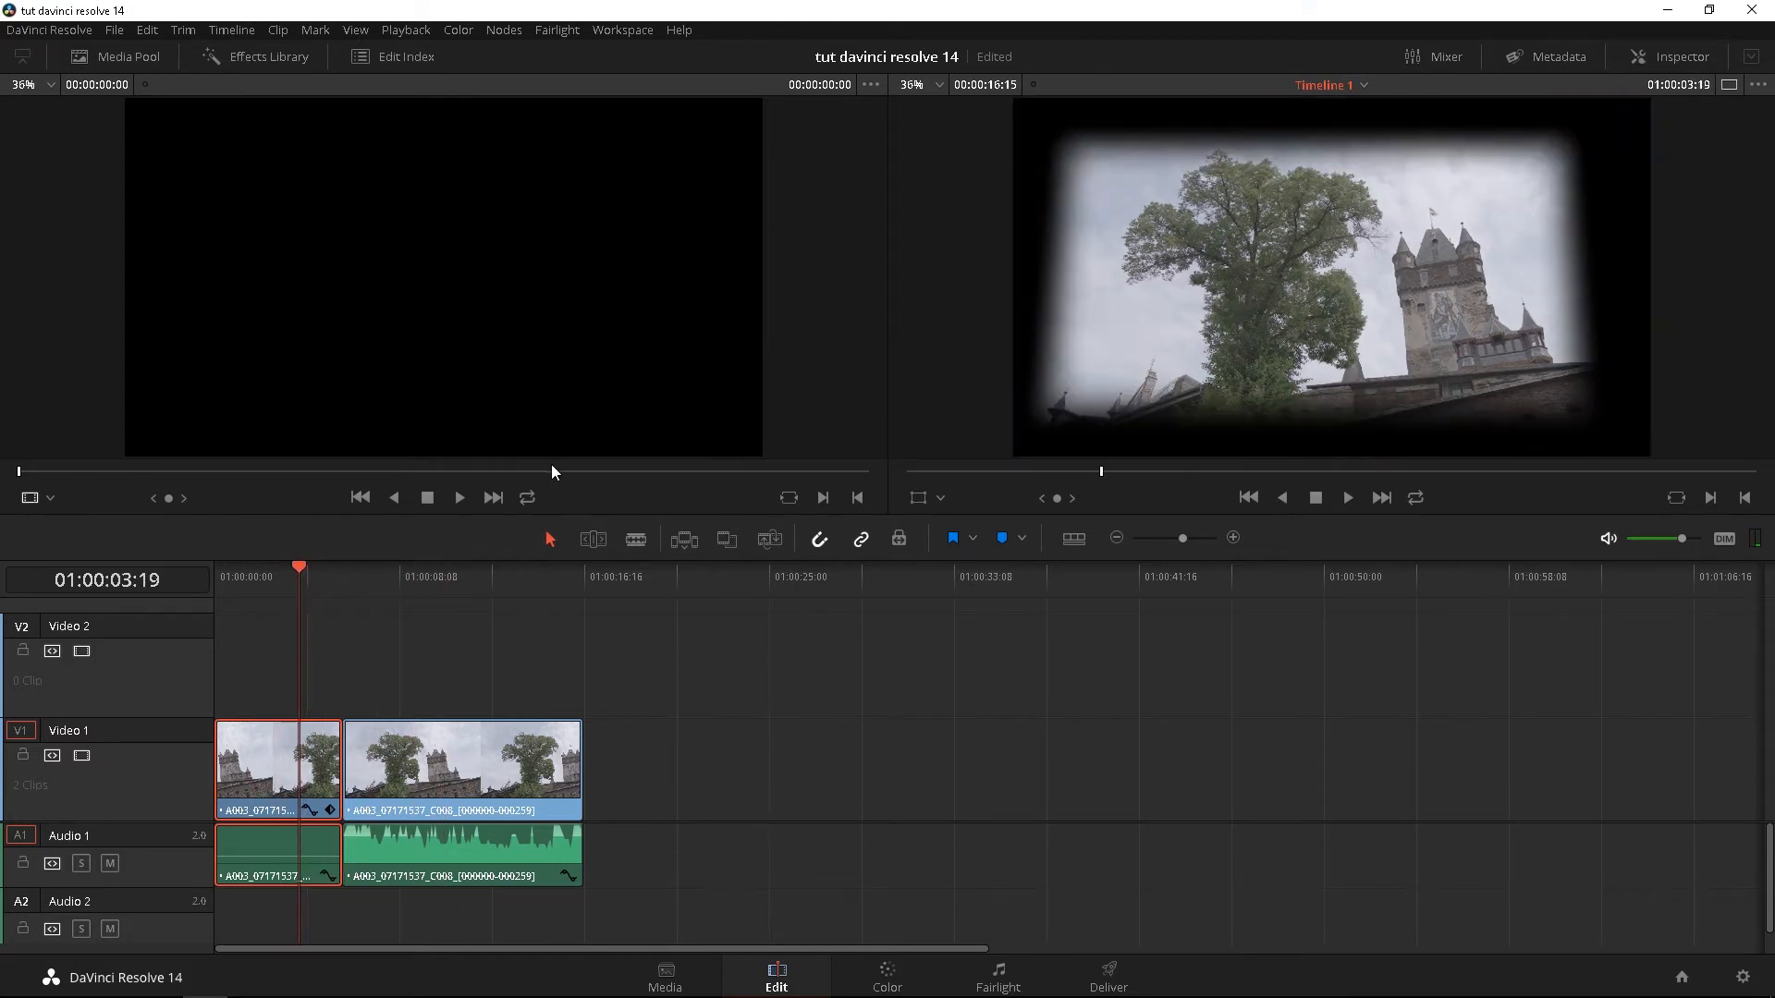
mouse_move(583, 562)
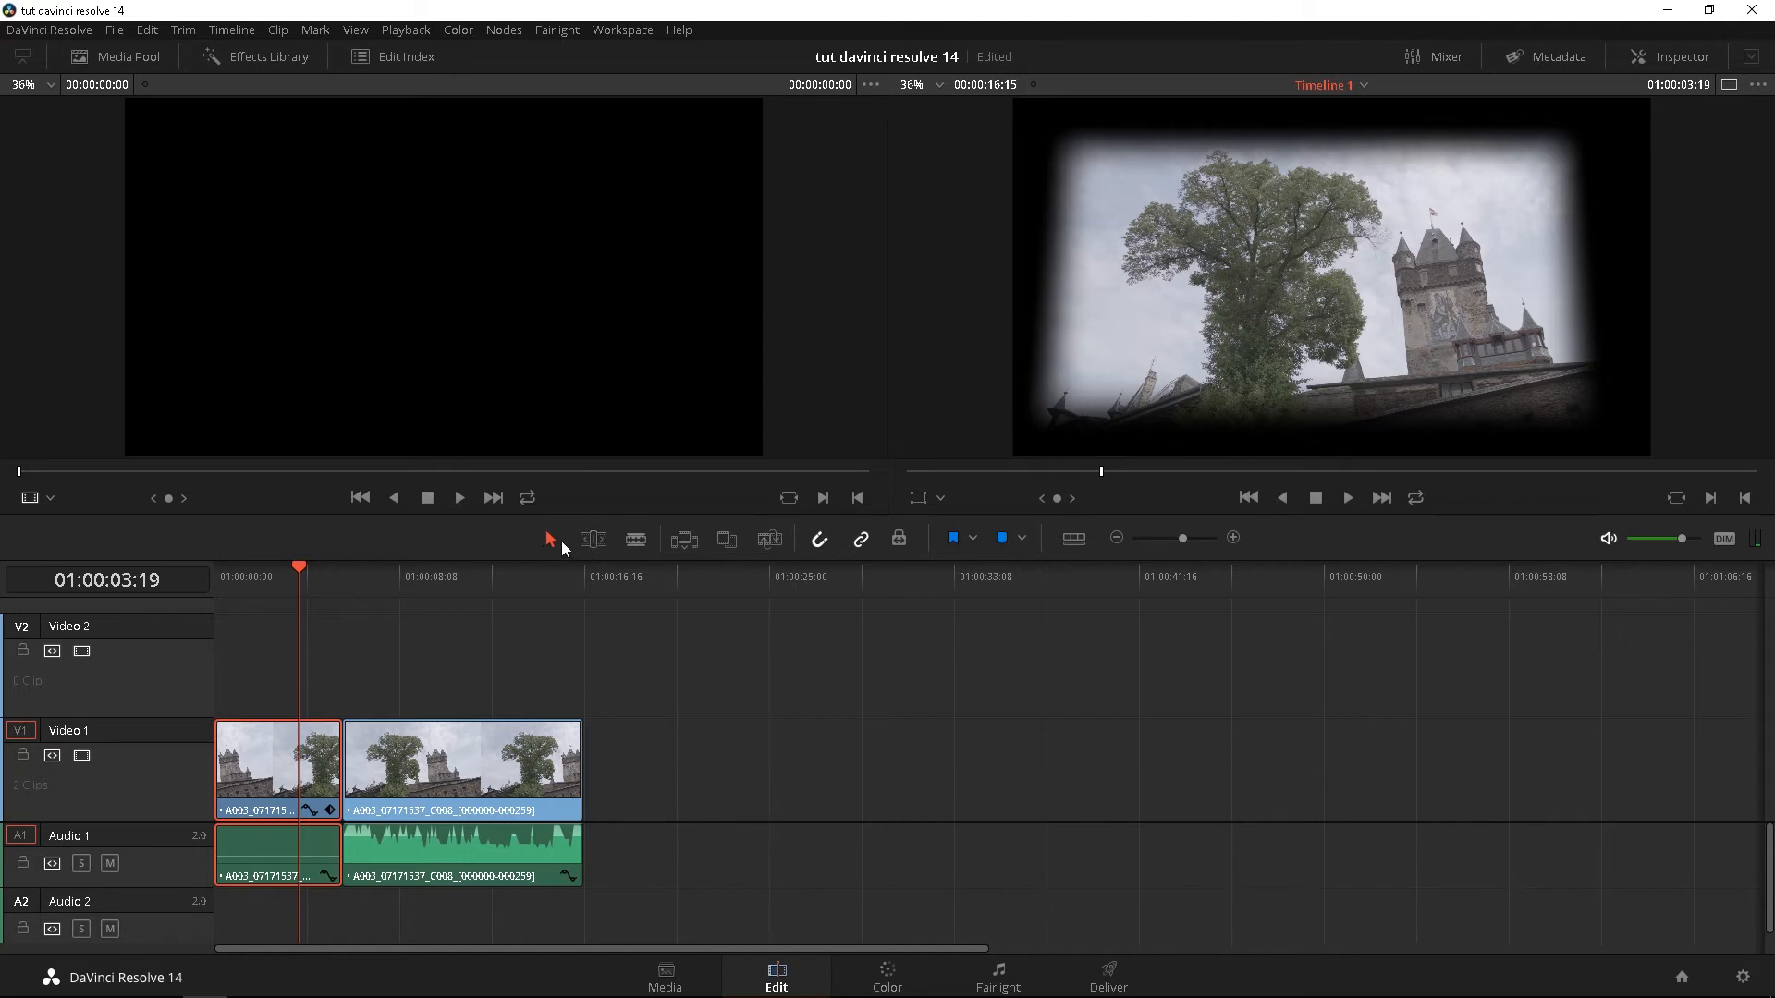
mouse_move(549, 538)
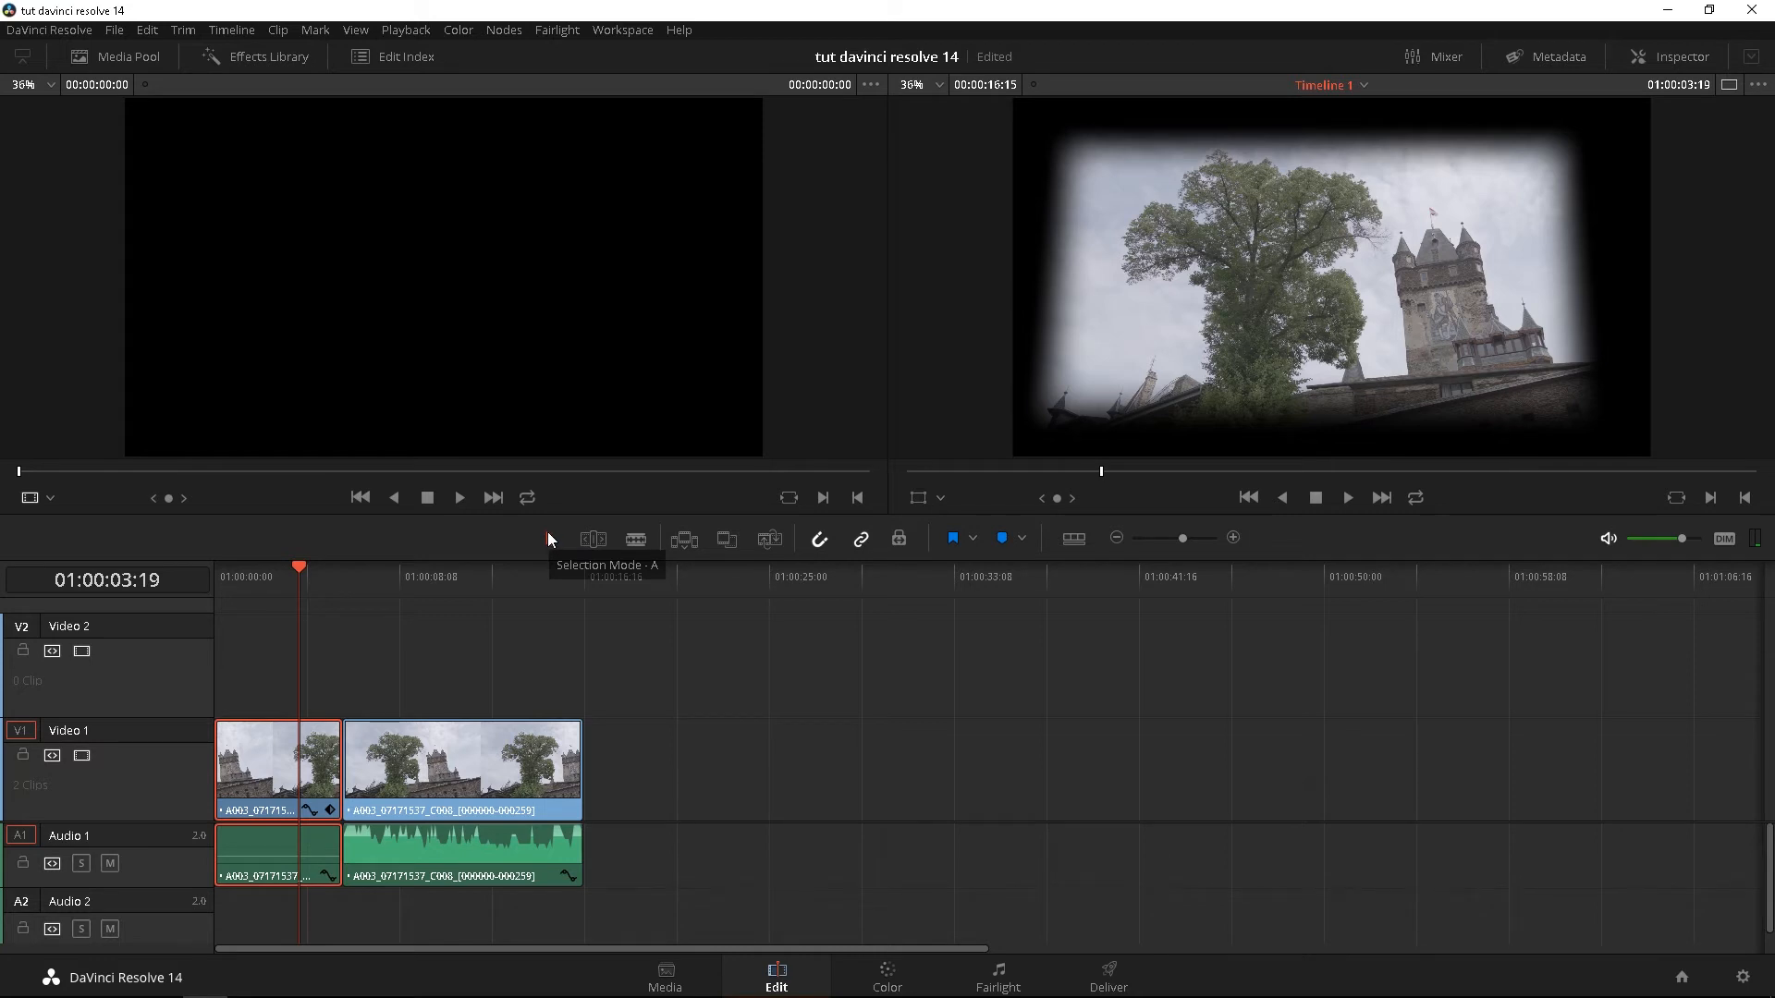
mouse_move(594, 538)
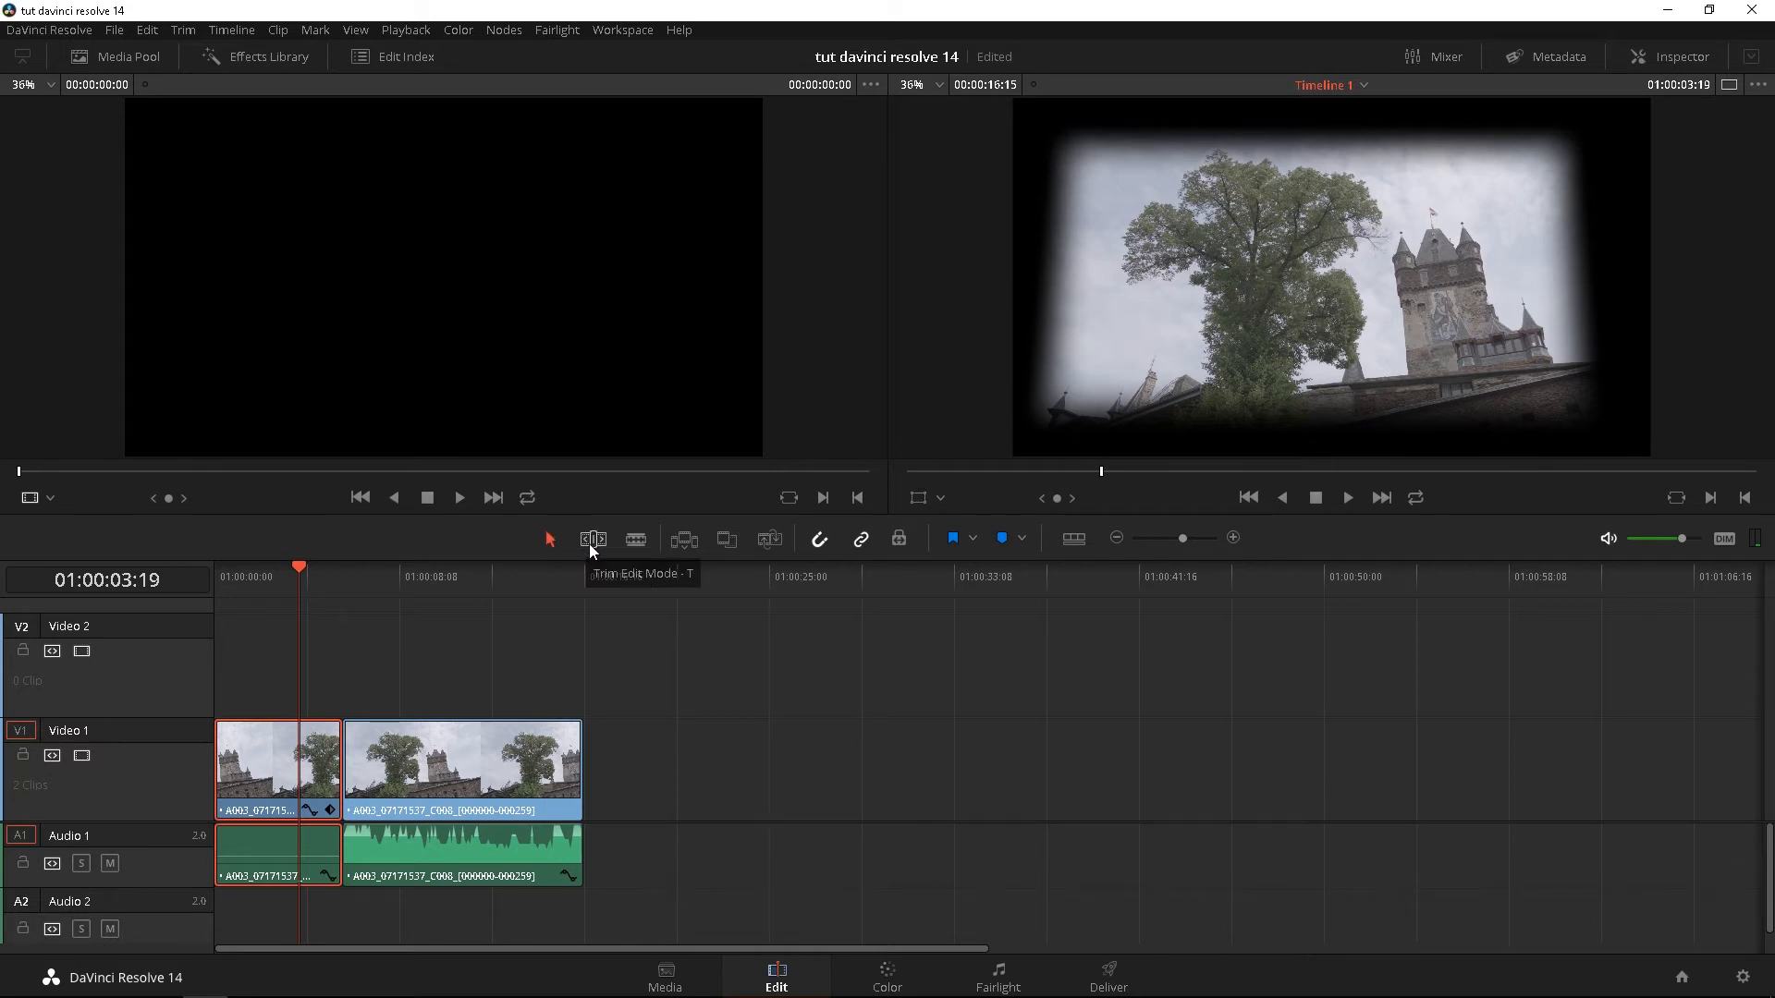
mouse_move(684, 543)
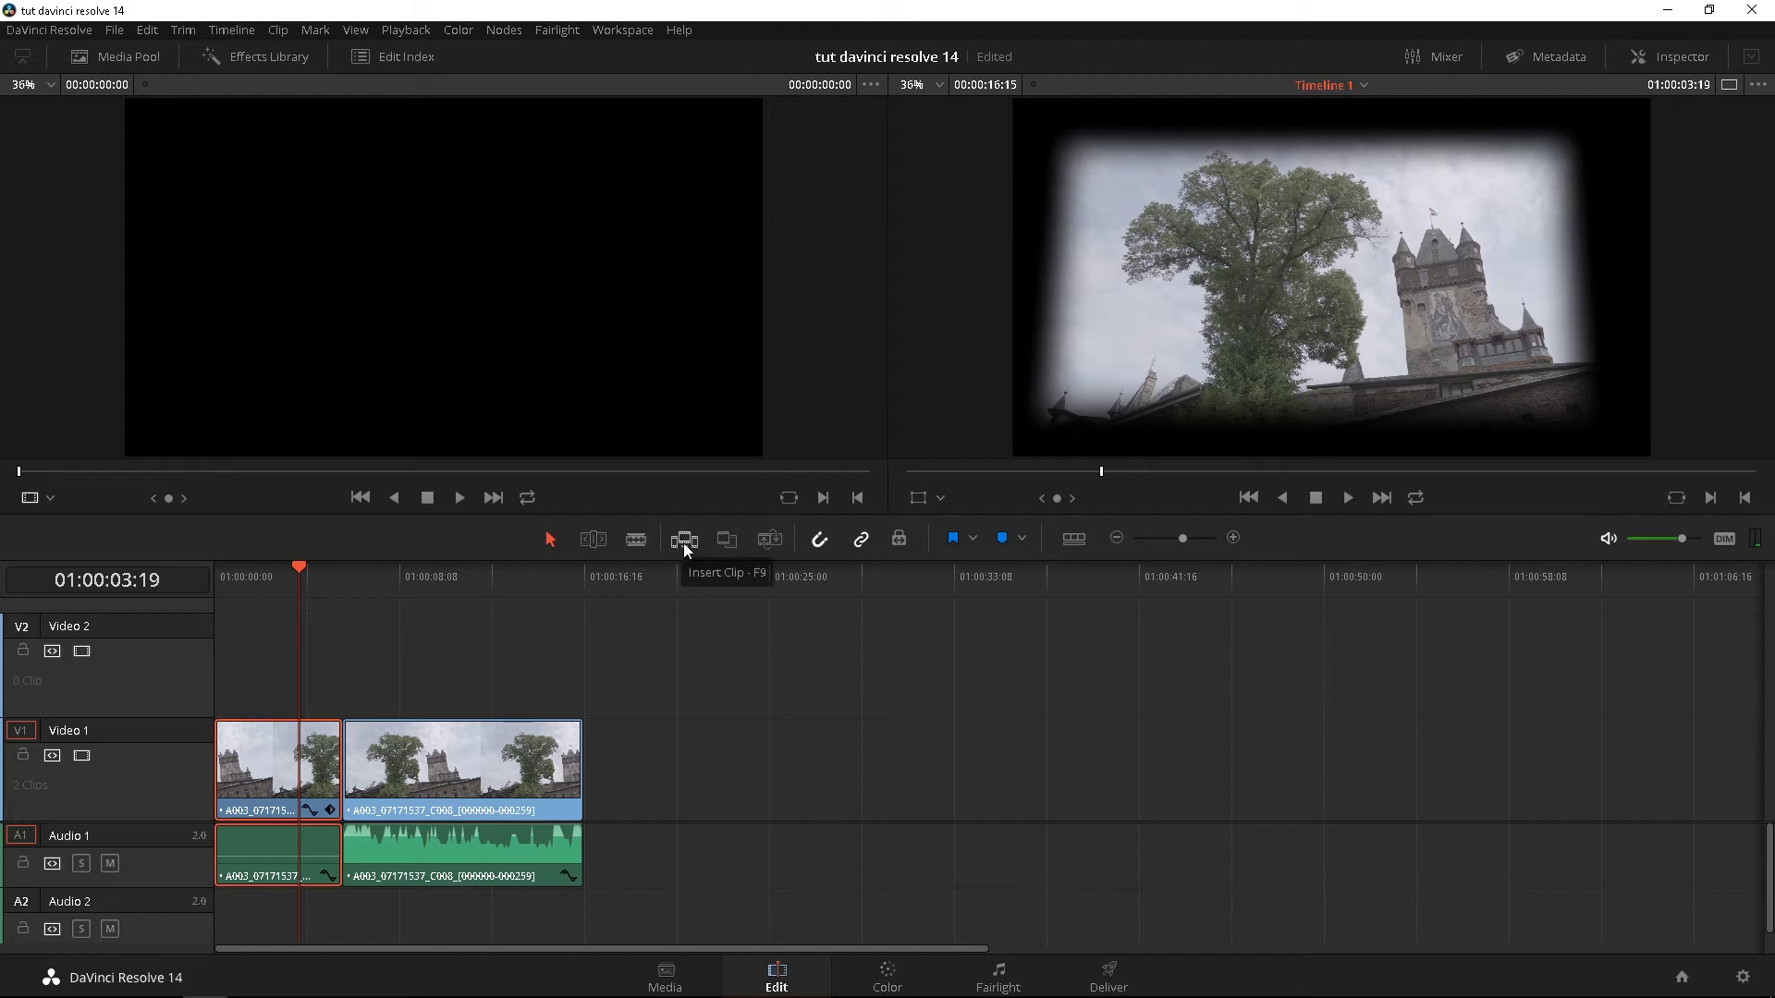
mouse_move(769, 540)
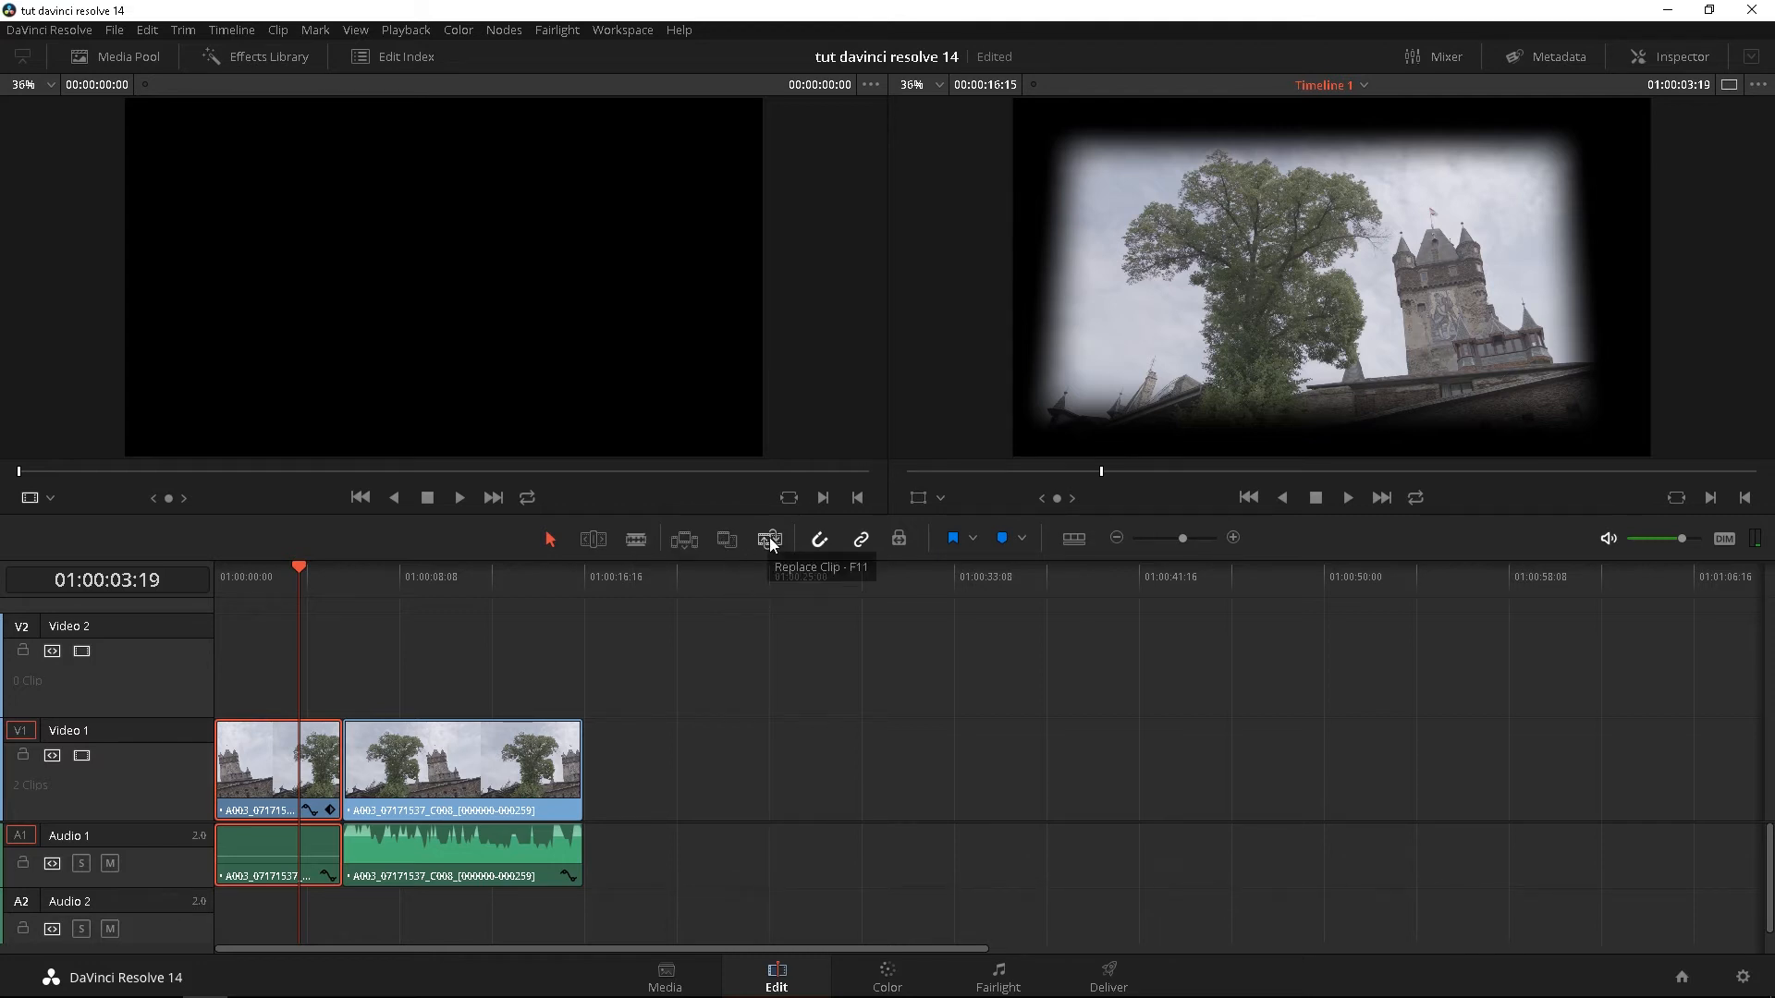
mouse_move(594, 538)
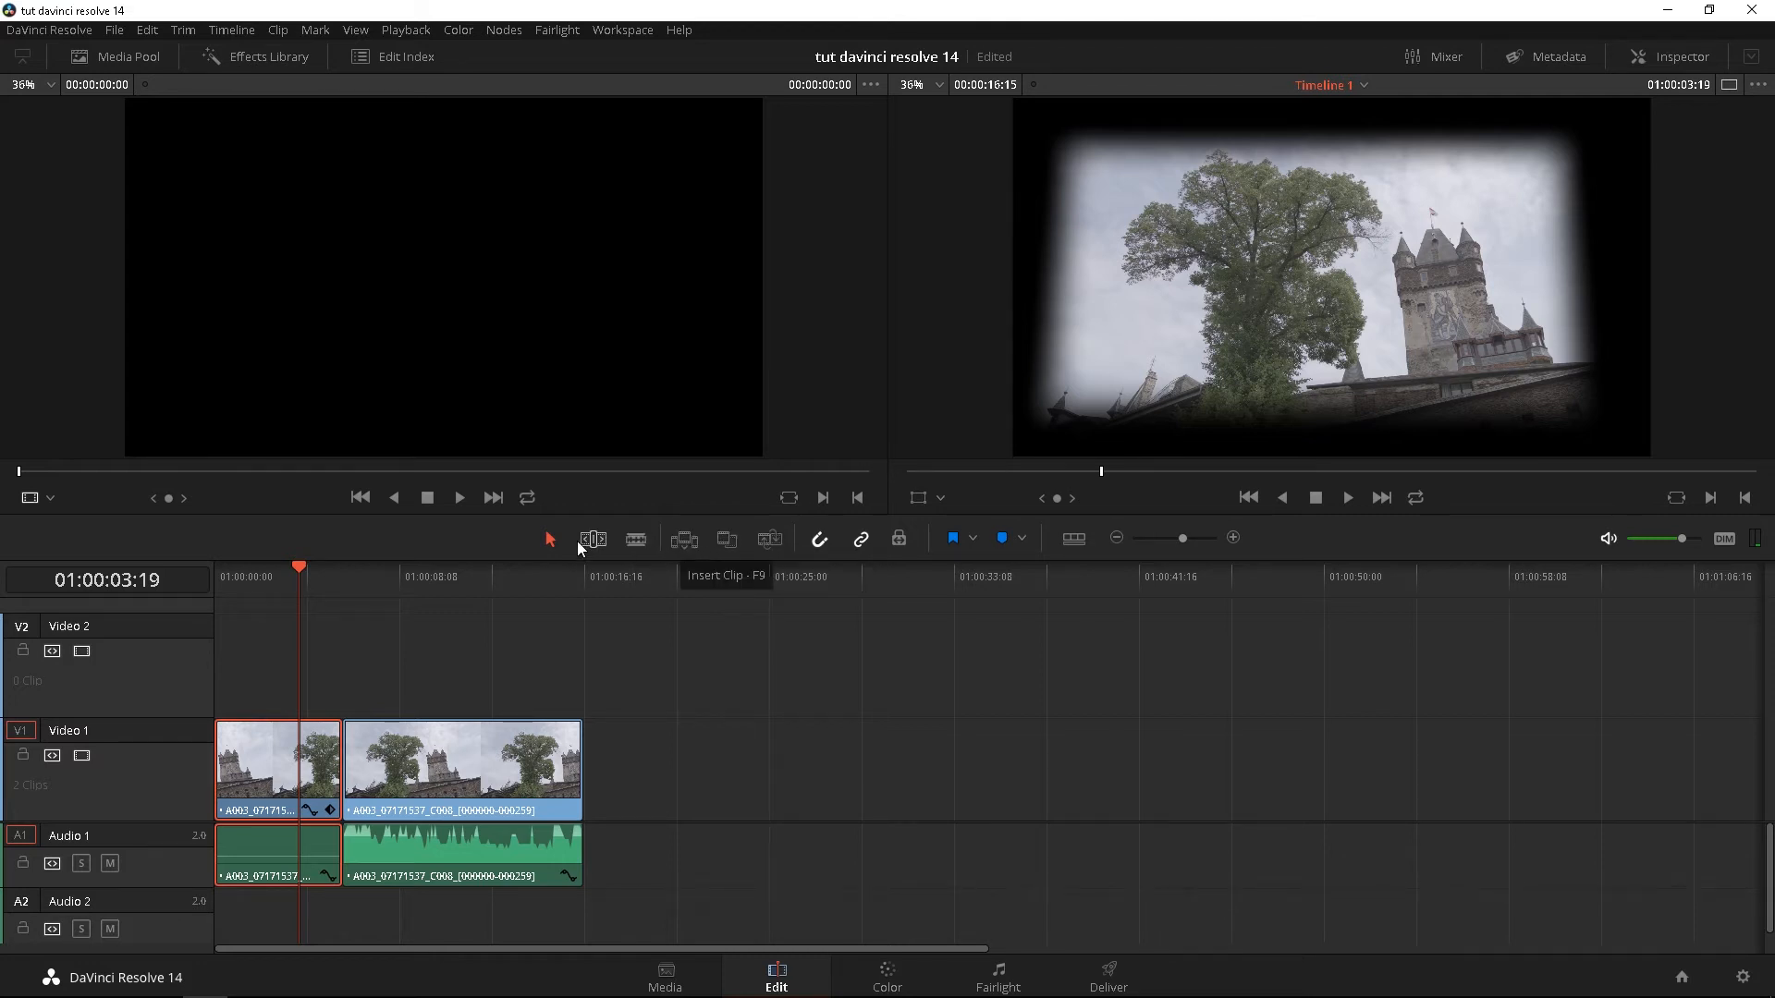
mouse_move(570, 658)
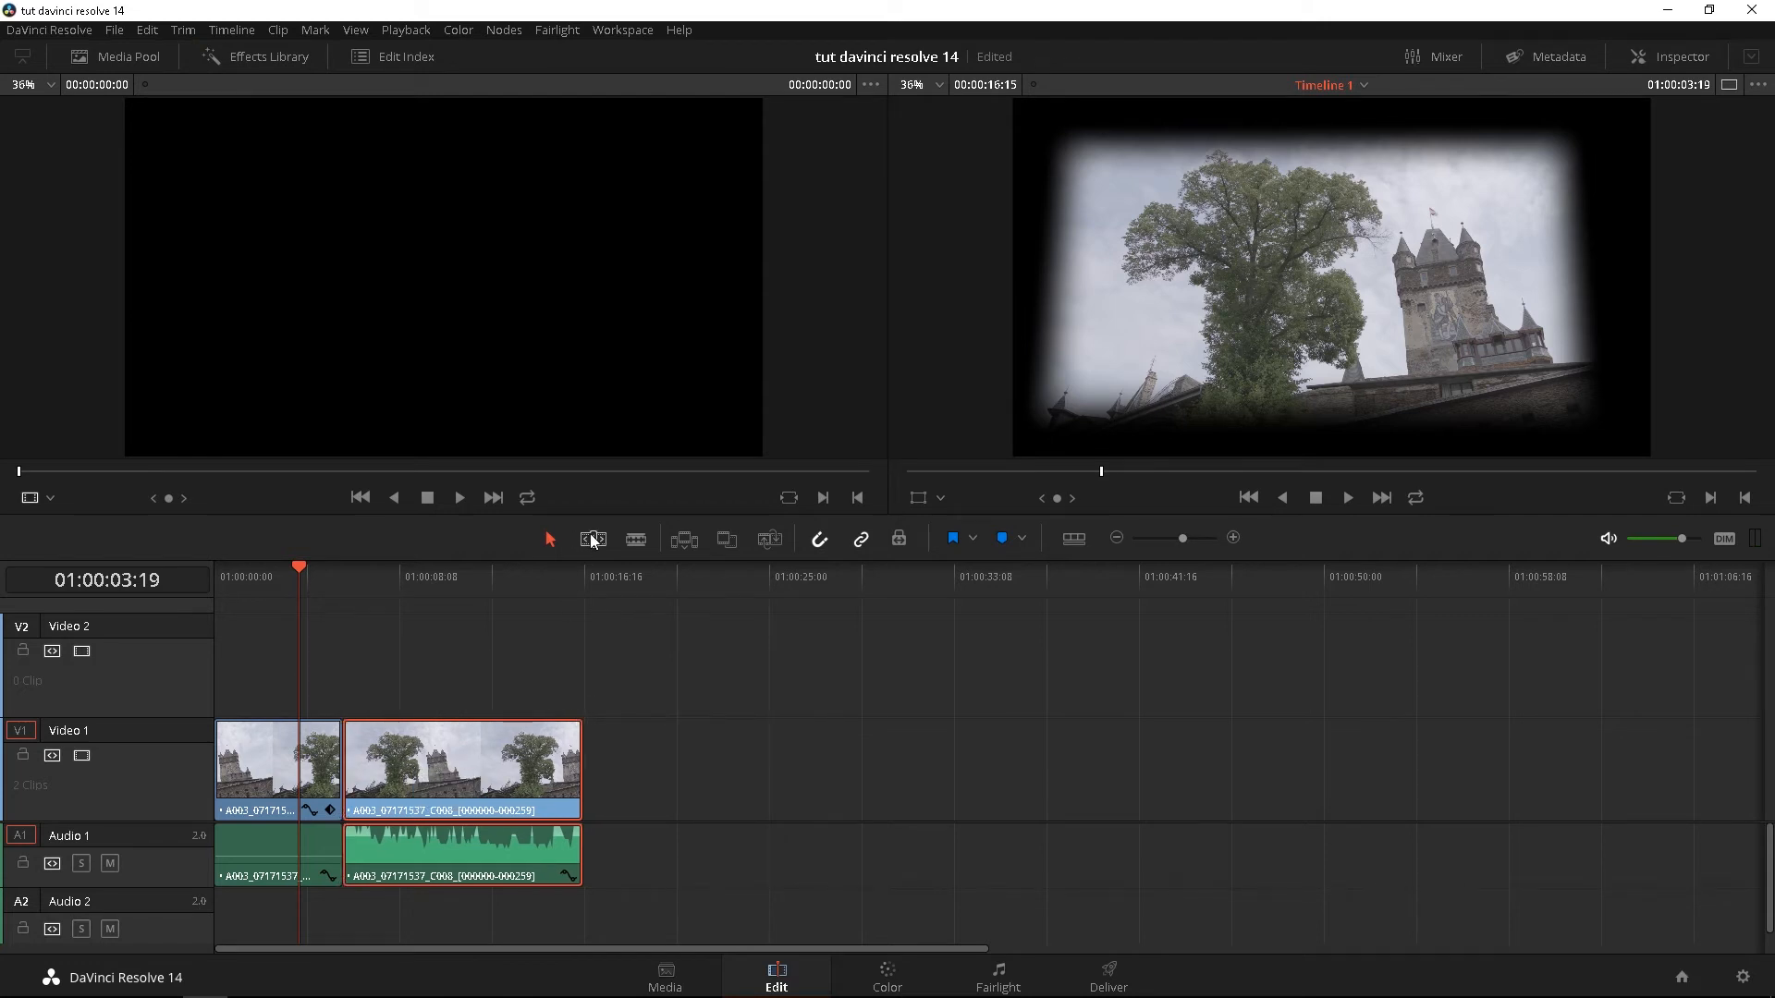
mouse_move(593, 538)
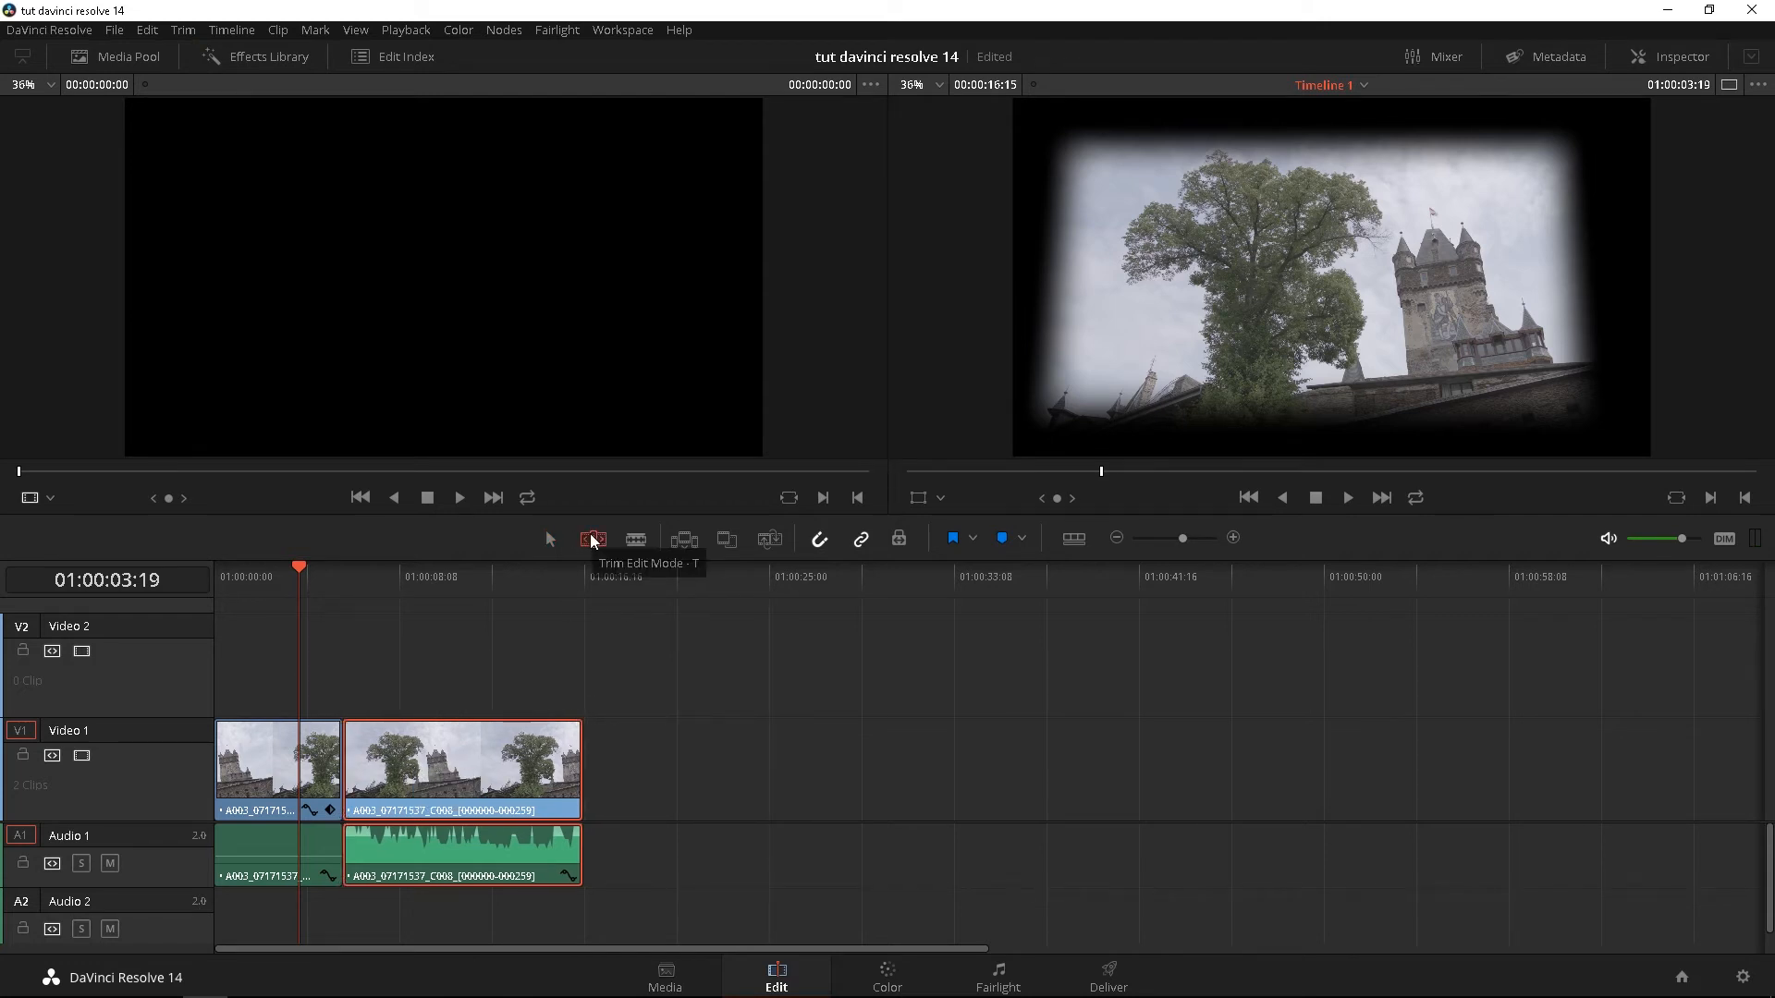
- Switch the timeline into Trim Edit Mode
left_click(593, 538)
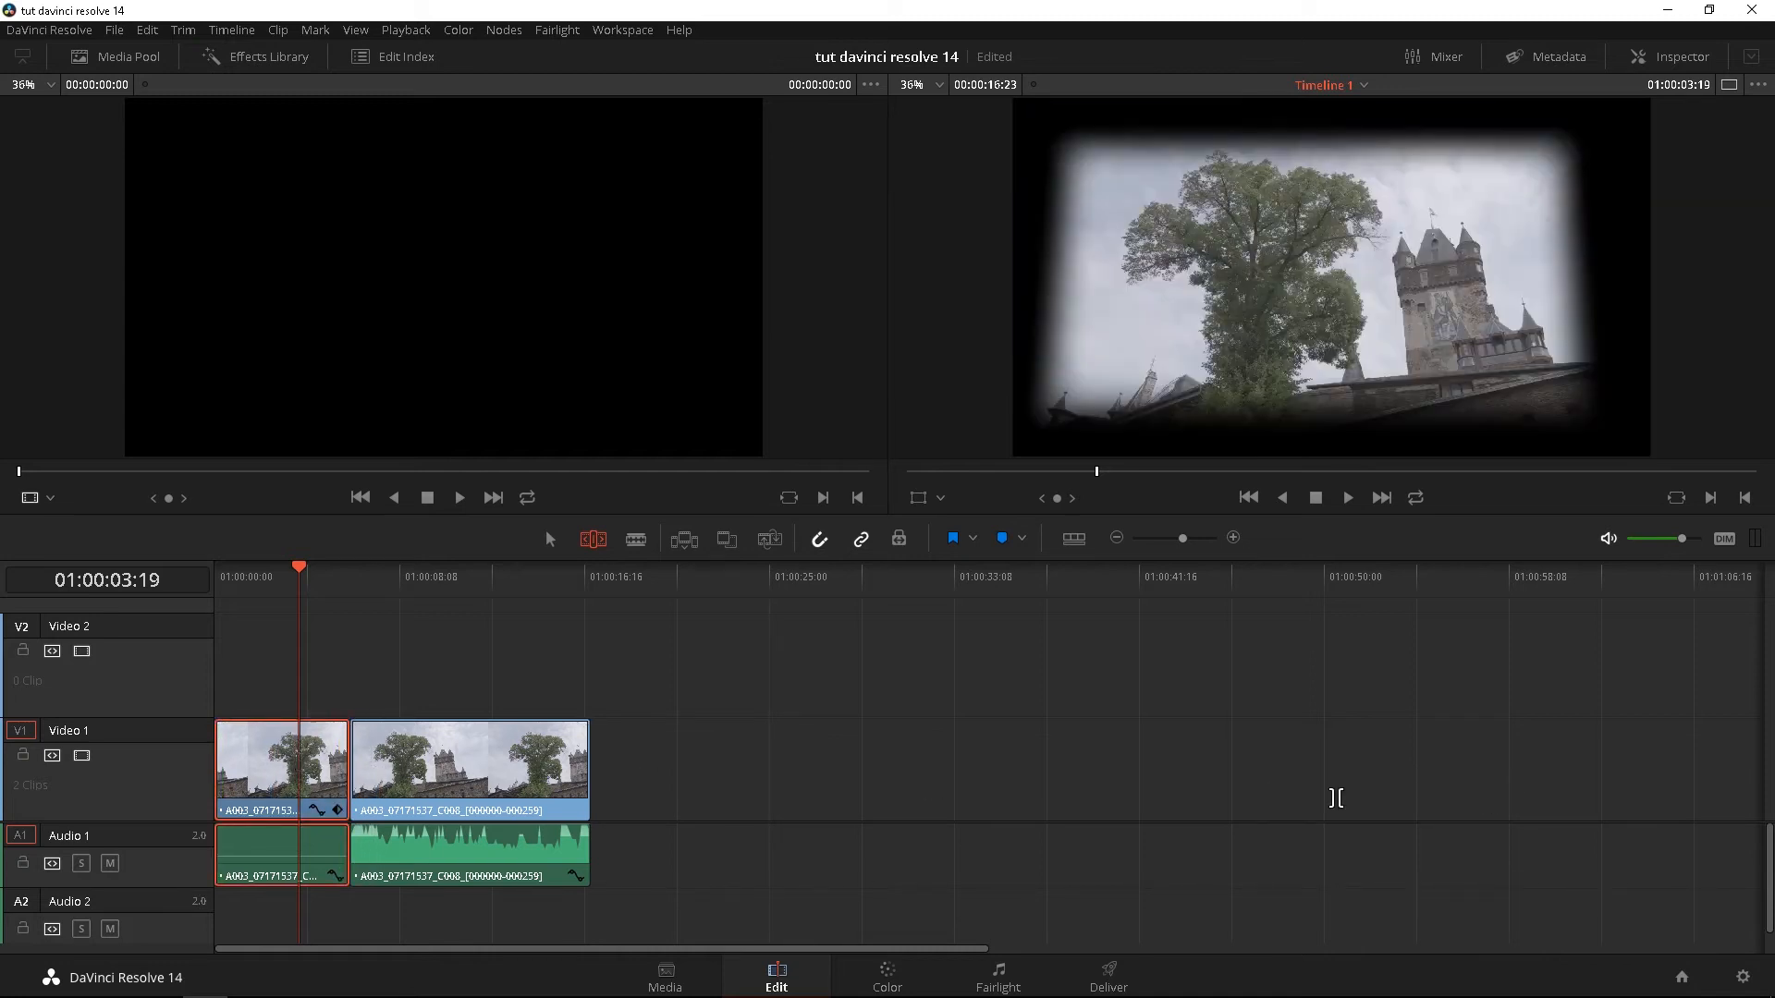
mouse_move(906, 754)
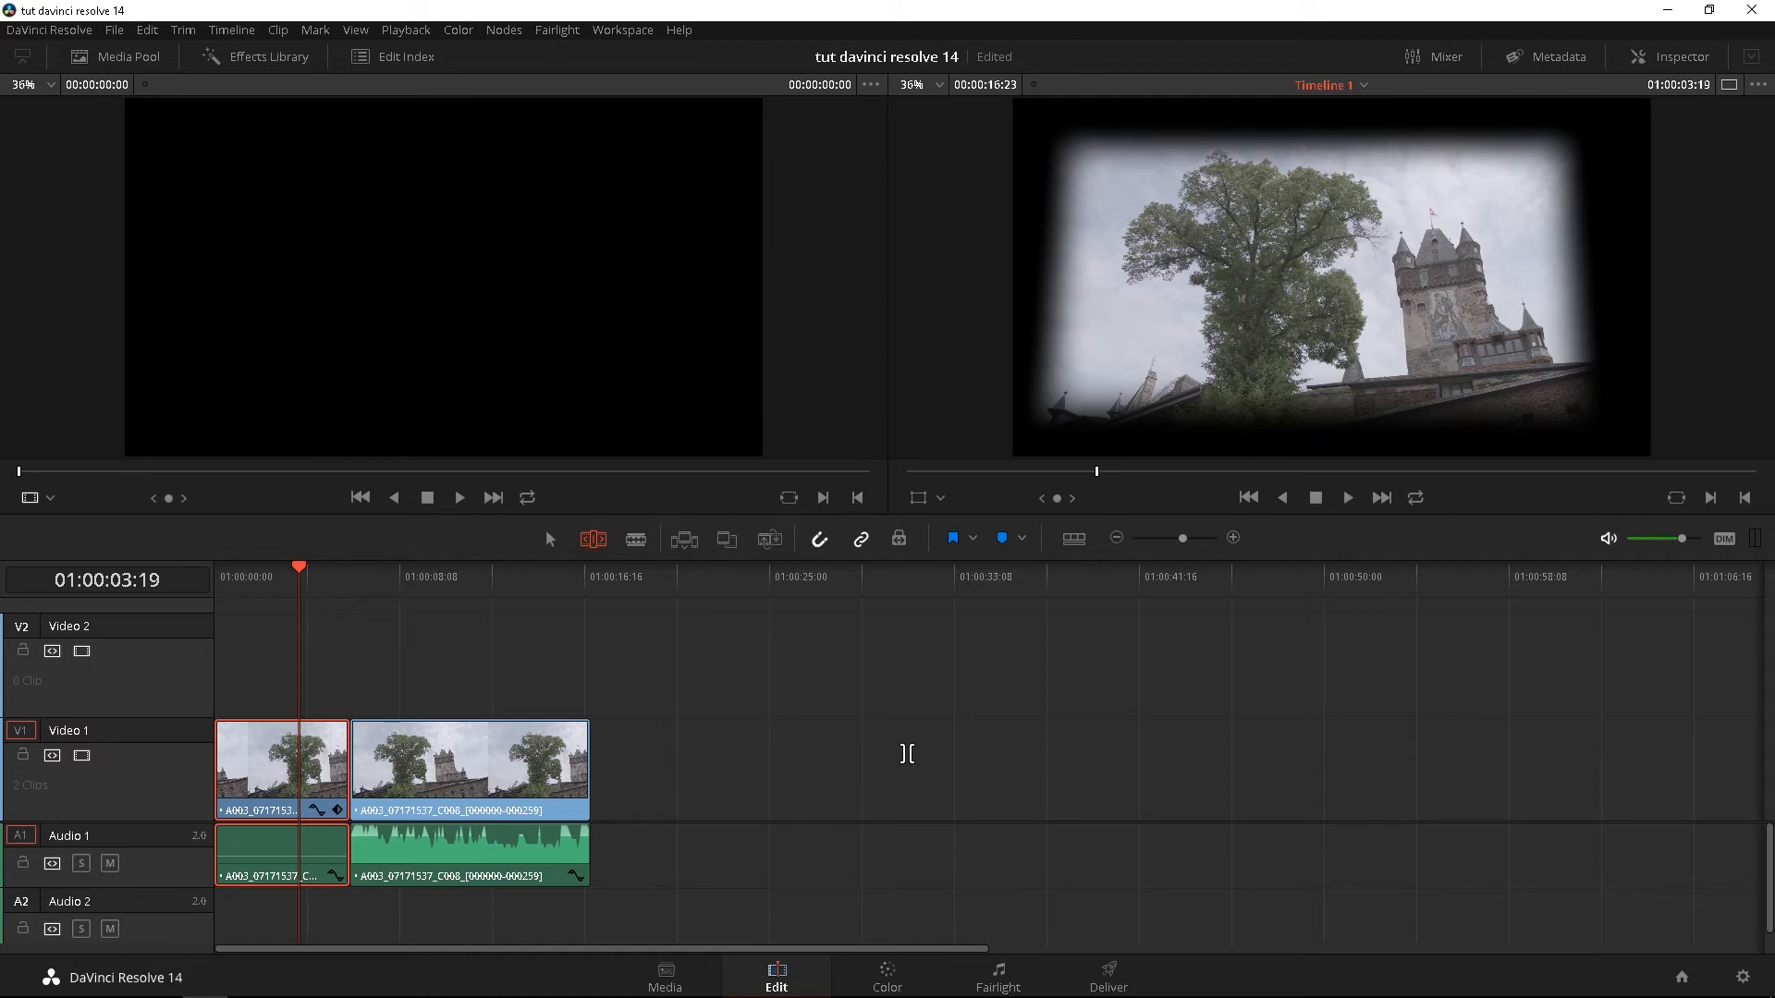
mouse_move(329, 773)
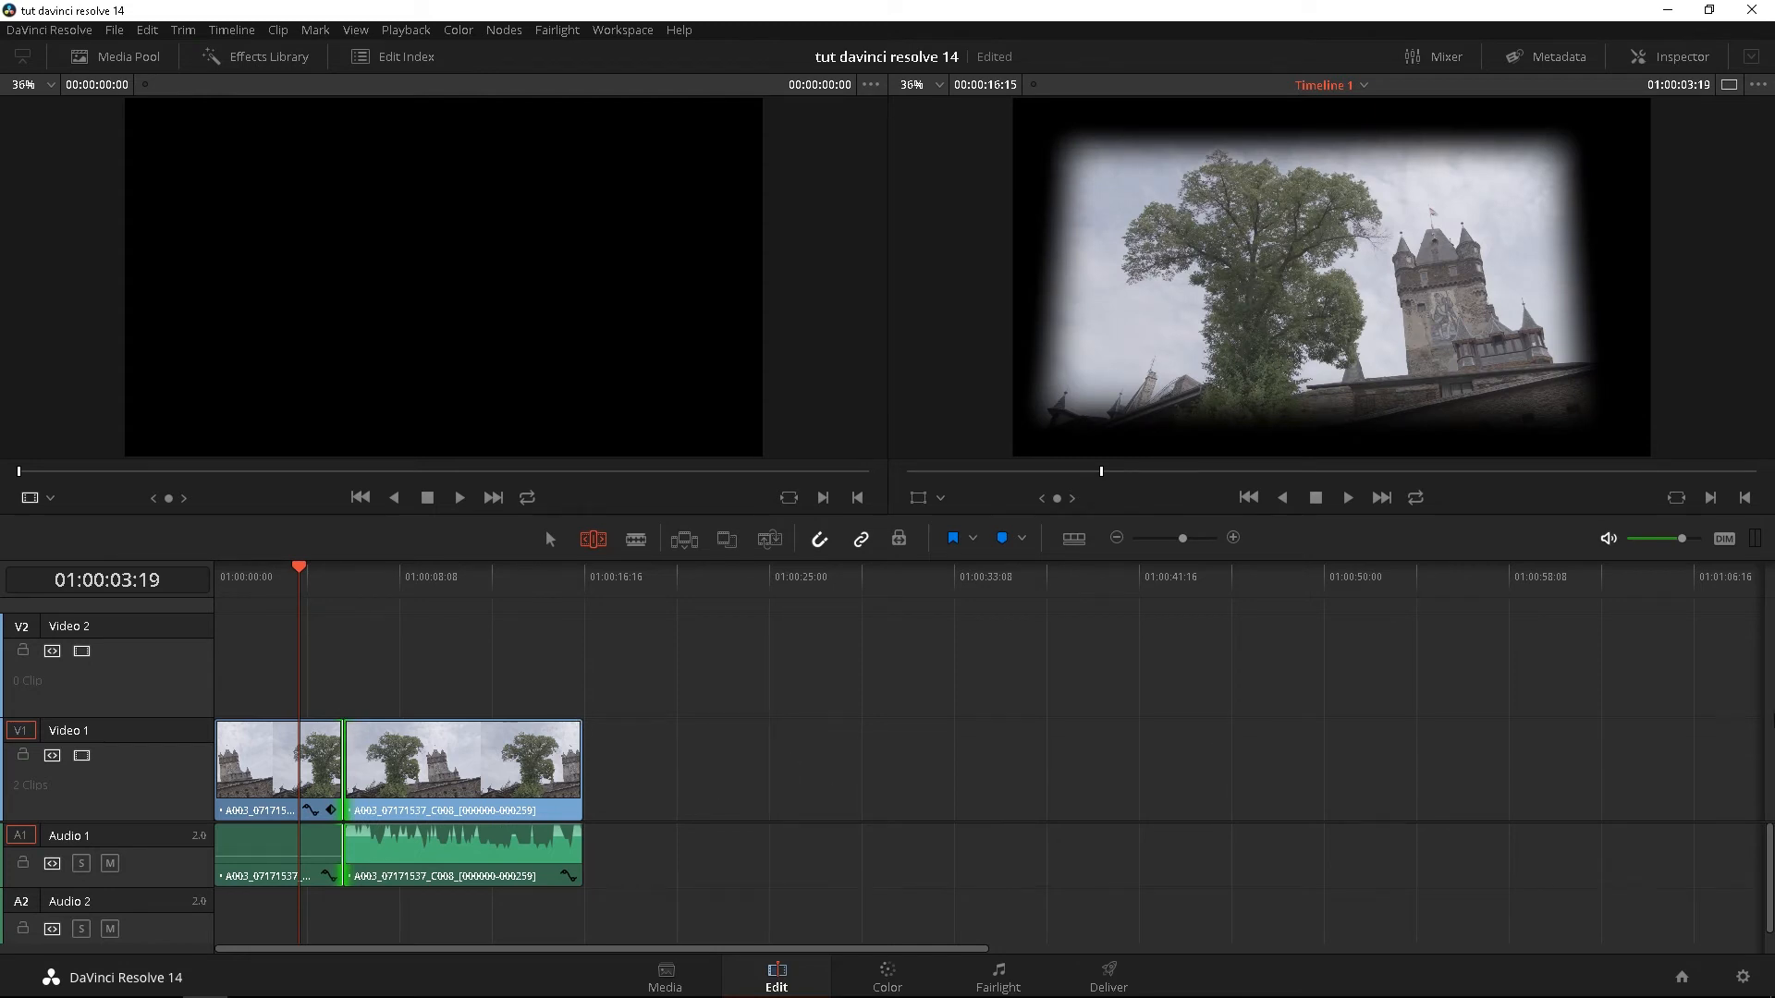
mouse_move(1420, 810)
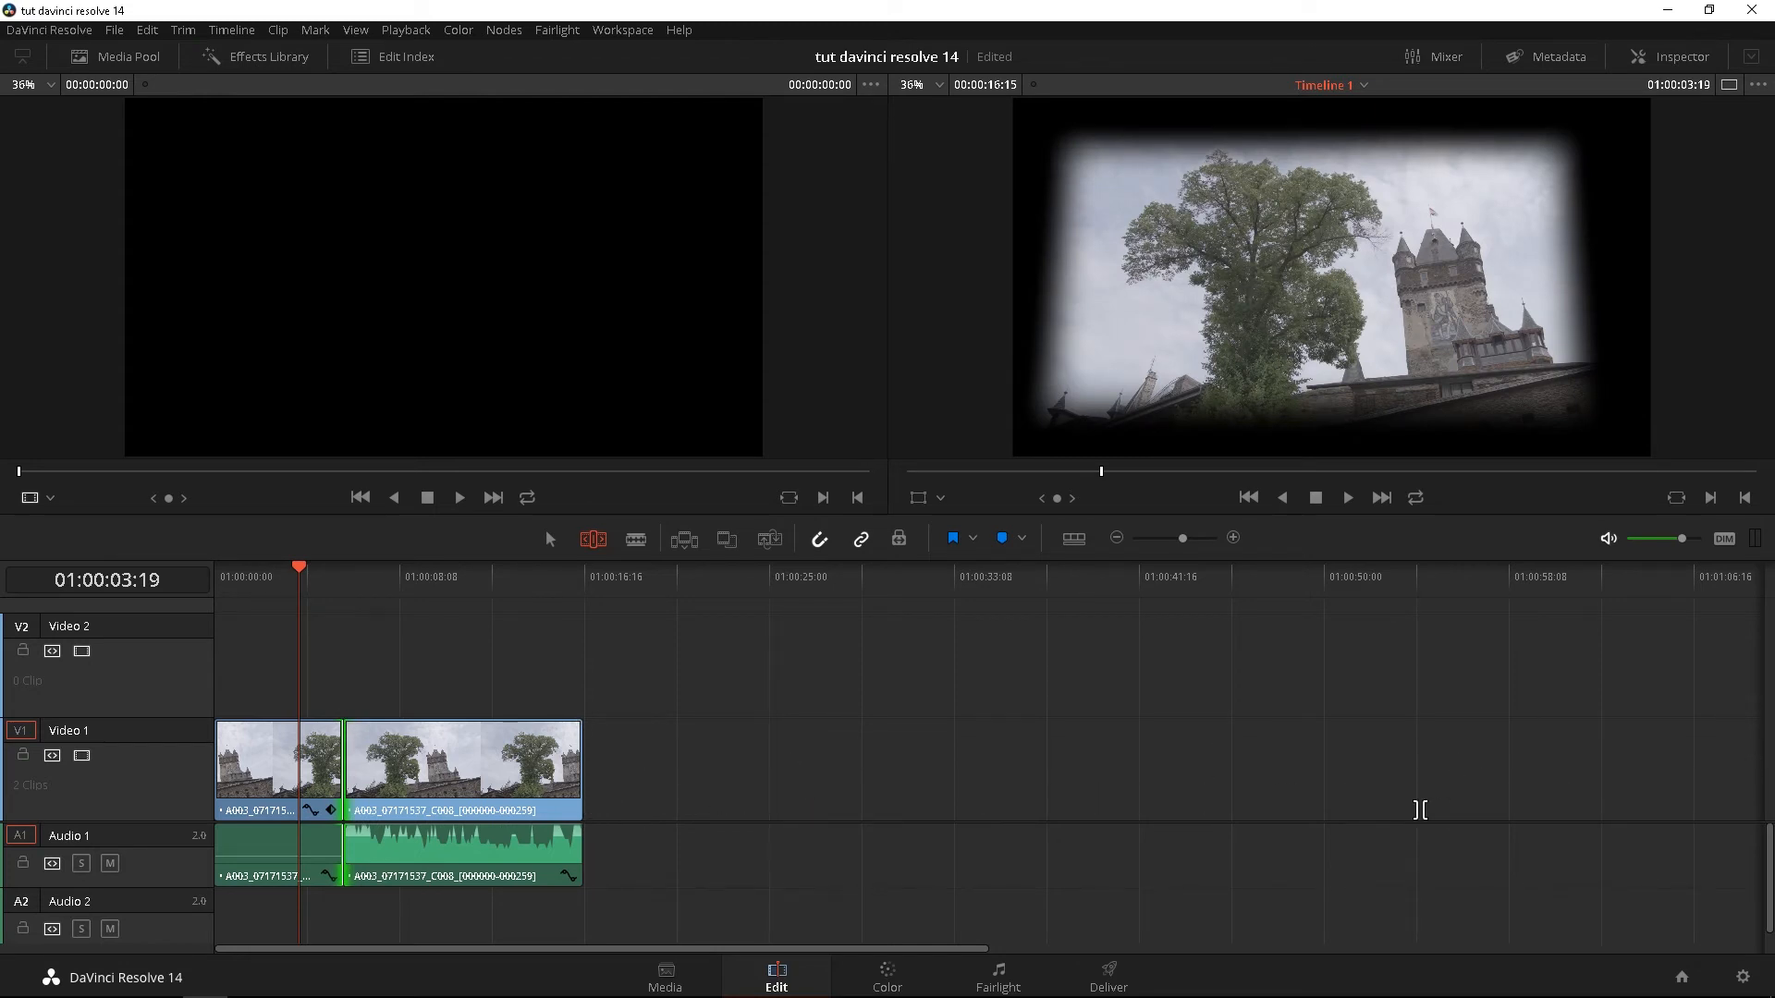
mouse_move(345, 760)
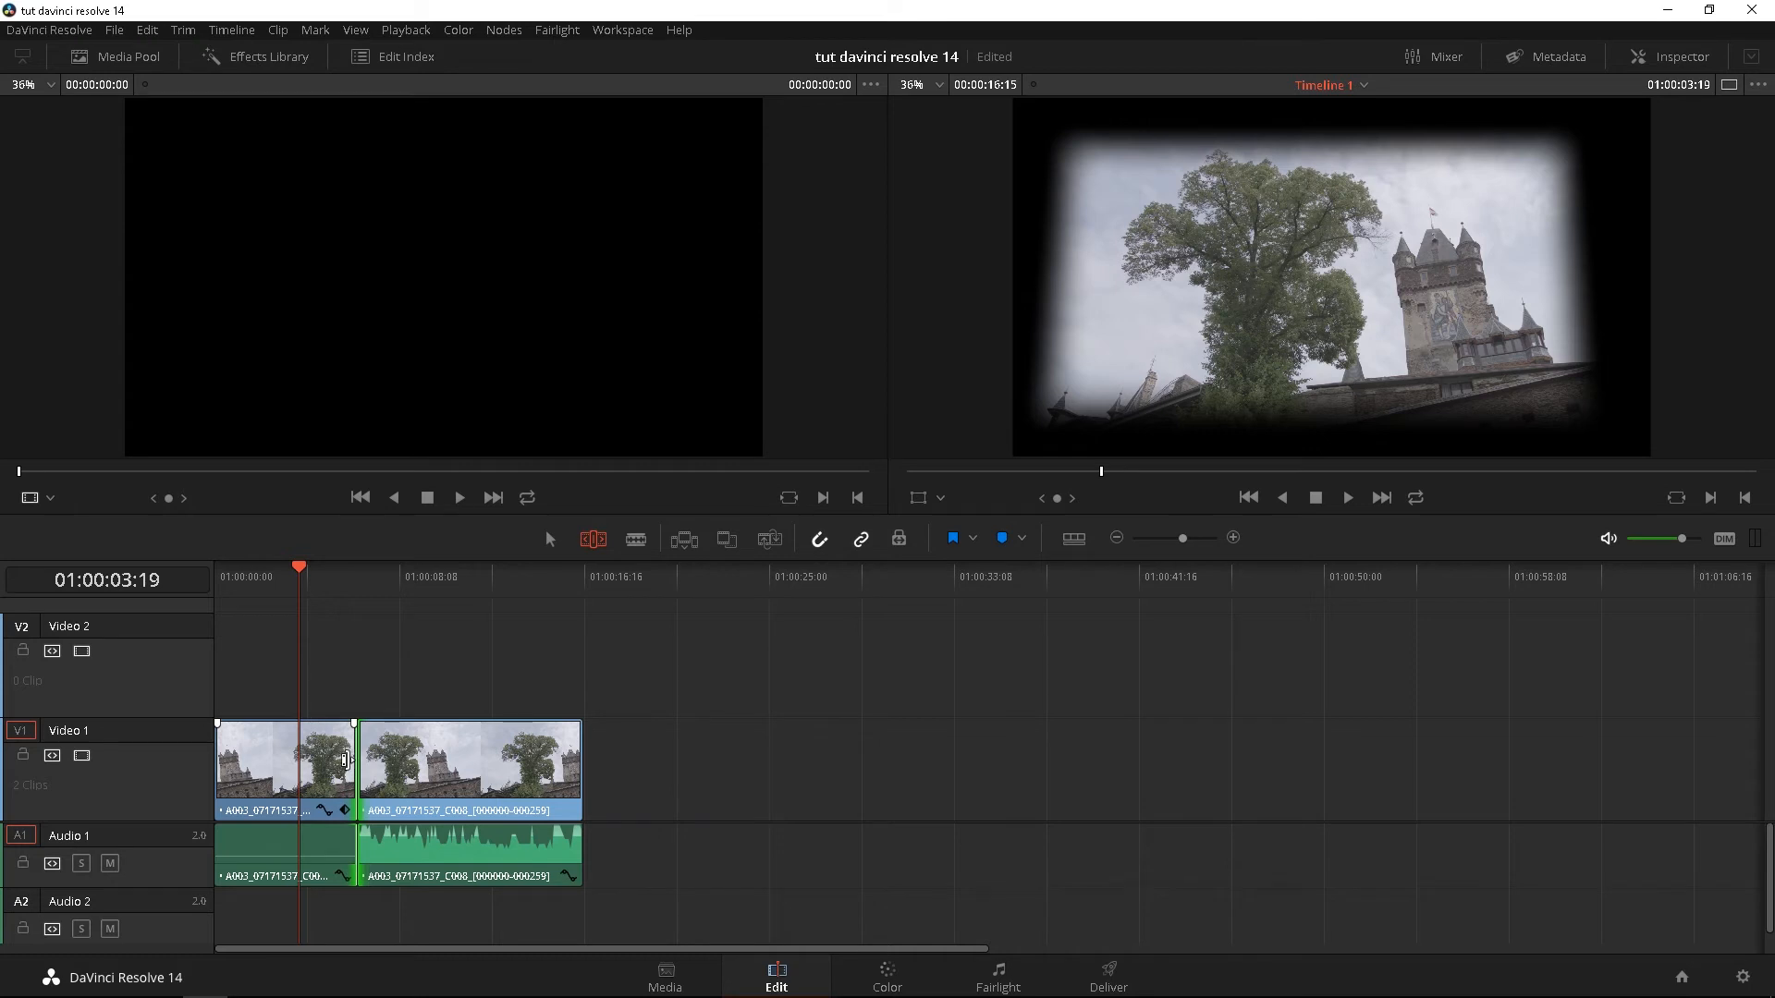
- Select the first castle clip and show its Metadata panel
left_click(283, 769)
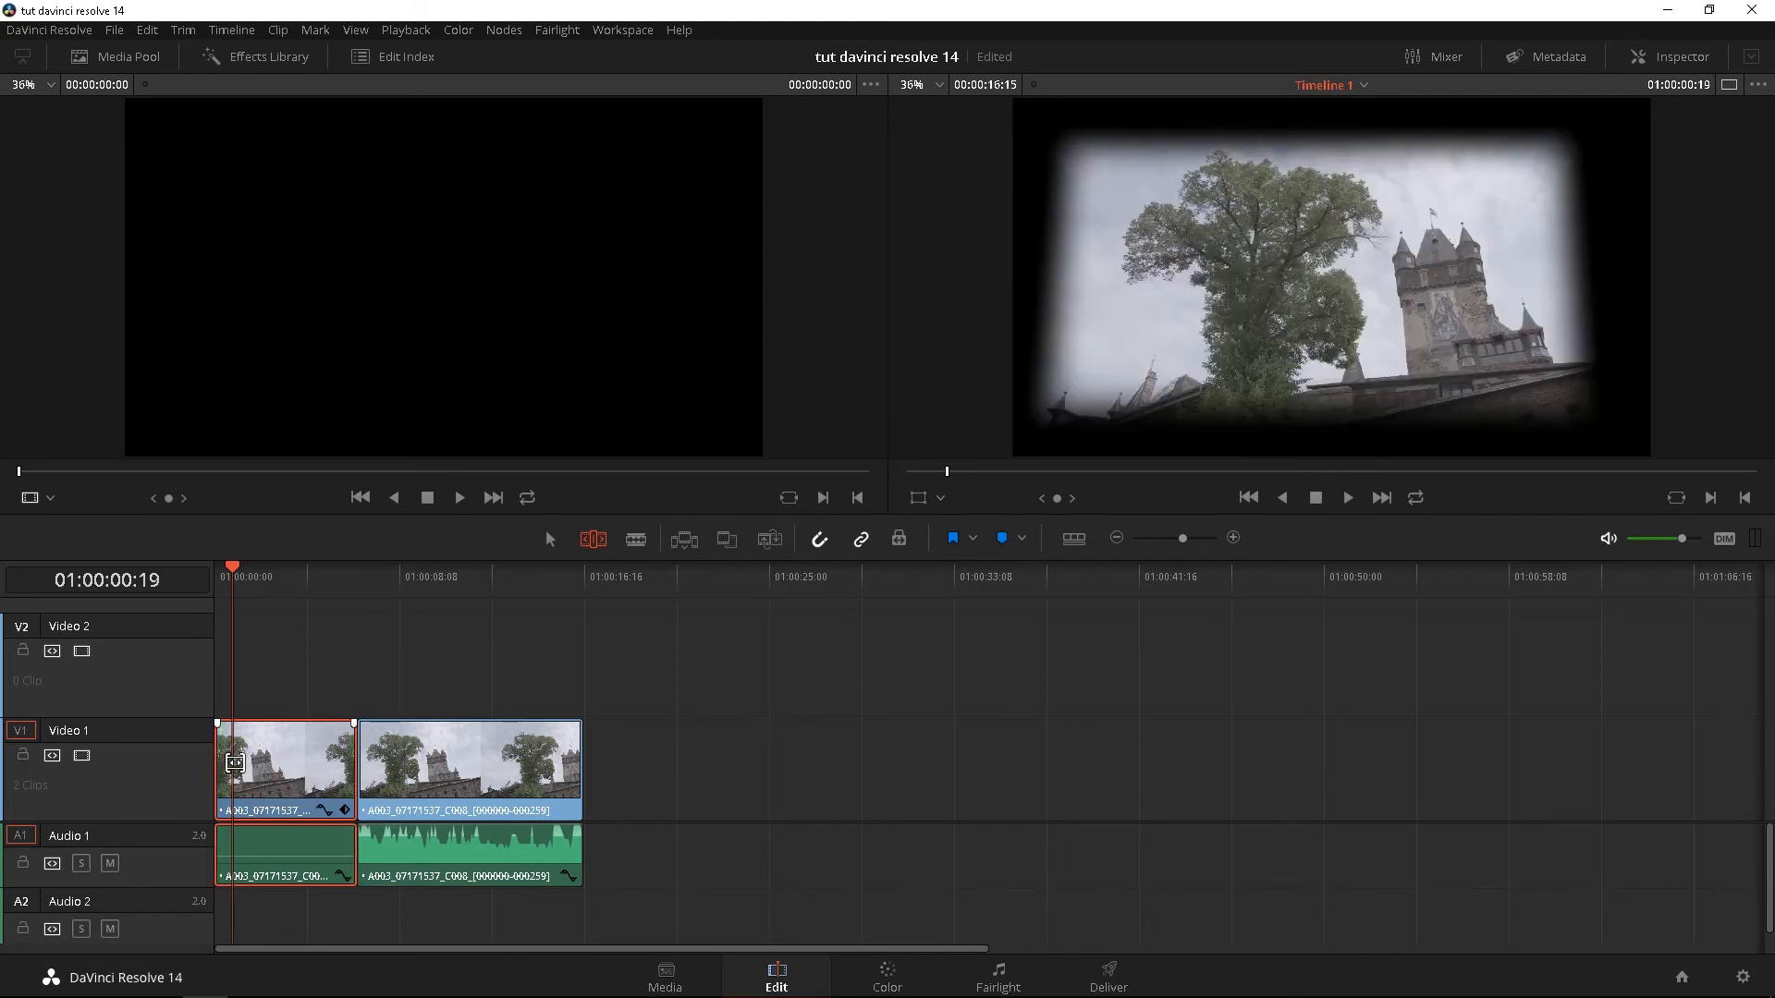
left_click(1558, 55)
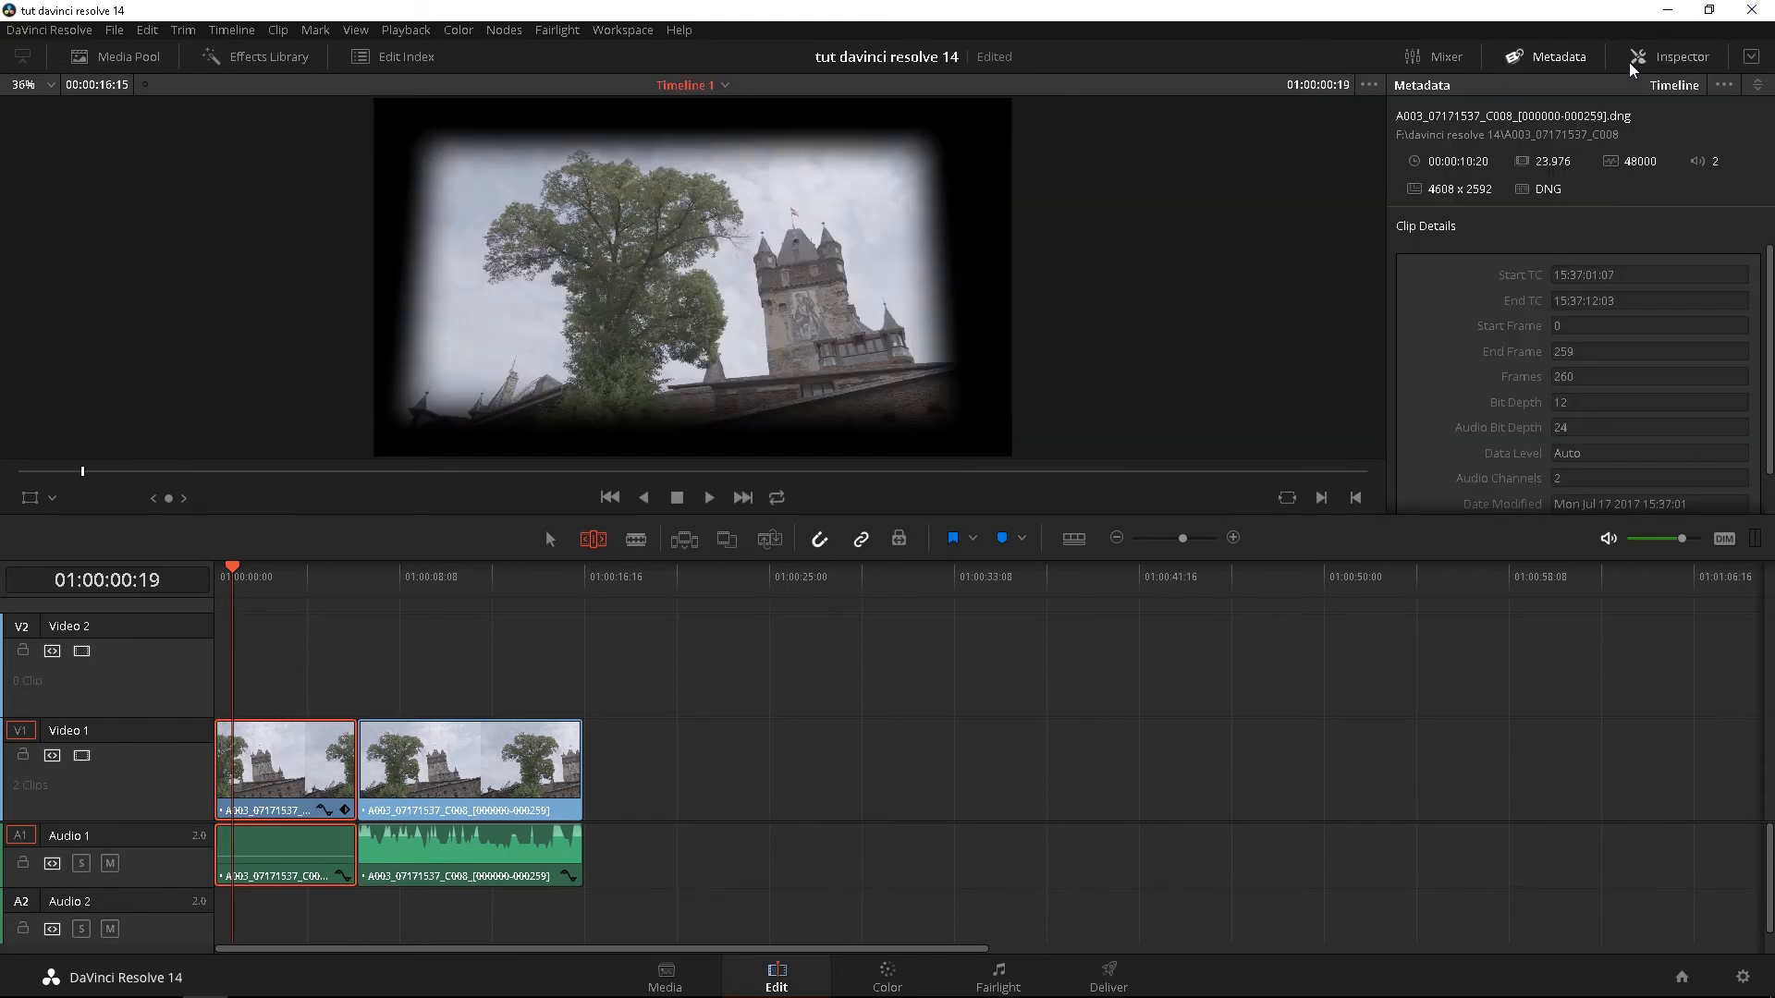
- Reset All on the first castle clip's Inspector settings and park the playhead inside it
left_click(1680, 58)
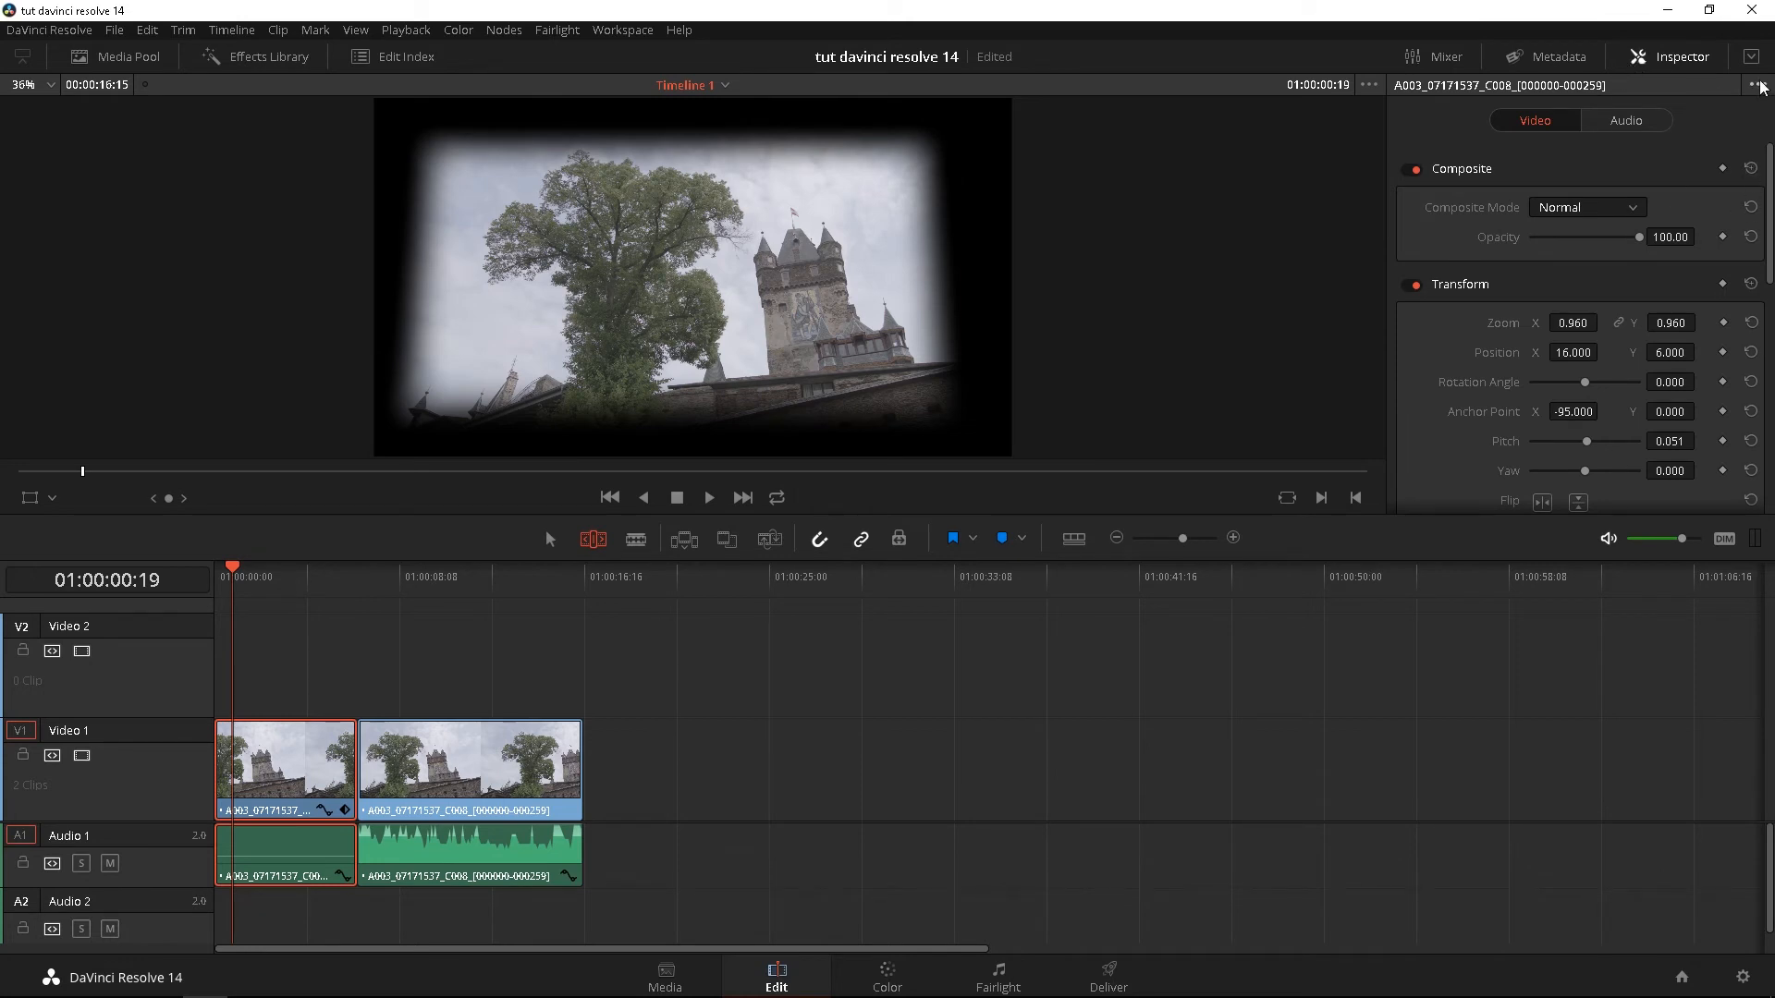
left_click(1758, 85)
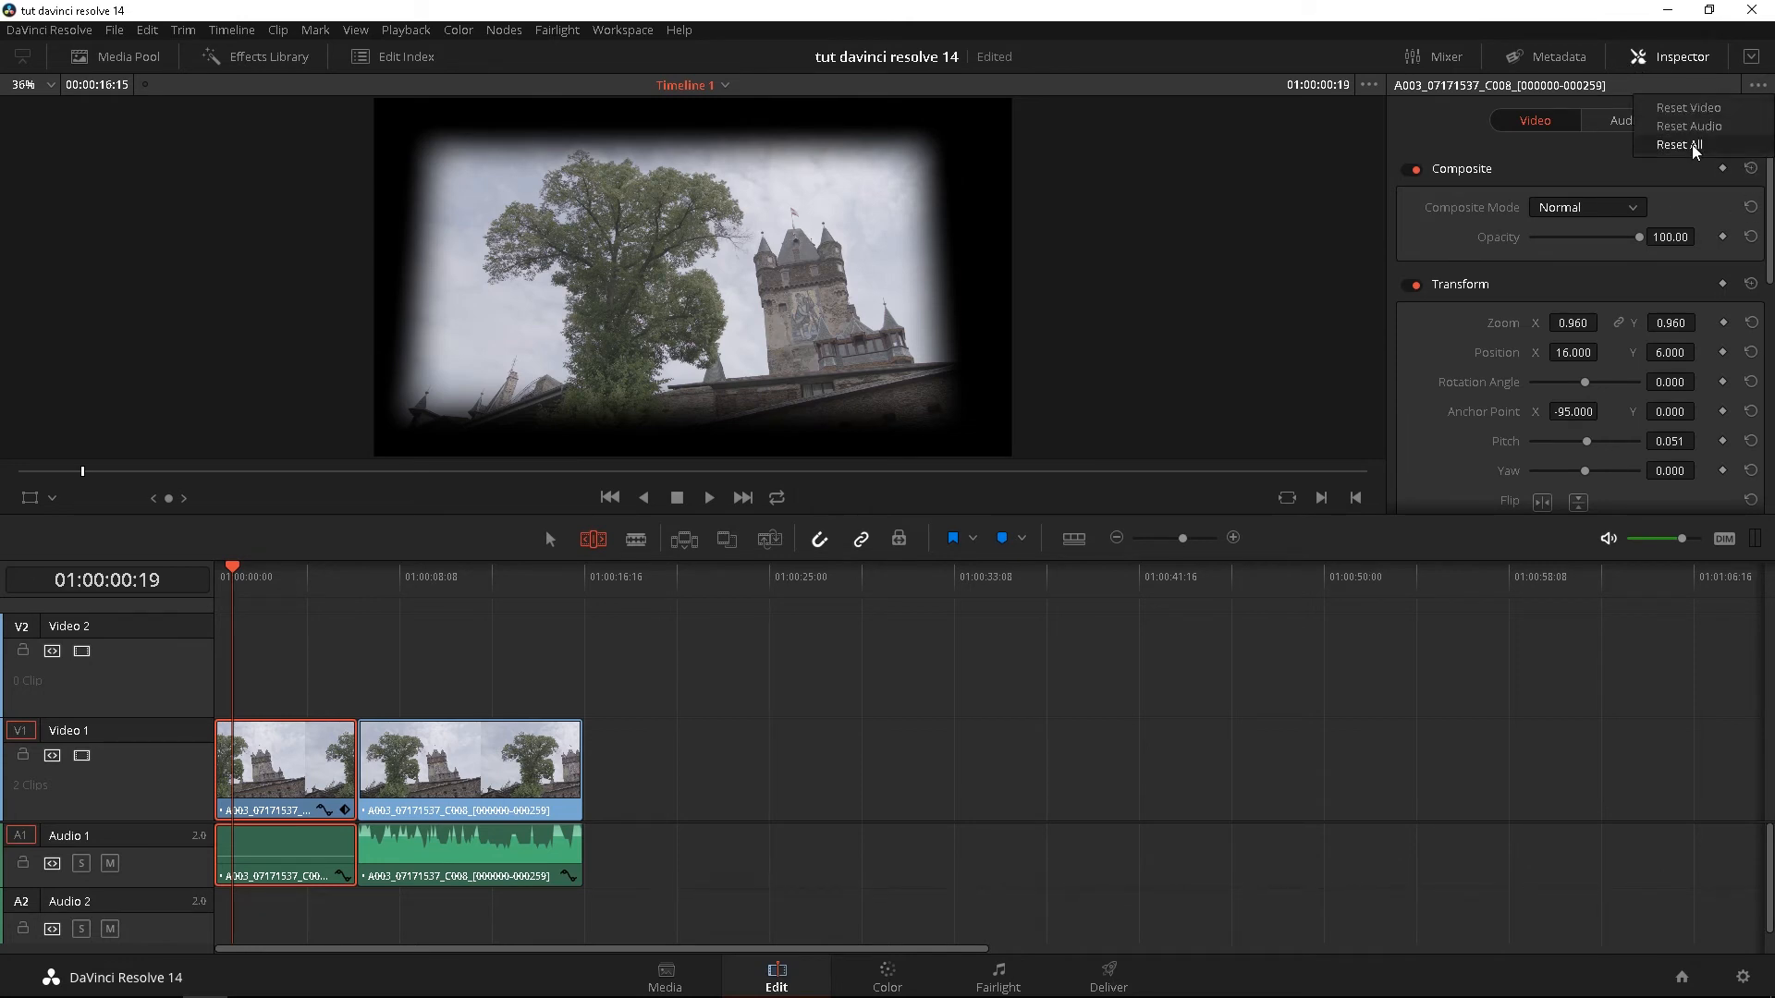
left_click(1678, 144)
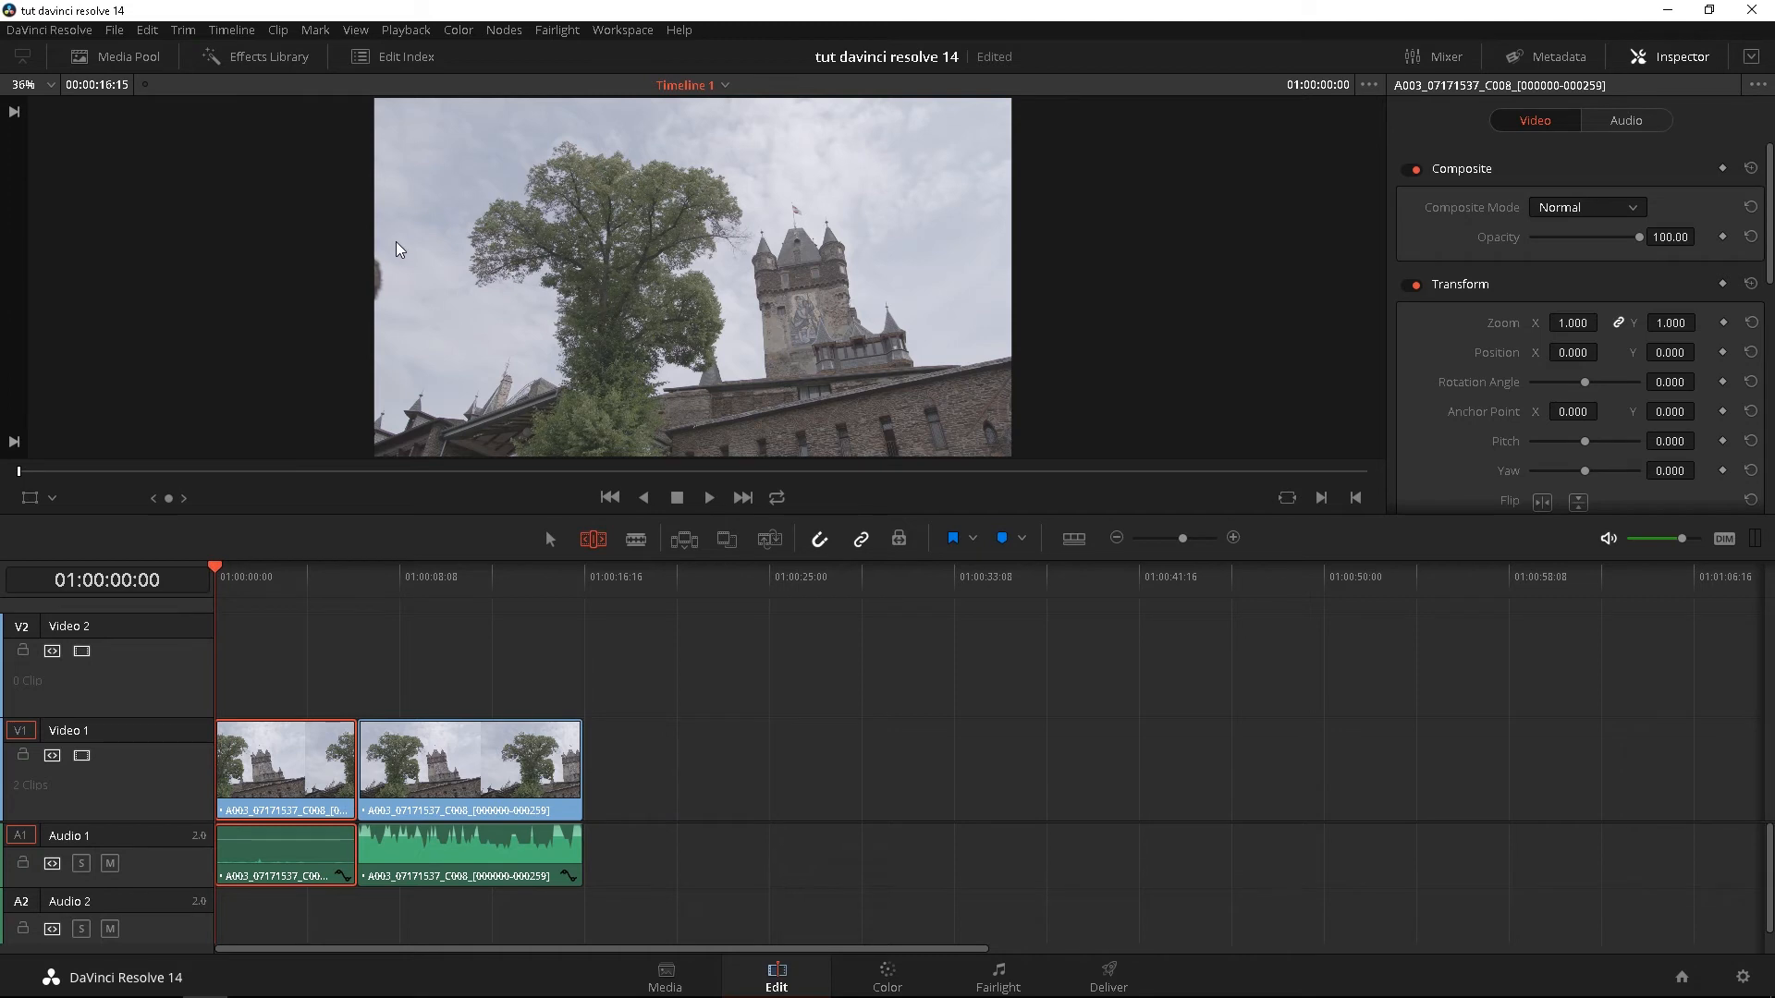
mouse_move(176, 808)
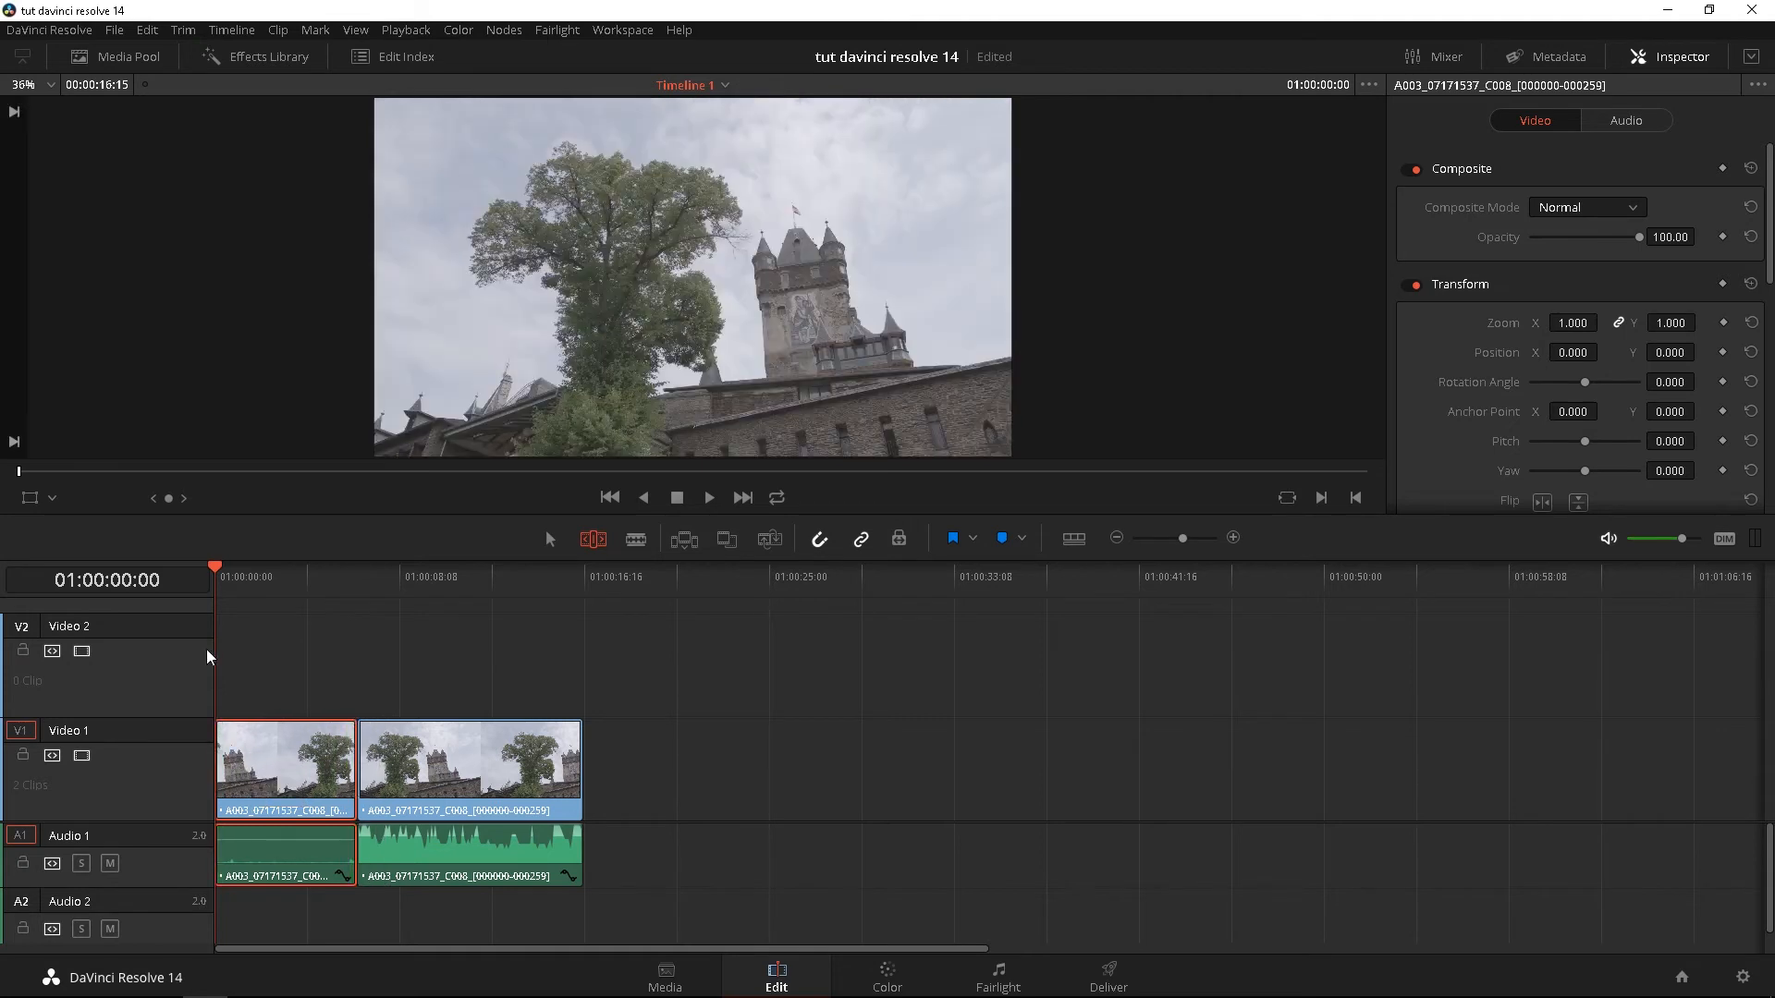
left_click(276, 577)
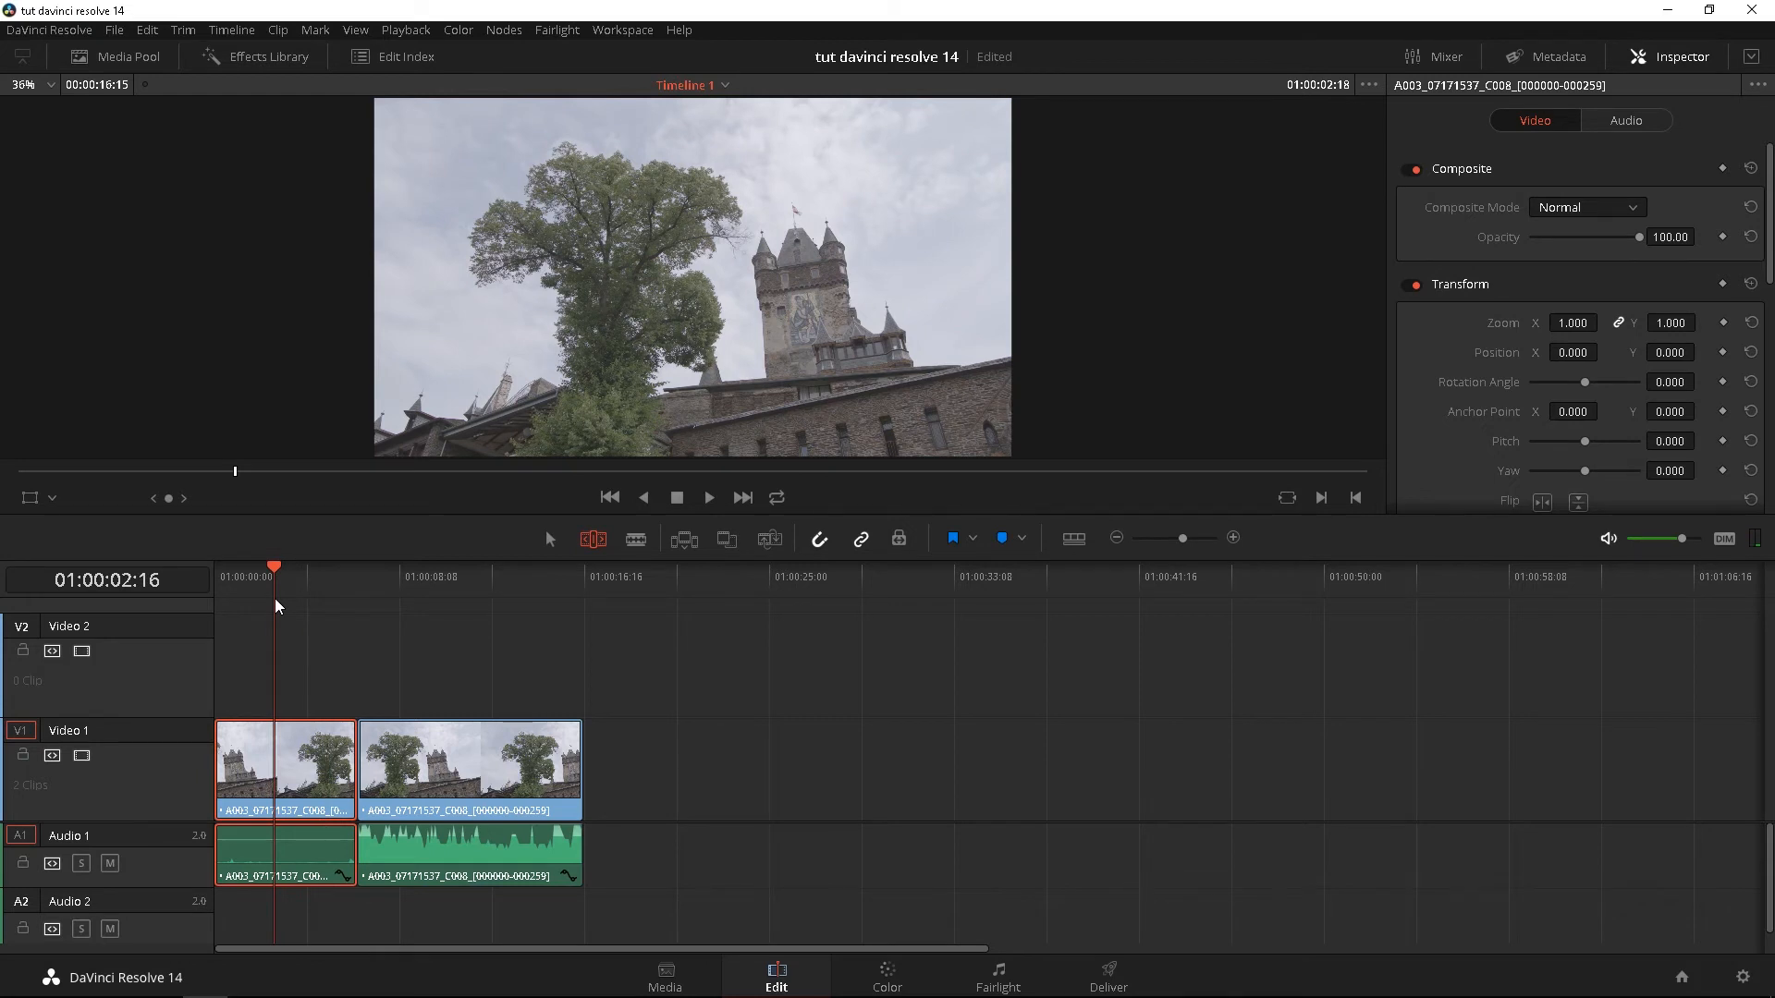
left_click(634, 538)
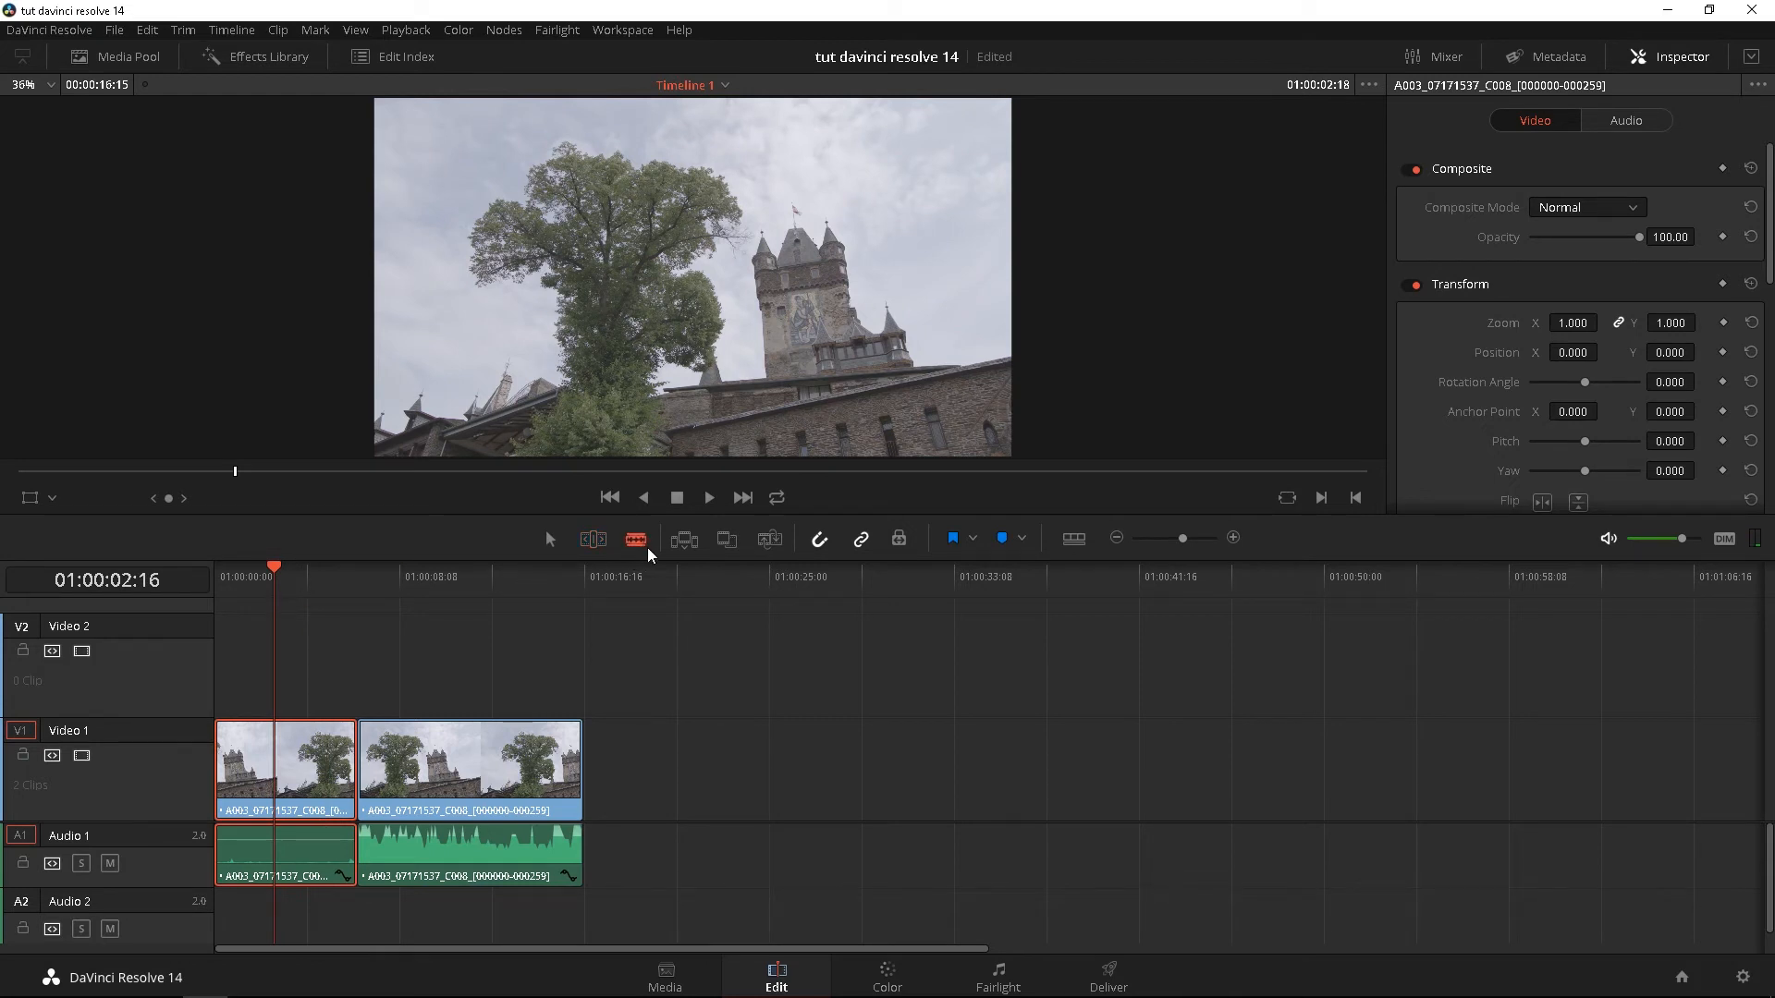
mouse_move(521, 633)
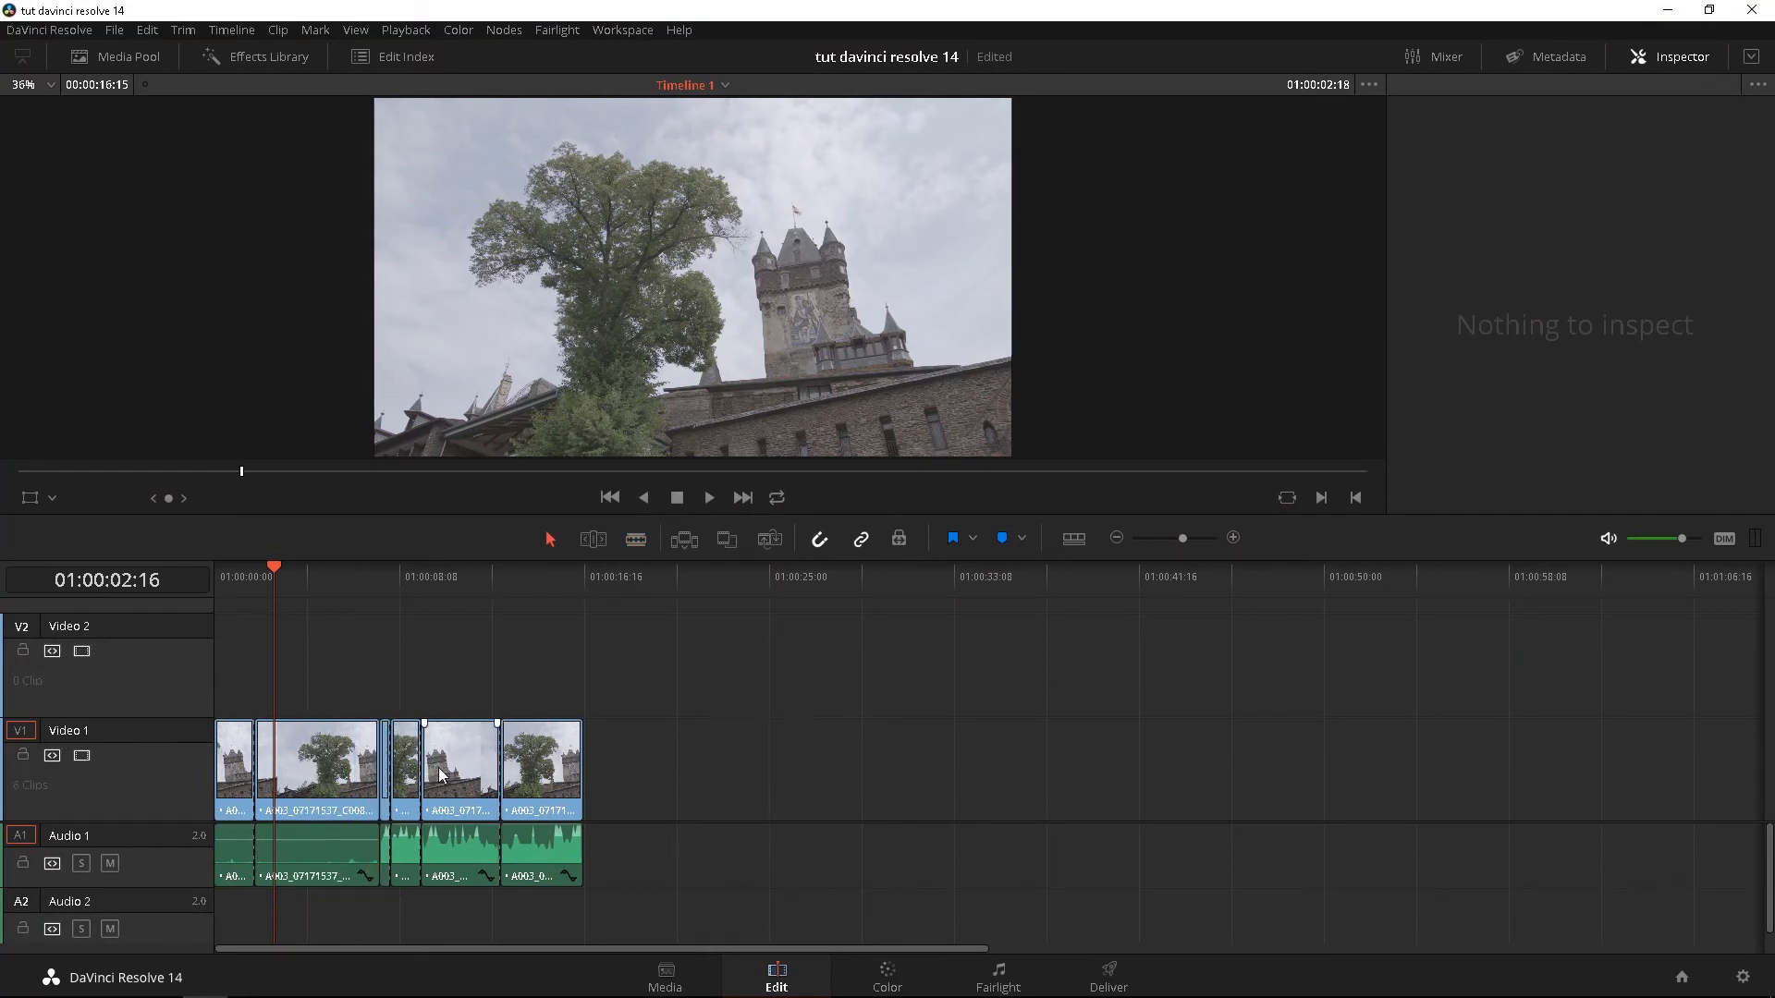
left_click(459, 769)
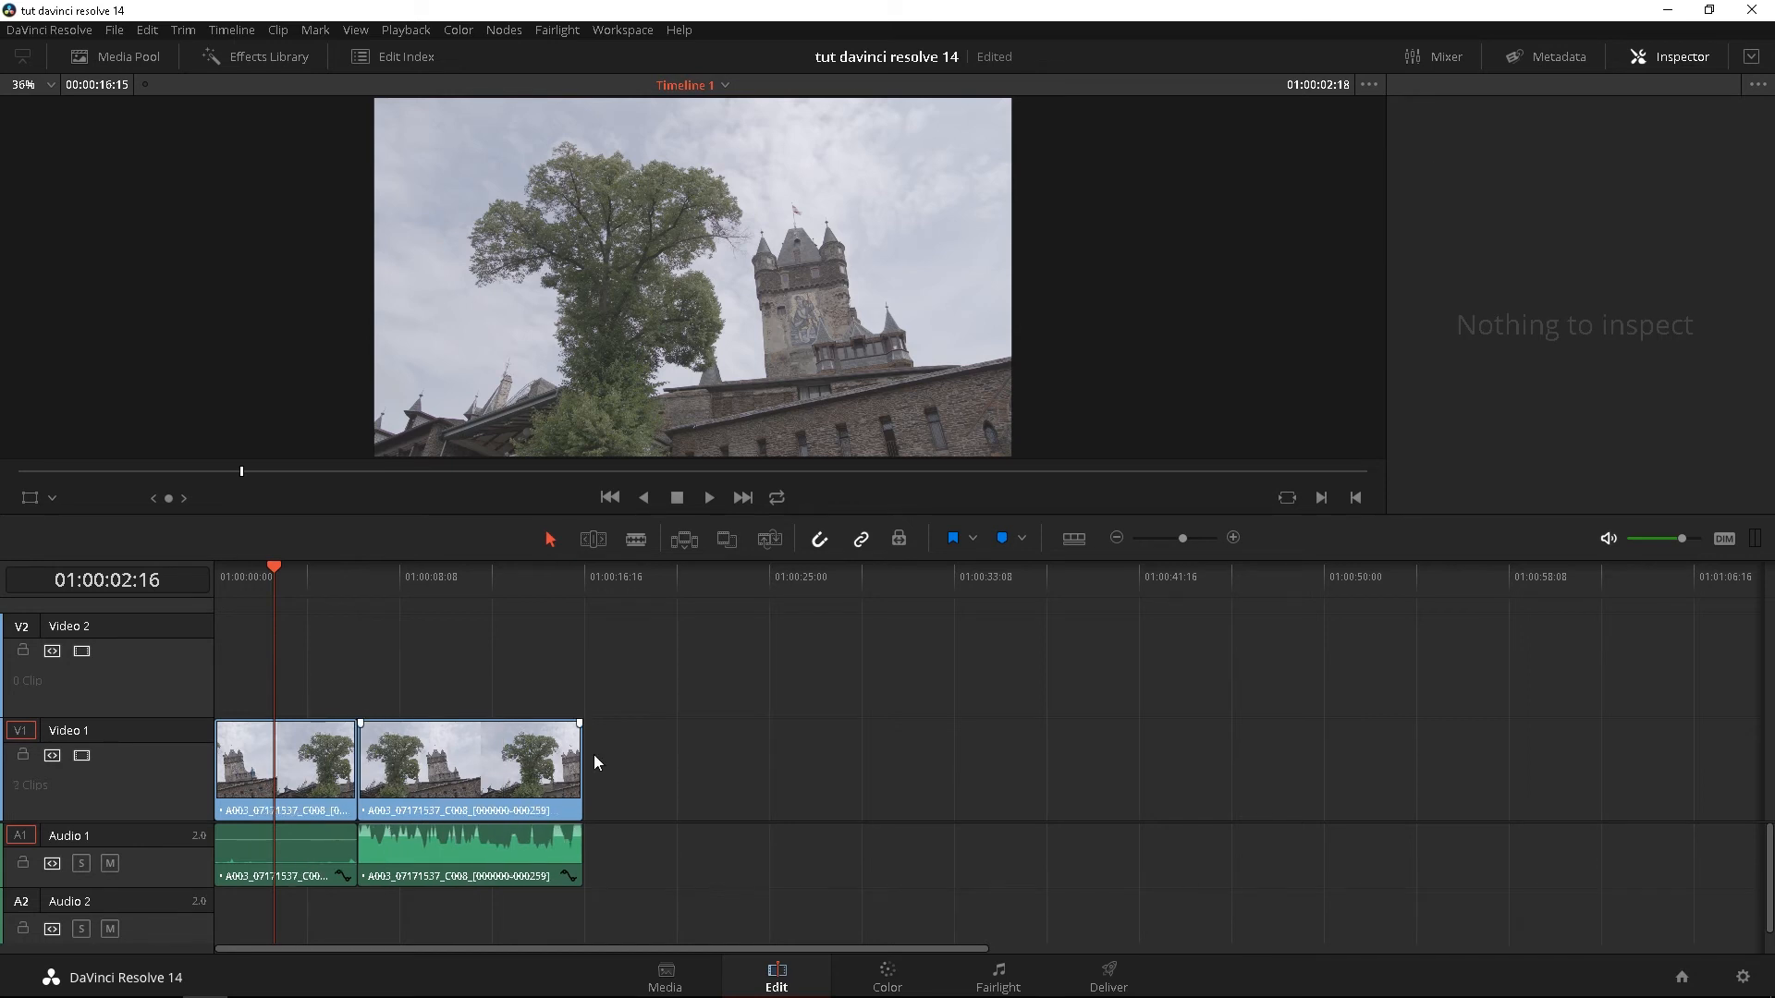
mouse_move(634, 538)
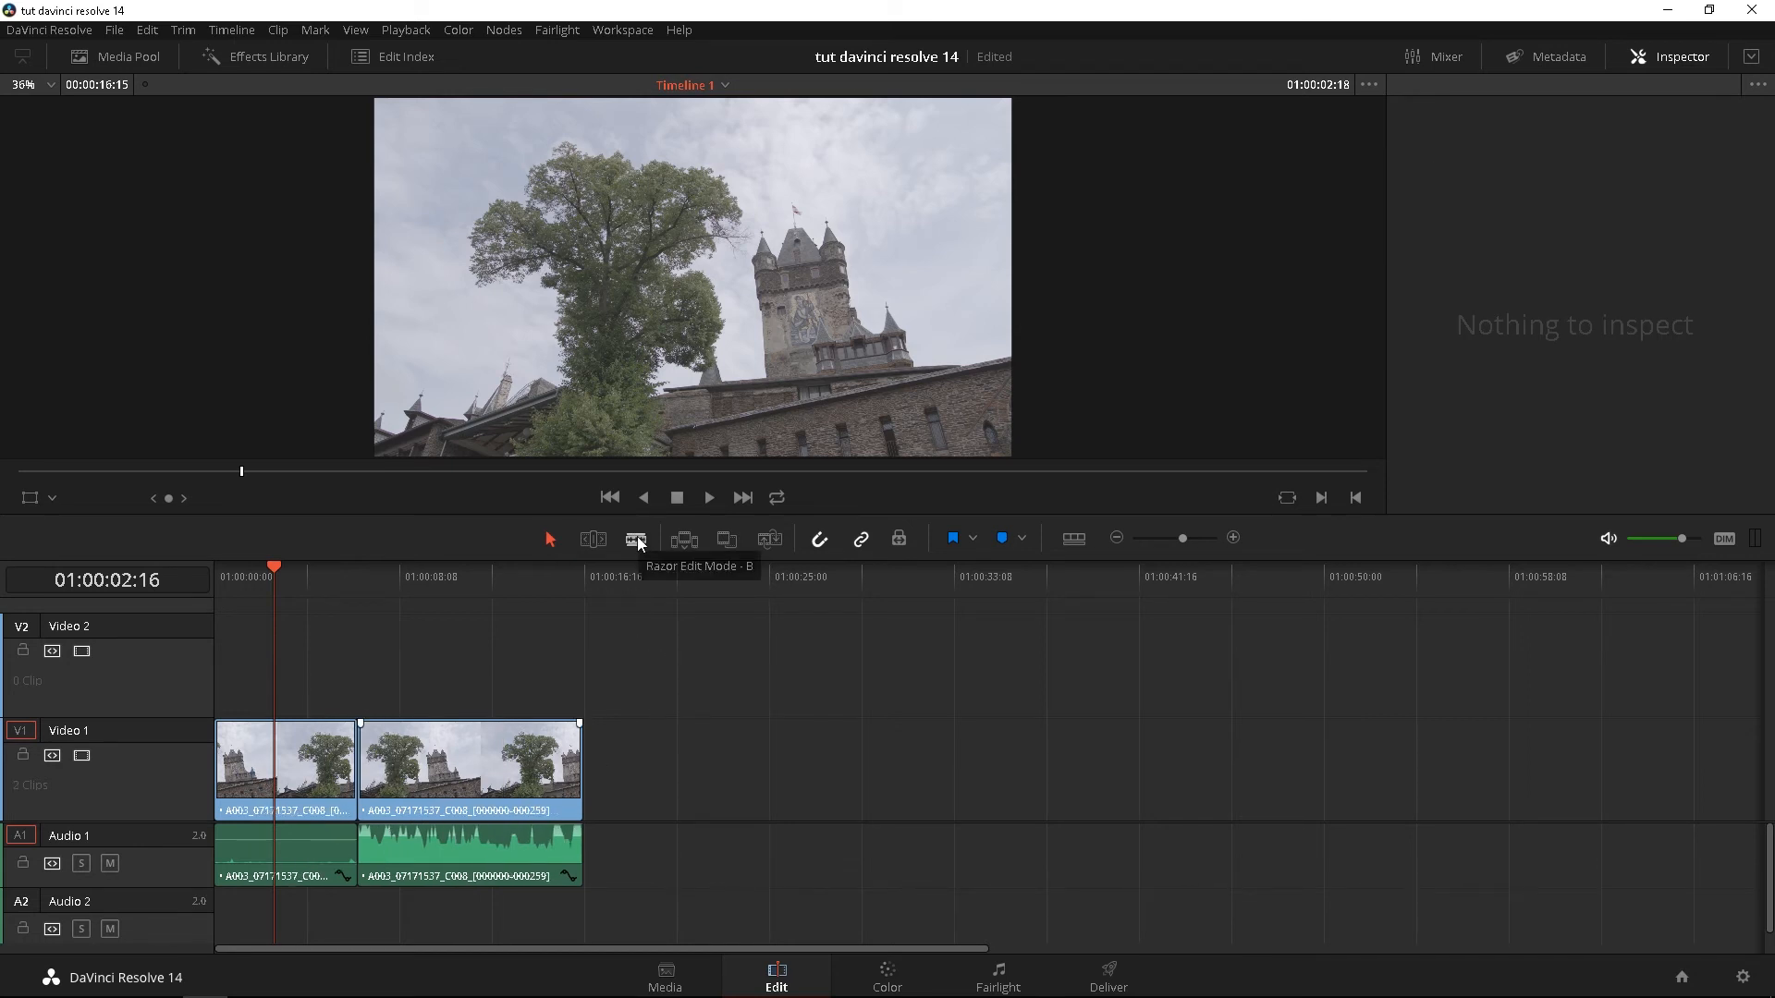
- Mark a short range in the castle source clip and insert it between the two timeline clips
left_click(634, 538)
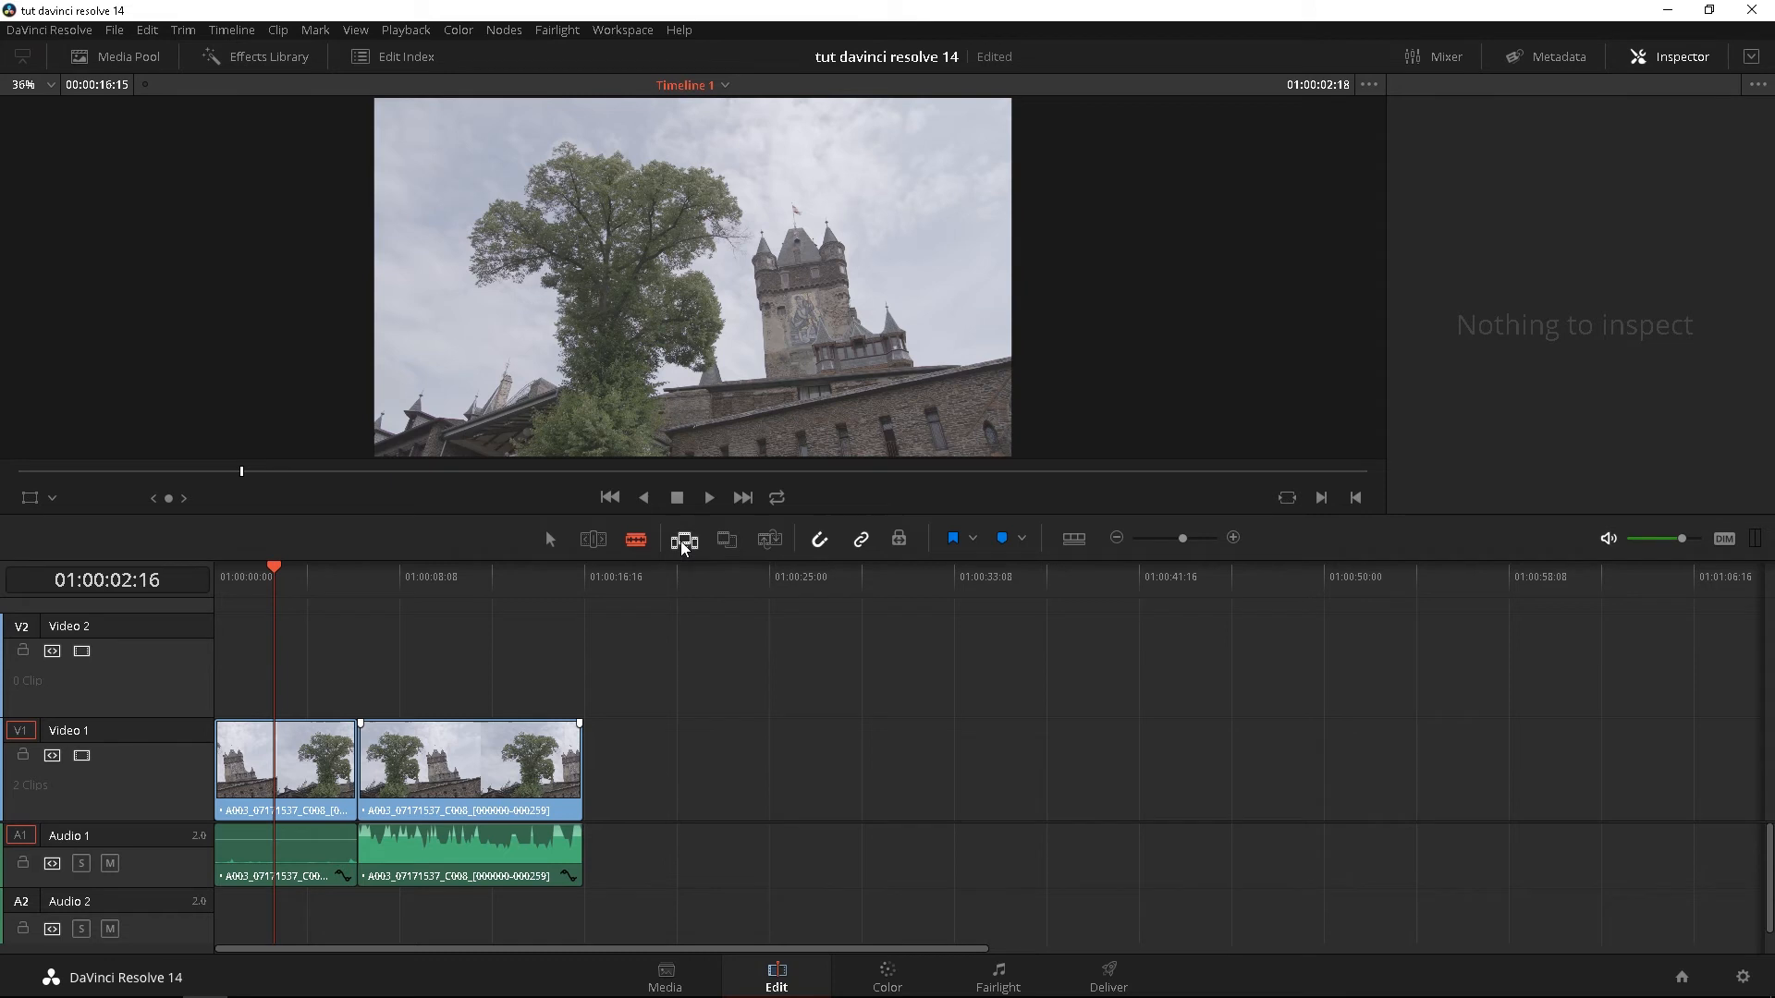
left_click(684, 538)
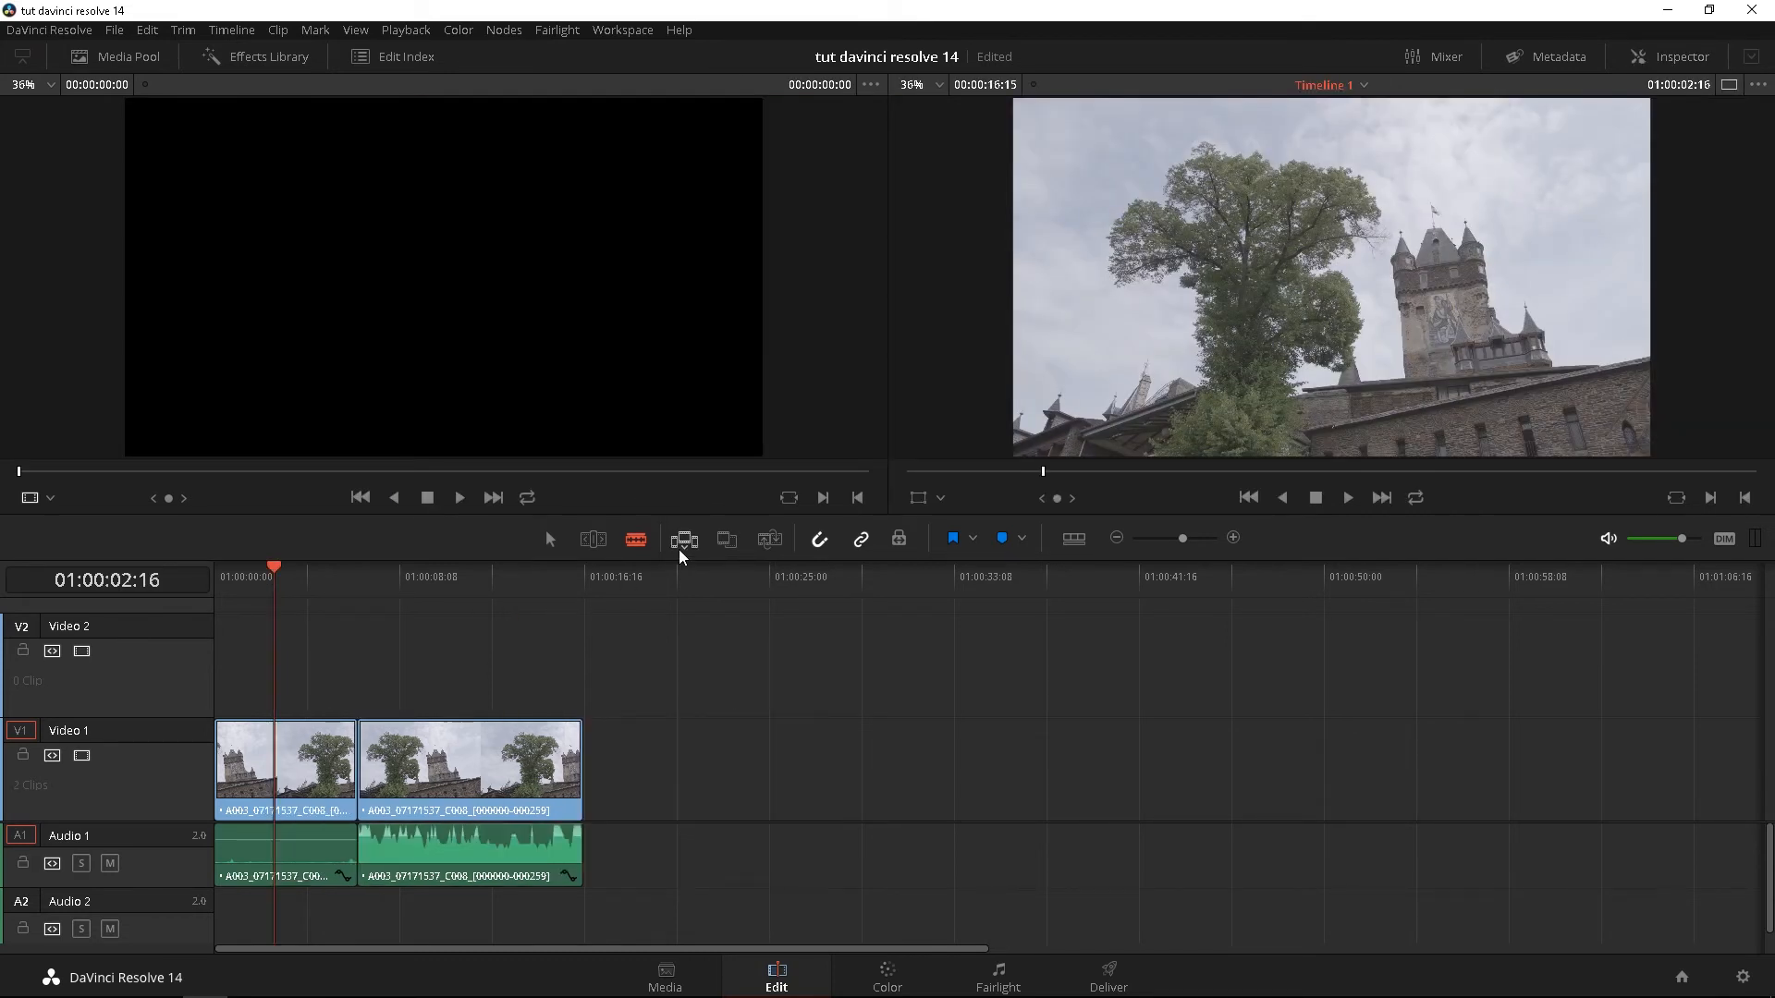
mouse_move(480, 190)
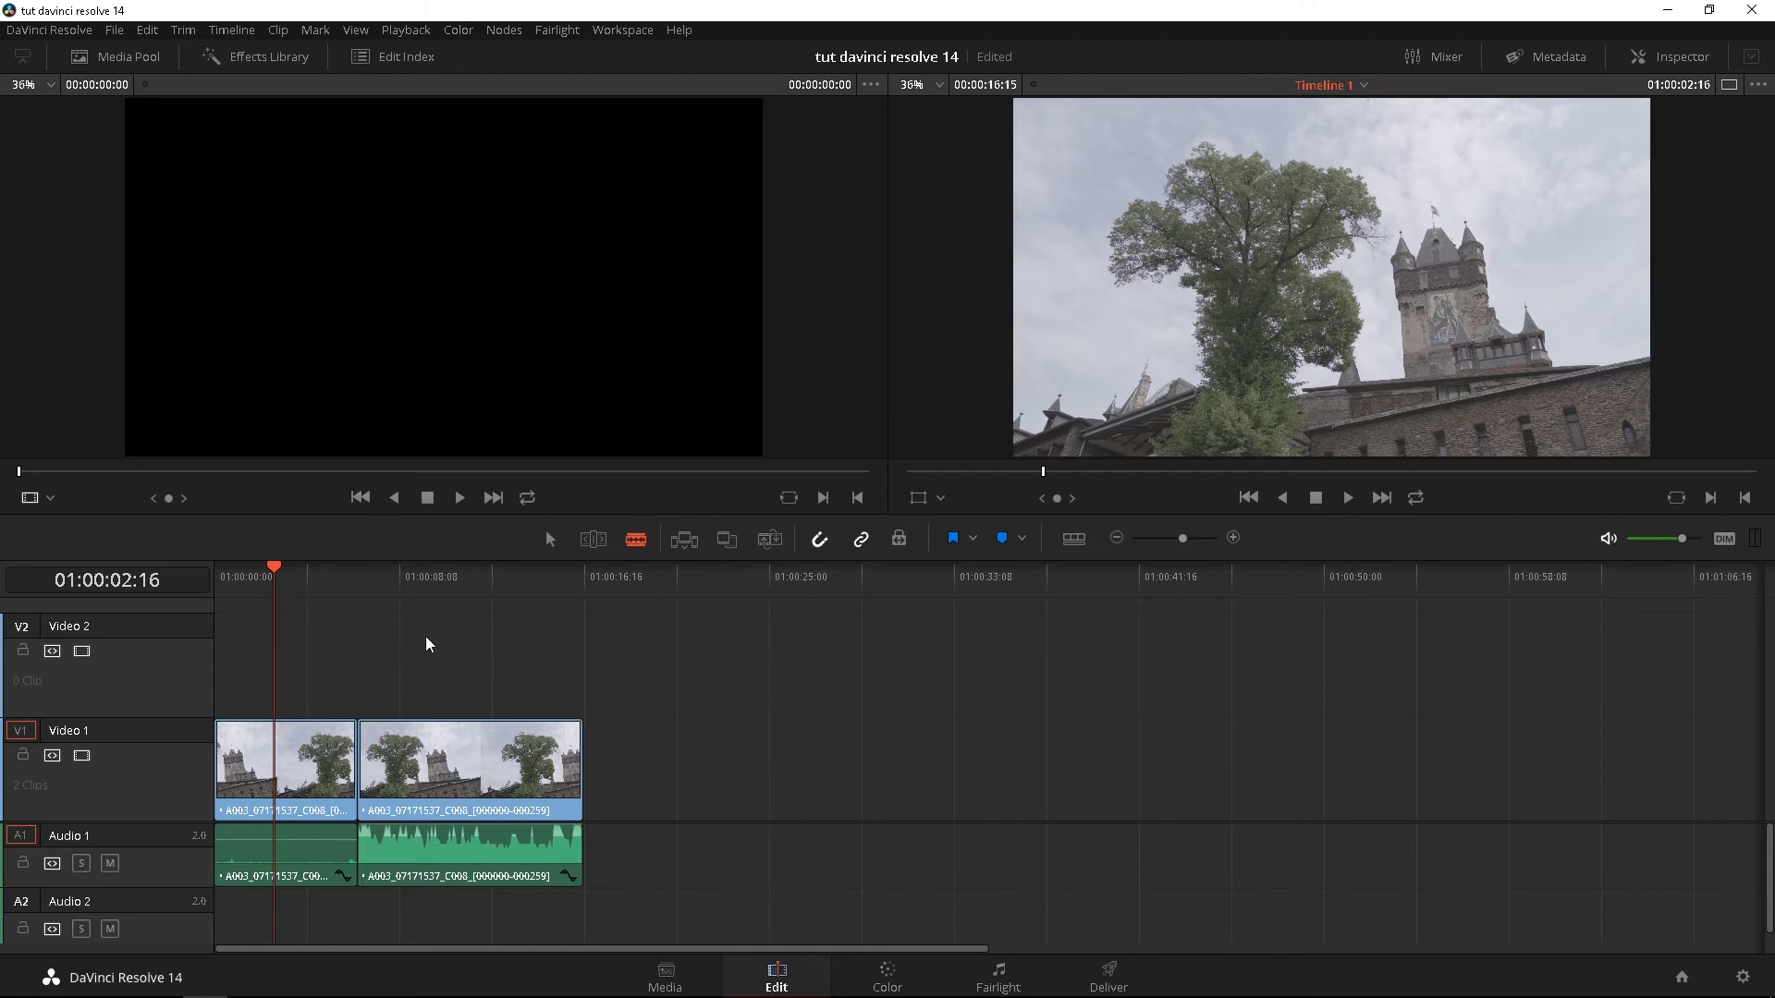
mouse_move(106, 58)
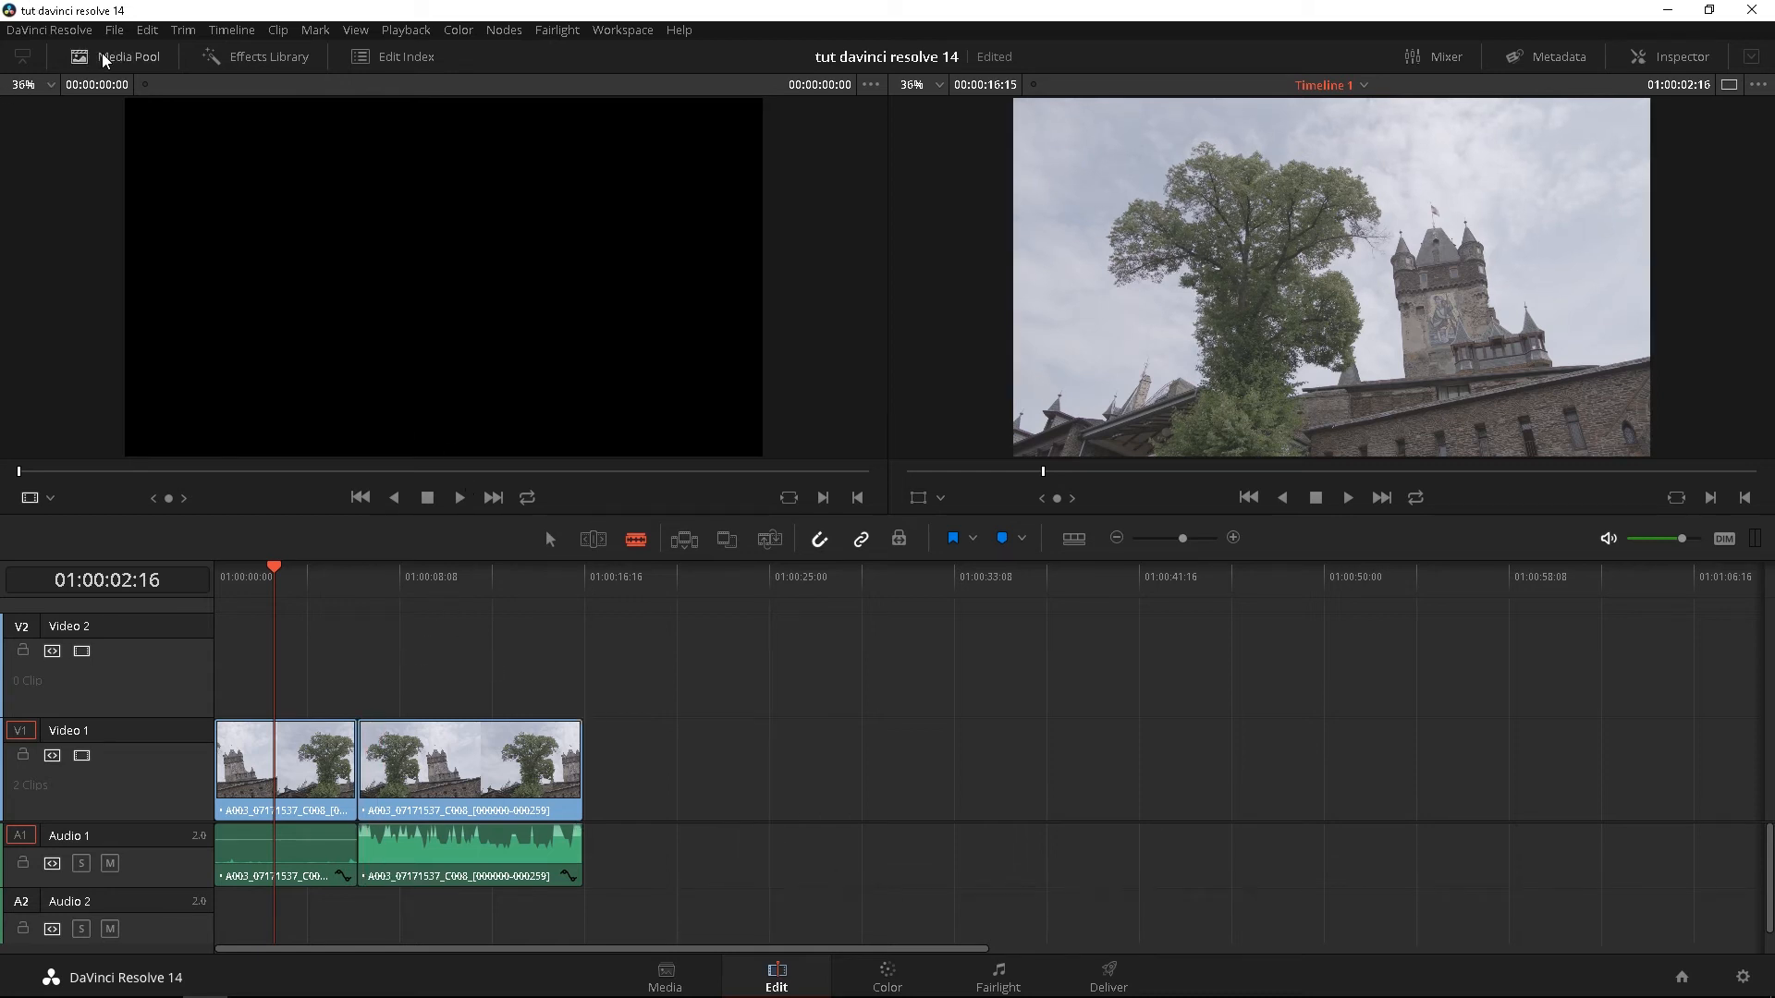
left_click(129, 57)
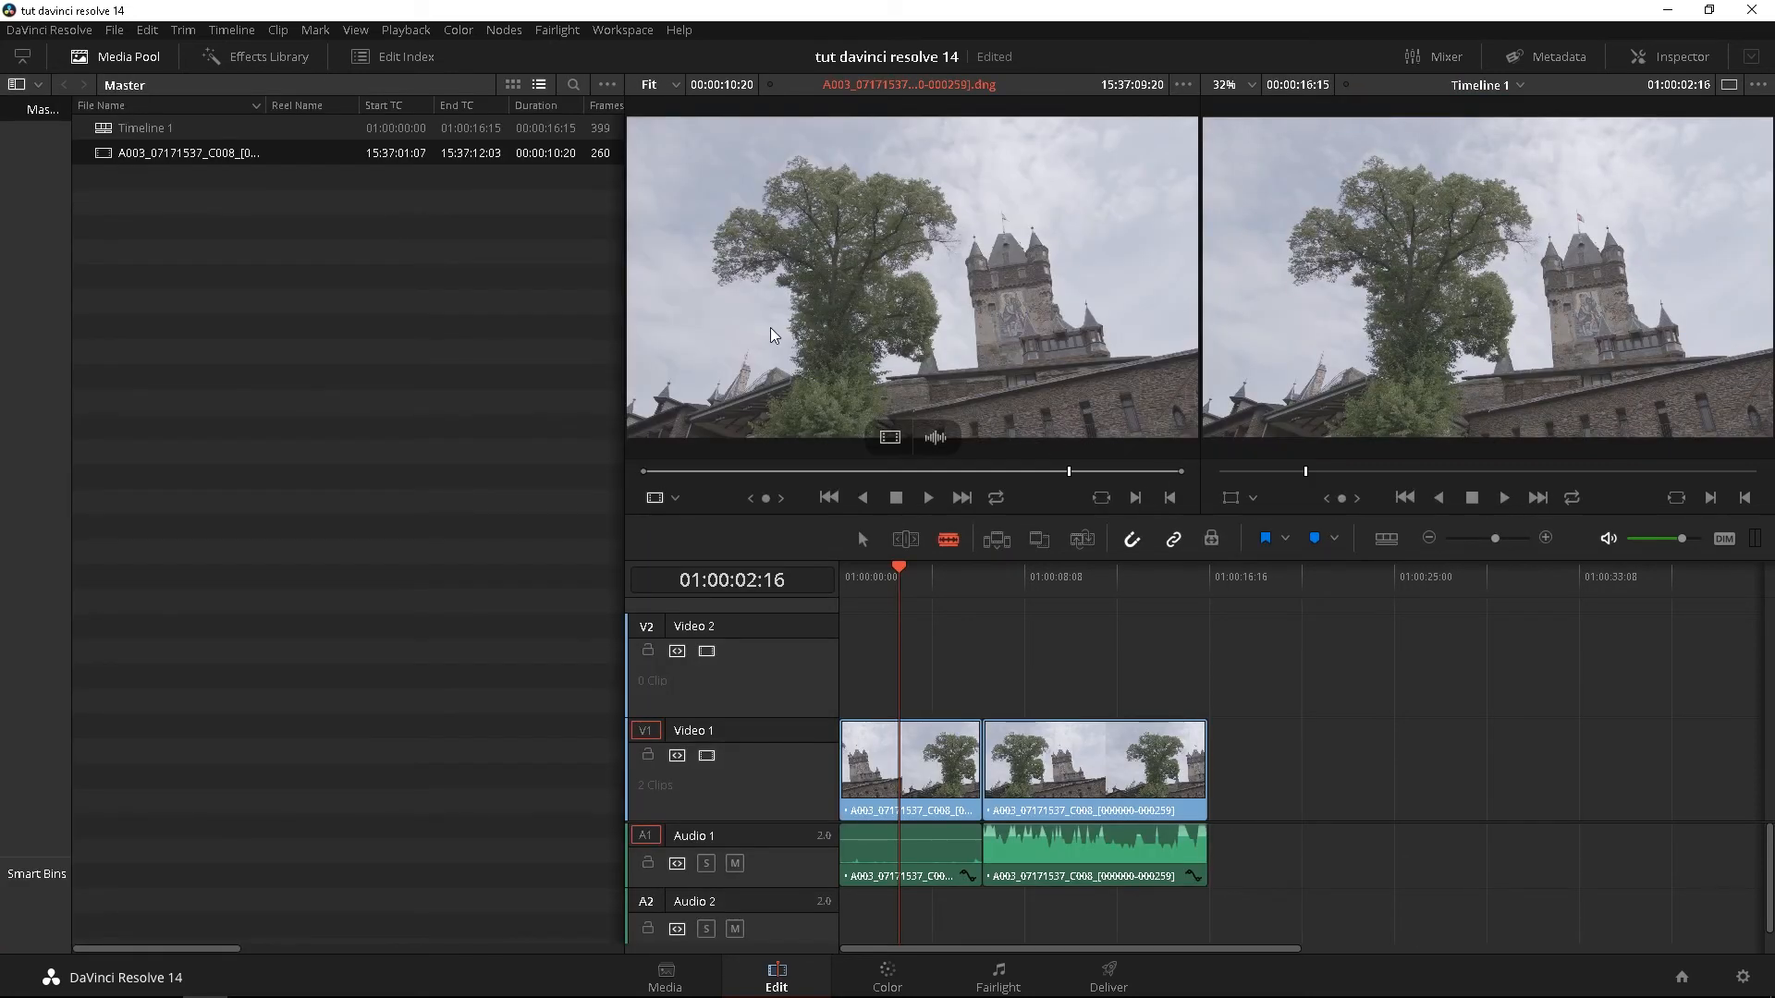
left_click_drag(630, 317, 373, 316)
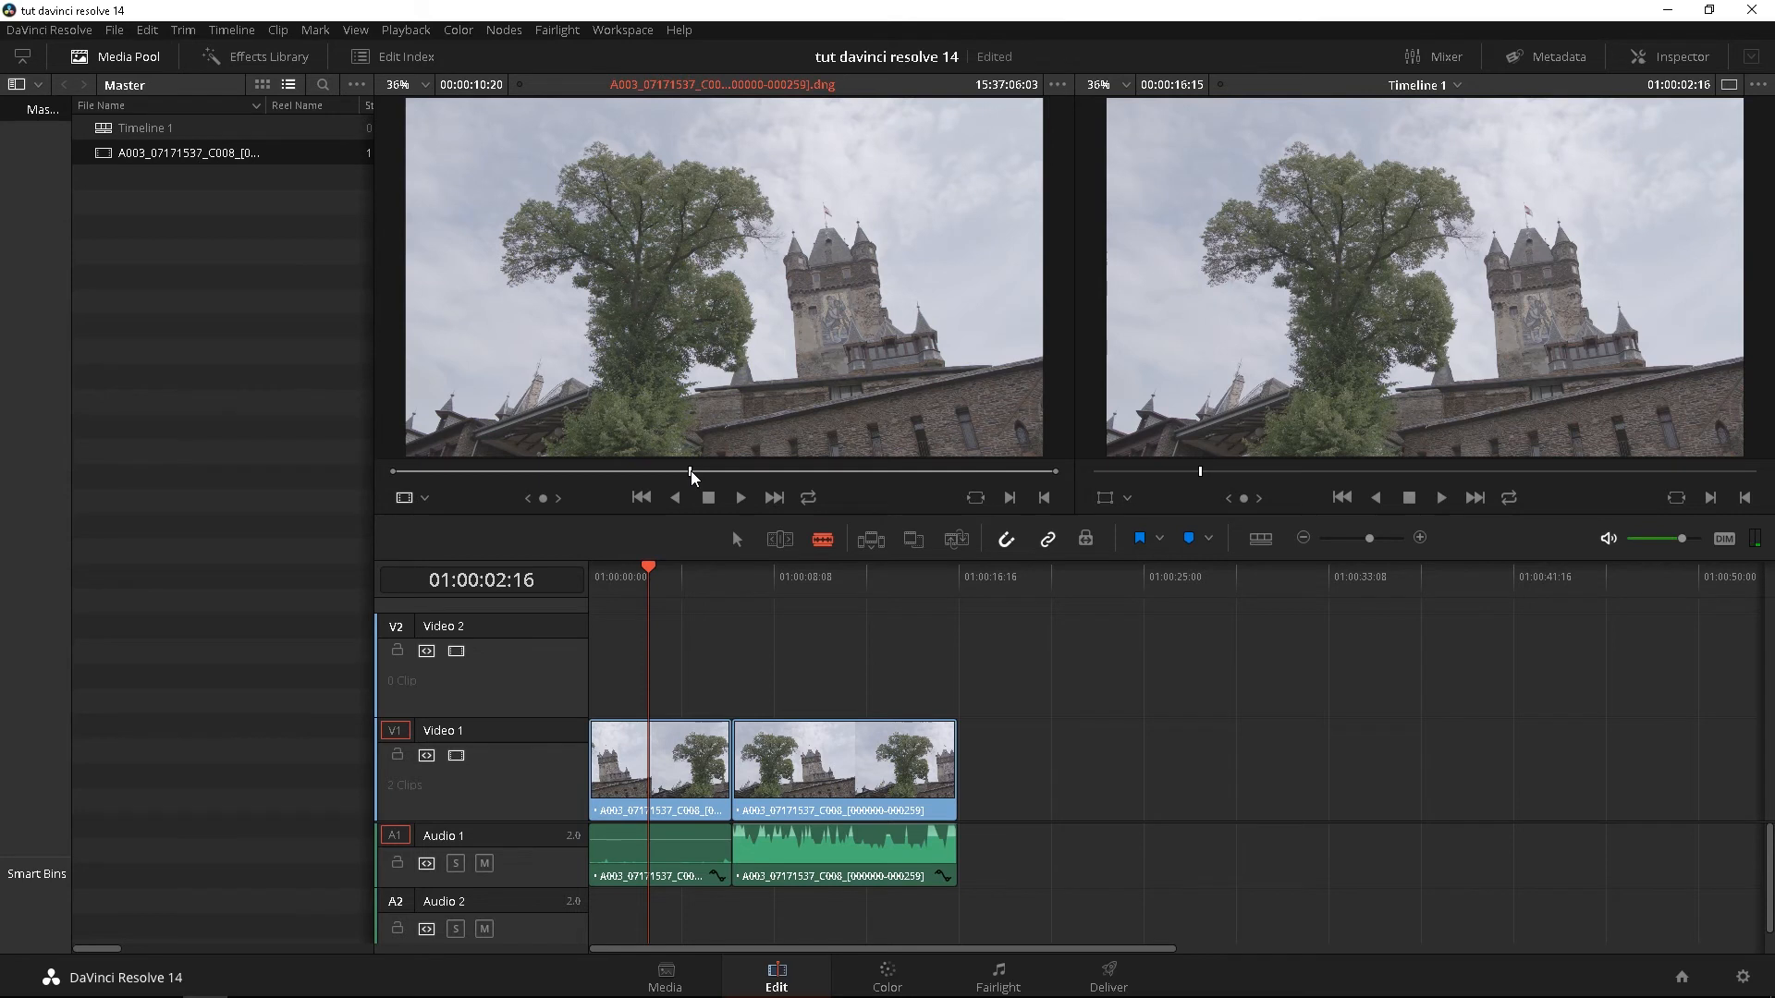
right_click(691, 476)
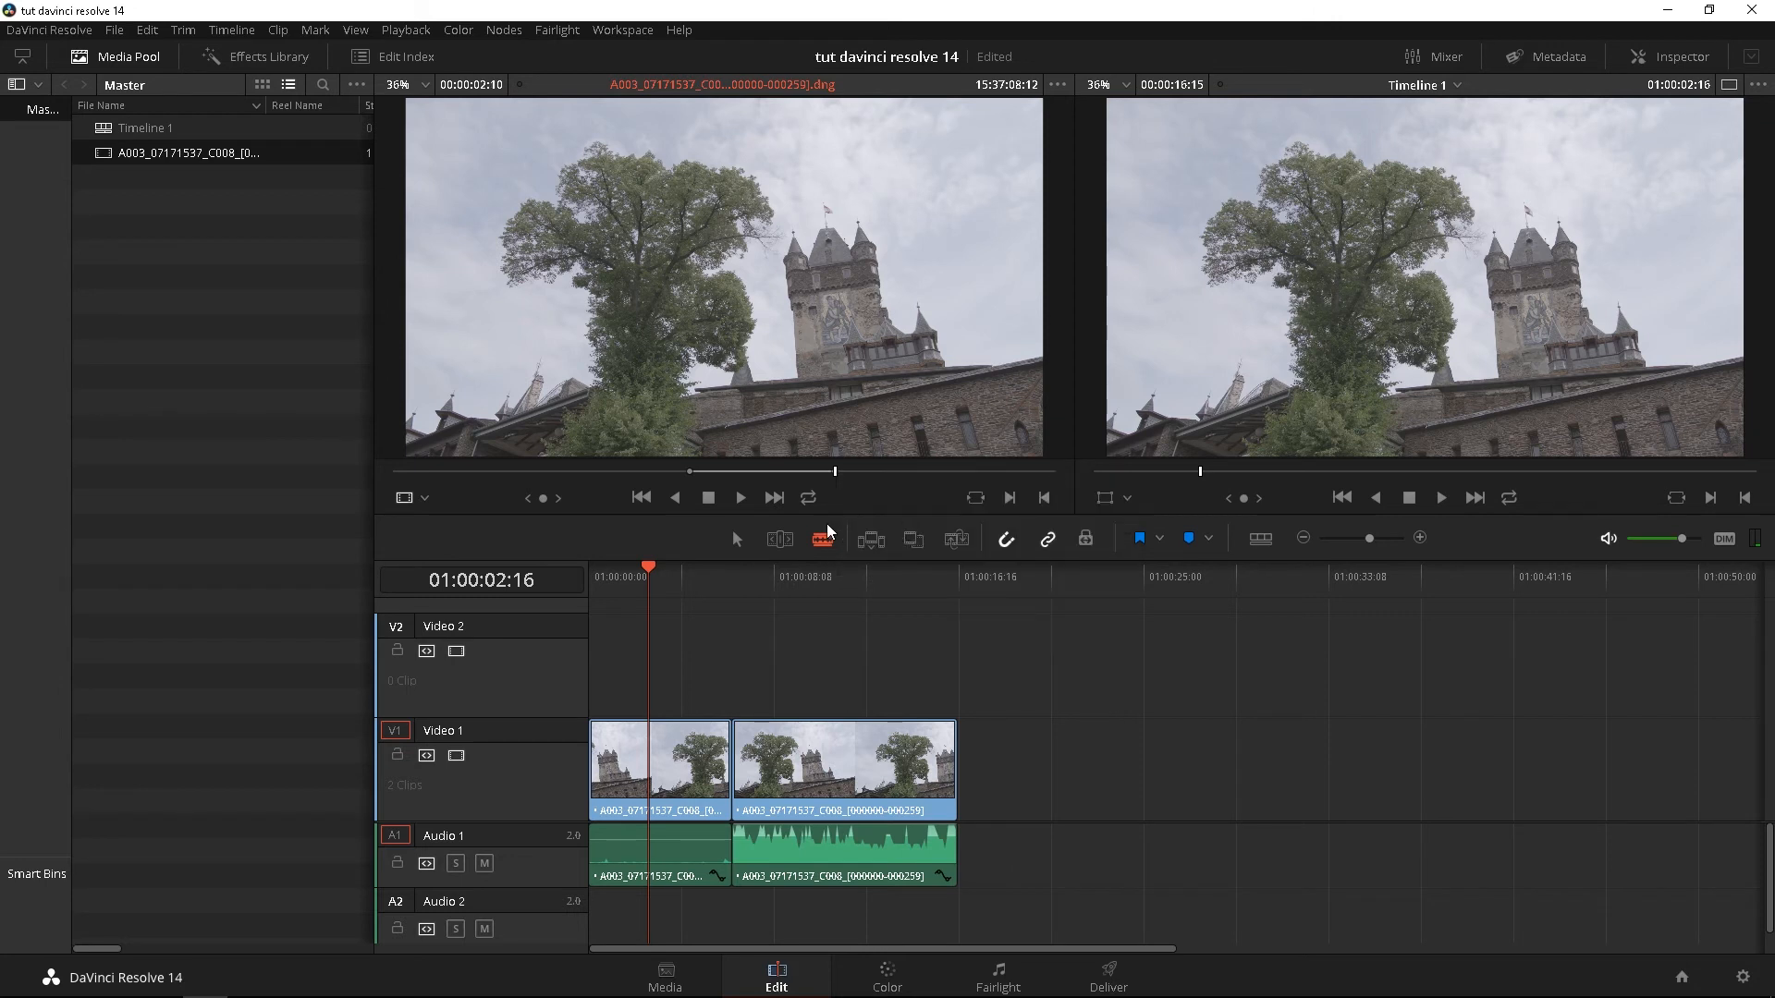
left_click(734, 576)
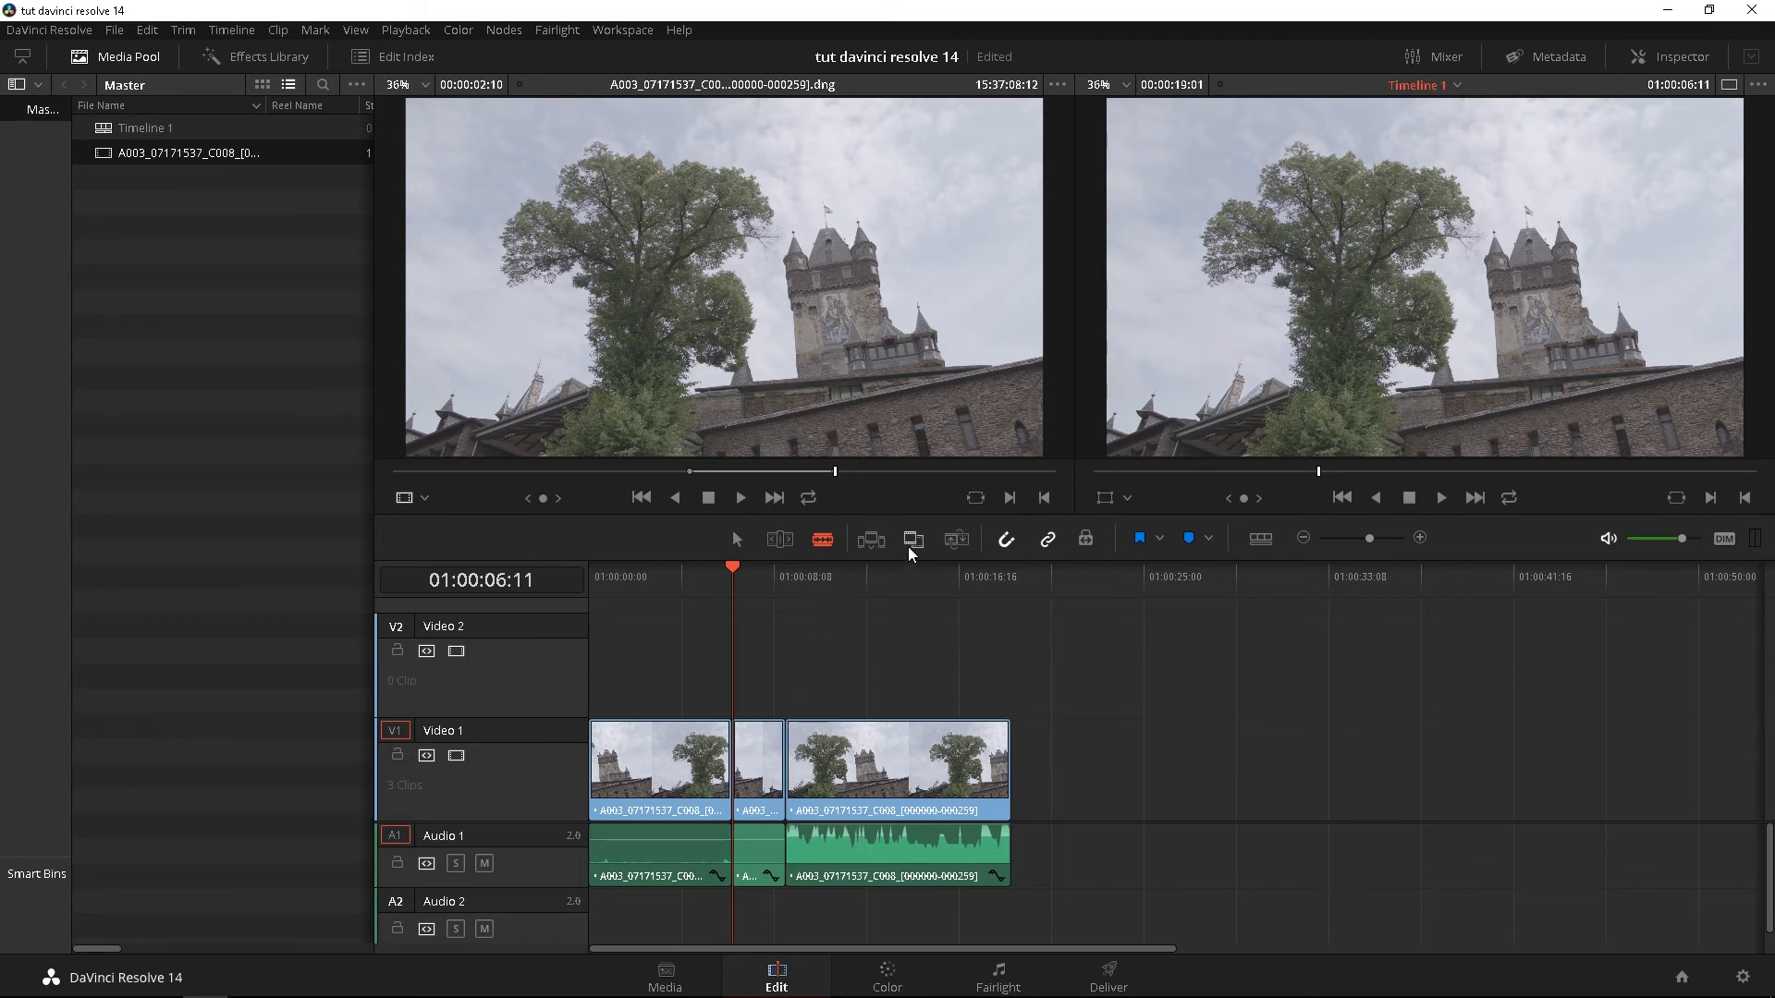
mouse_move(912, 540)
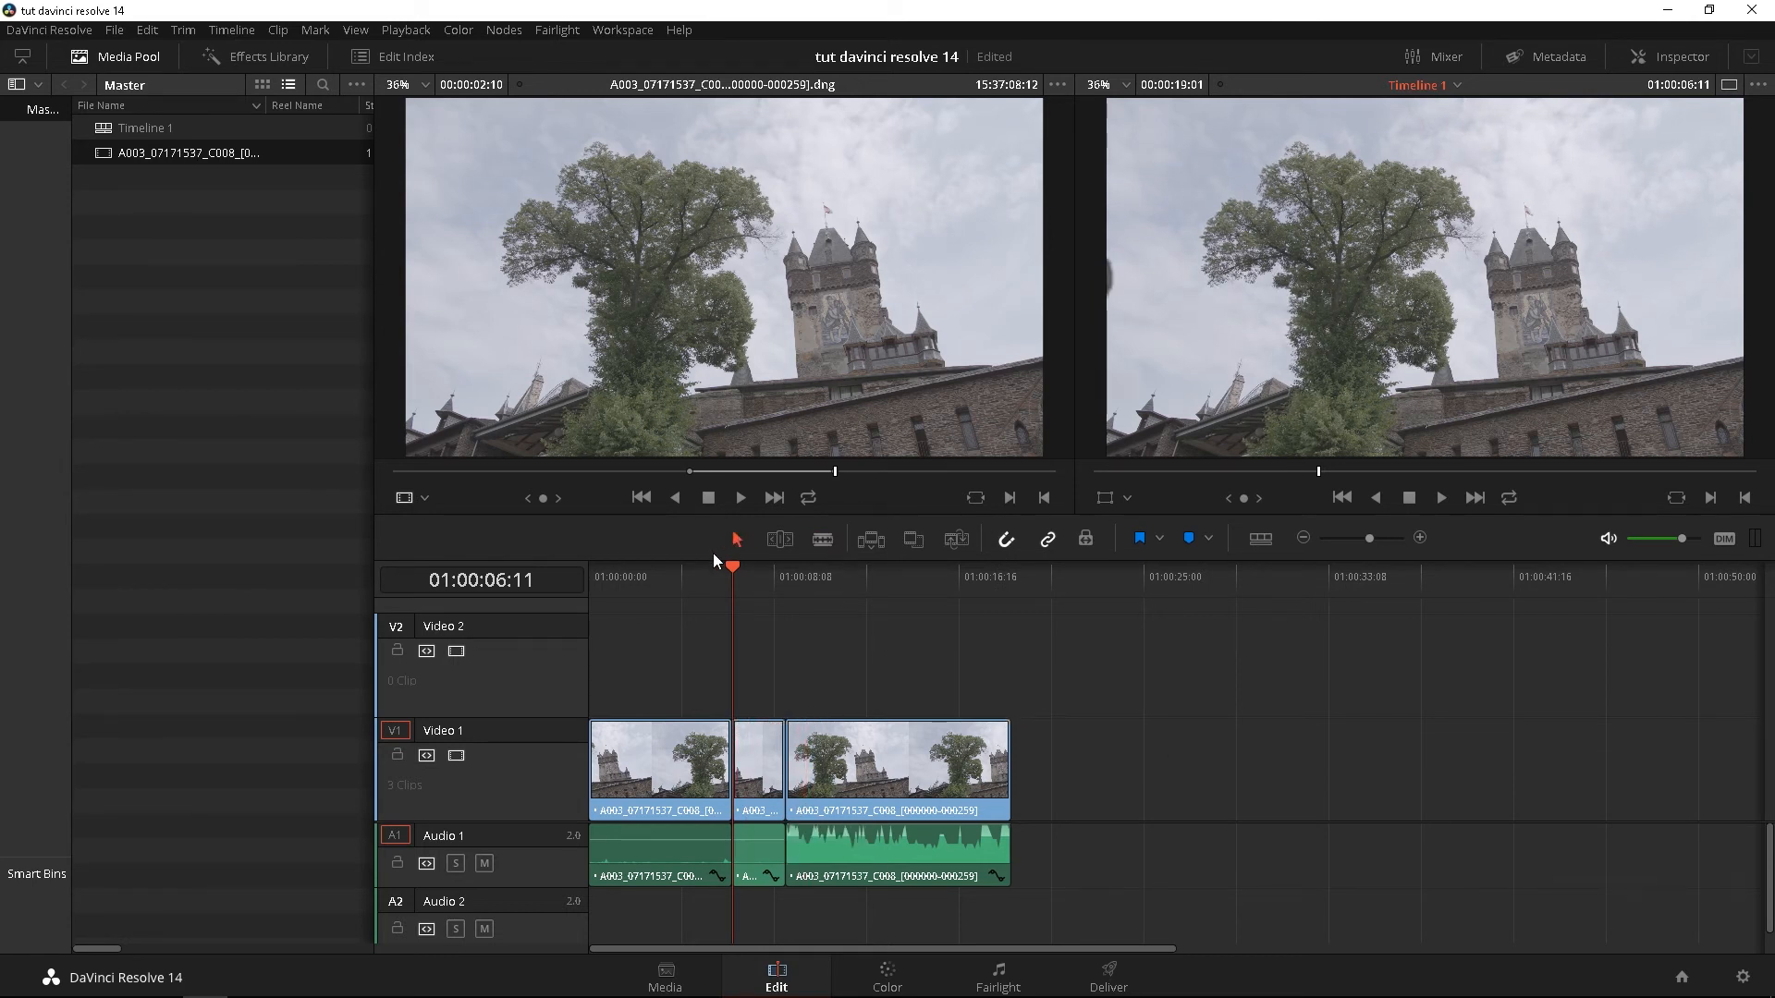
mouse_move(915, 544)
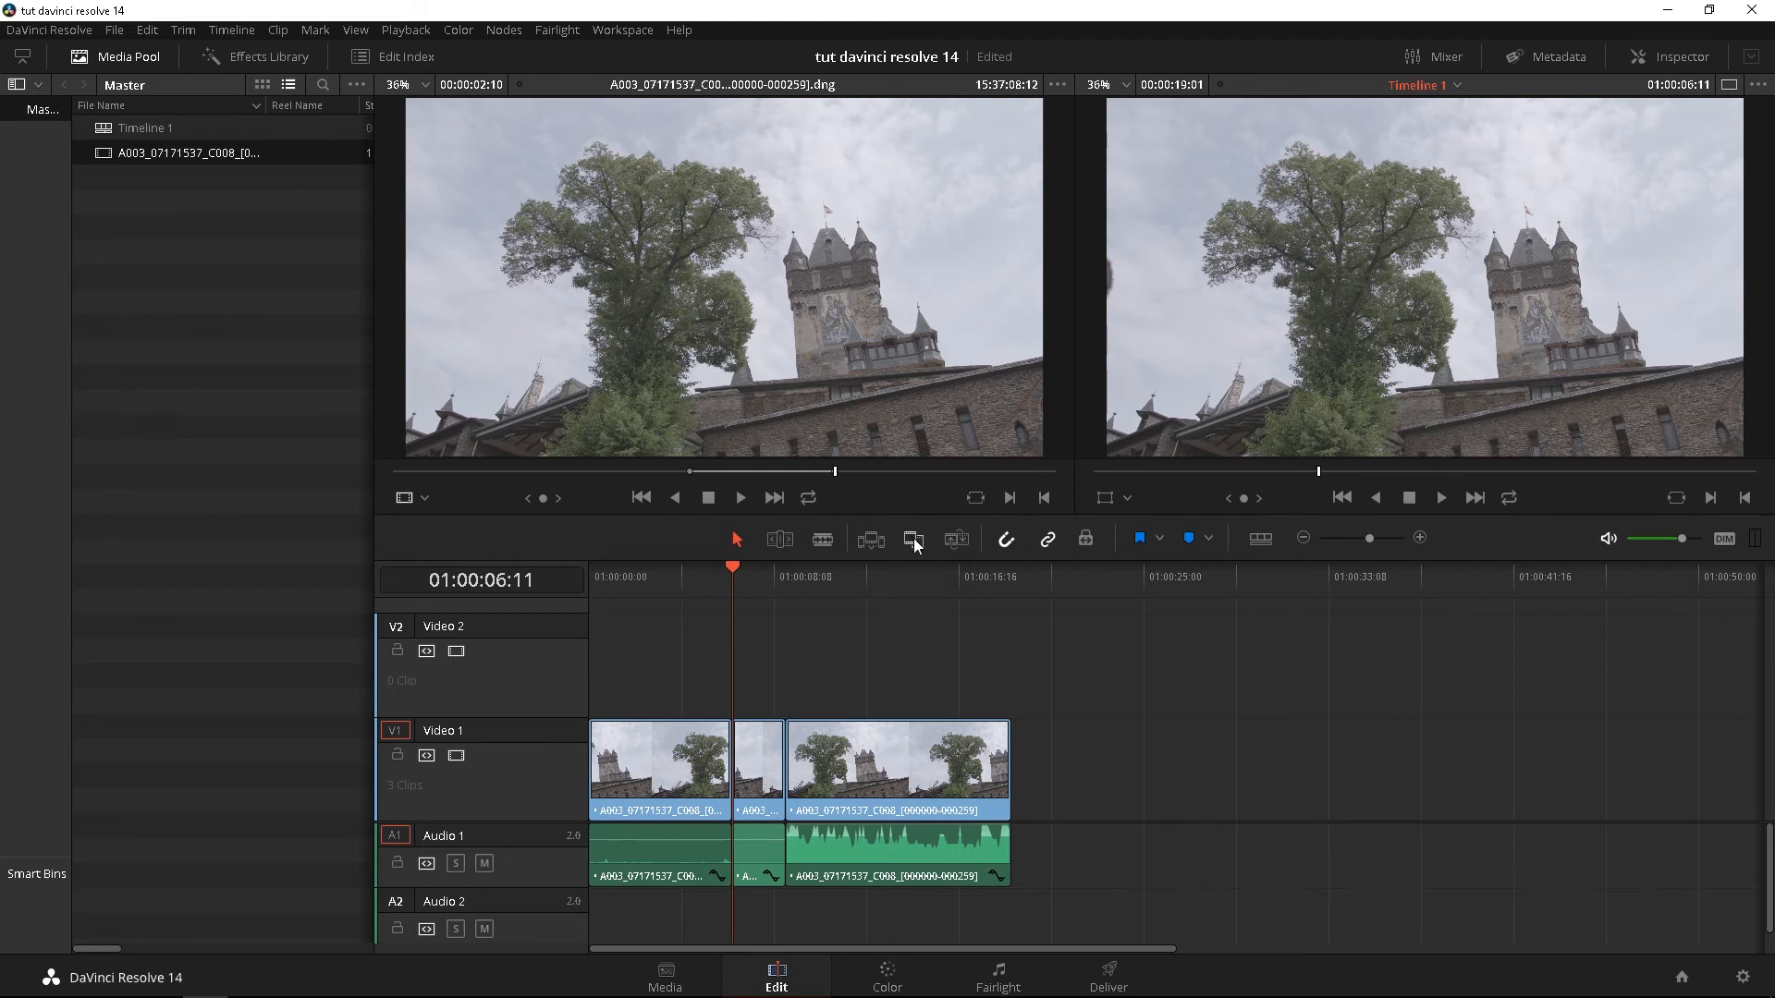
mouse_move(994, 719)
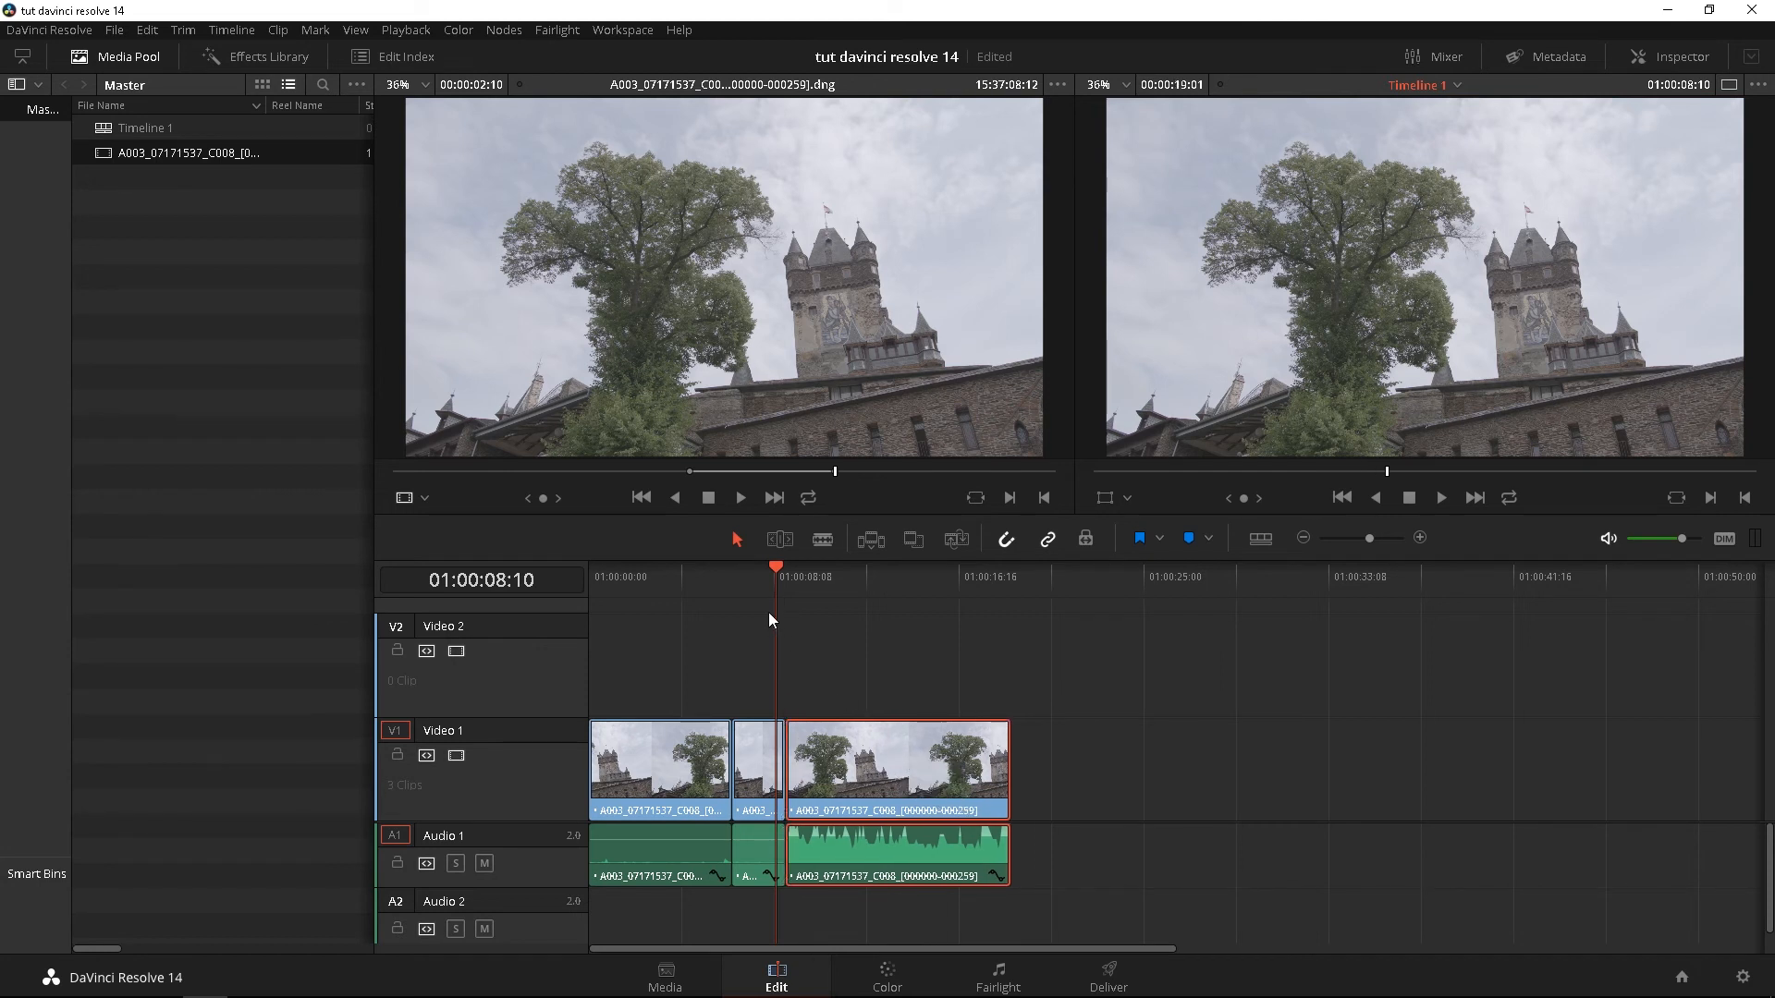
mouse_move(779, 588)
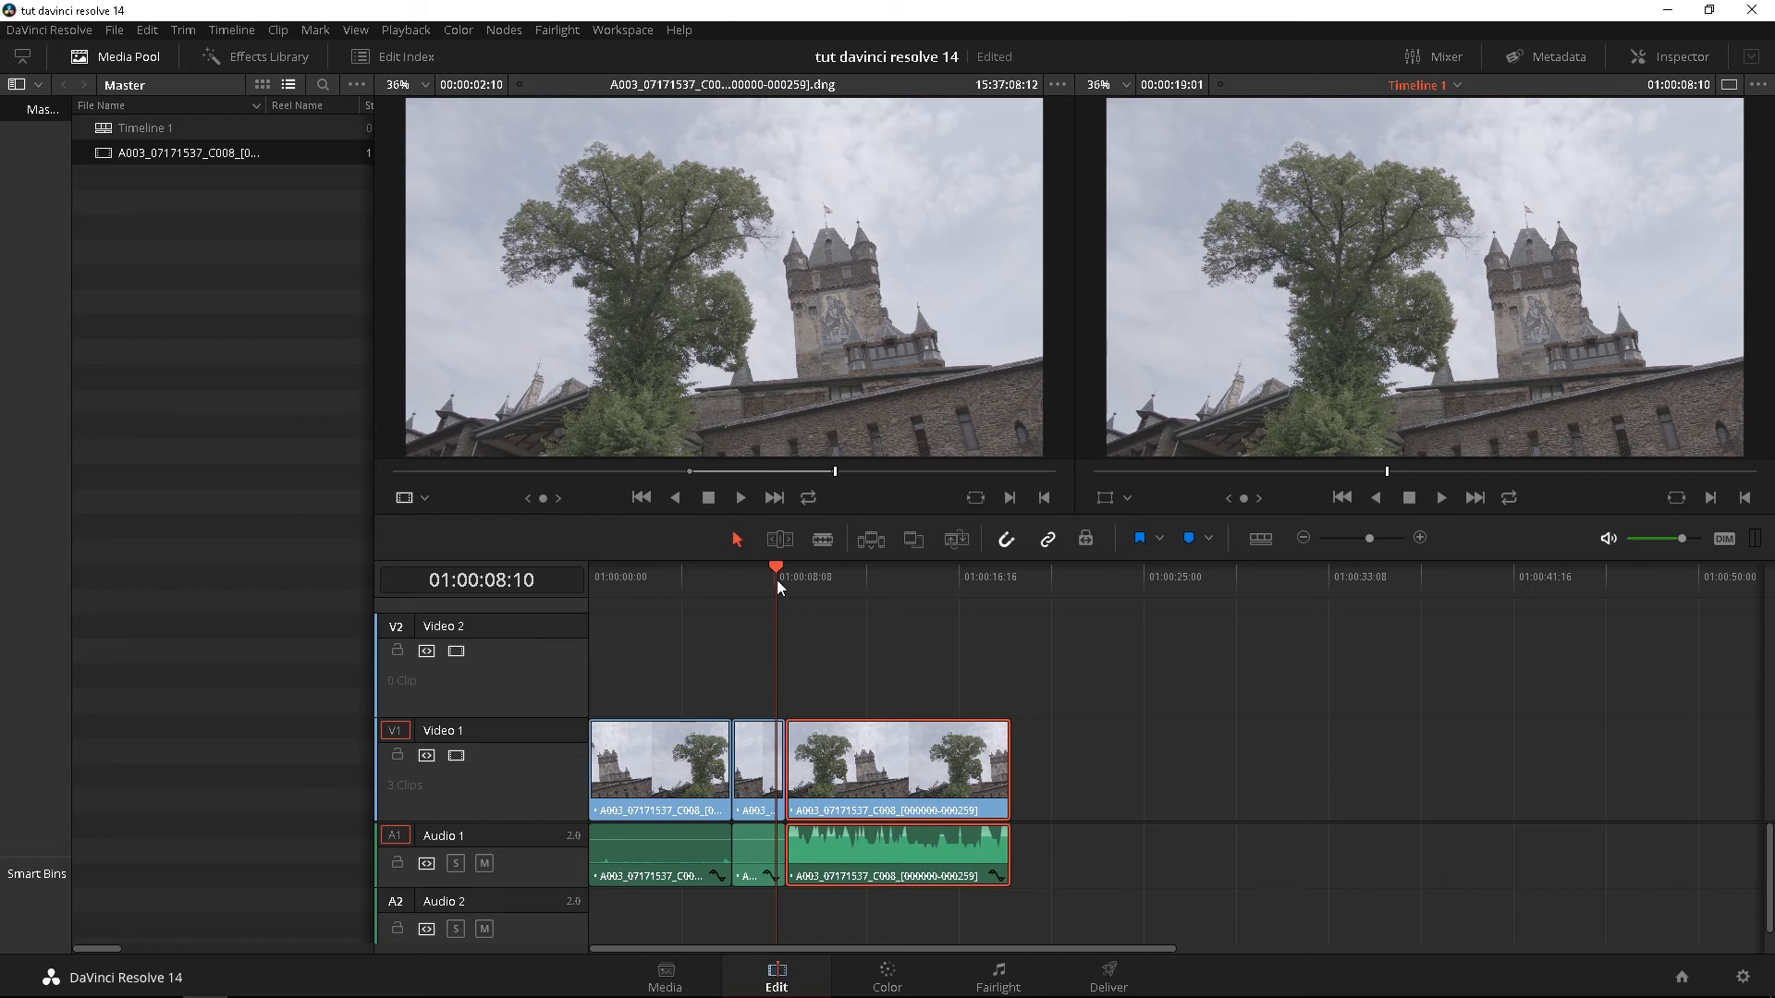
mouse_move(862, 704)
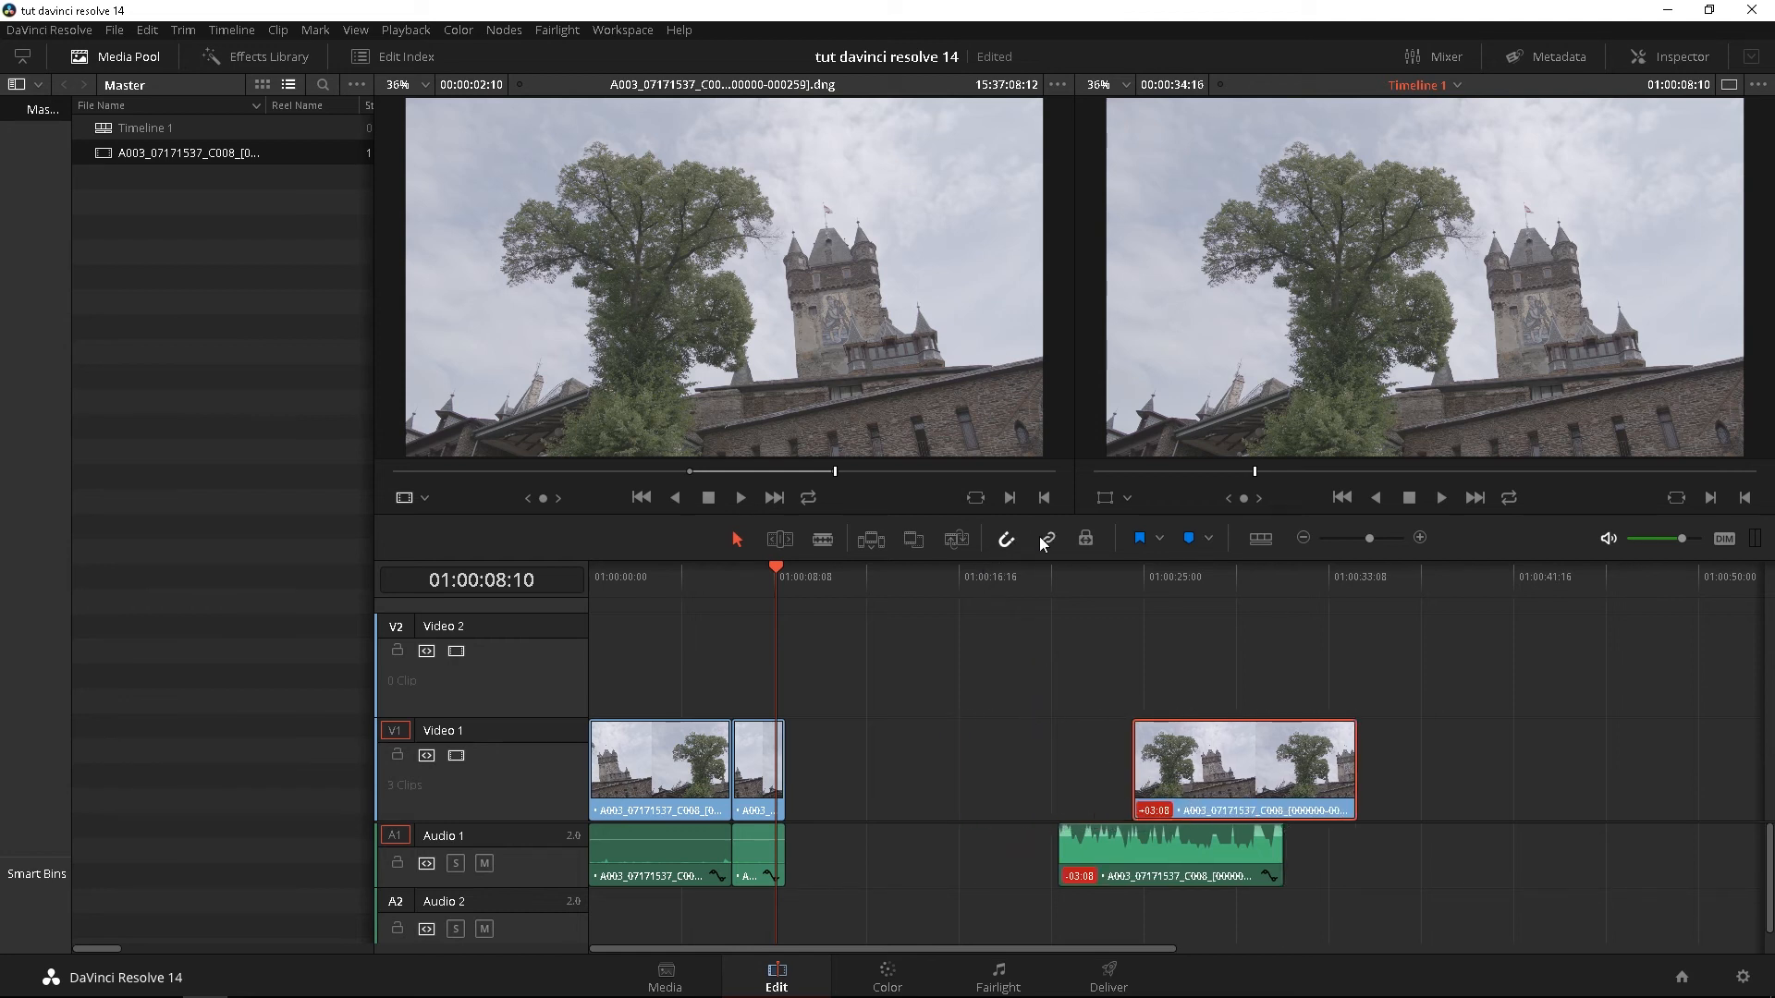
mouse_move(1046, 538)
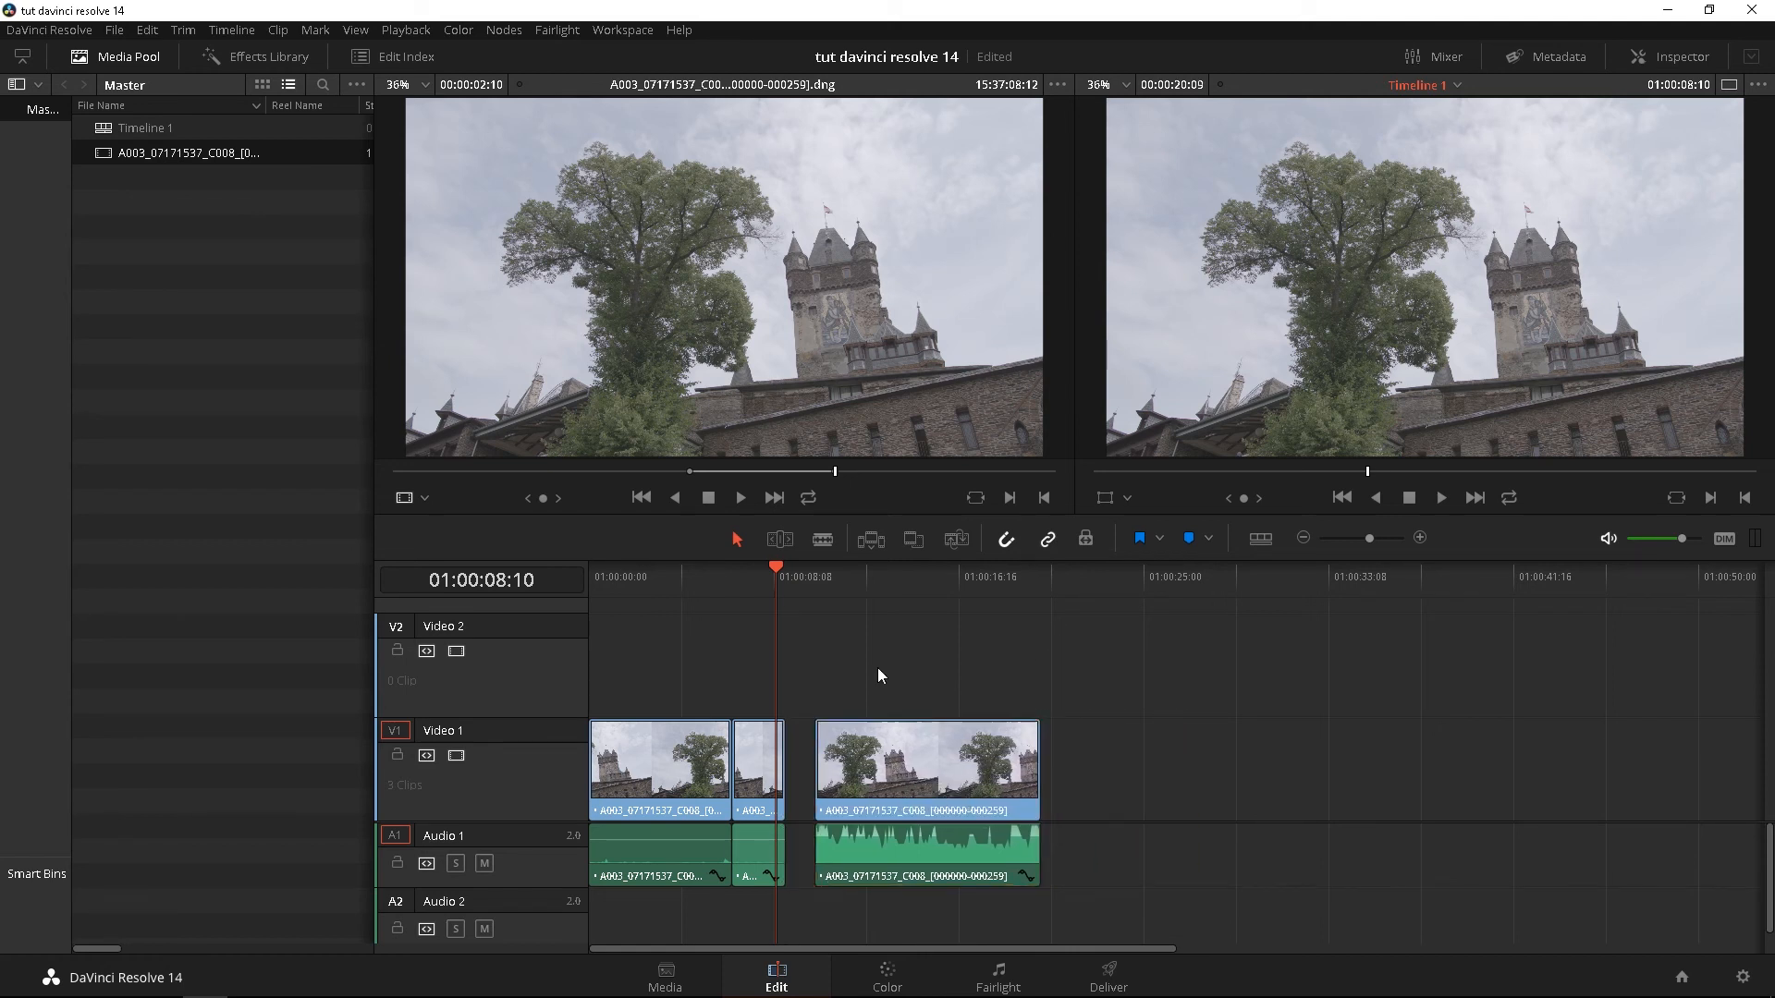
mouse_move(1163, 564)
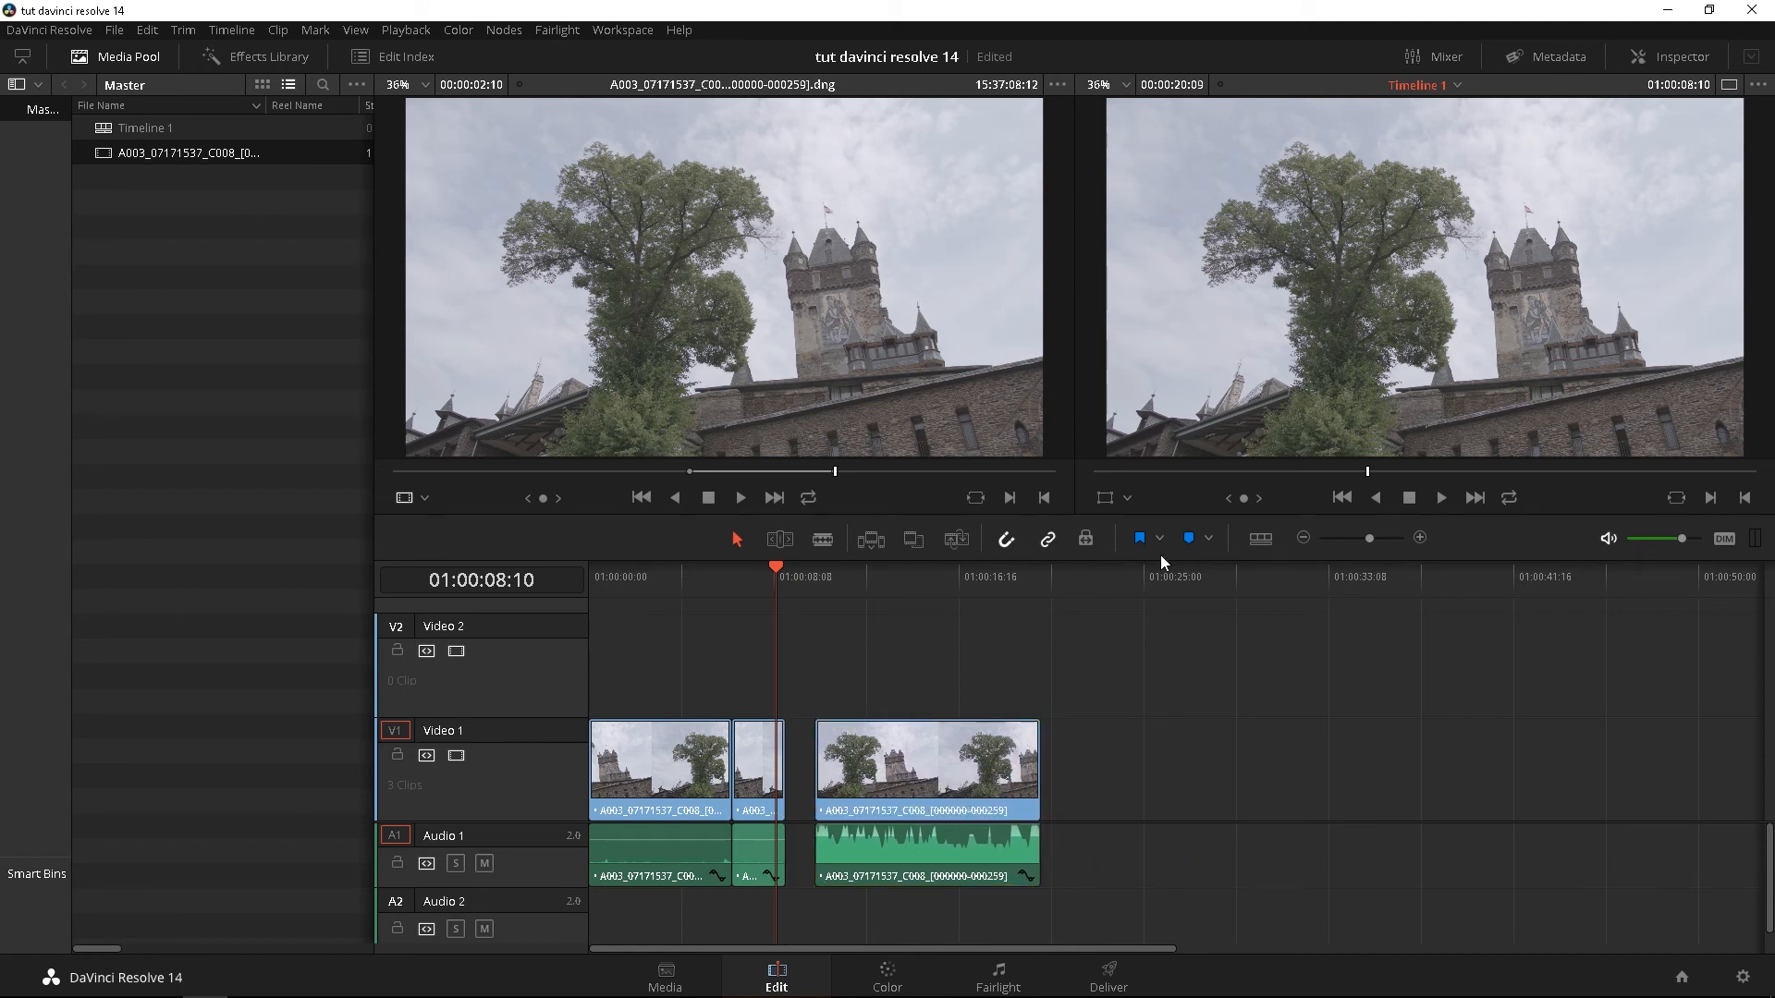
- Set the flag colour to Cyan and bring up Timeline View Options
left_click(1205, 538)
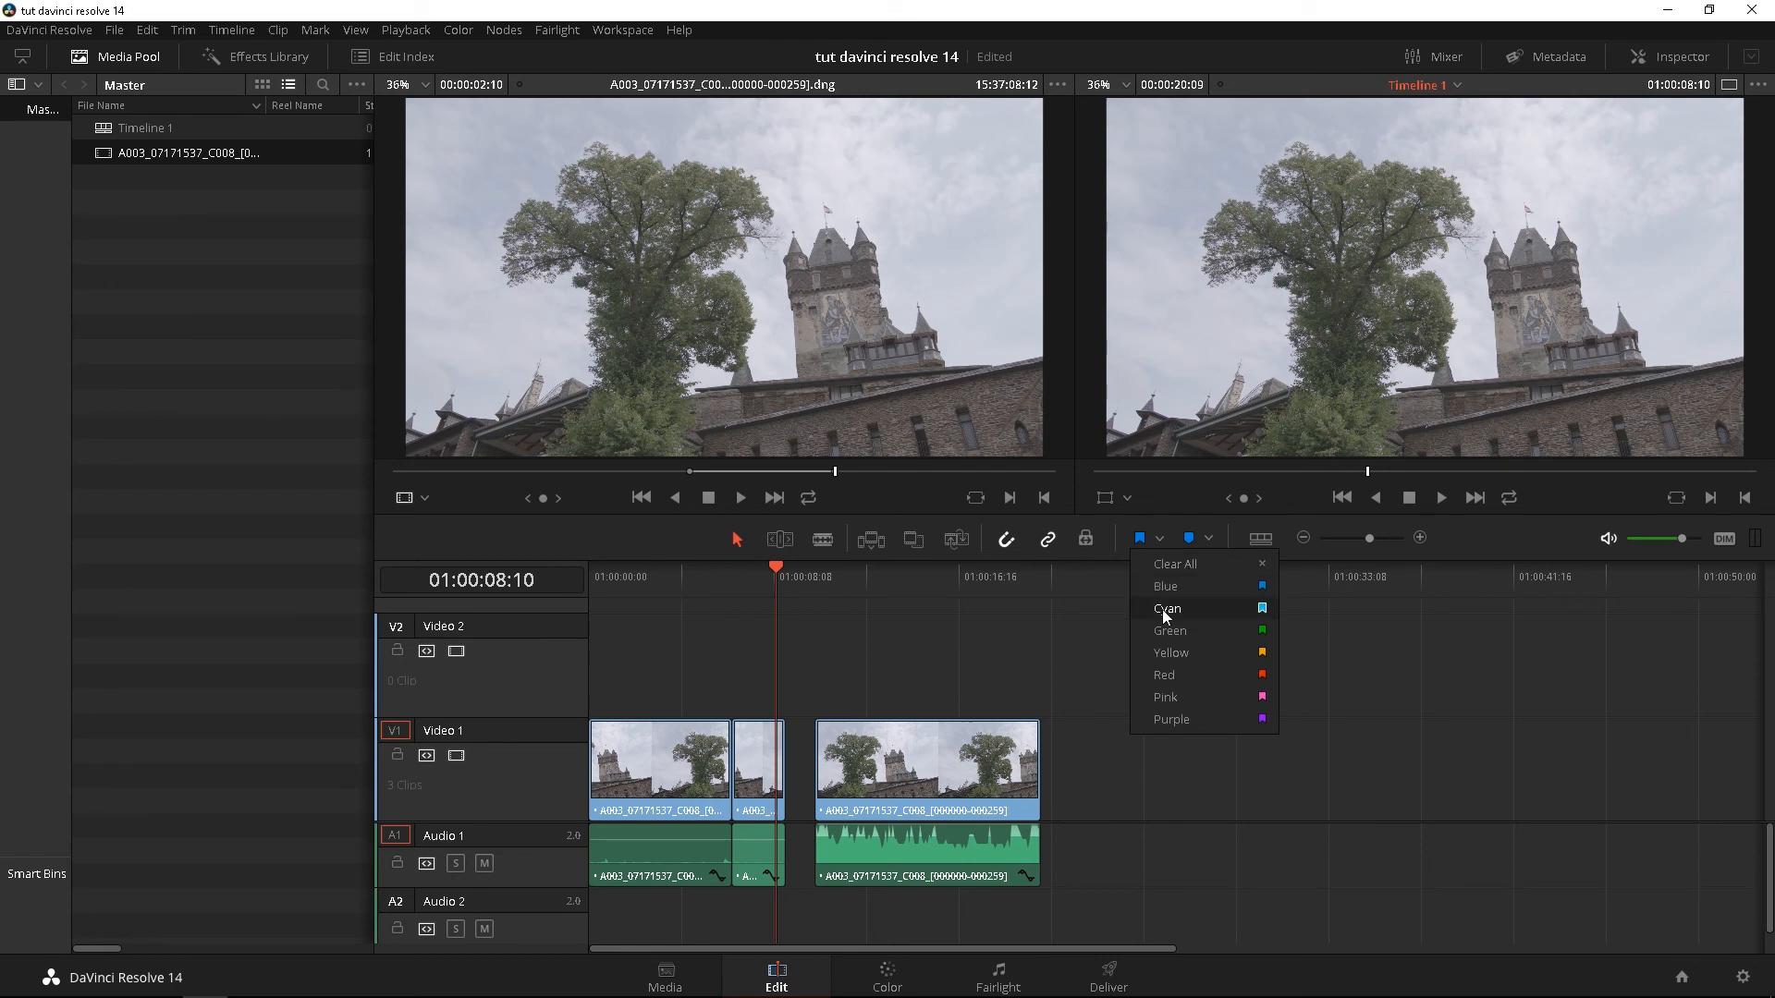
left_click(1166, 608)
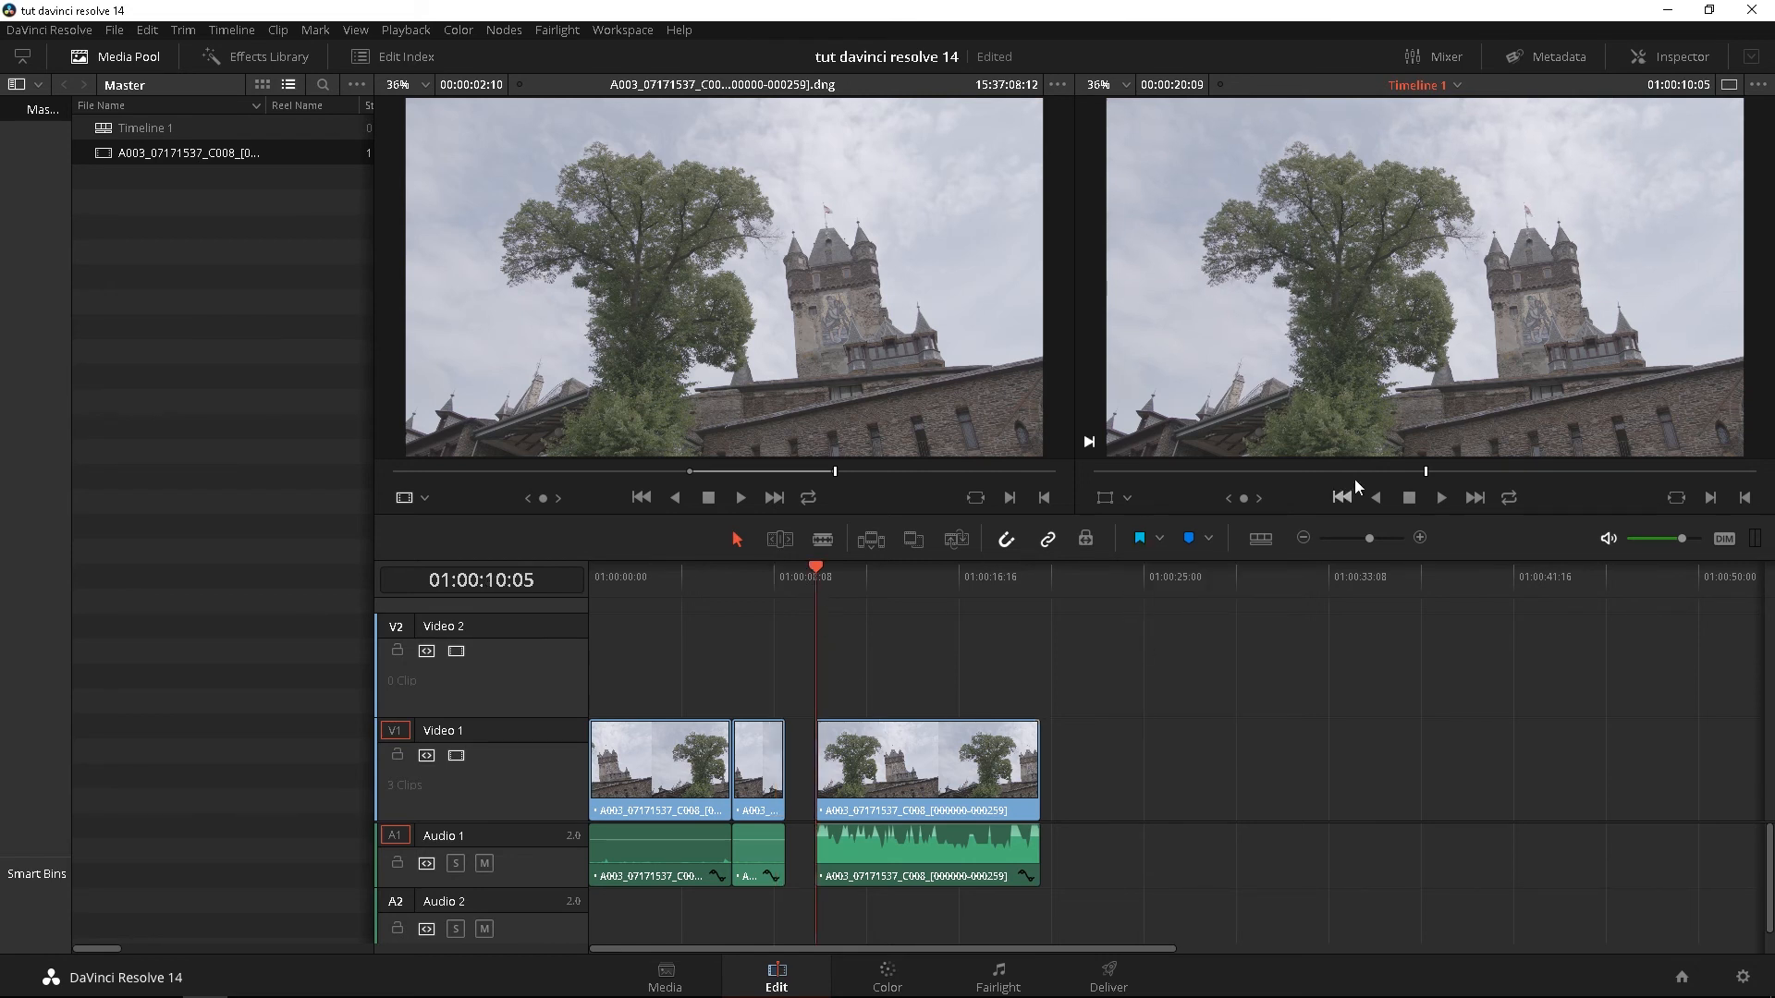
left_click(1209, 538)
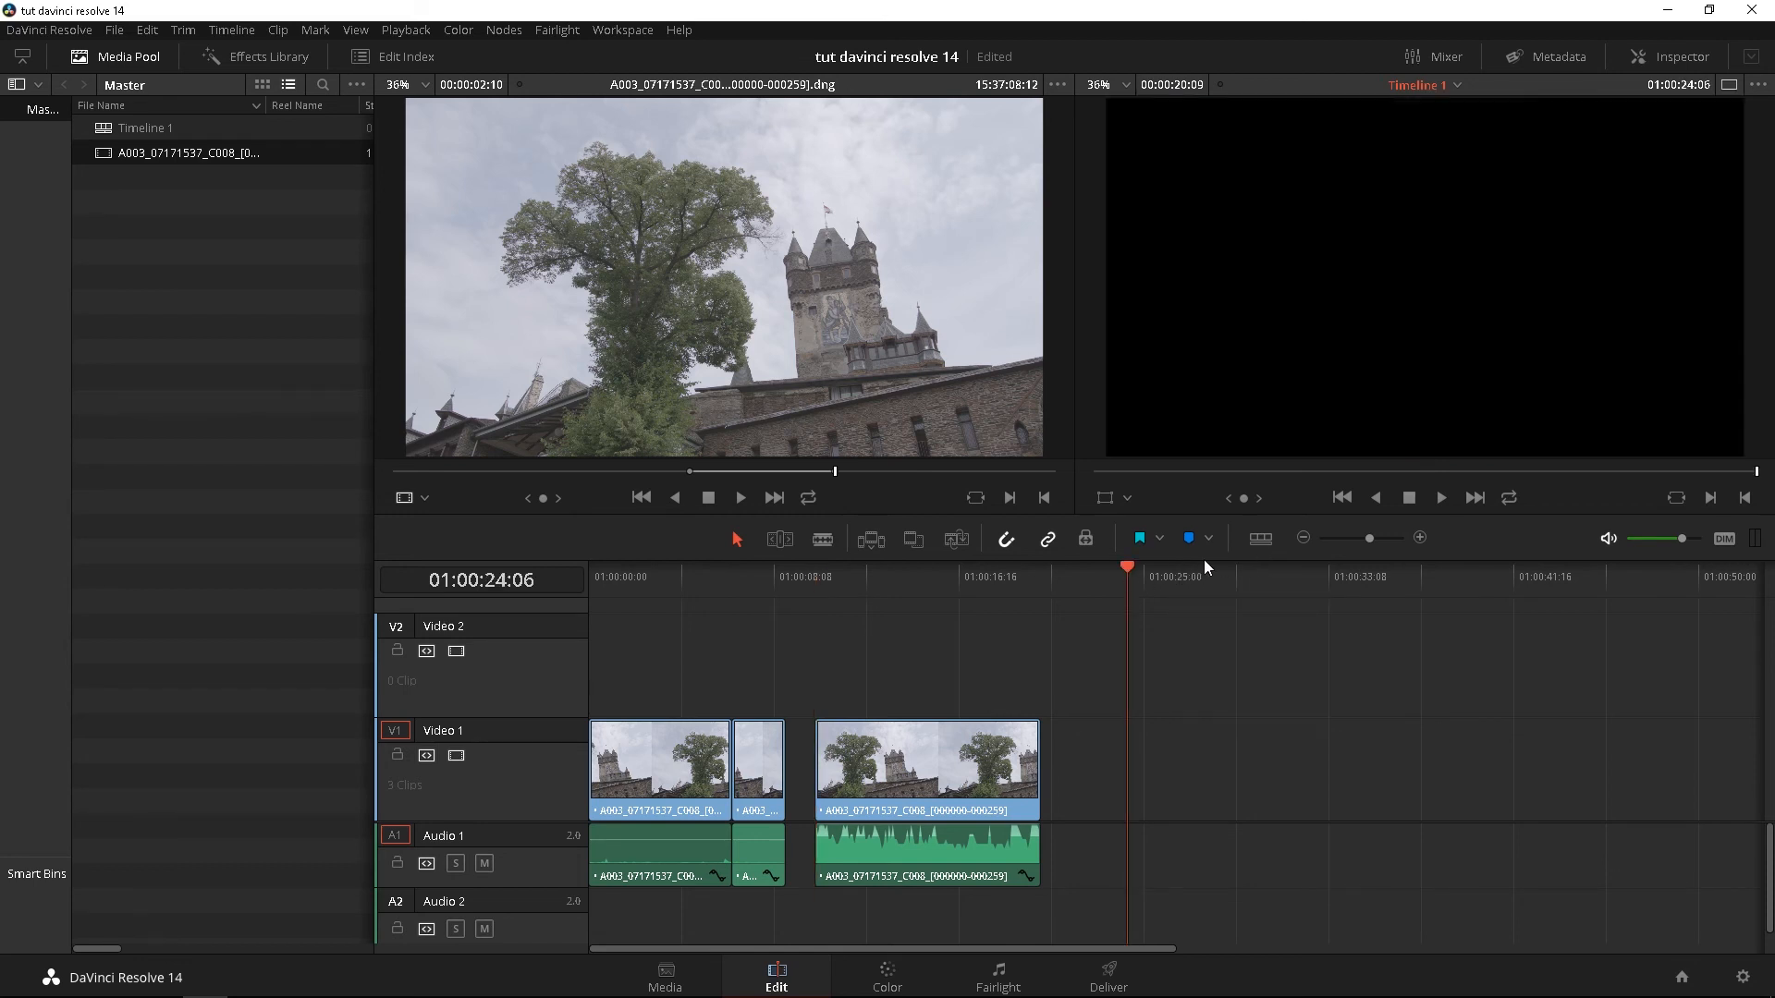
left_click(1260, 538)
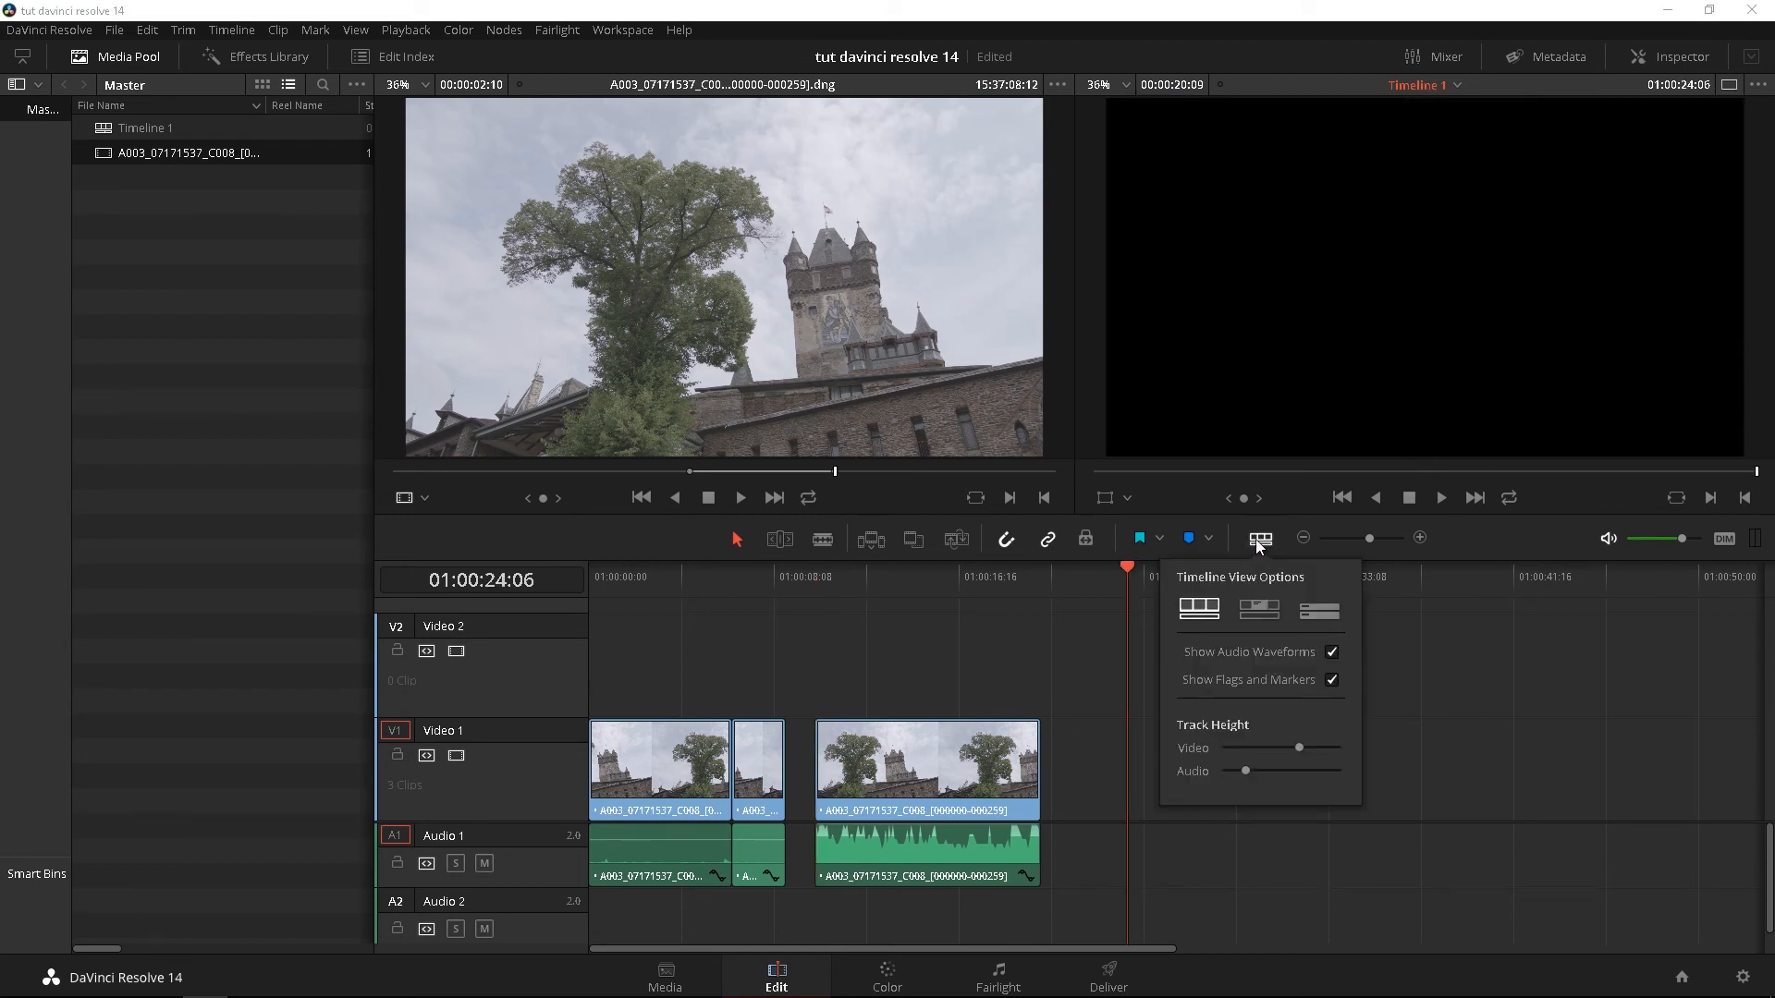
- Toggle Show Audio Waveforms on and back off in Timeline View Options
left_click(677, 577)
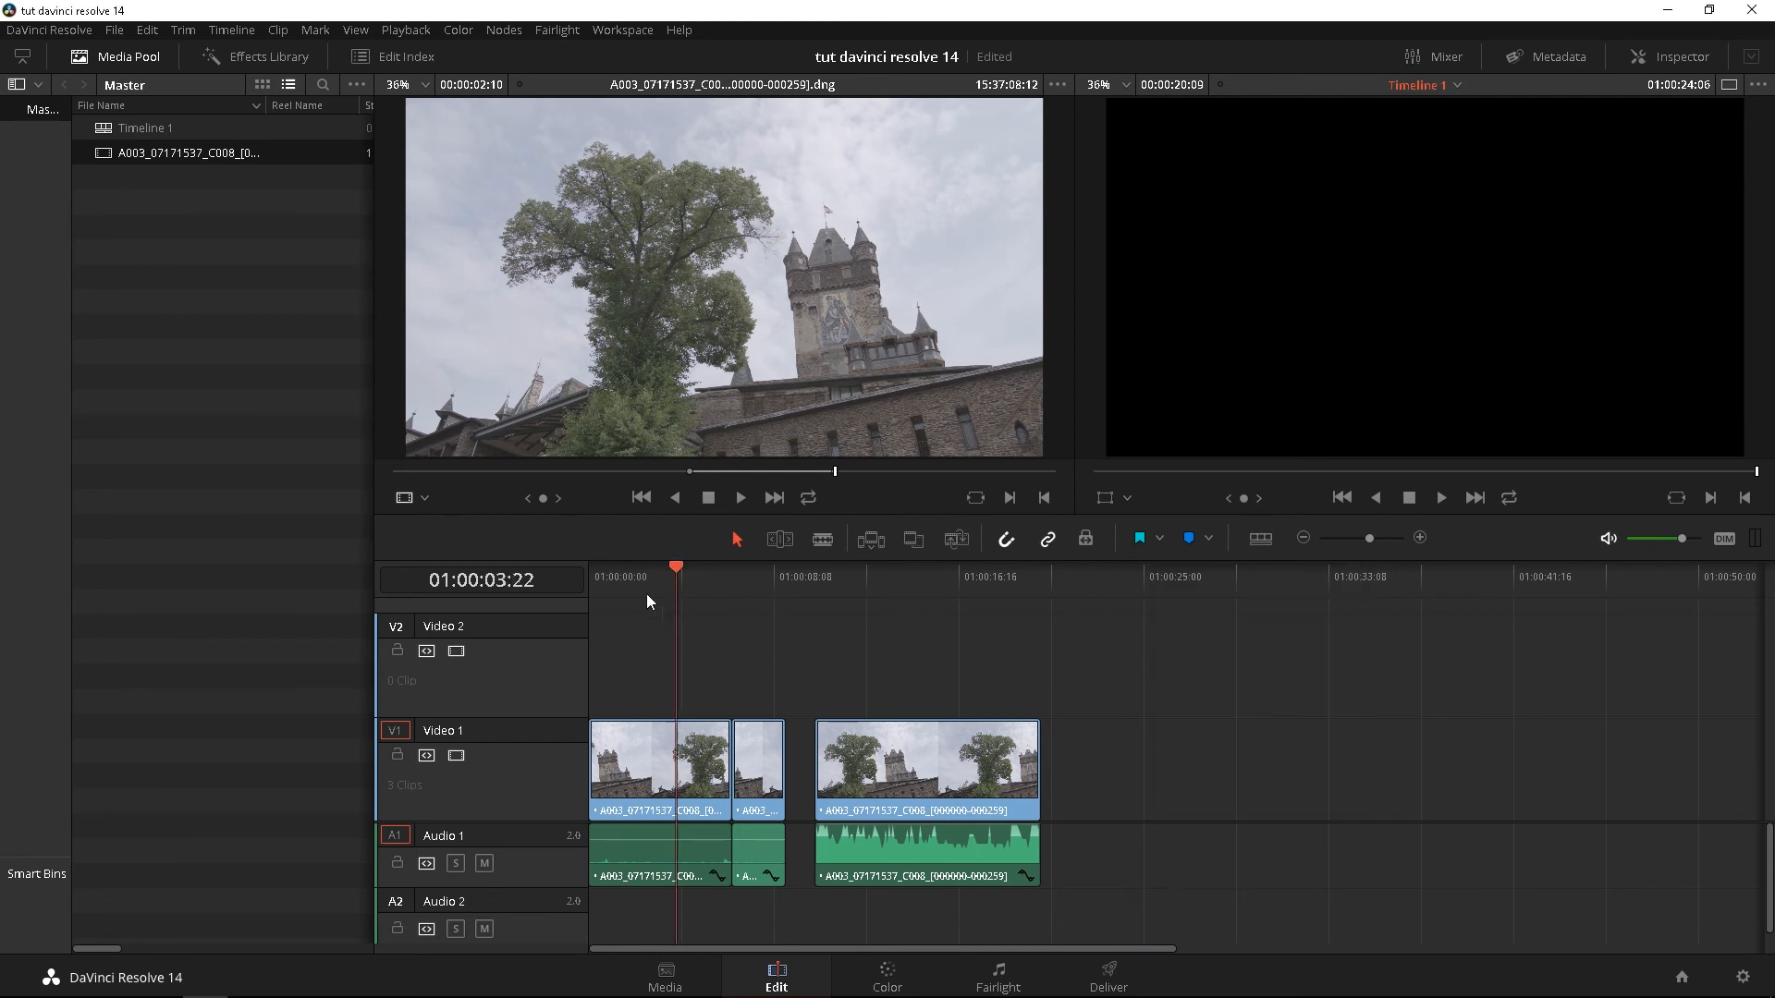
left_click(1259, 538)
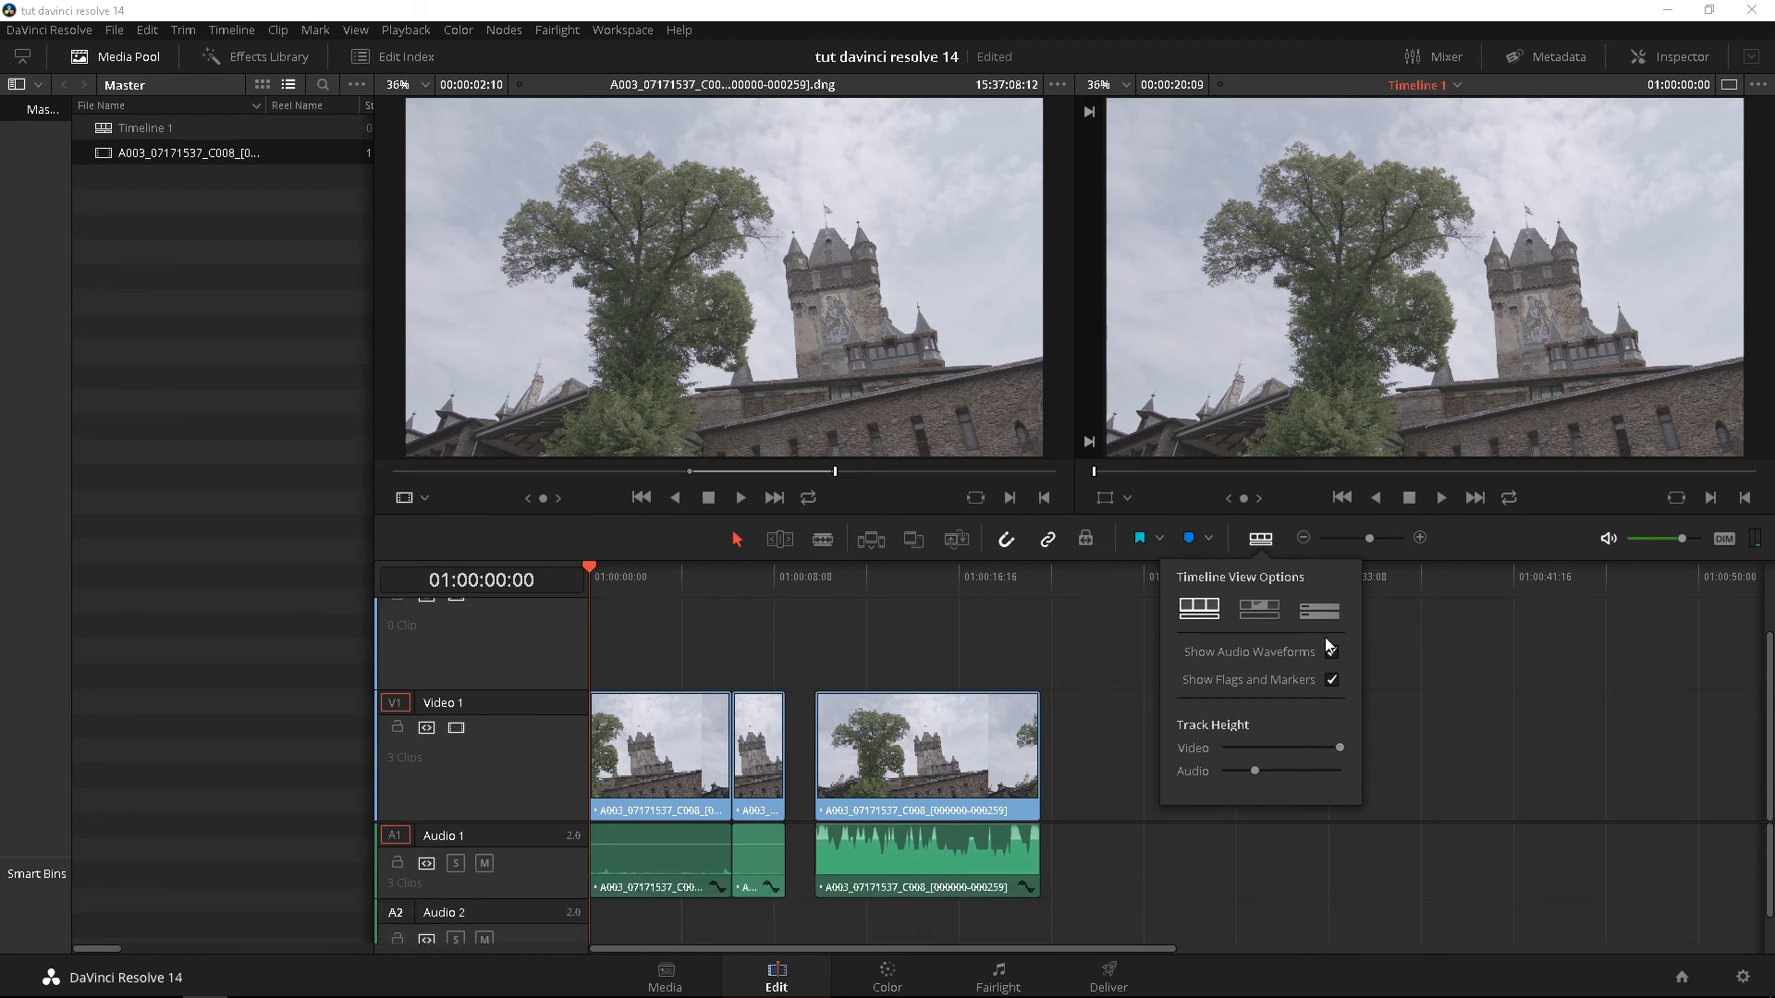
left_click(1333, 651)
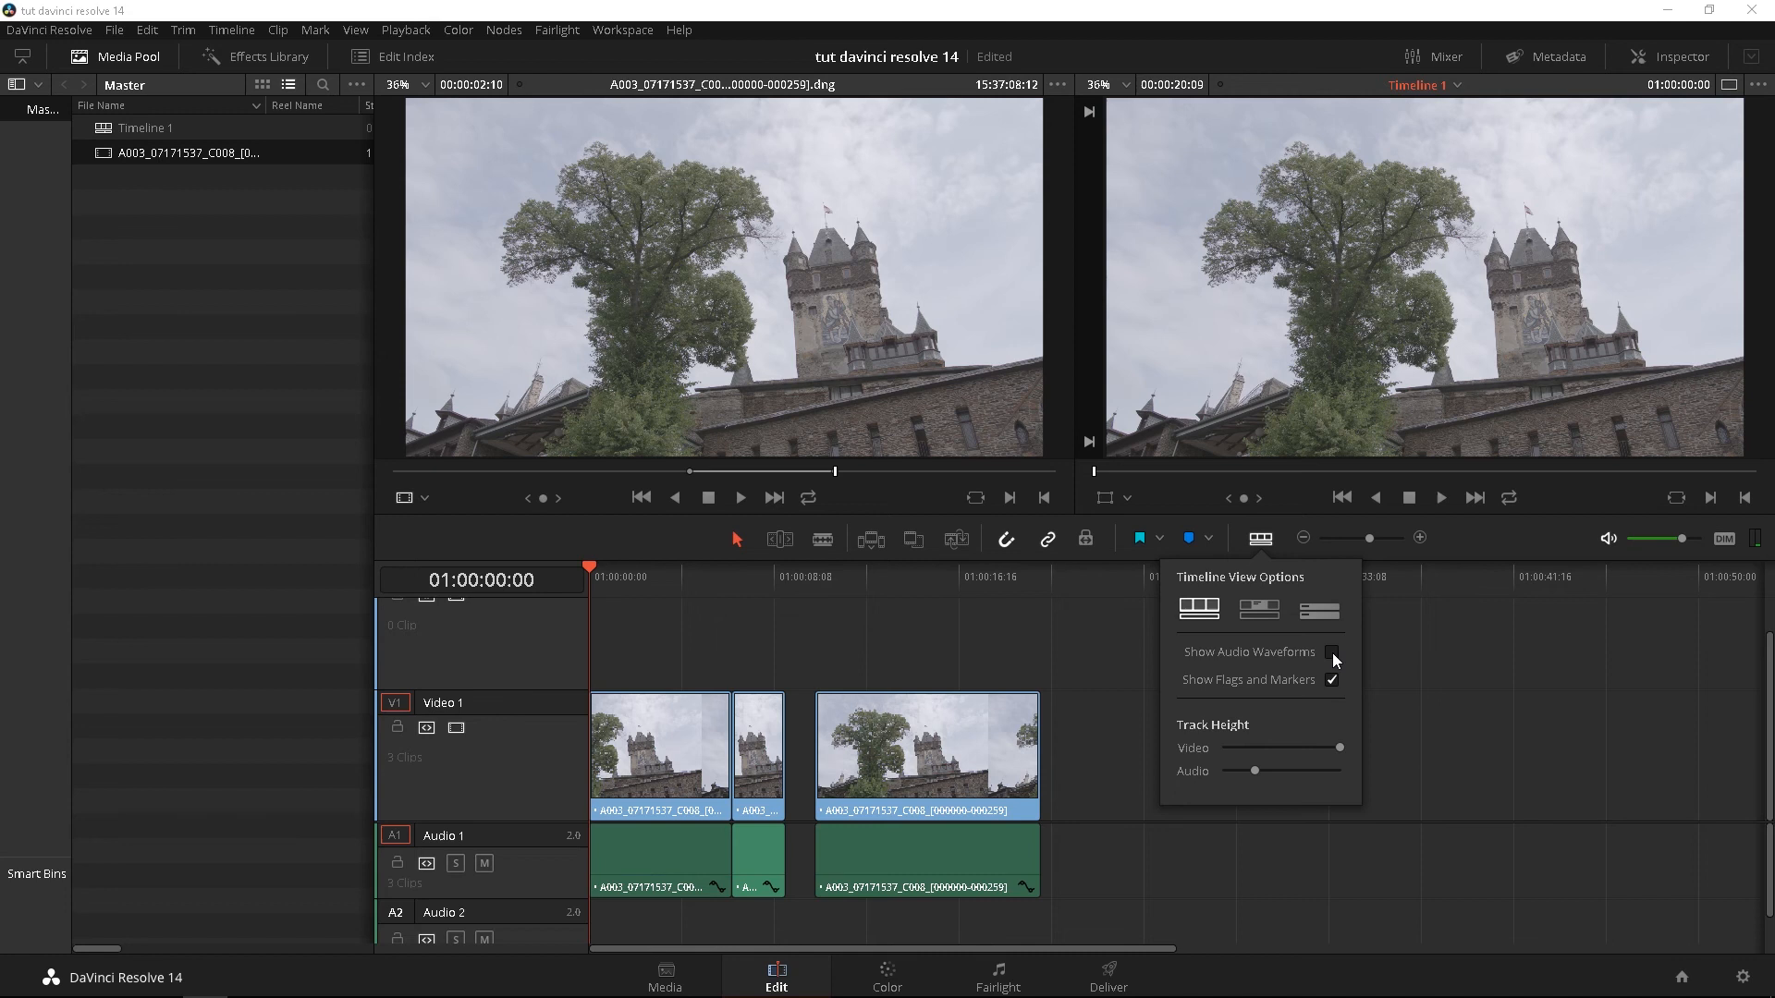
left_click(1333, 653)
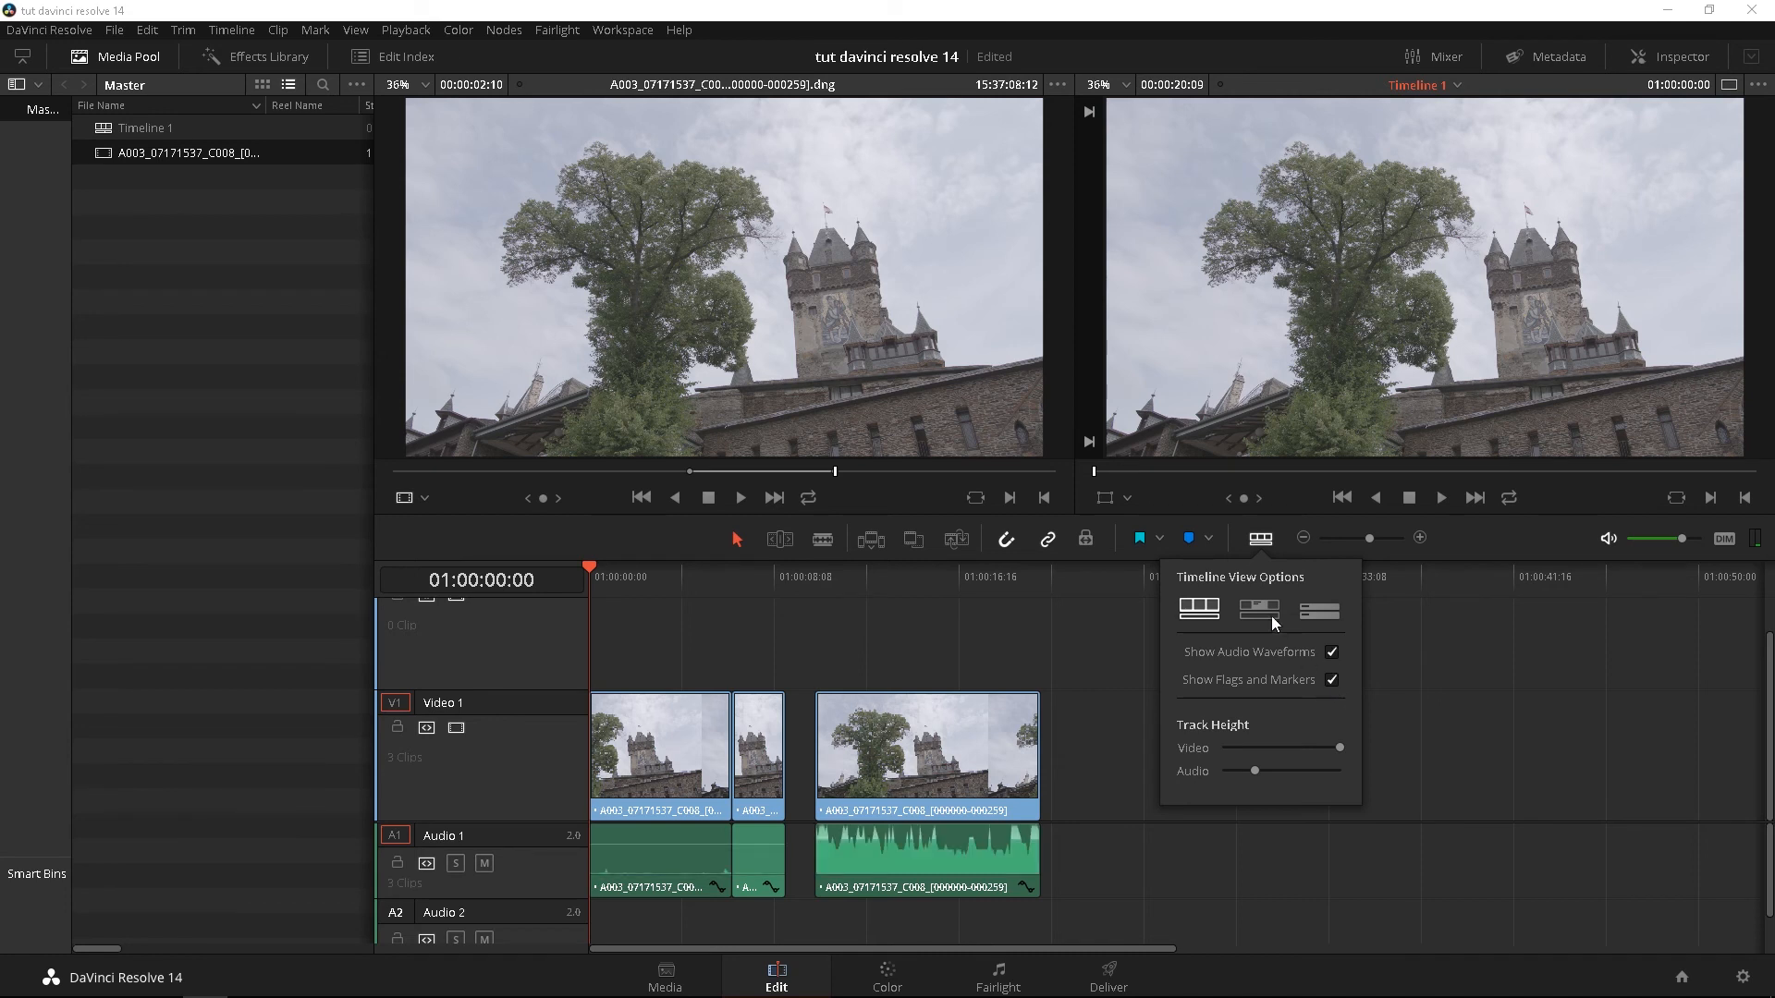
- Cycle through head-and-tail, compact and start-end thumbnail views, ending on filmstrip
left_click(1257, 610)
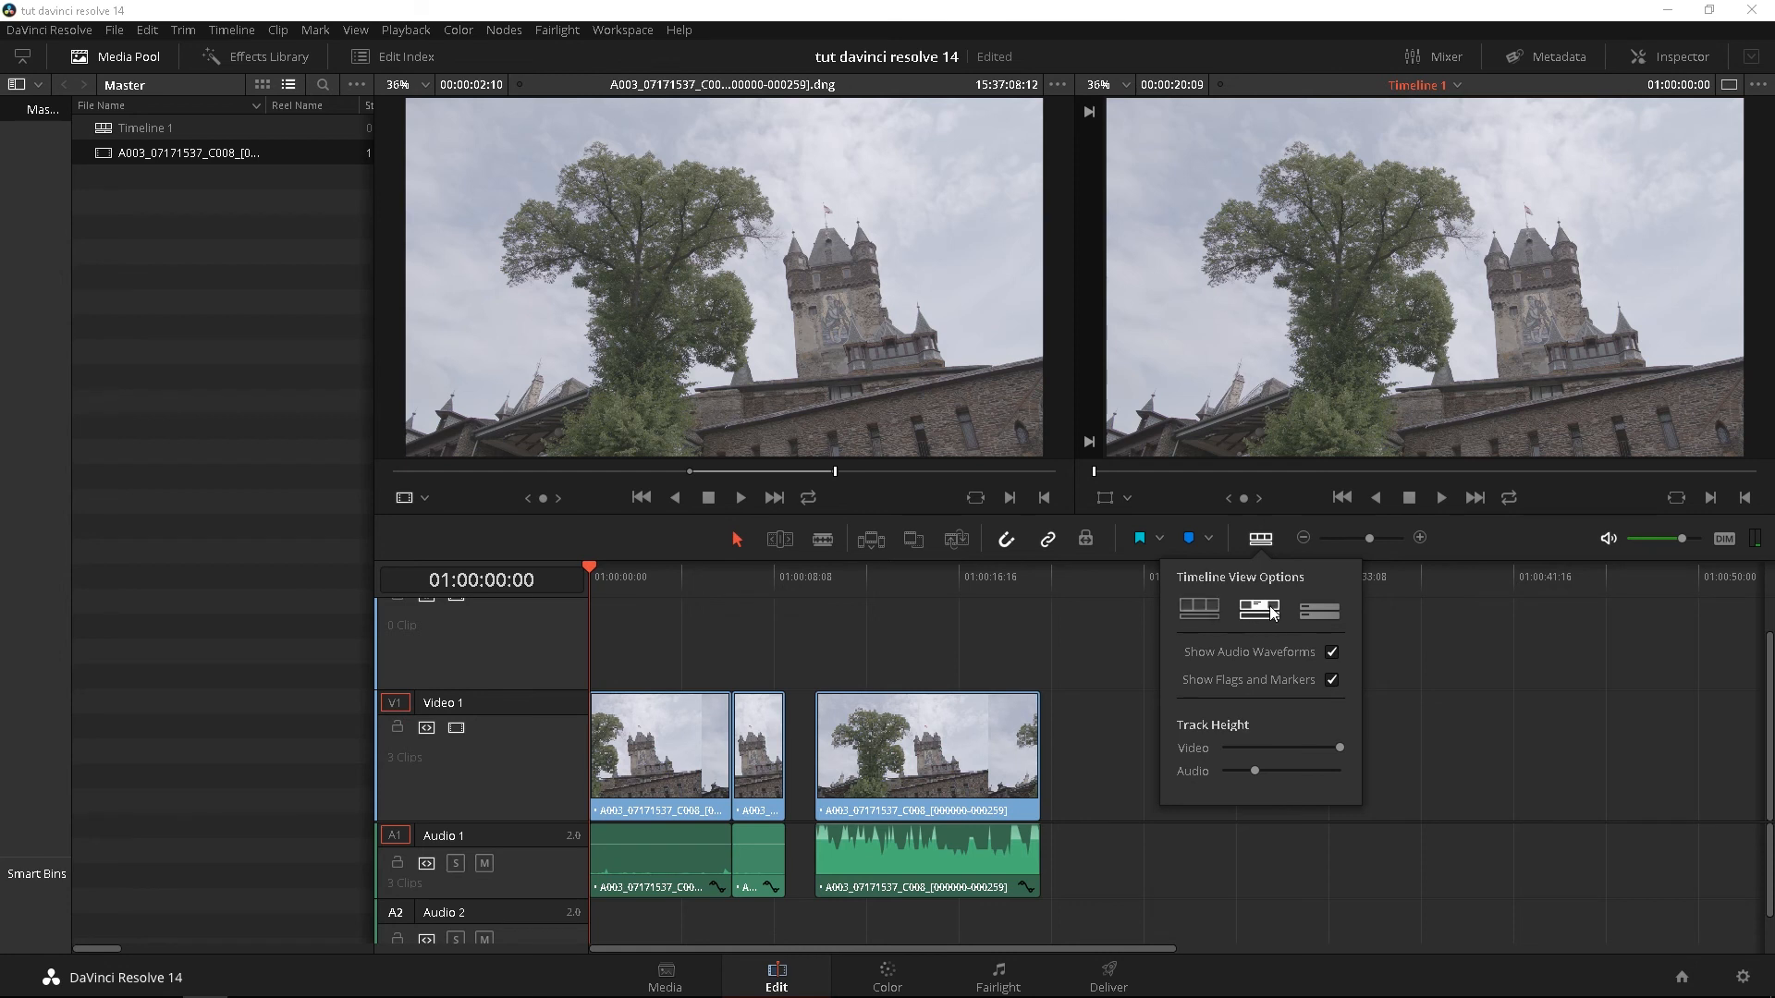
left_click(1318, 610)
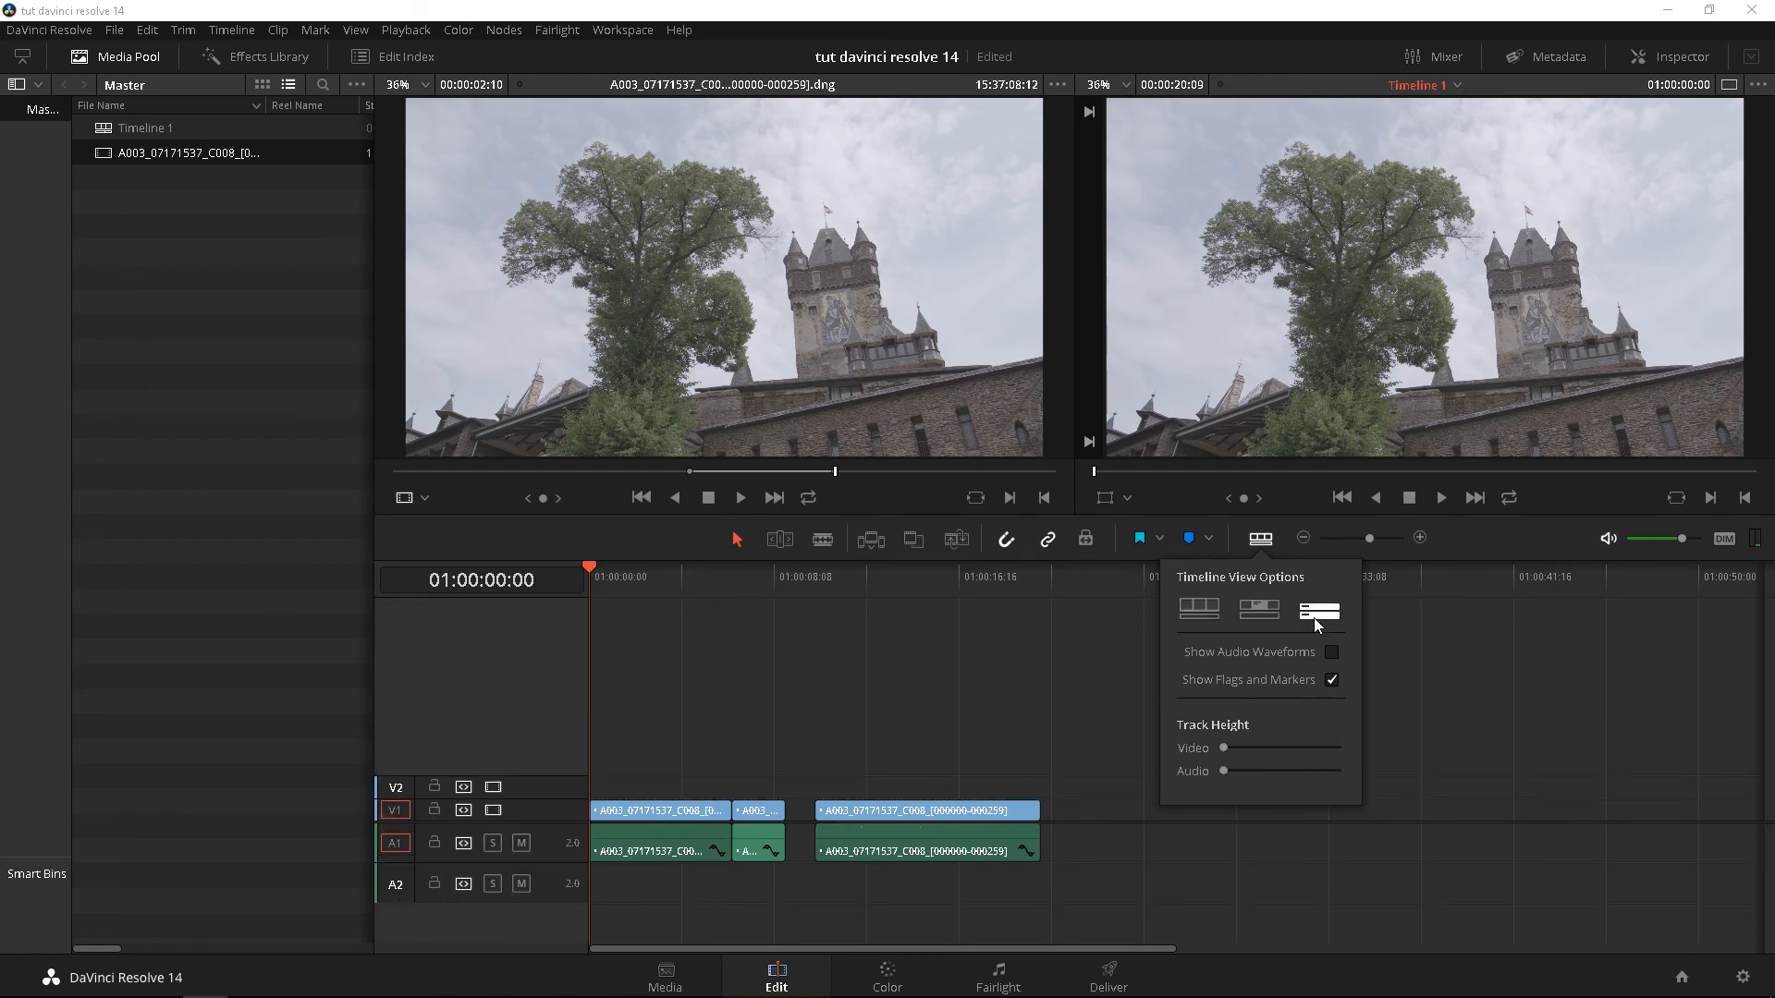
left_click(1197, 608)
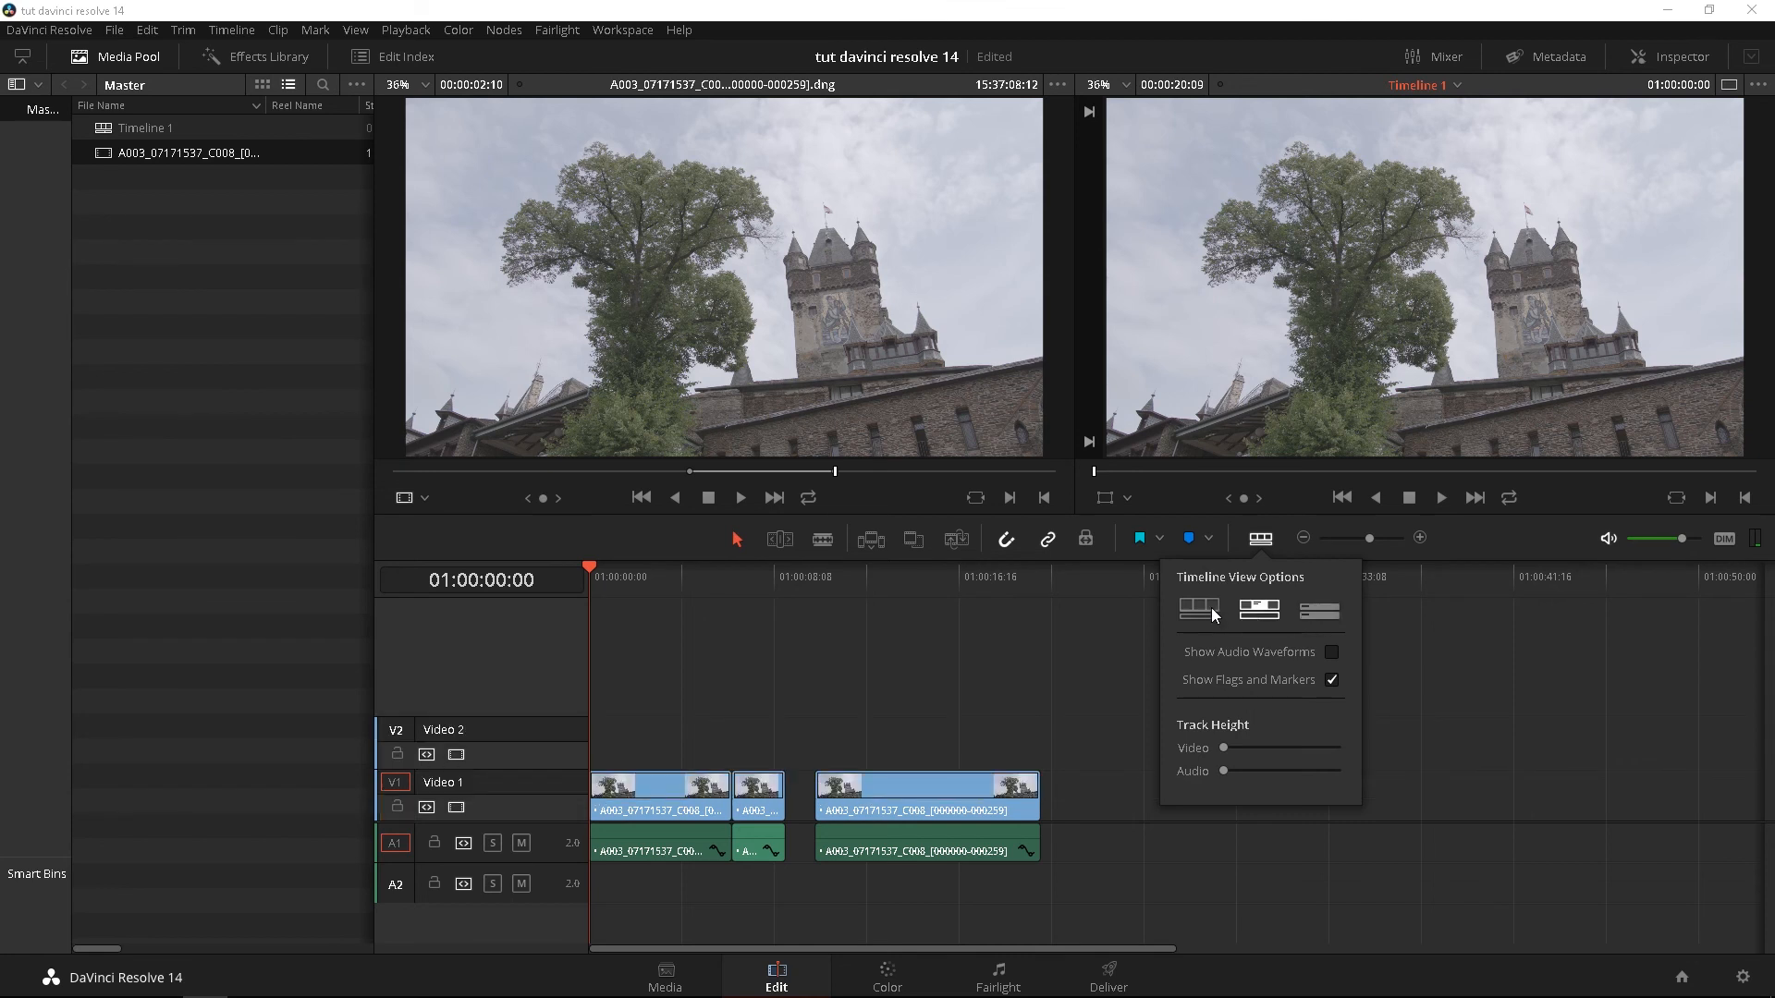
left_click(1198, 609)
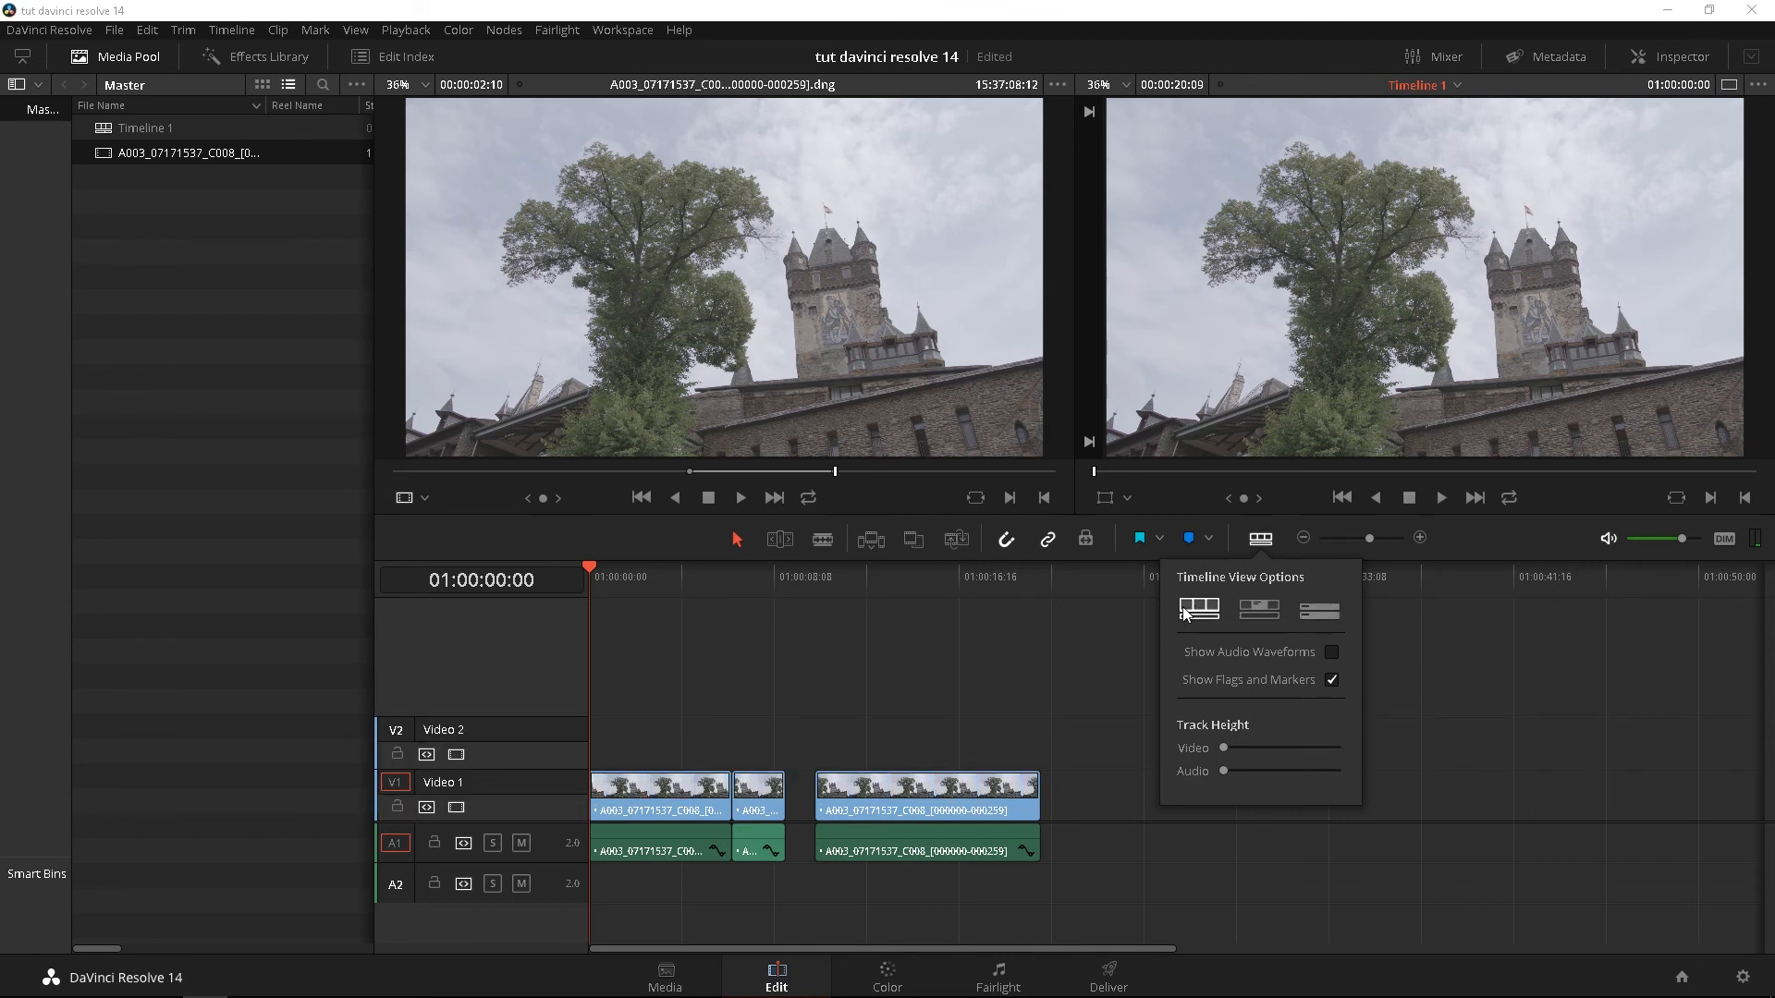
left_click(673, 576)
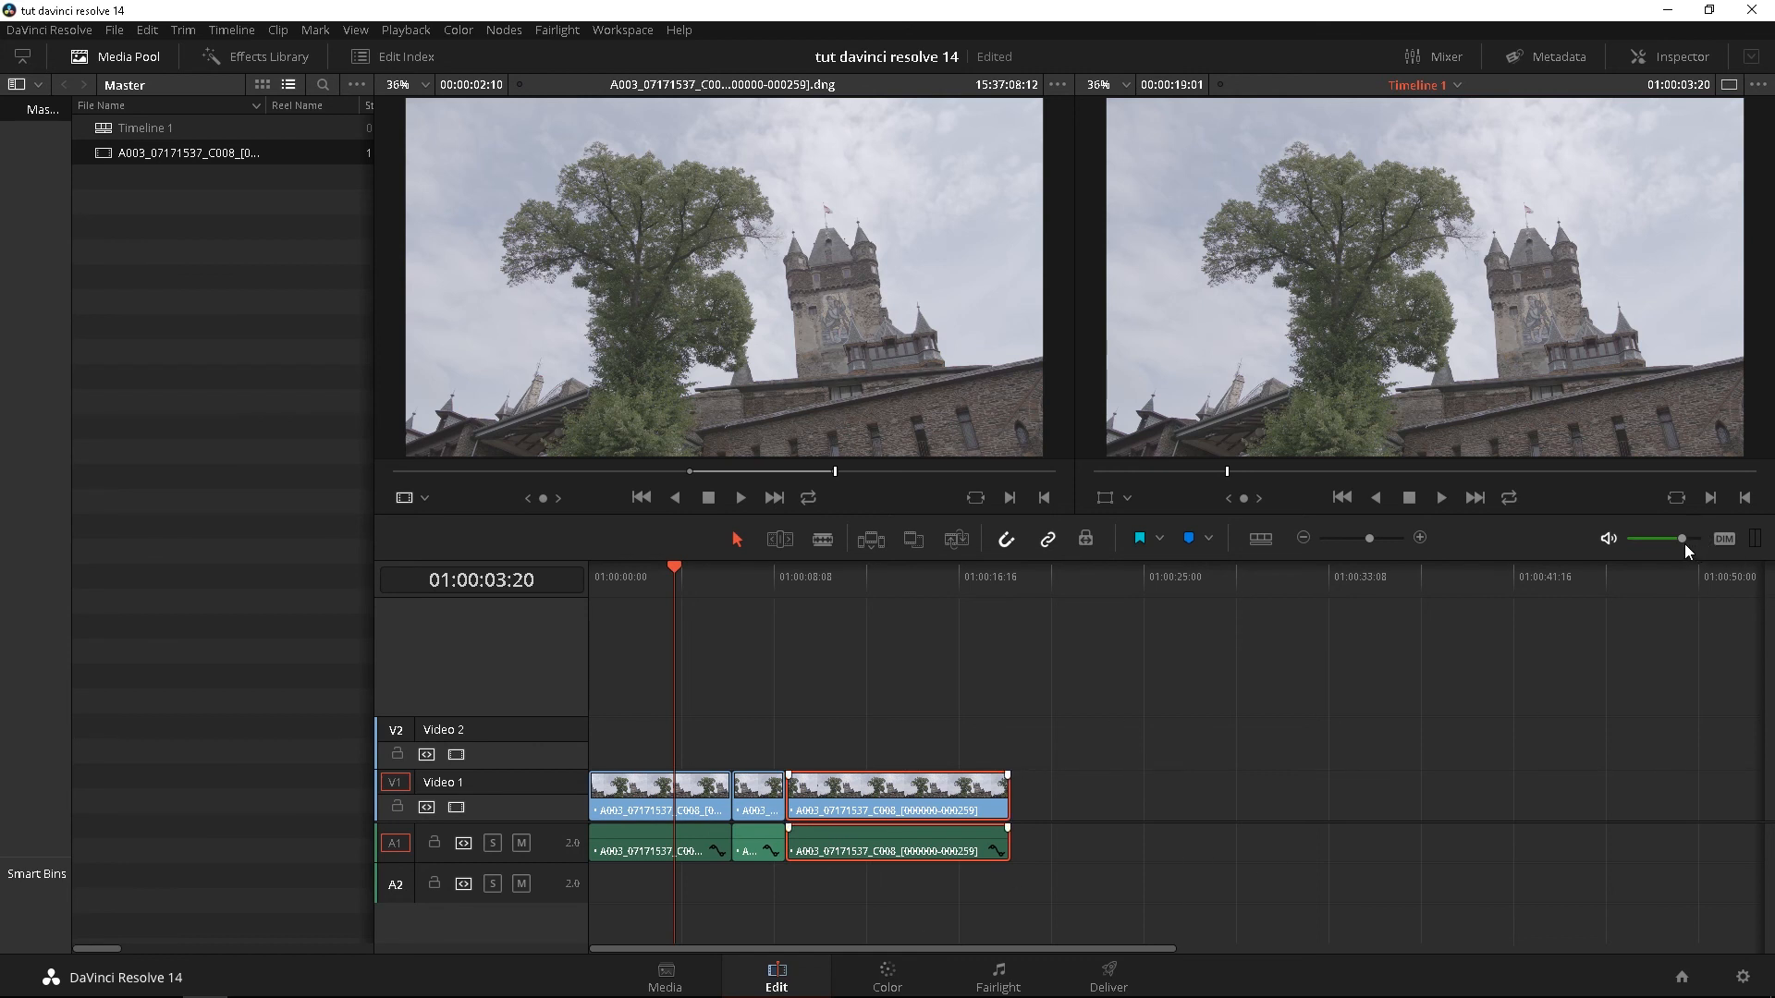
mouse_move(1707, 549)
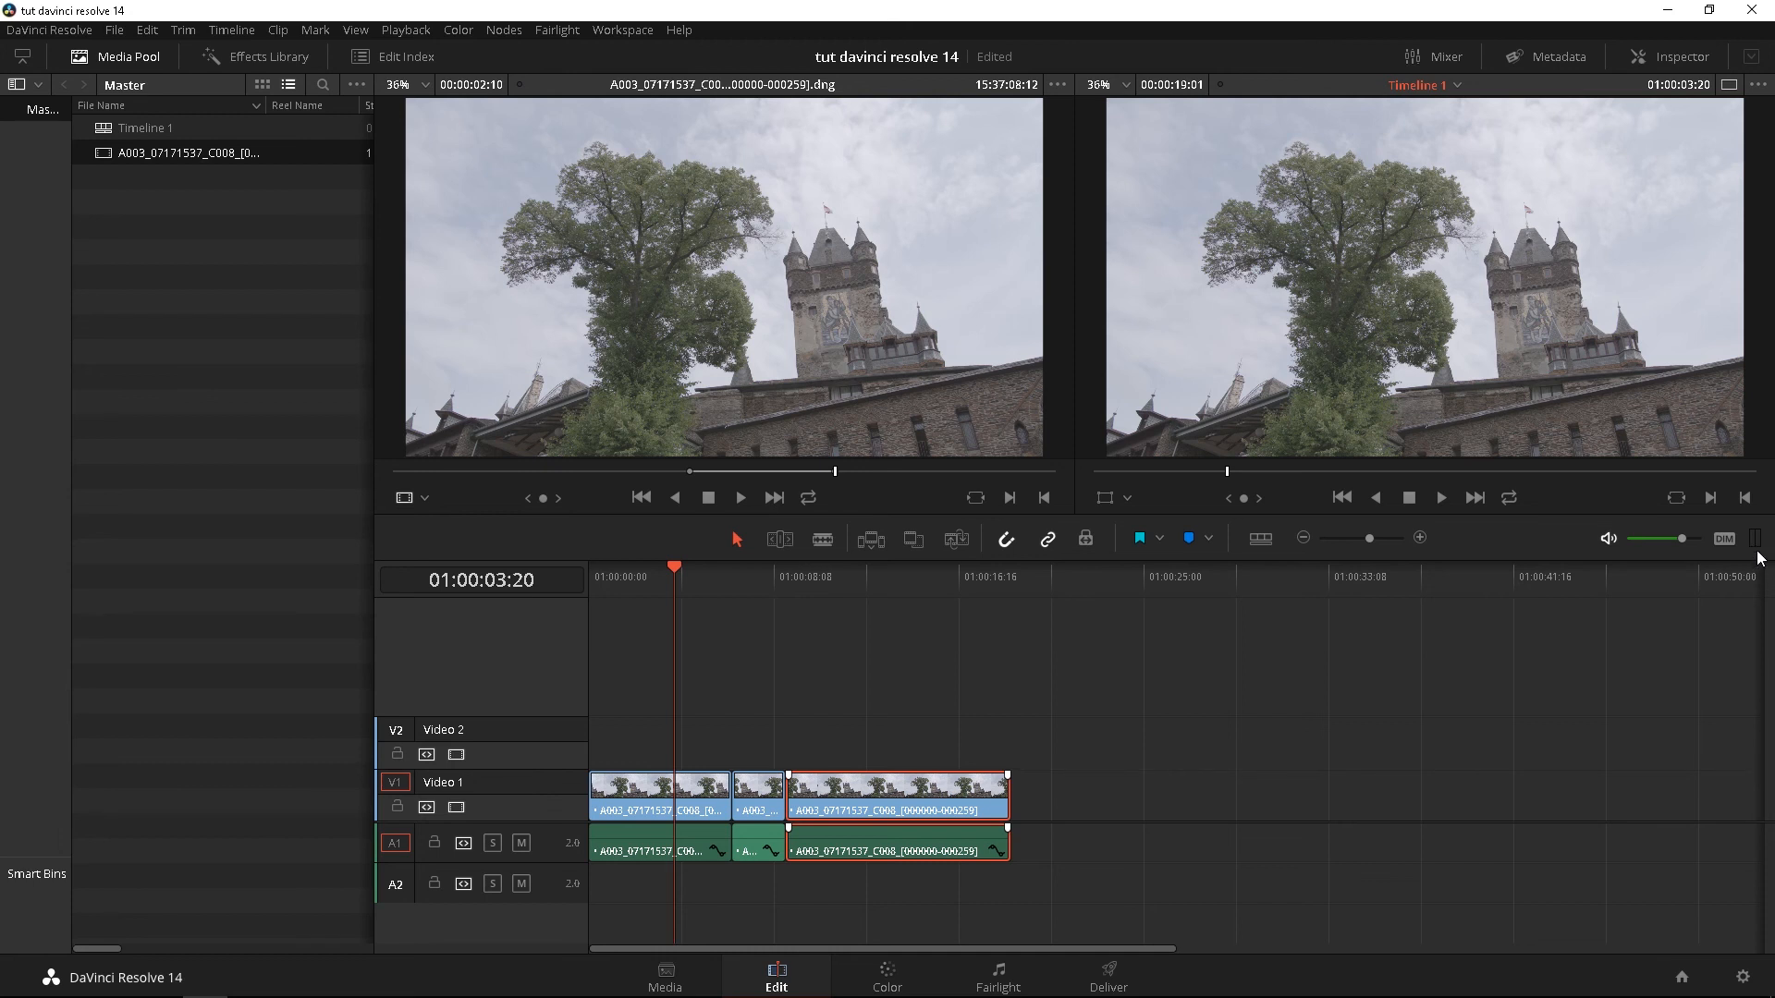
mouse_move(1455, 507)
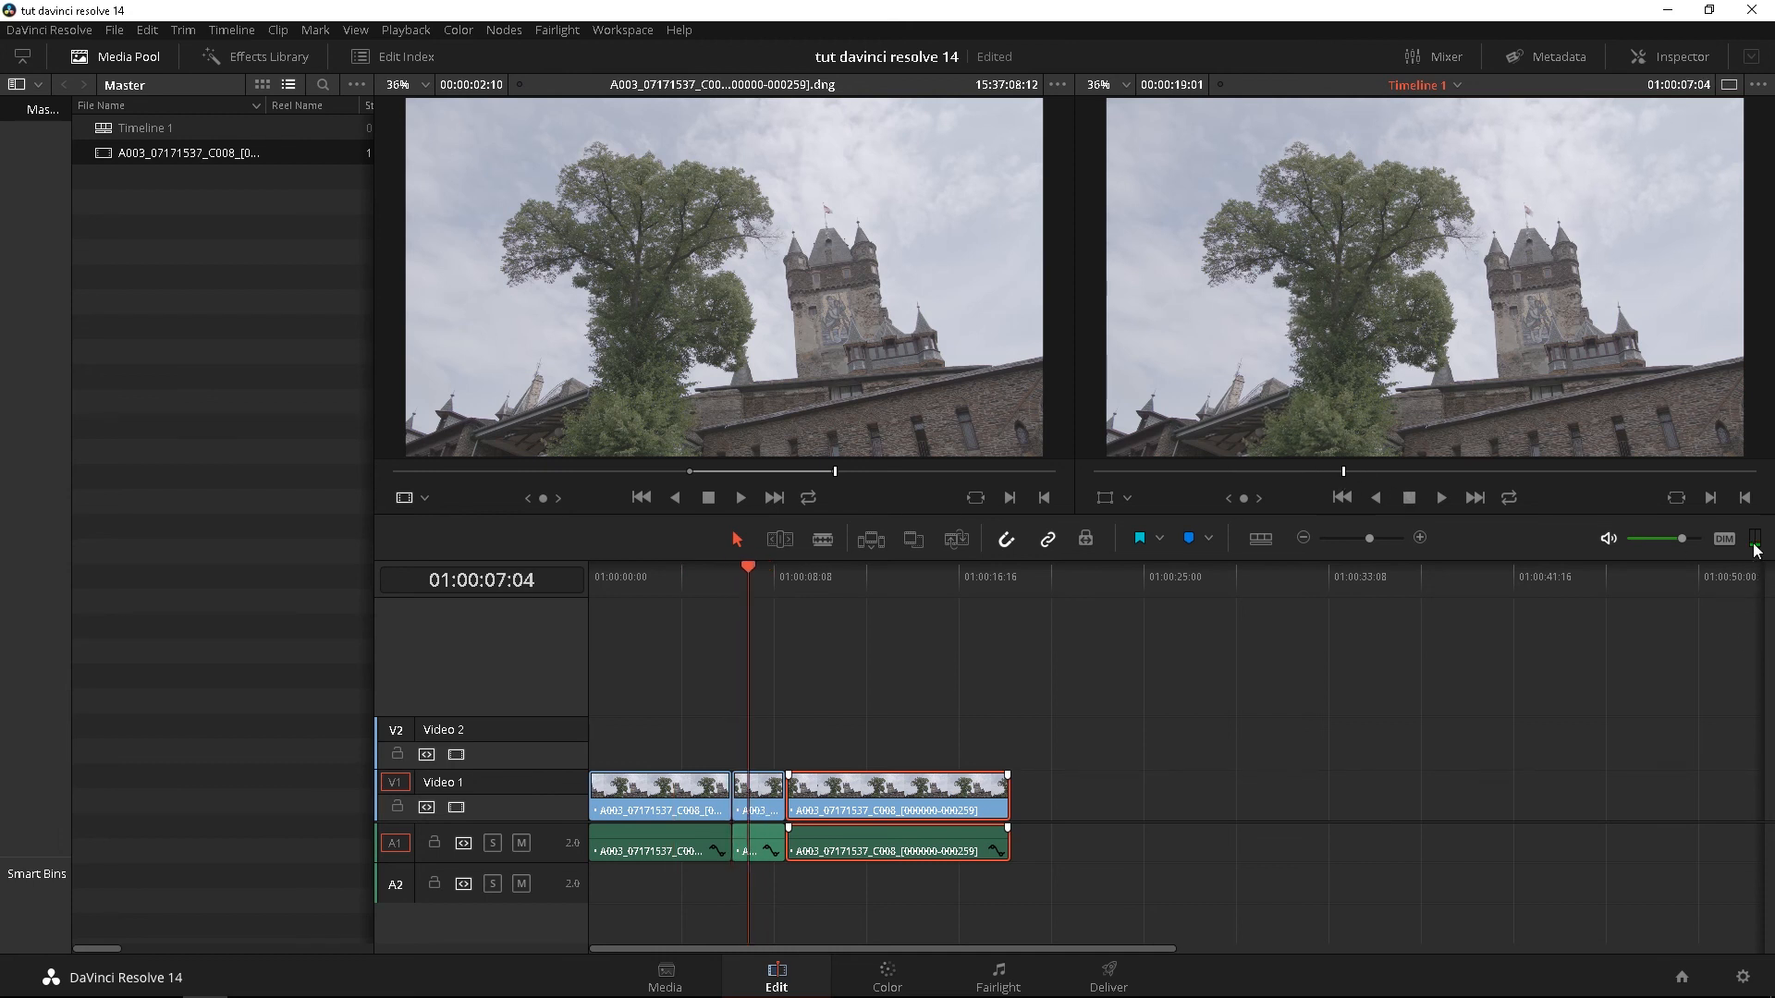
mouse_move(1443, 477)
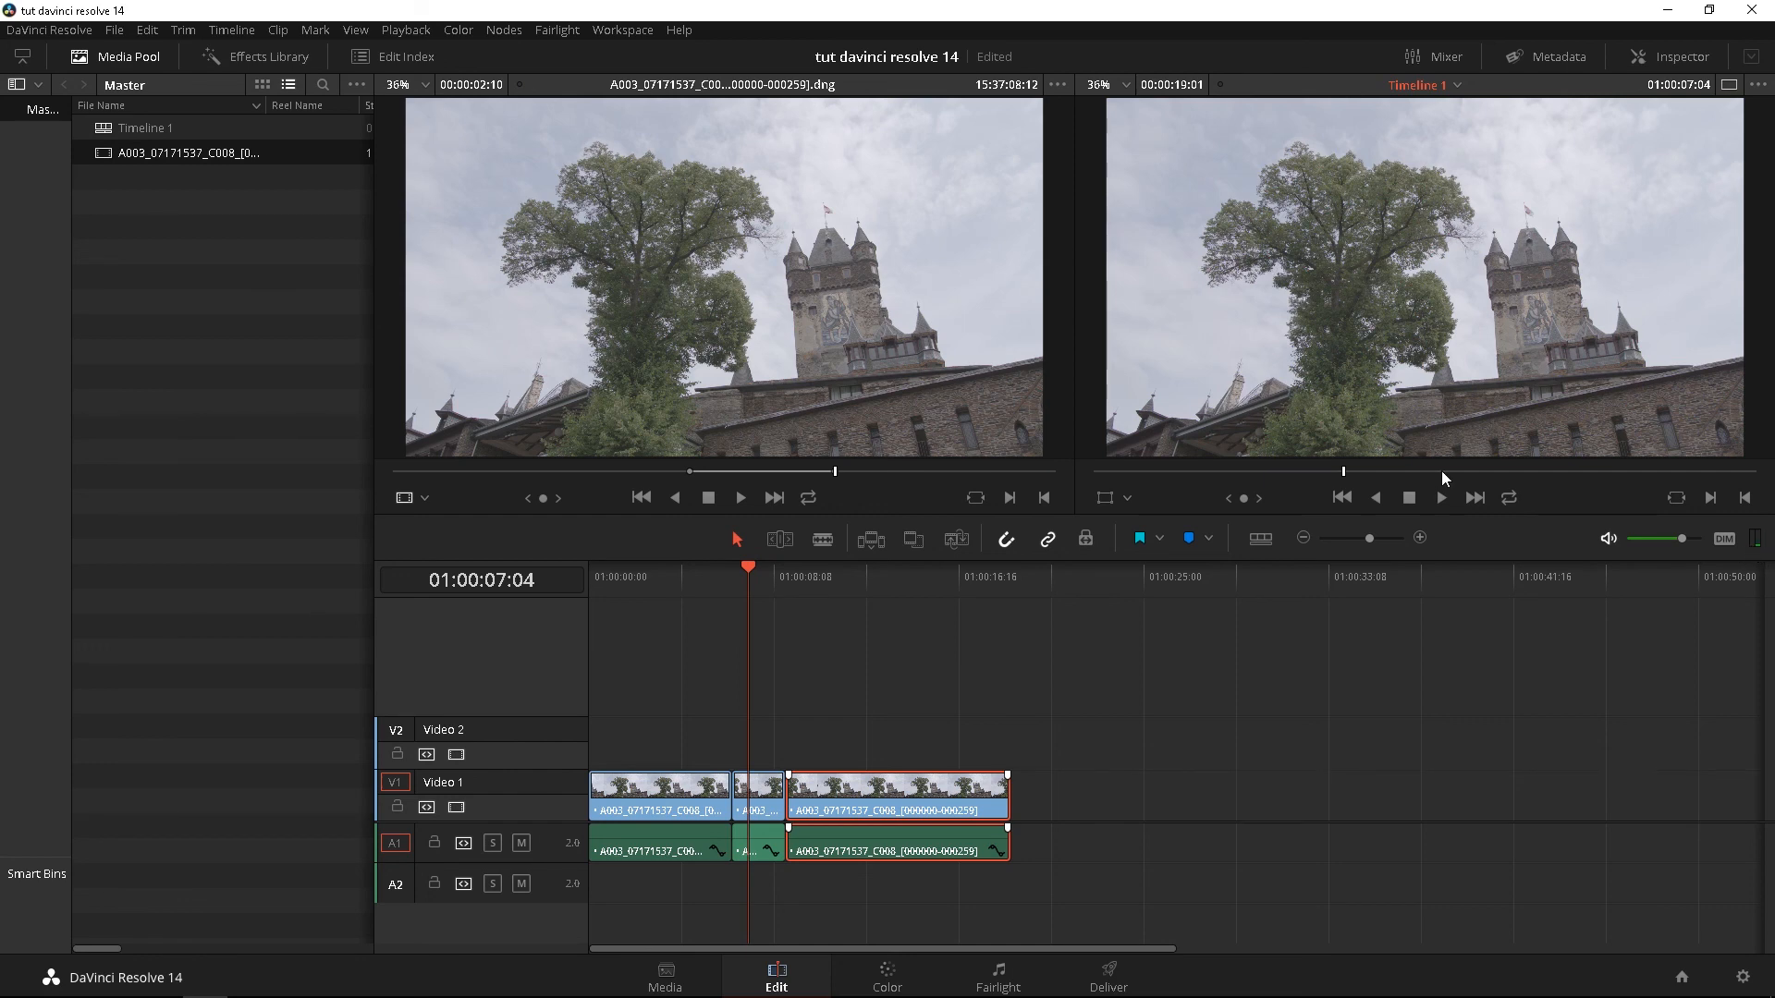
- Play part of Timeline 1, then bring the Inspector back for the selected clip
left_click(1442, 497)
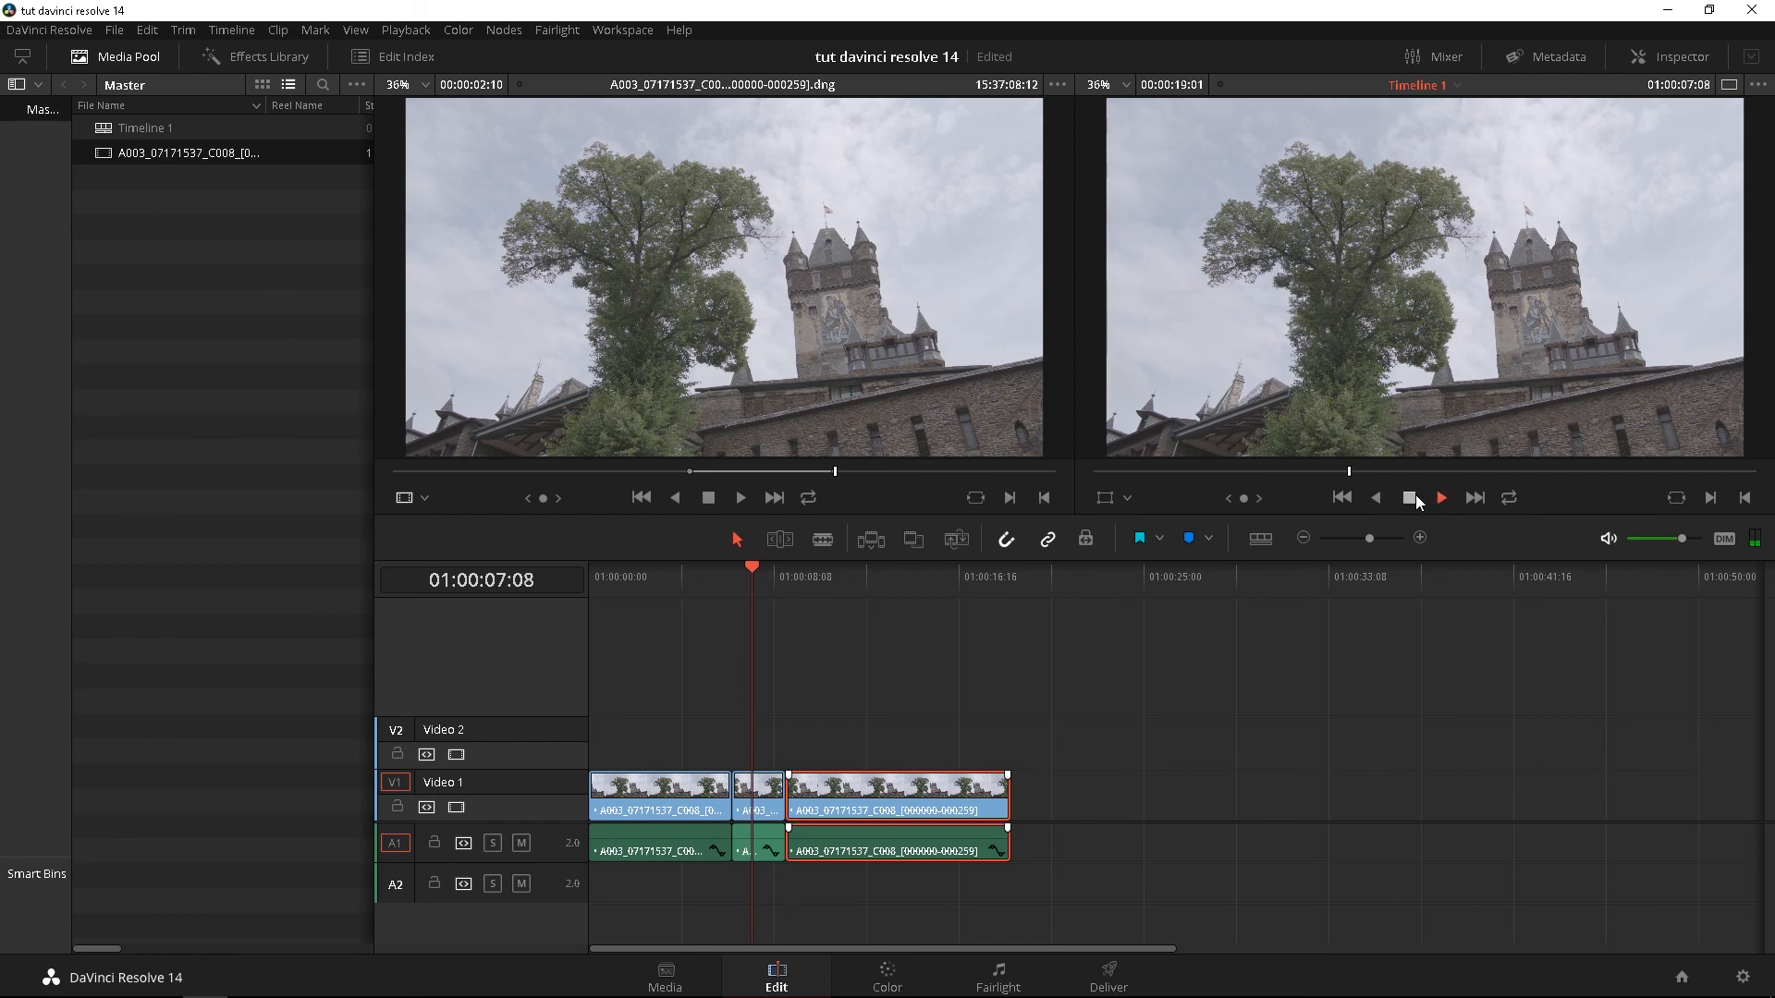
left_click(1676, 58)
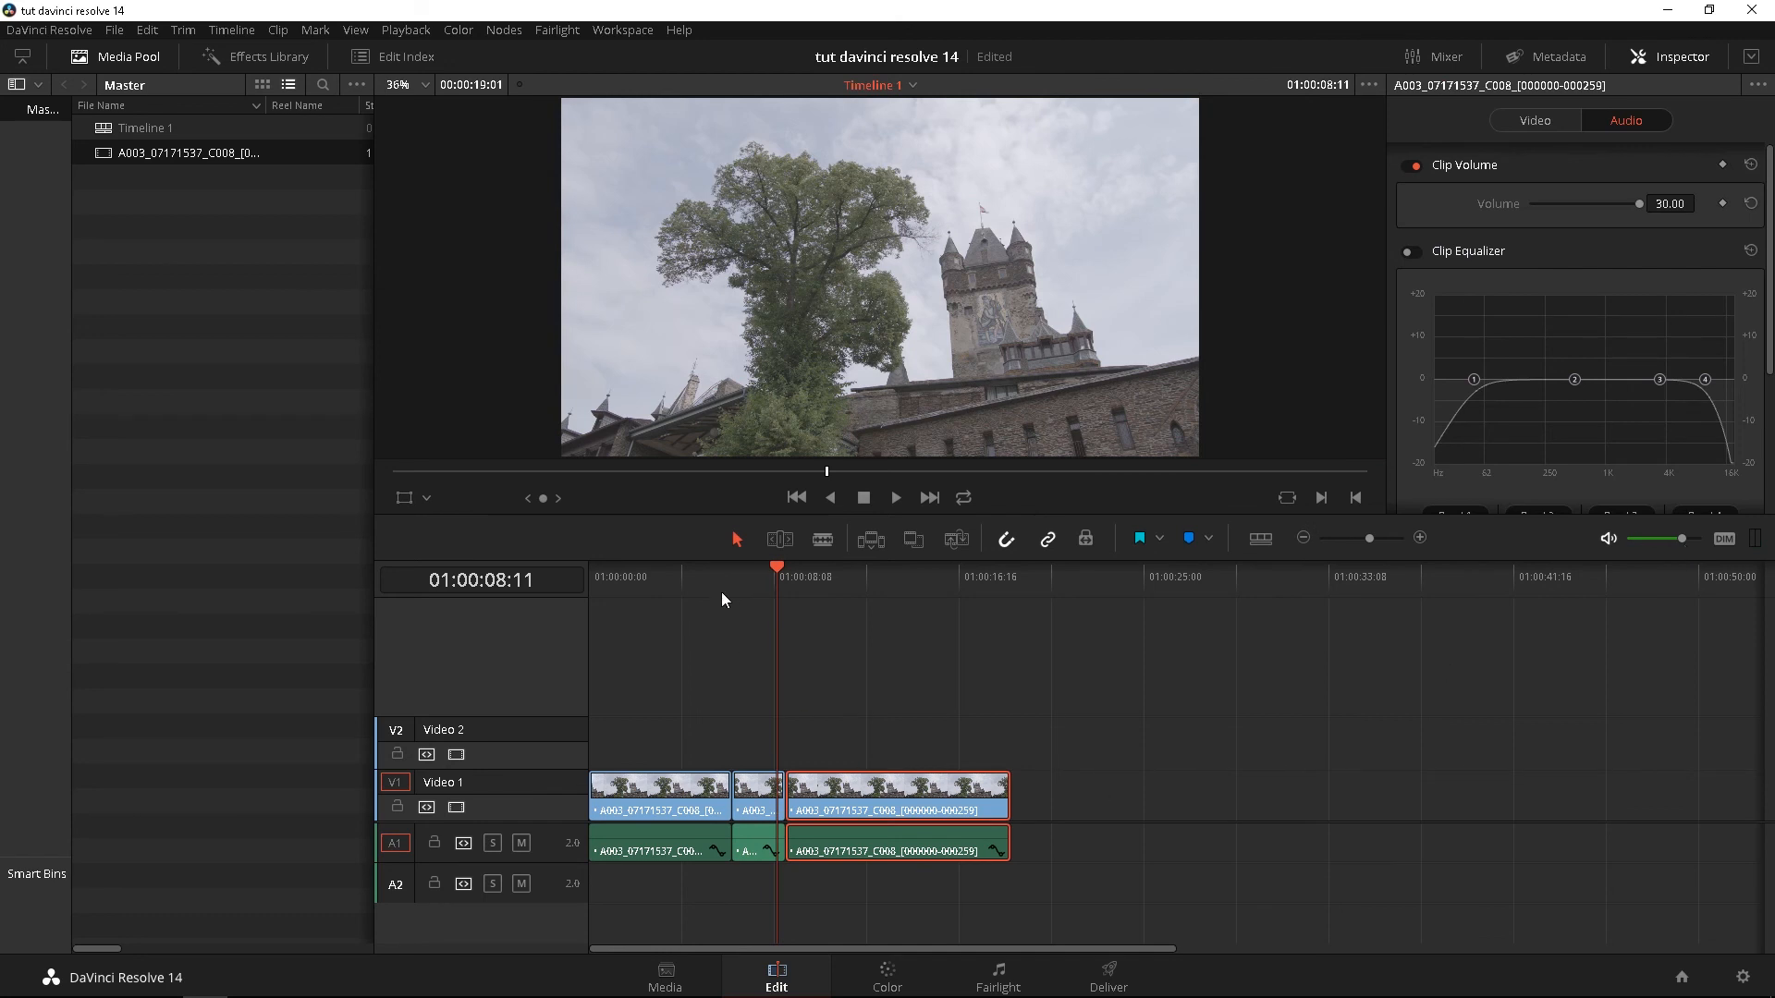
- Cue Timeline 1 back to its start in the timeline viewer
left_click(795, 497)
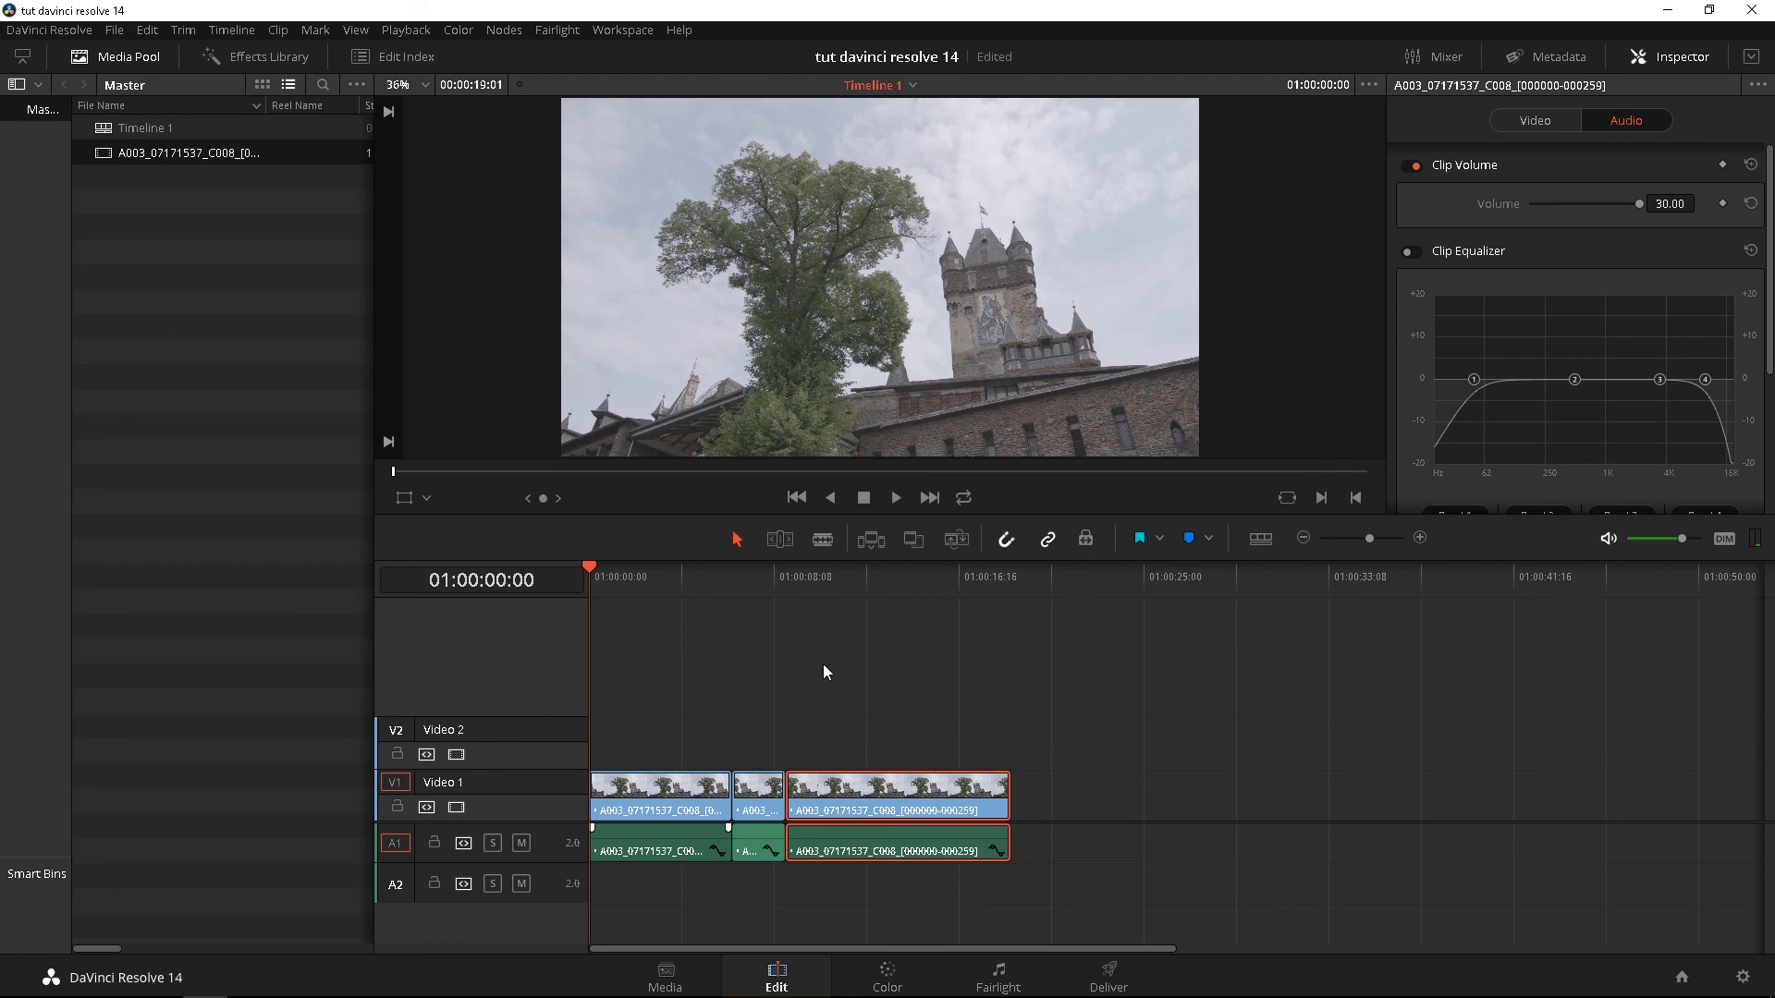
mouse_move(518, 673)
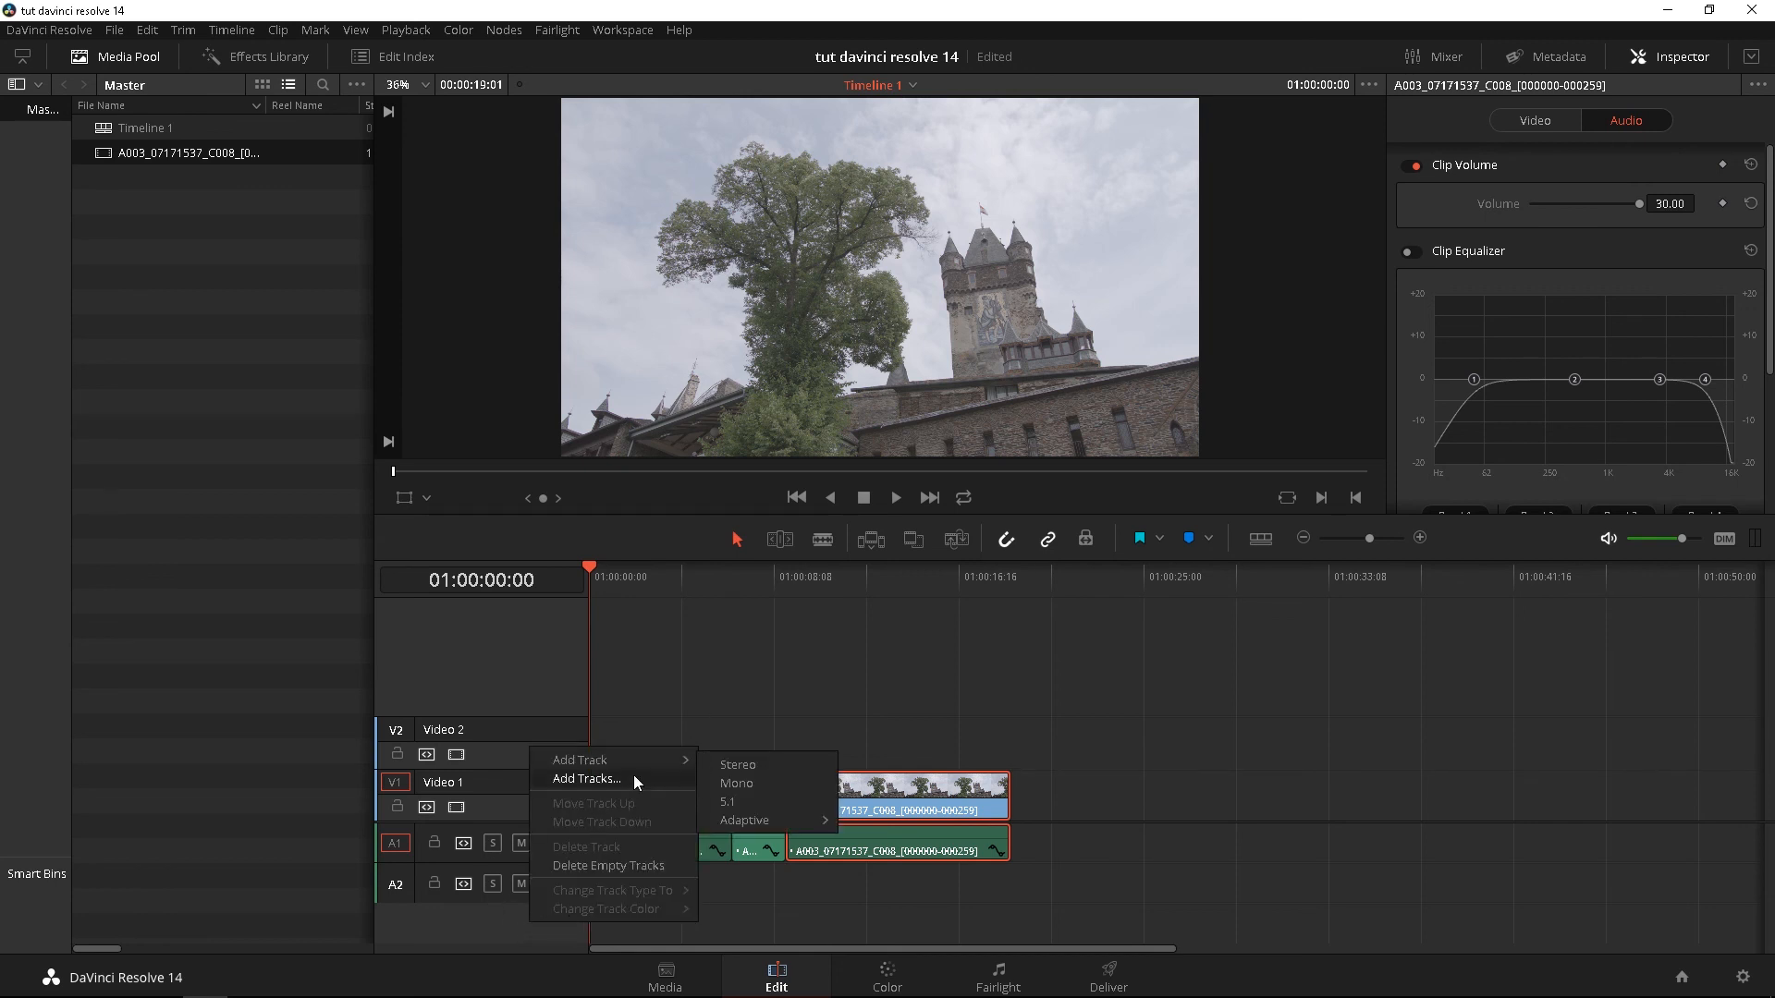
mouse_move(477, 738)
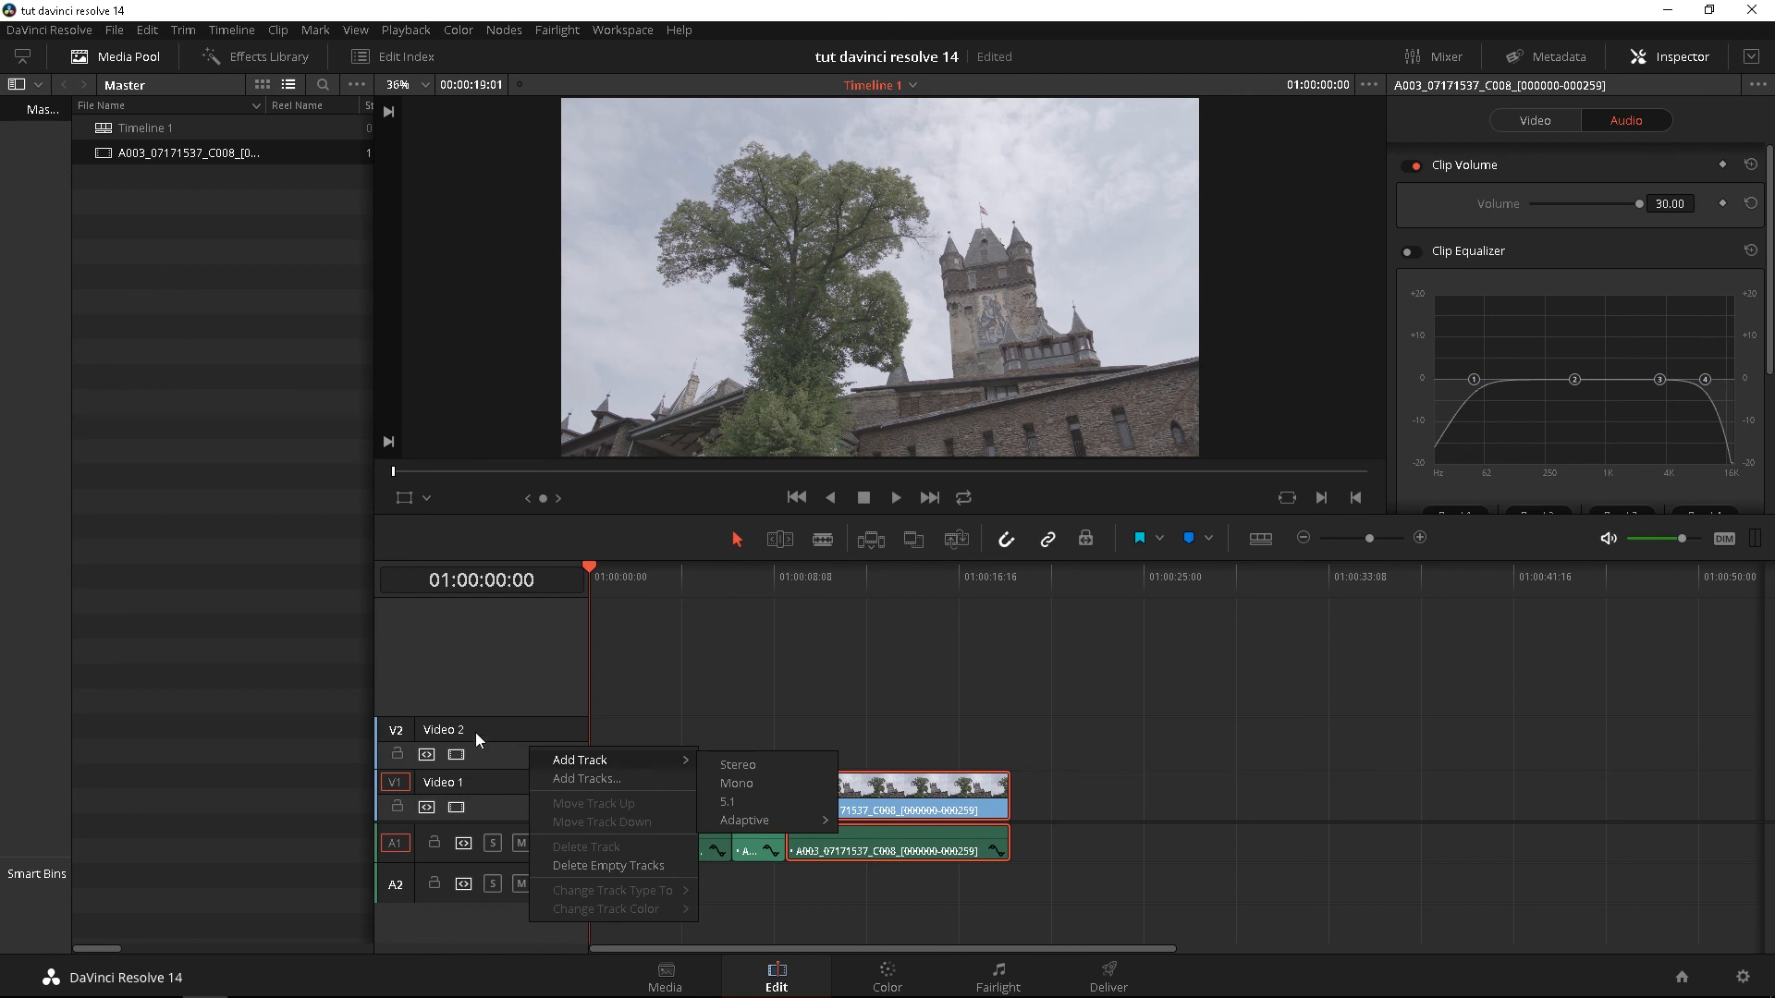
mouse_move(462, 676)
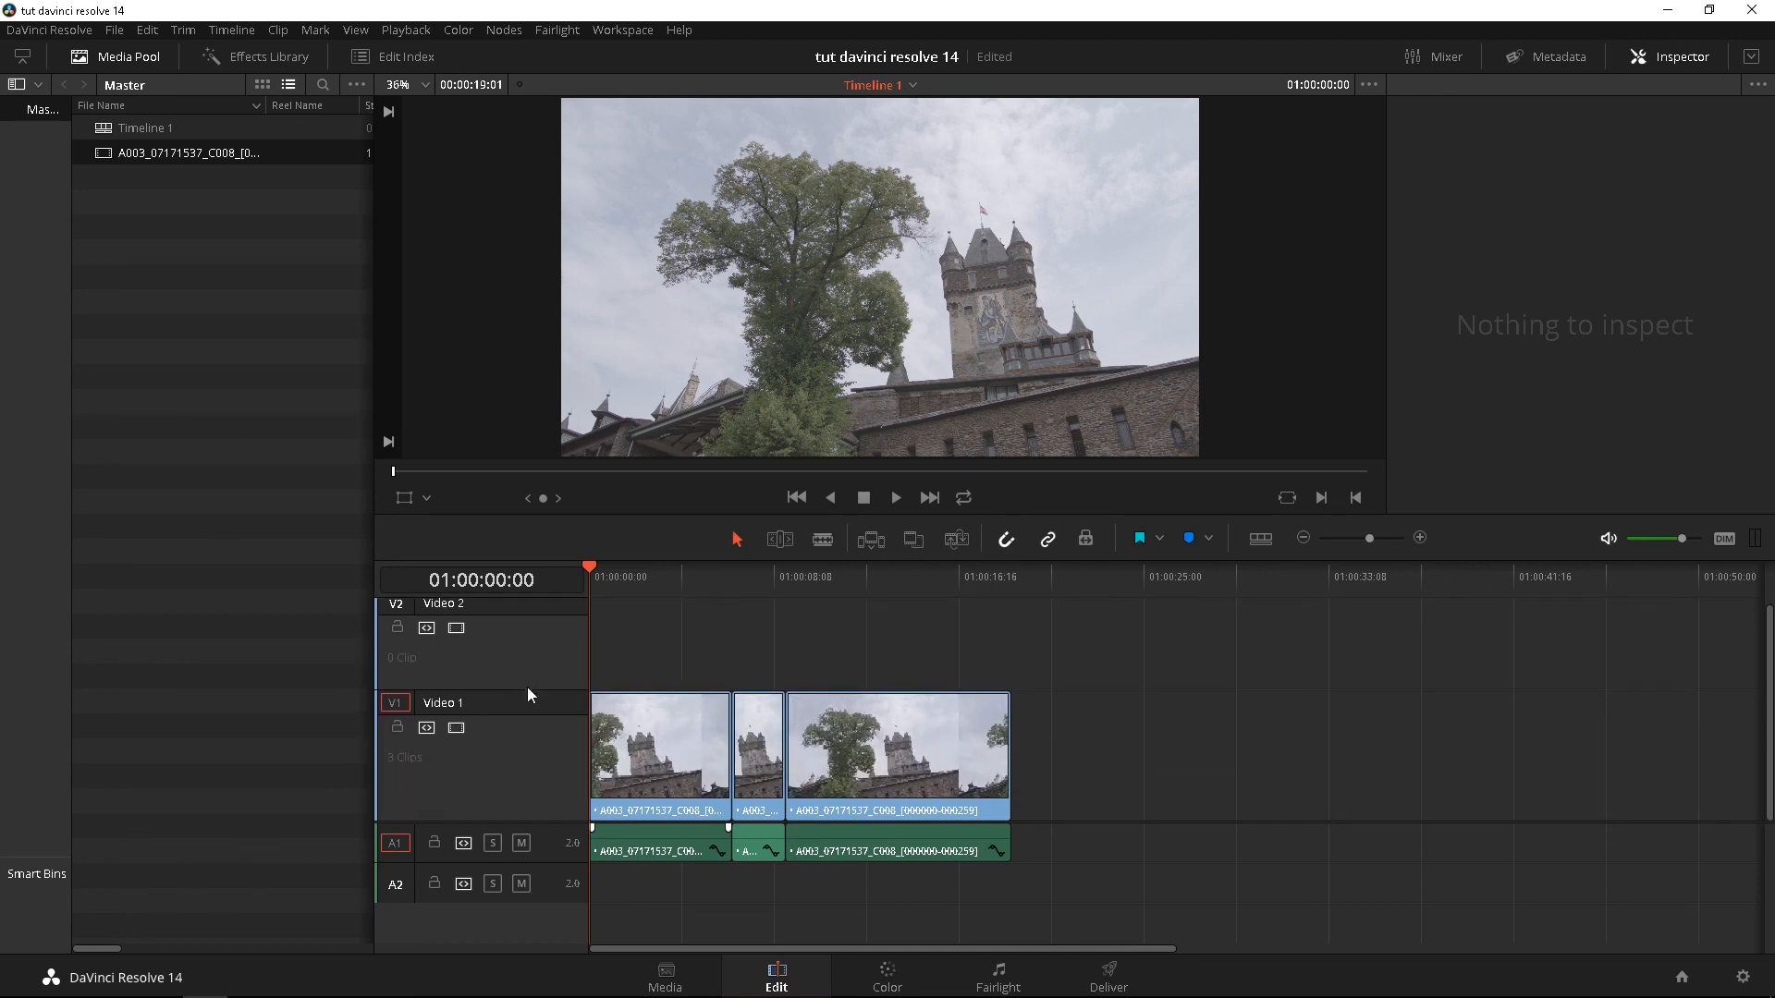
mouse_move(1258, 549)
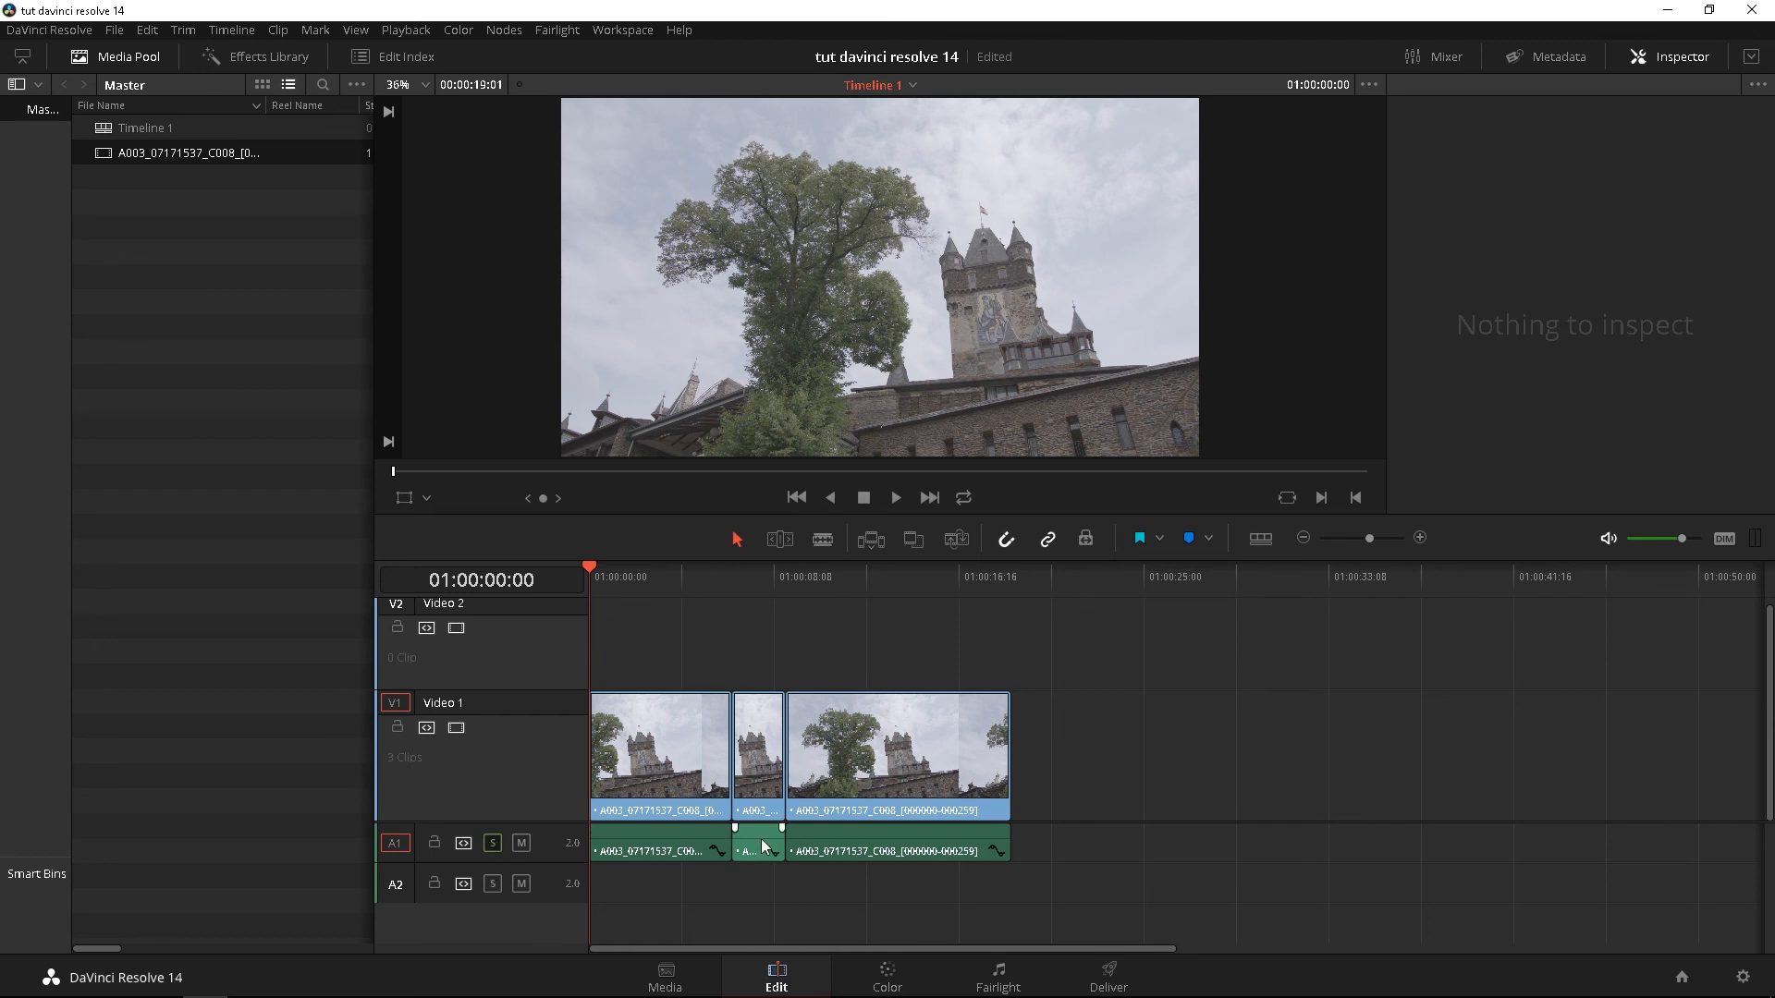
left_click(645, 577)
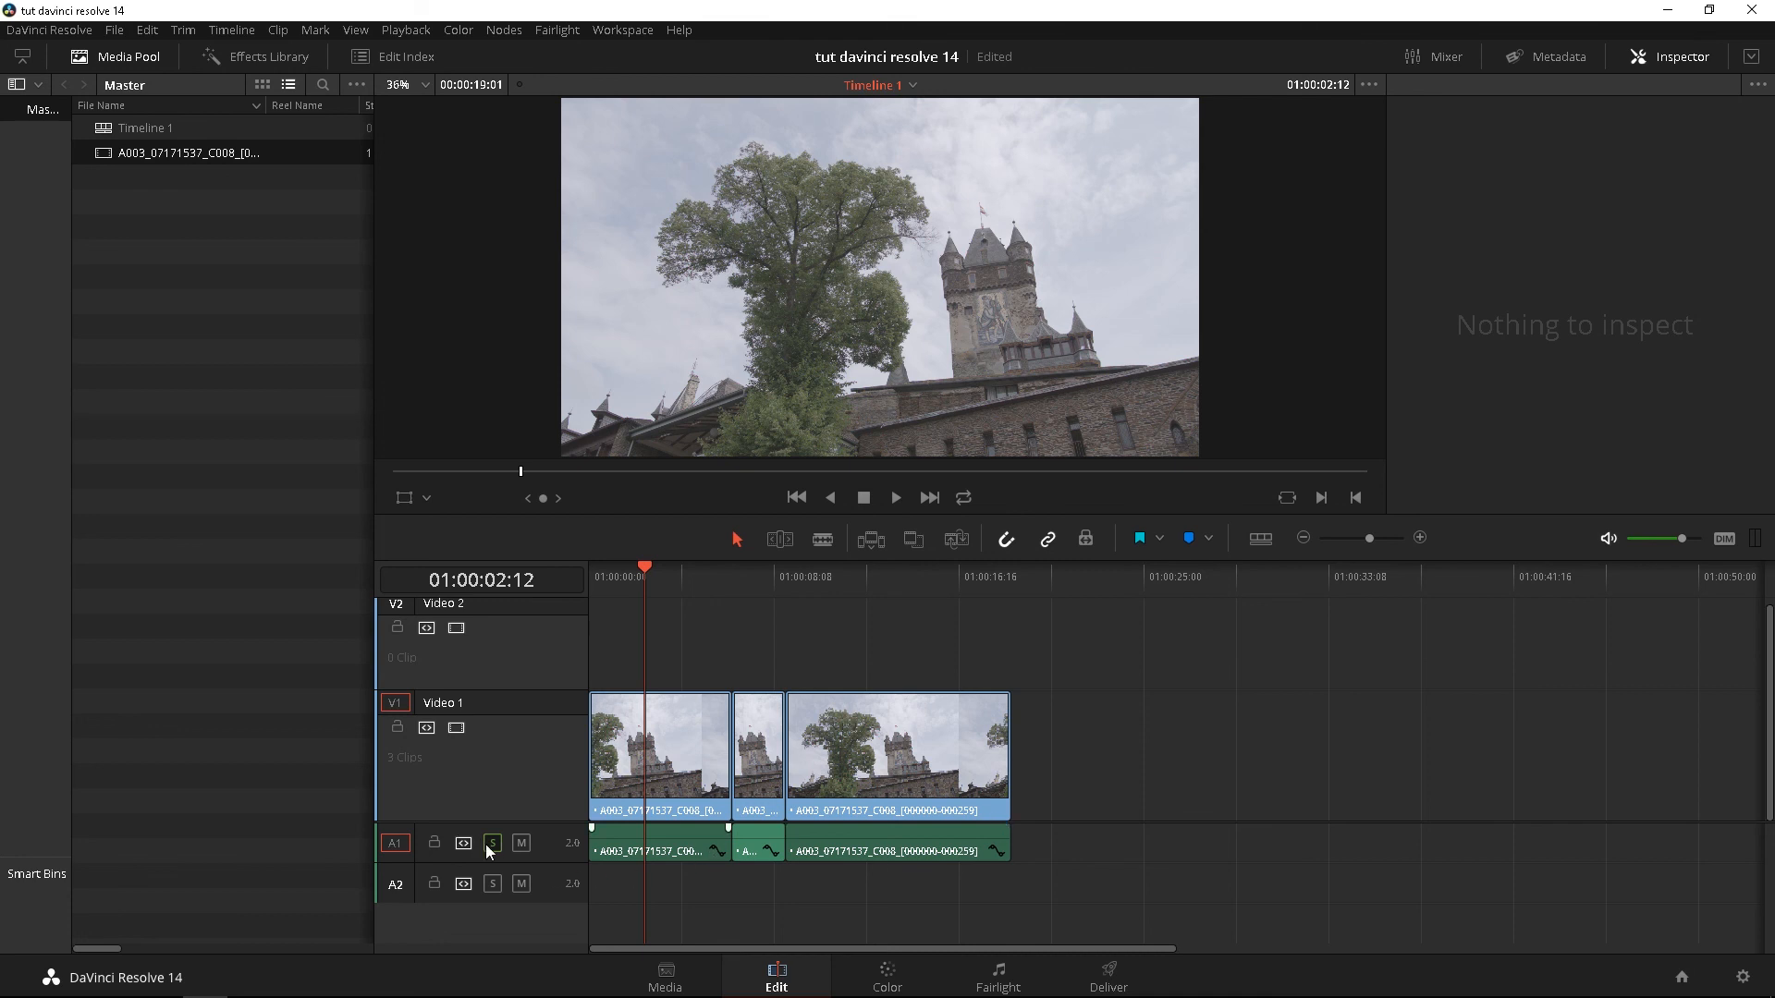
left_click(492, 843)
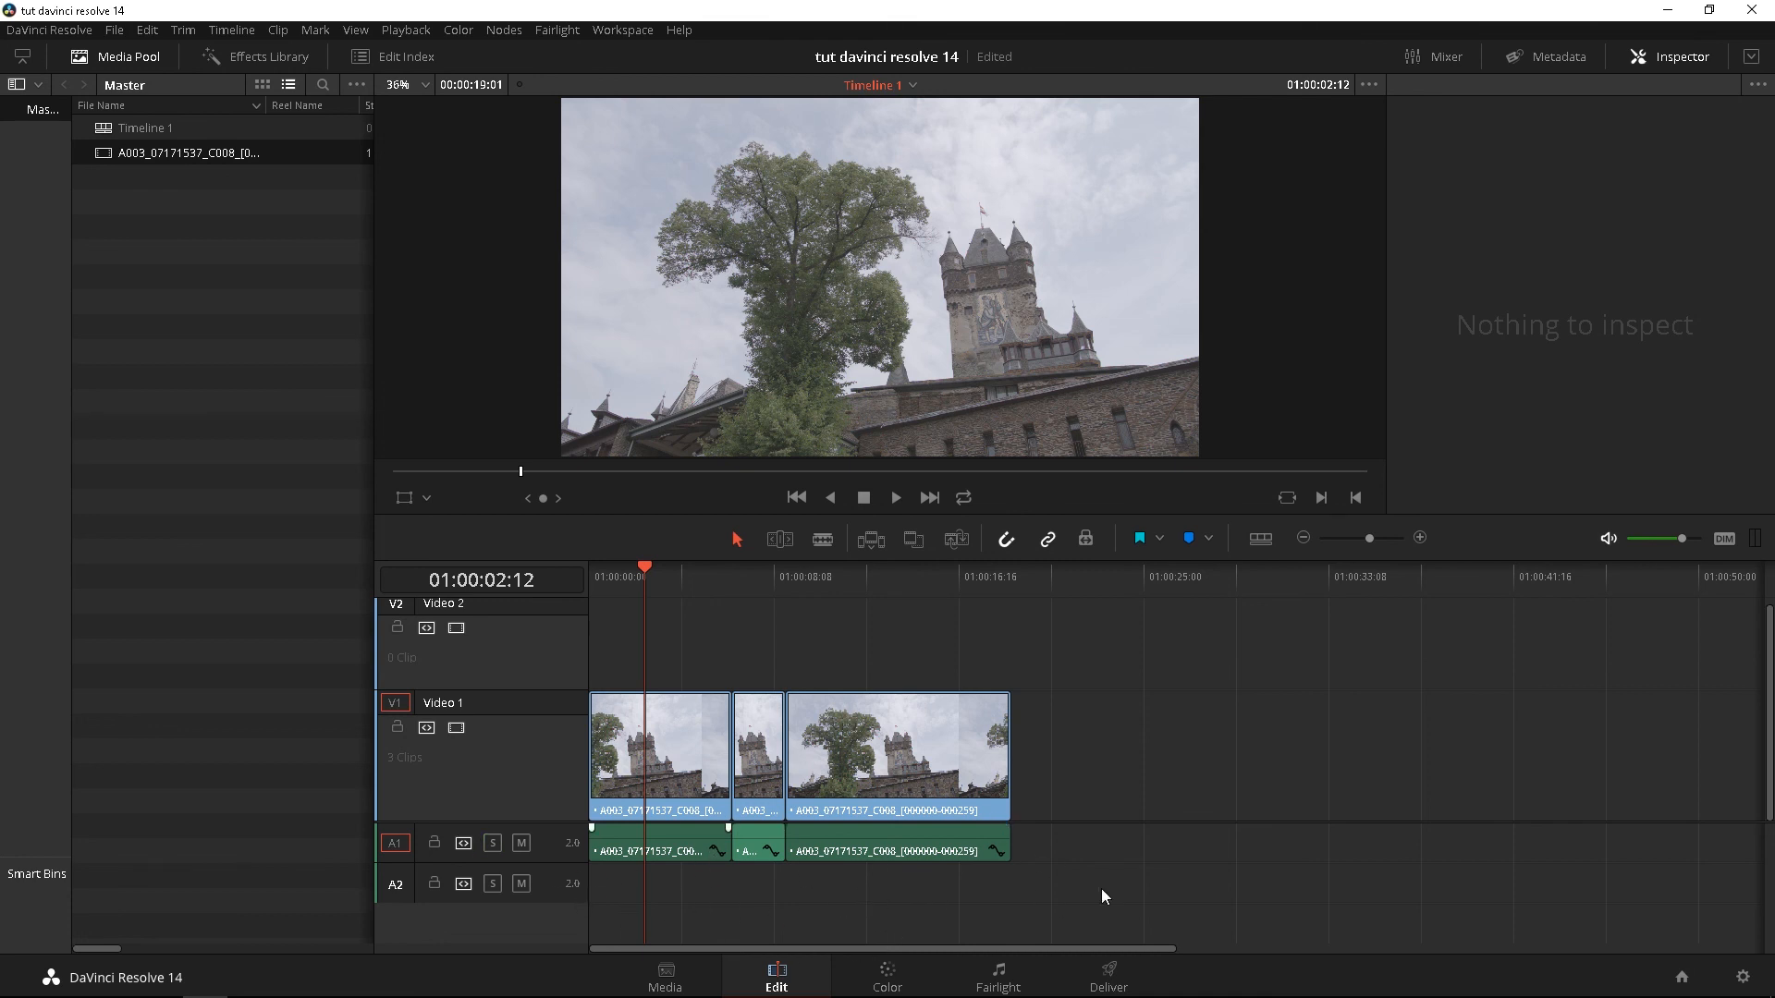
left_click(521, 843)
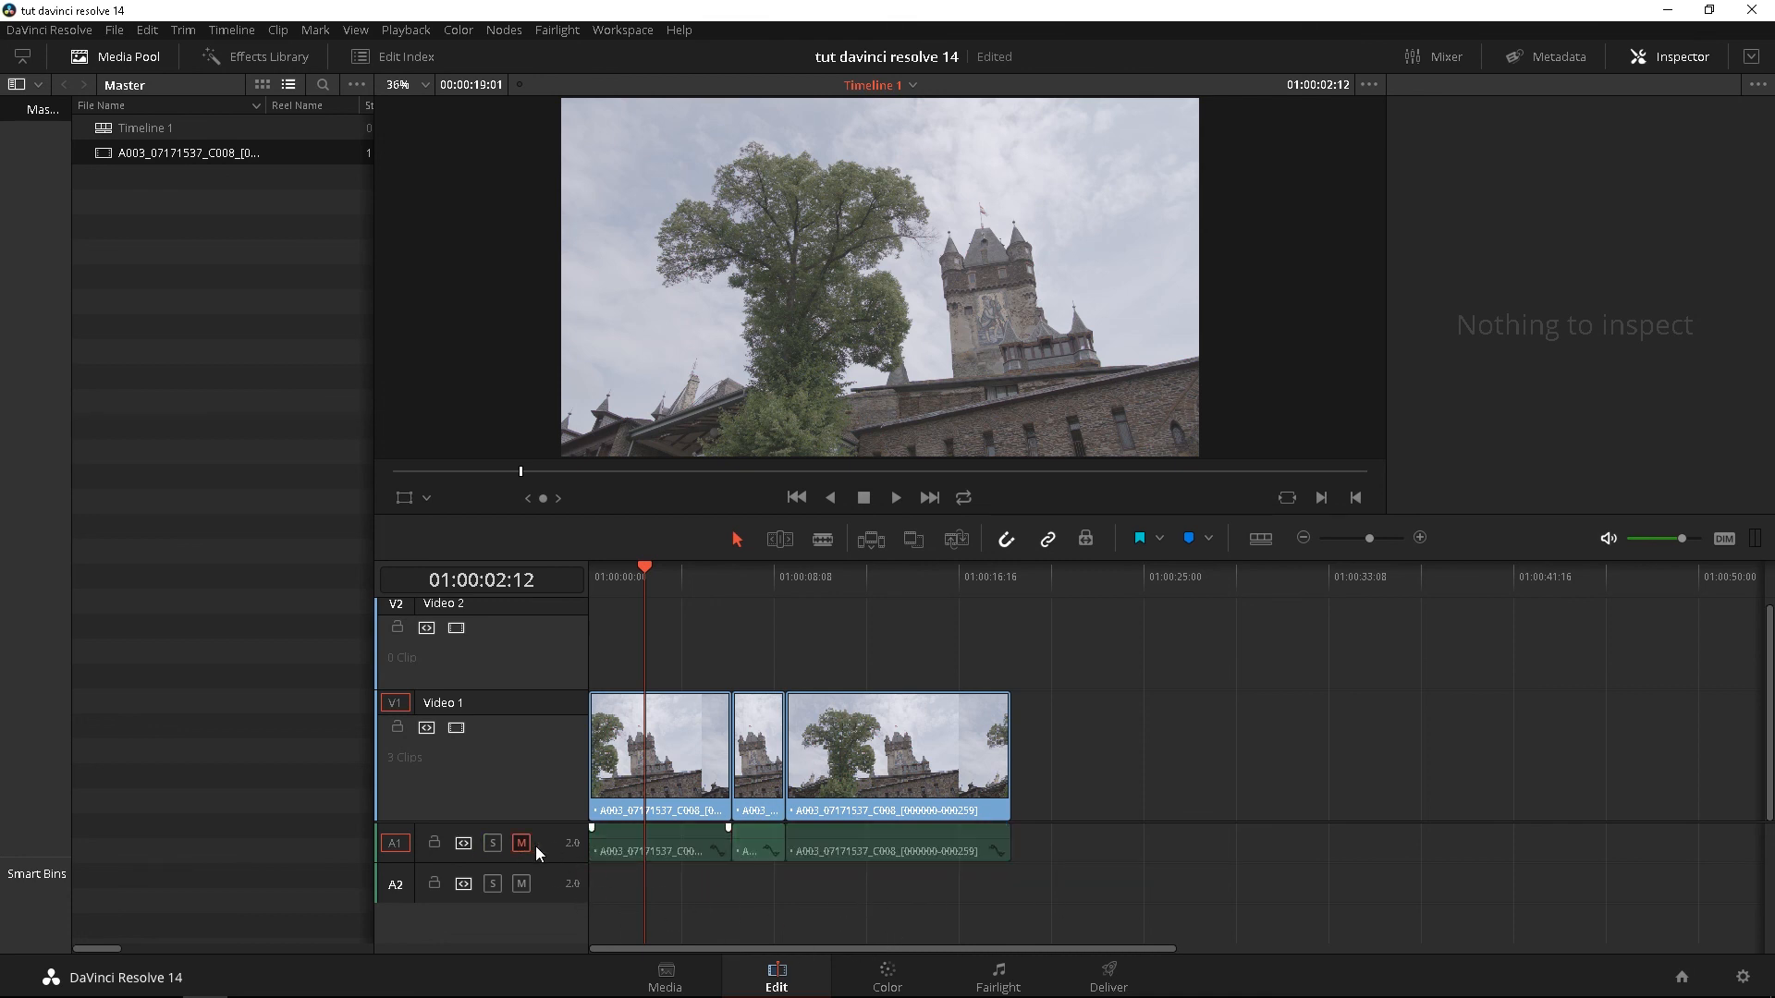
left_click(521, 843)
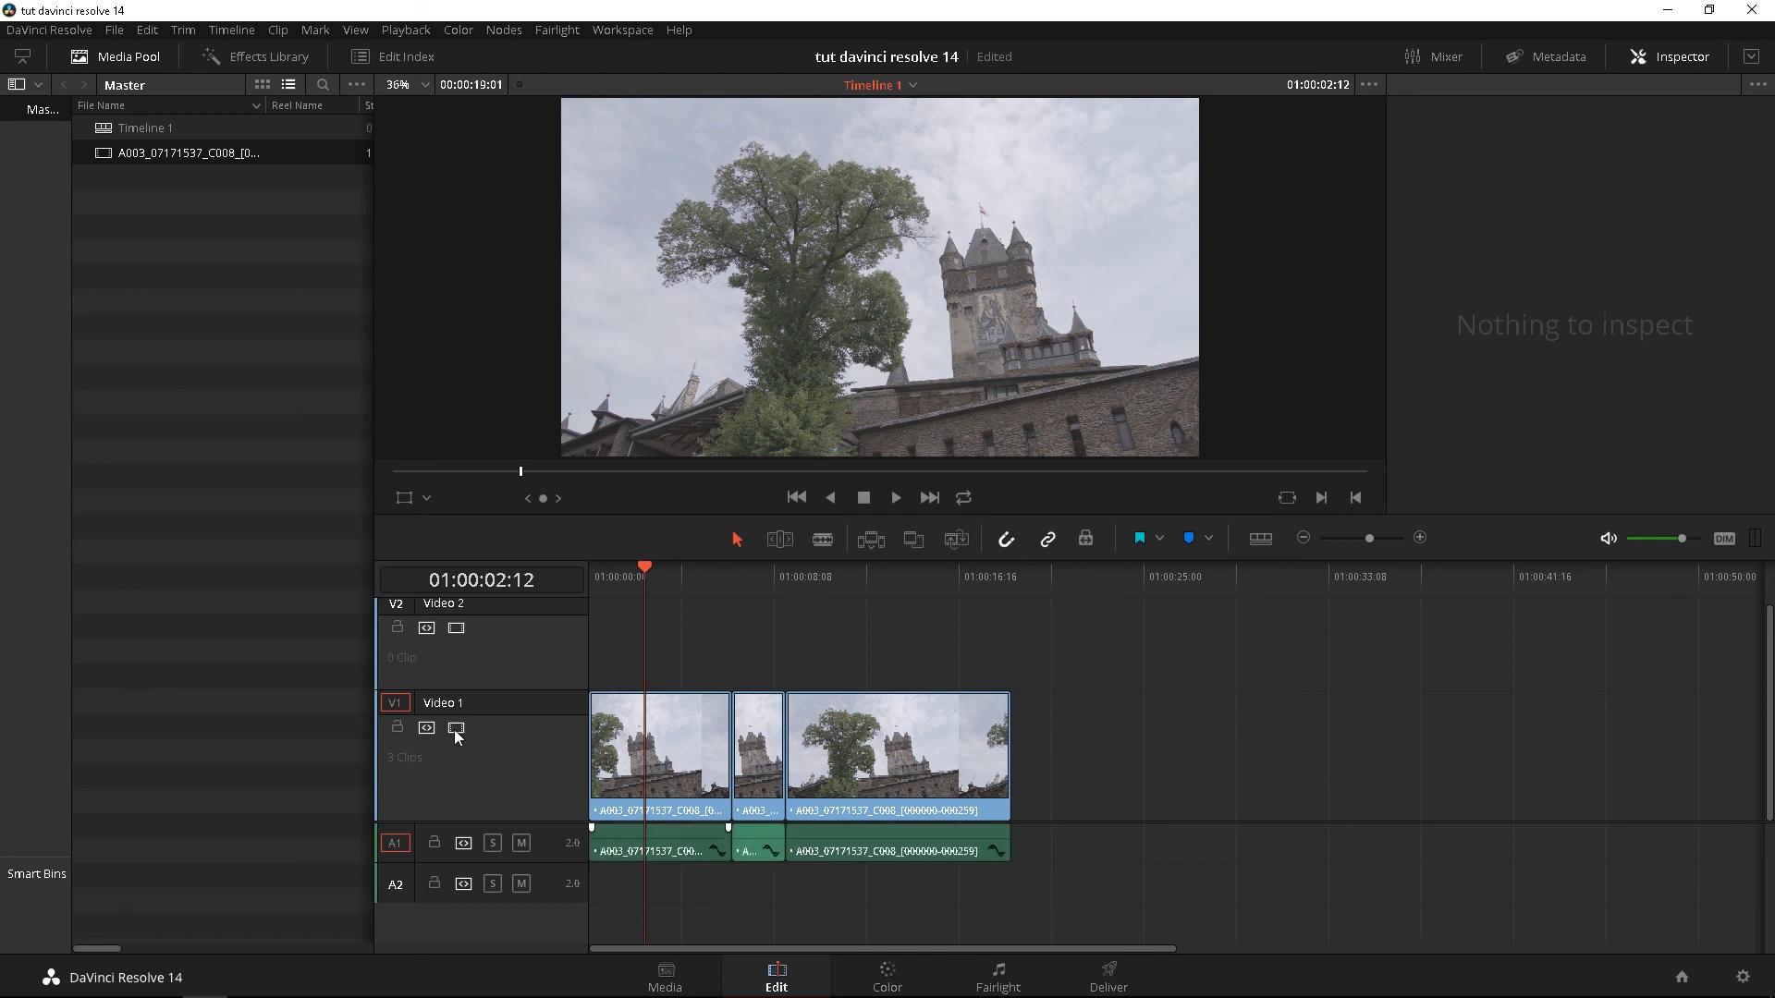
left_click(457, 728)
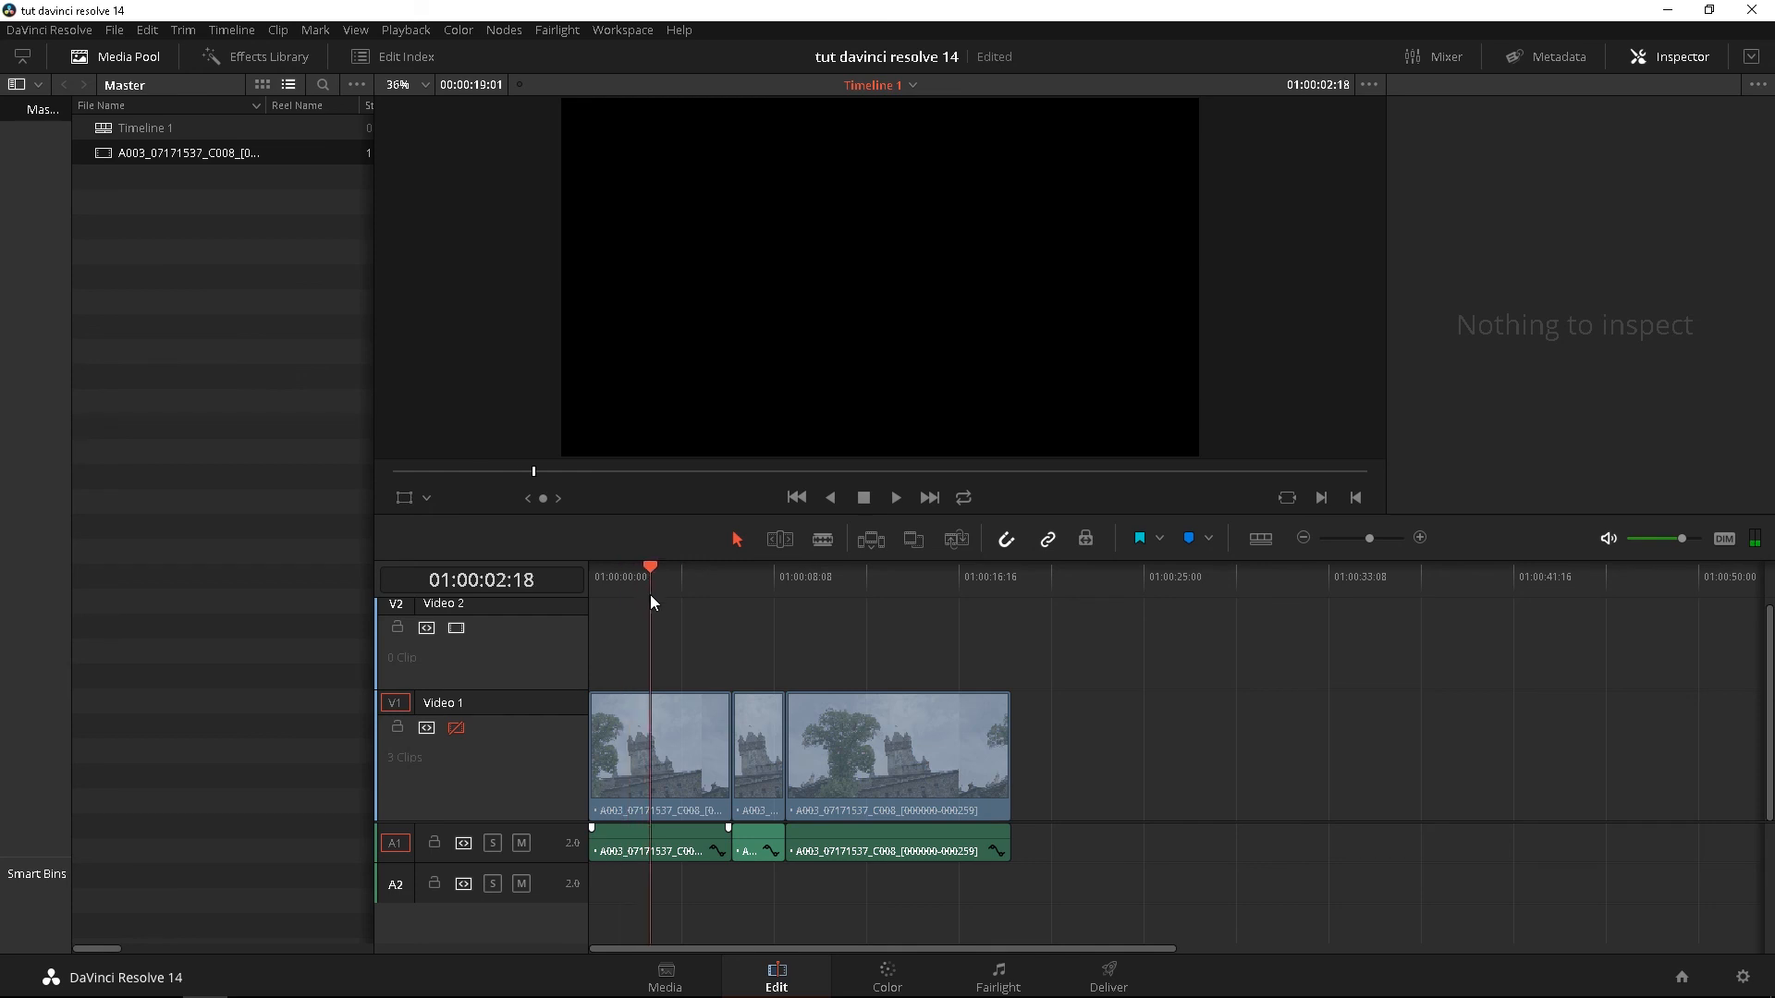
mouse_move(893, 507)
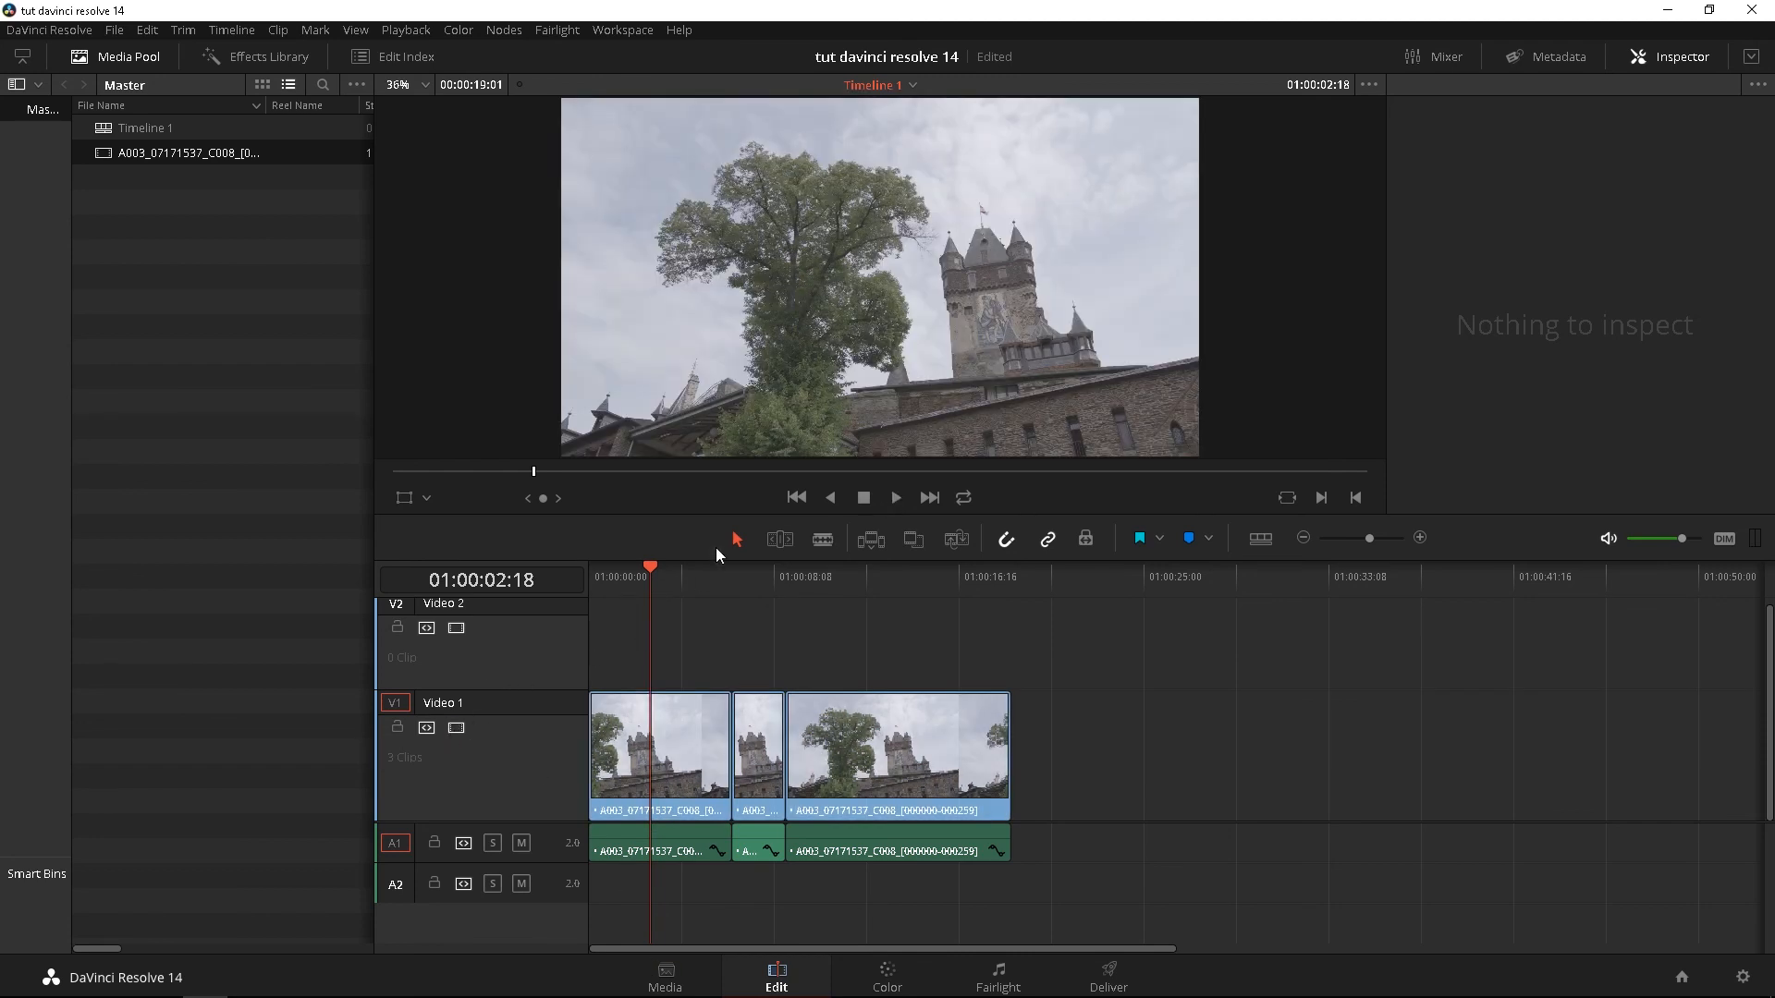
mouse_move(814, 479)
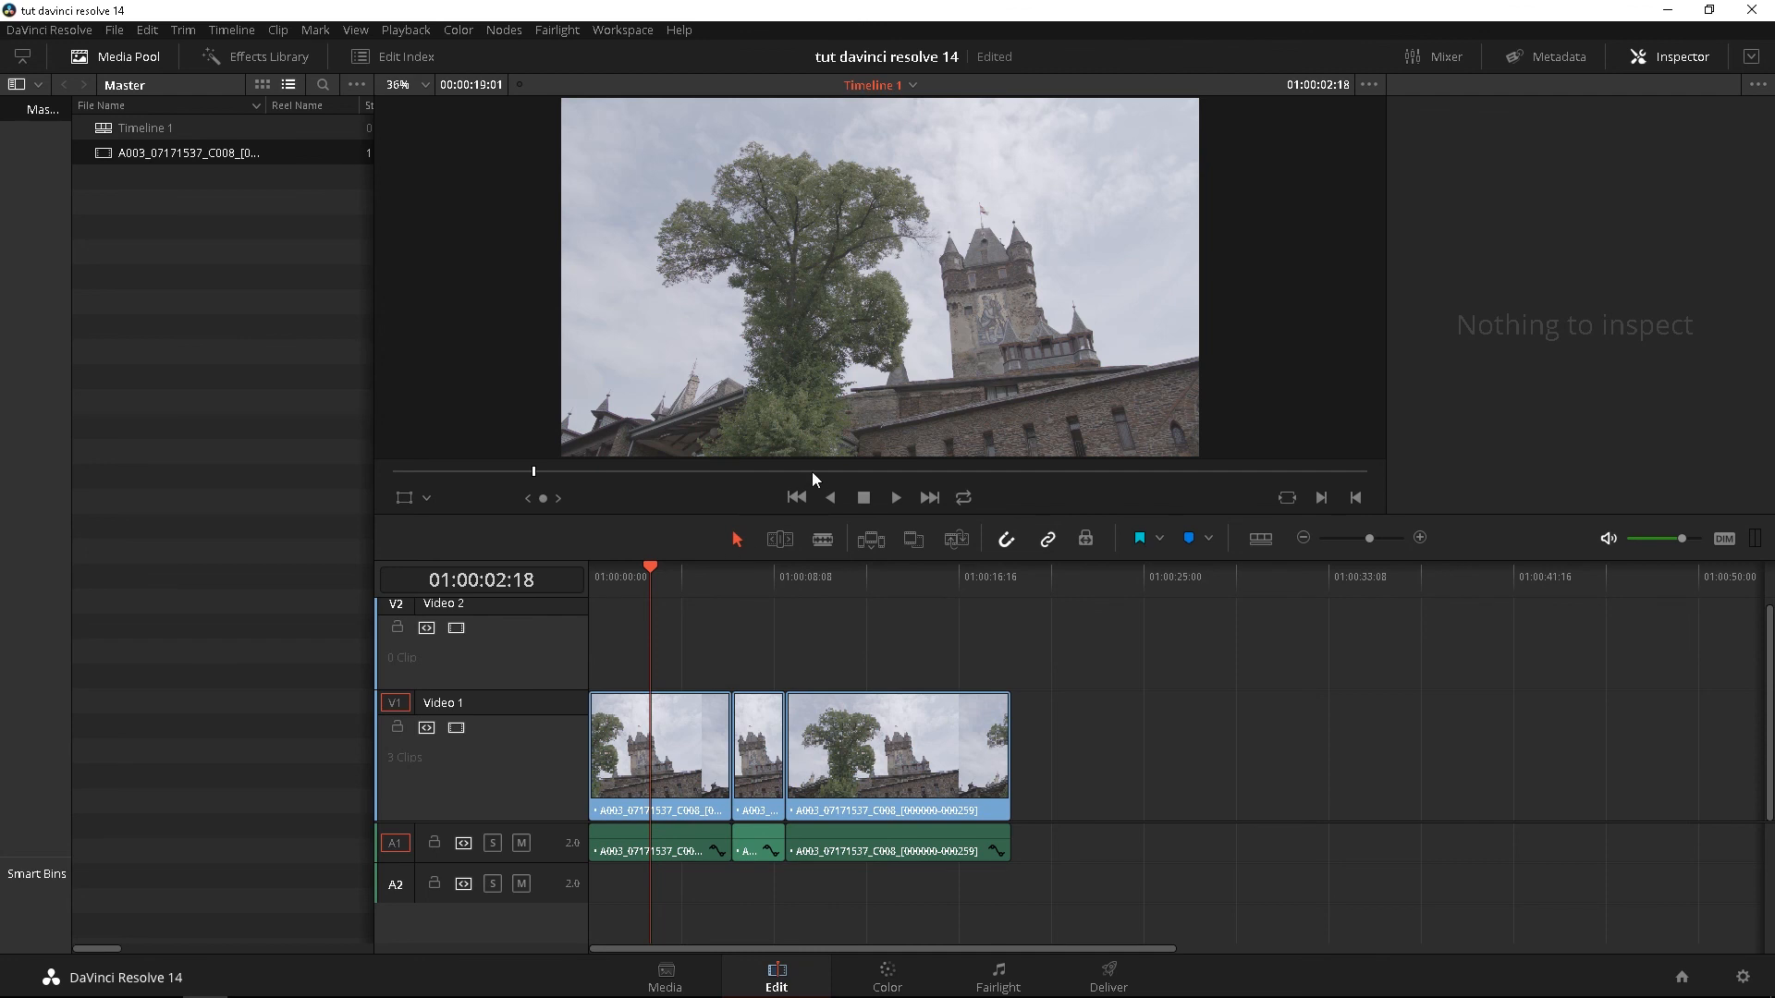
mouse_move(573, 689)
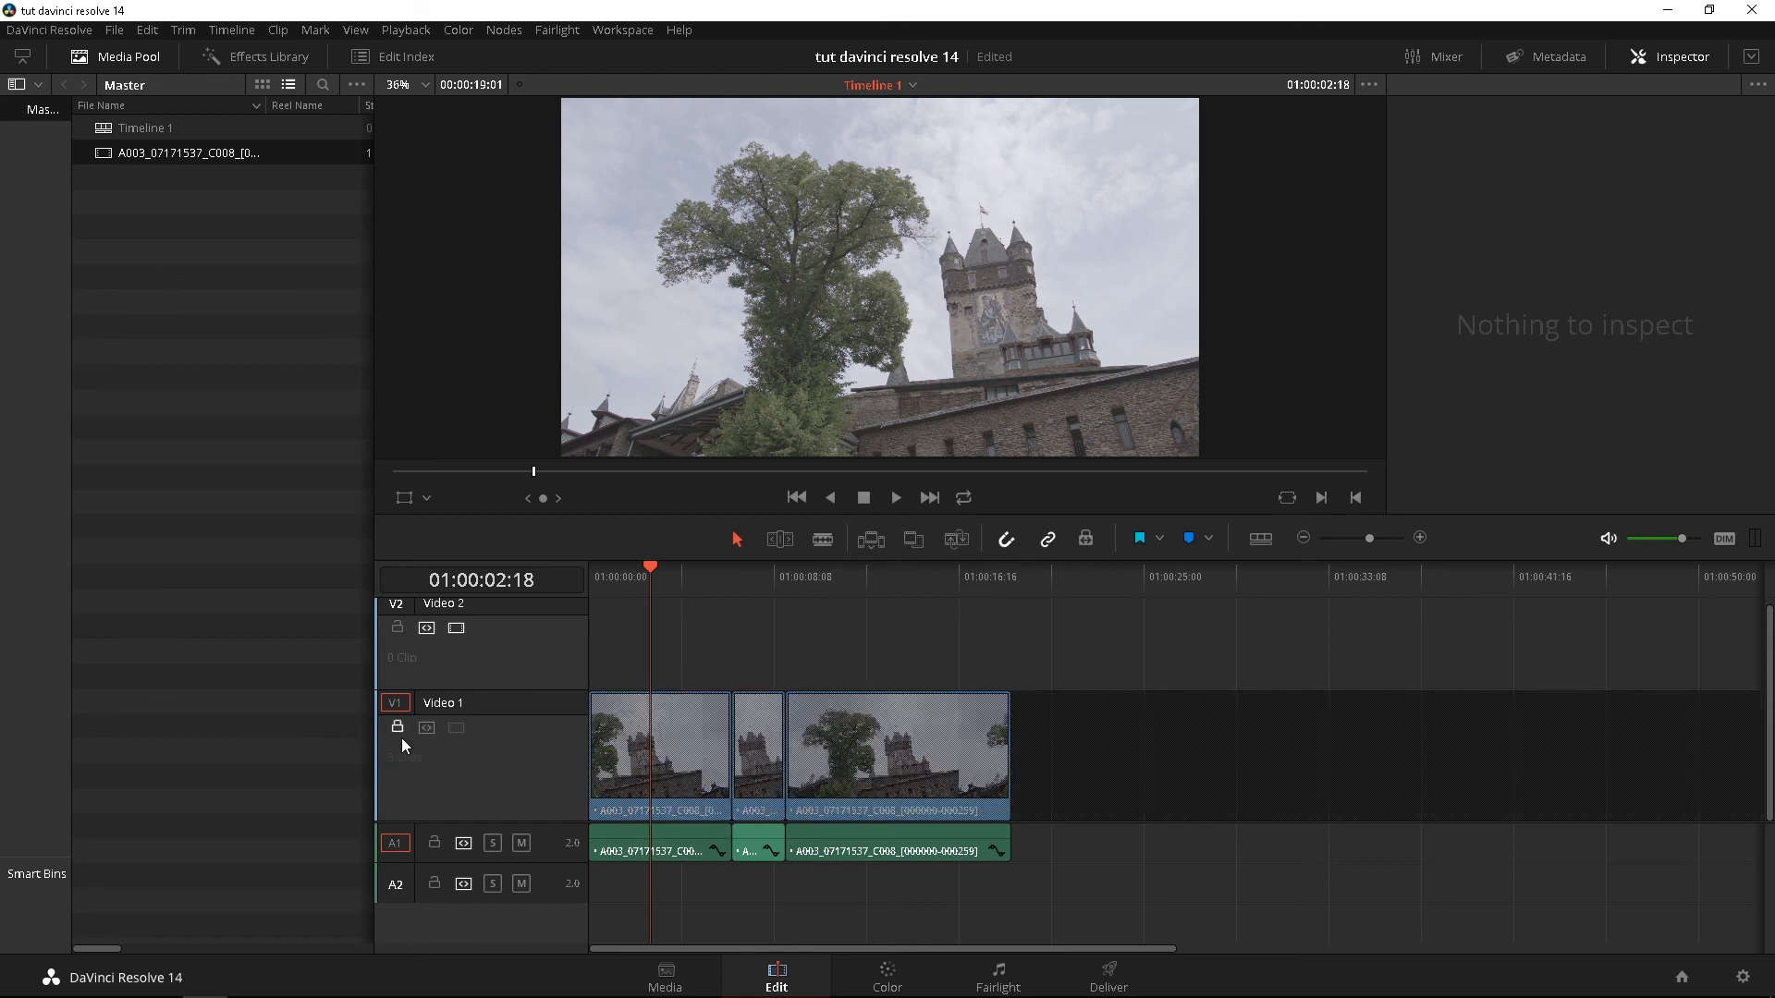
- Re-enable Video 1 output and lock the track to protect its castle clips
left_click(847, 575)
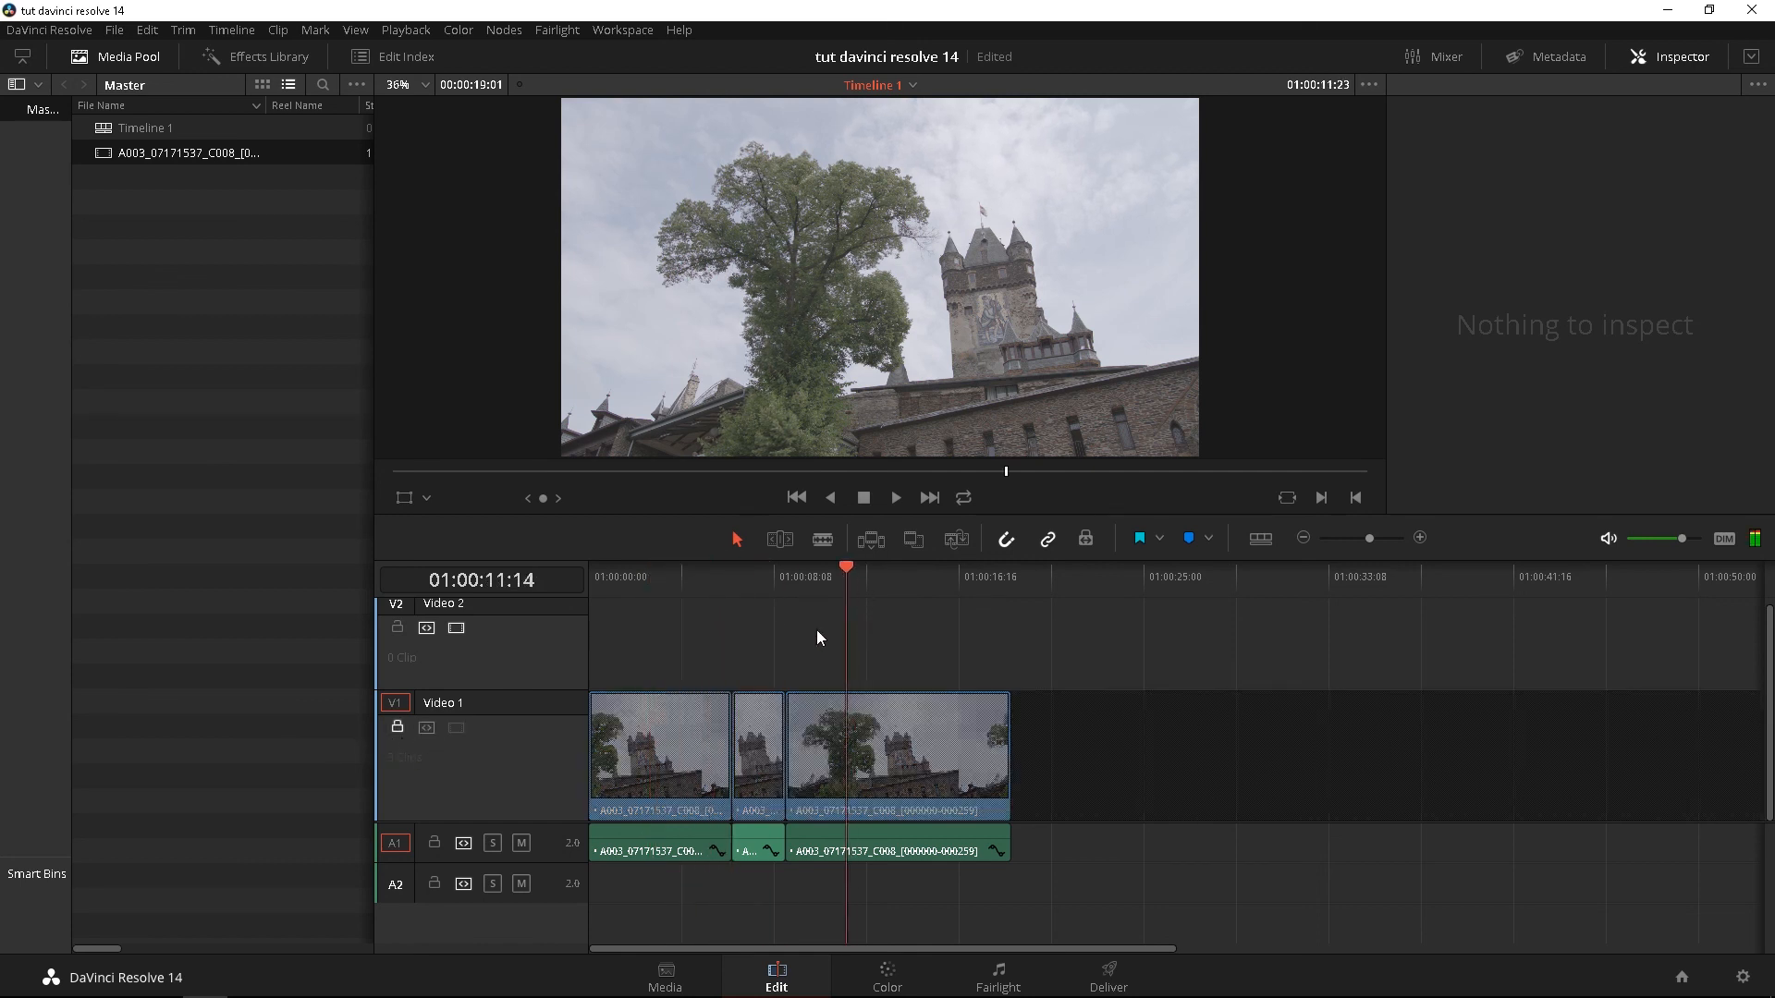
left_click(732, 577)
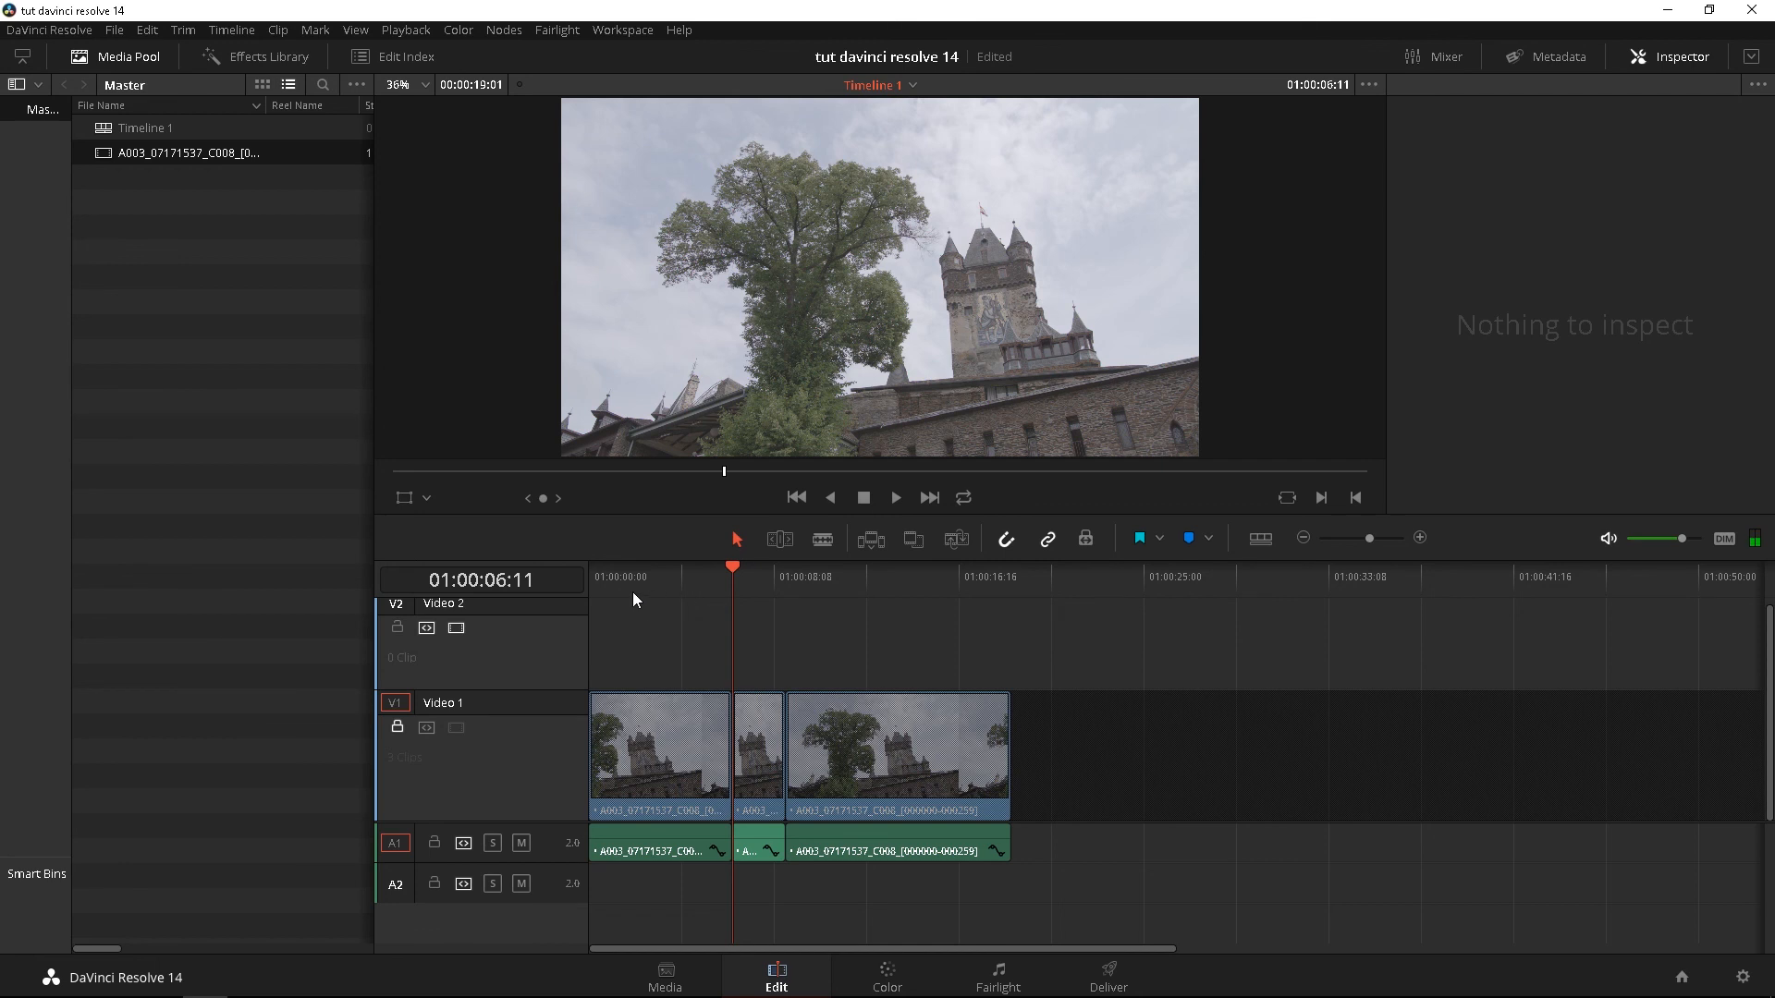
mouse_move(622, 599)
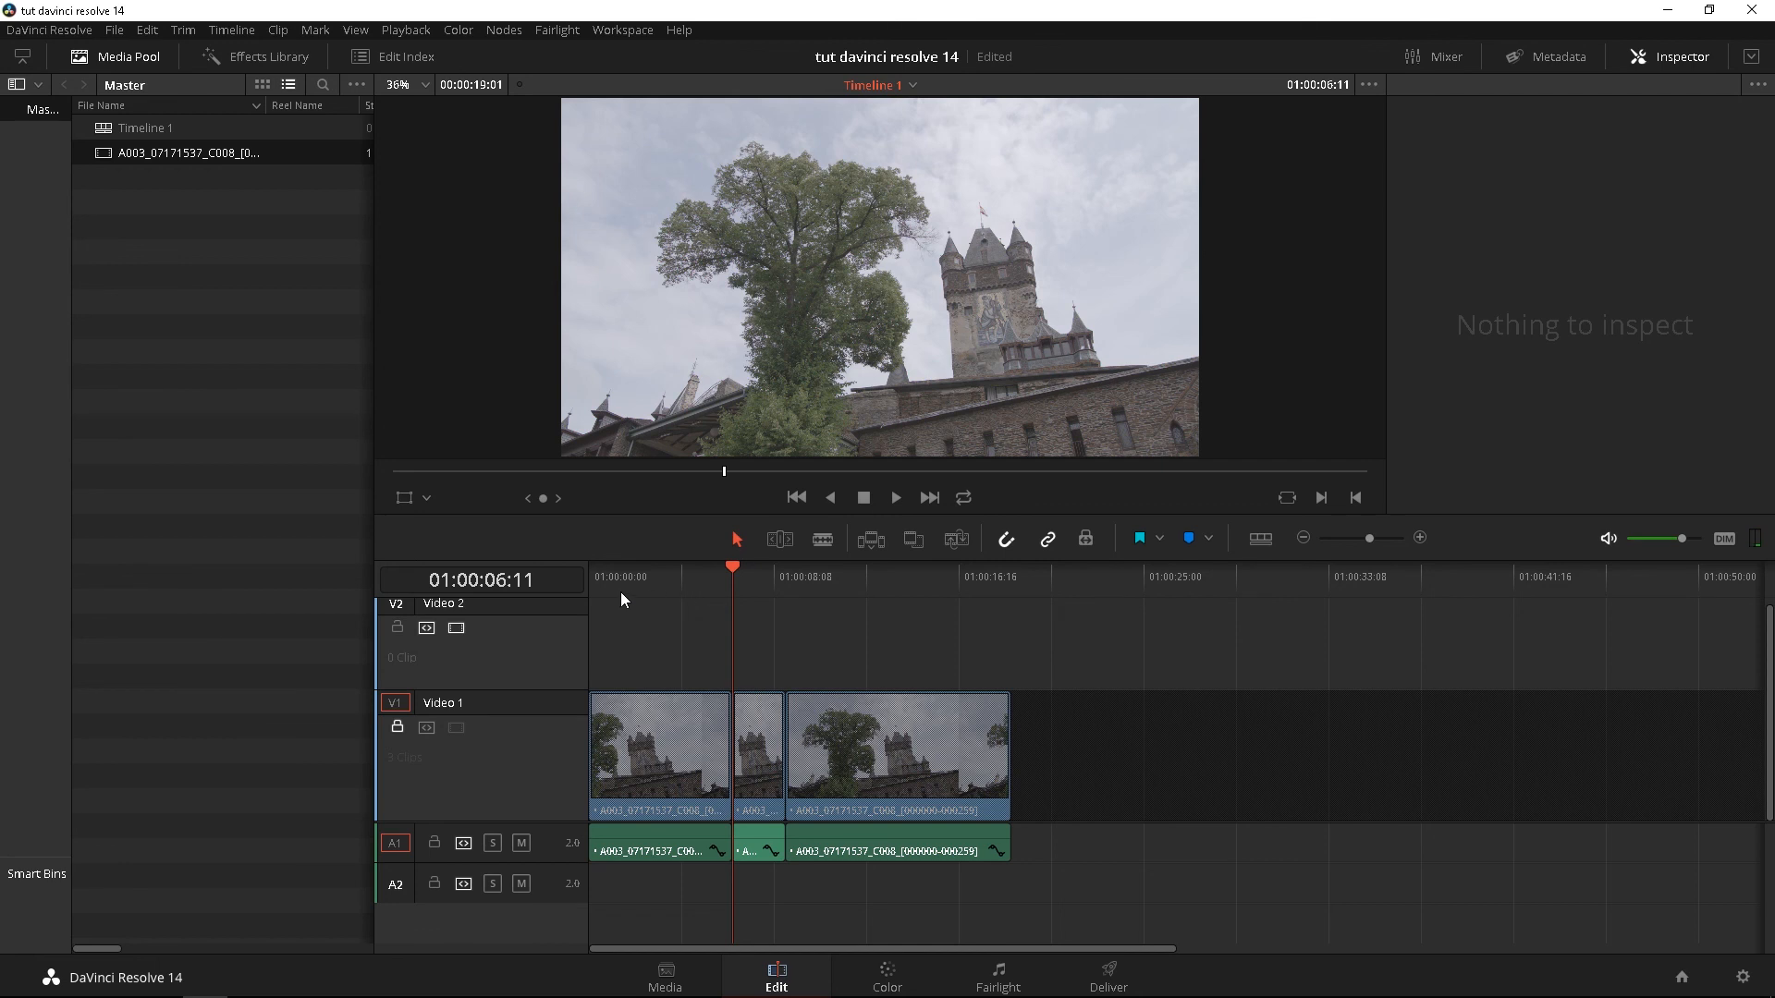